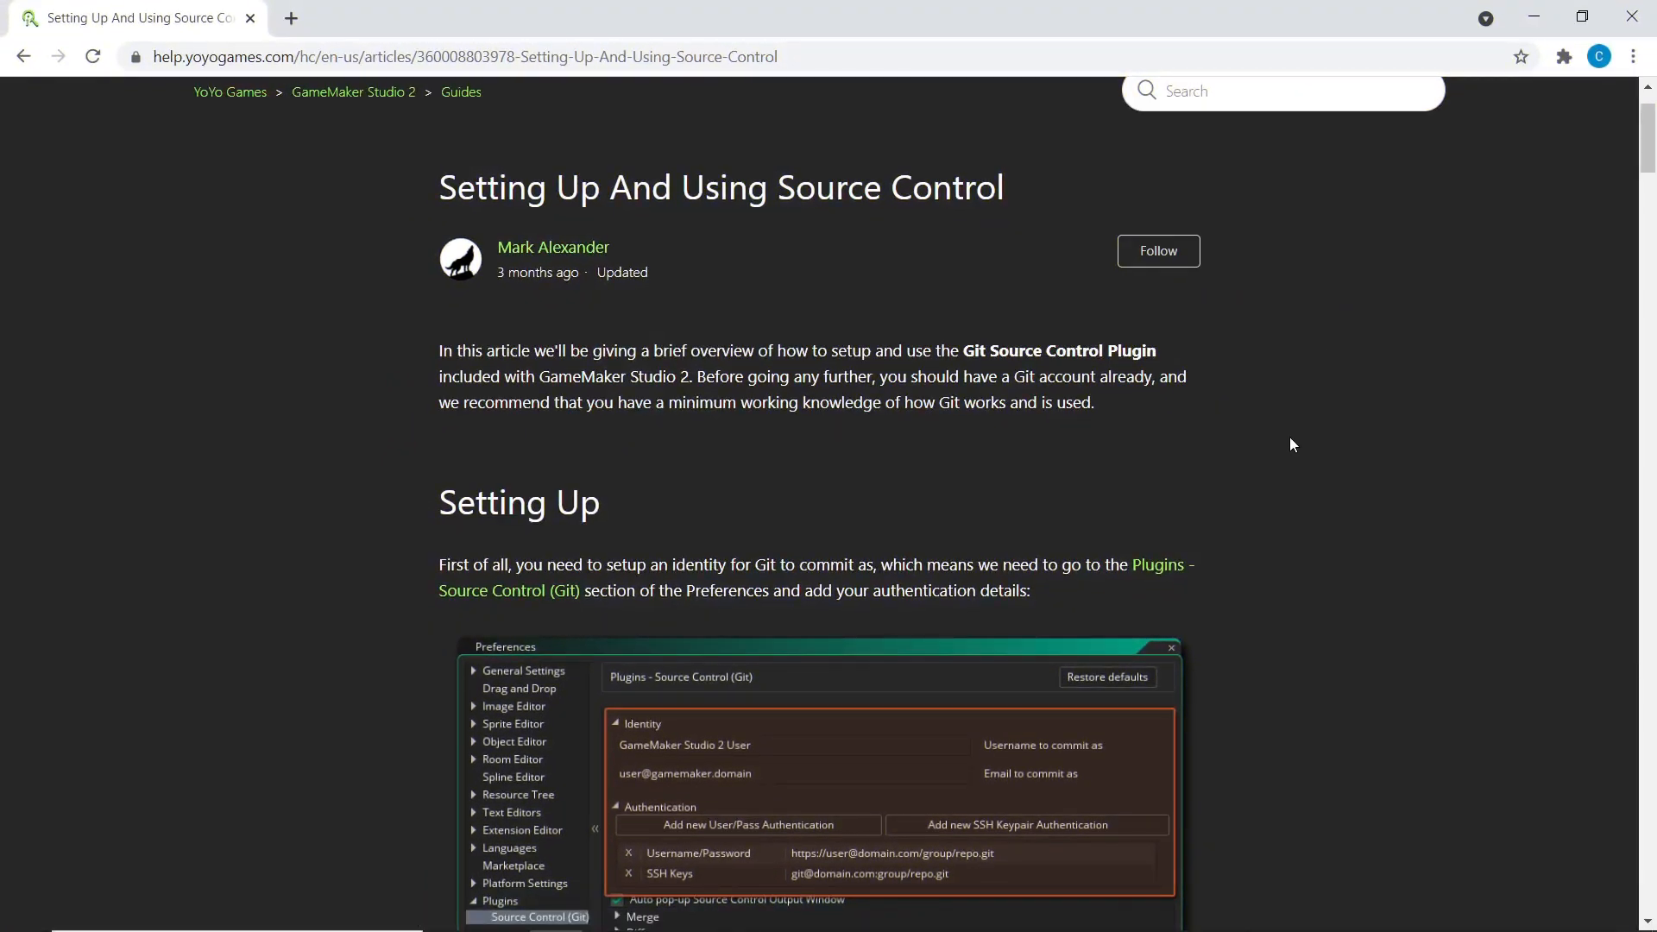
# Read the source control article down to the username/password and SSH keypair authentication sections.
pyautogui.scroll(3)
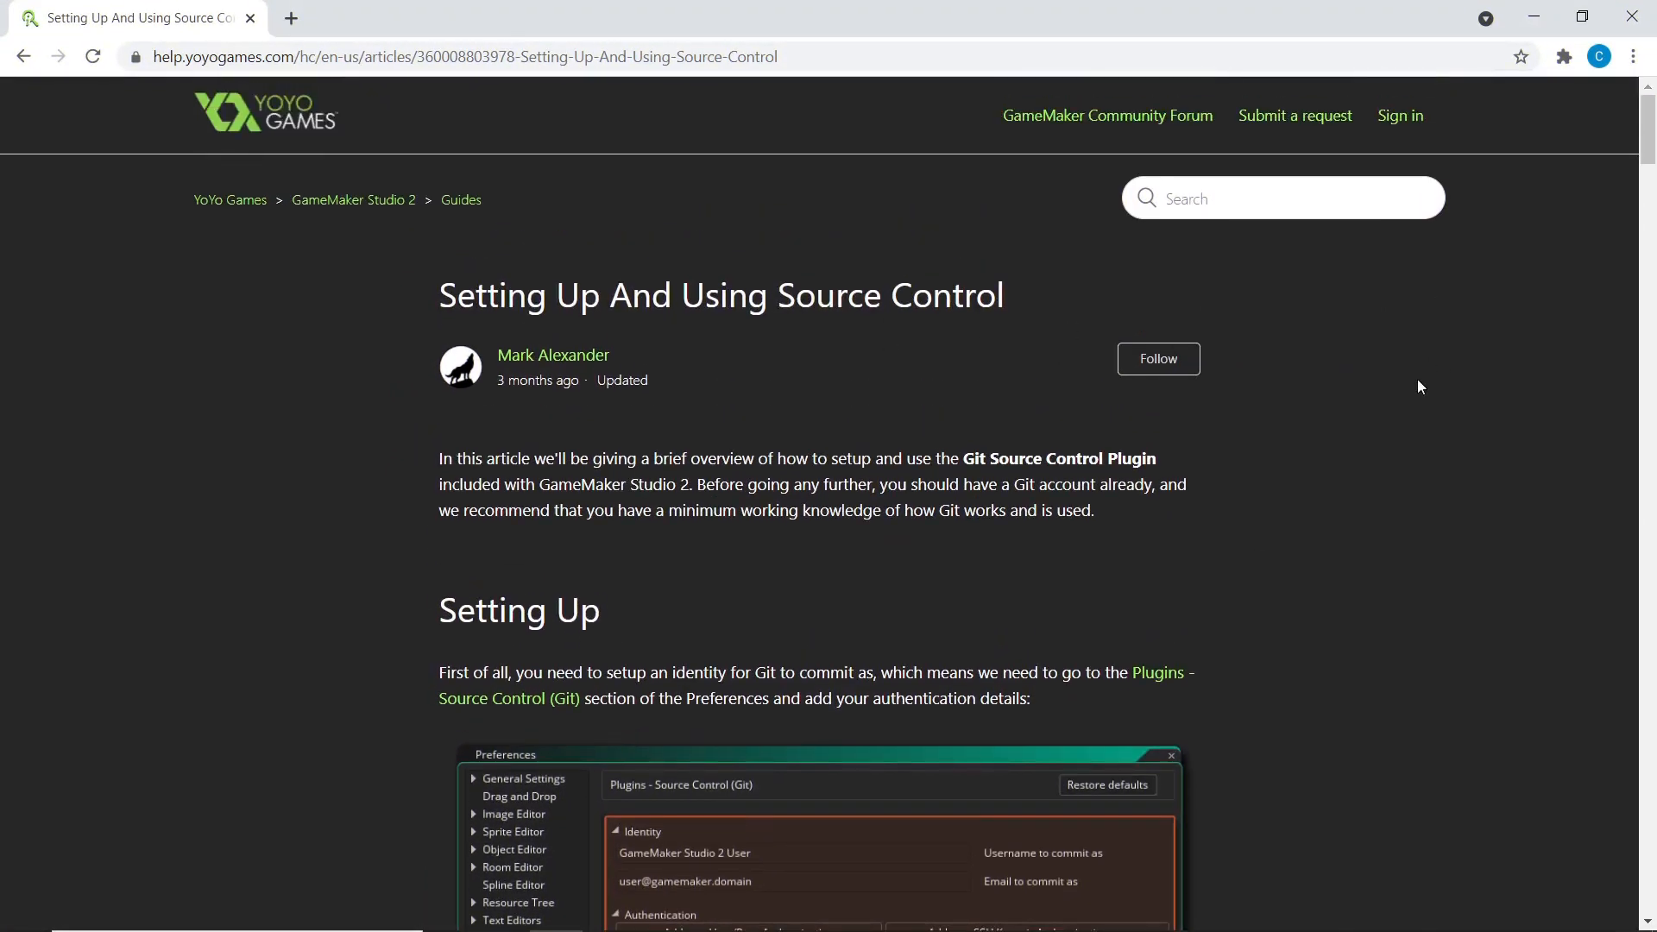
pyautogui.moveTo(1468, 398)
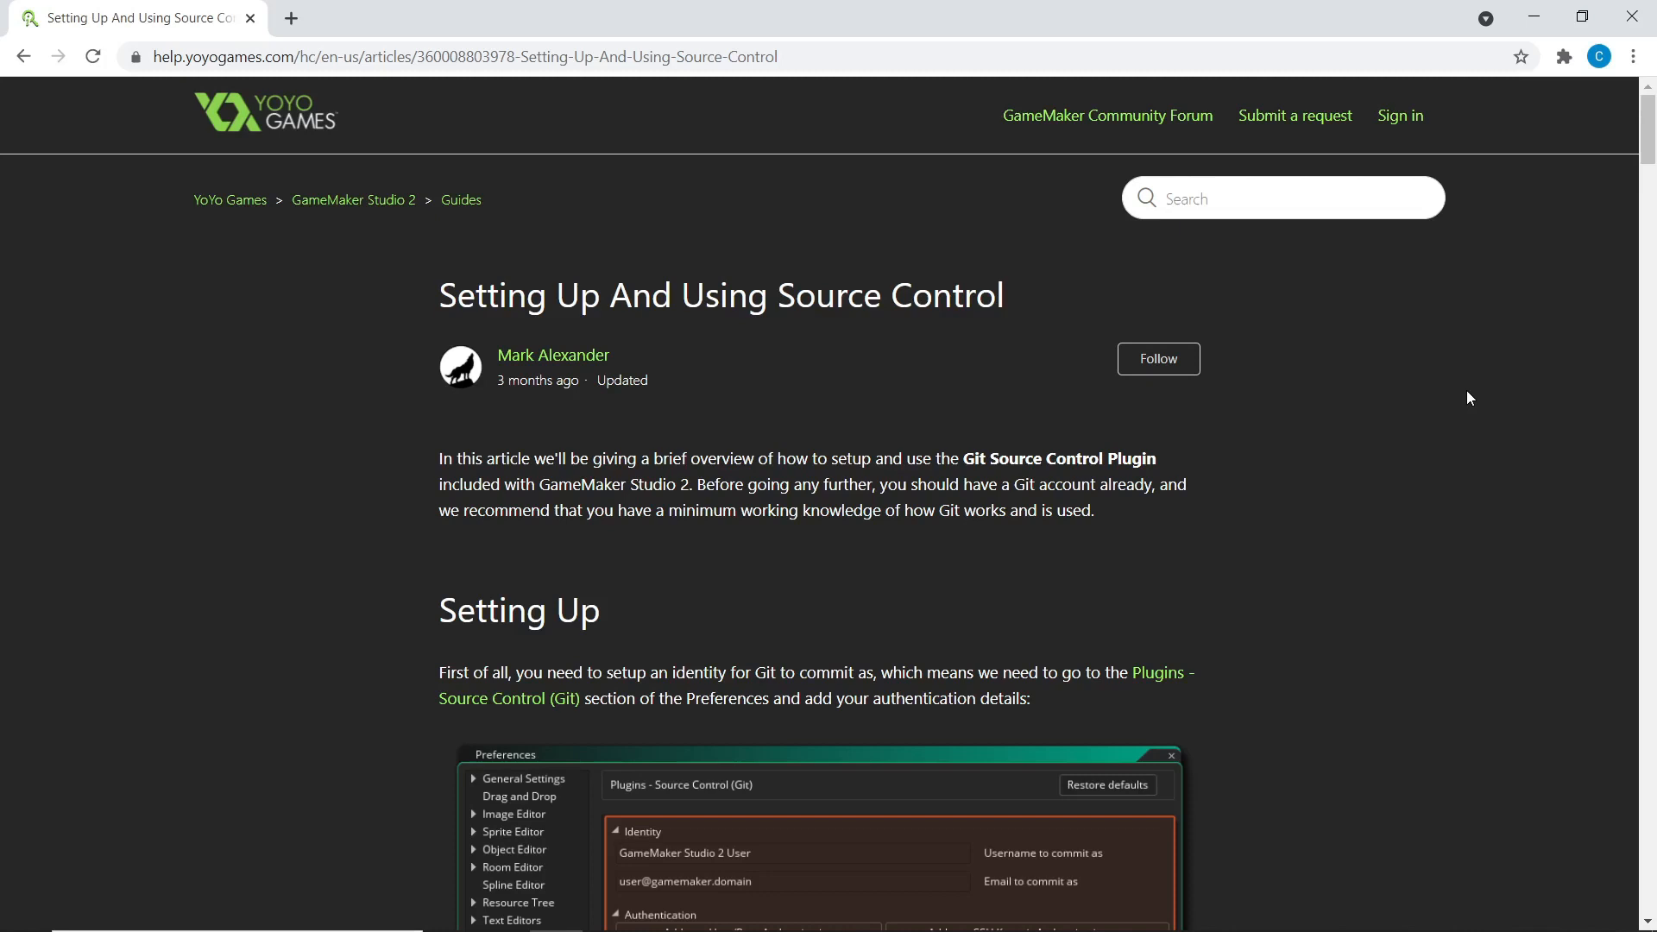
pyautogui.moveTo(780, 785)
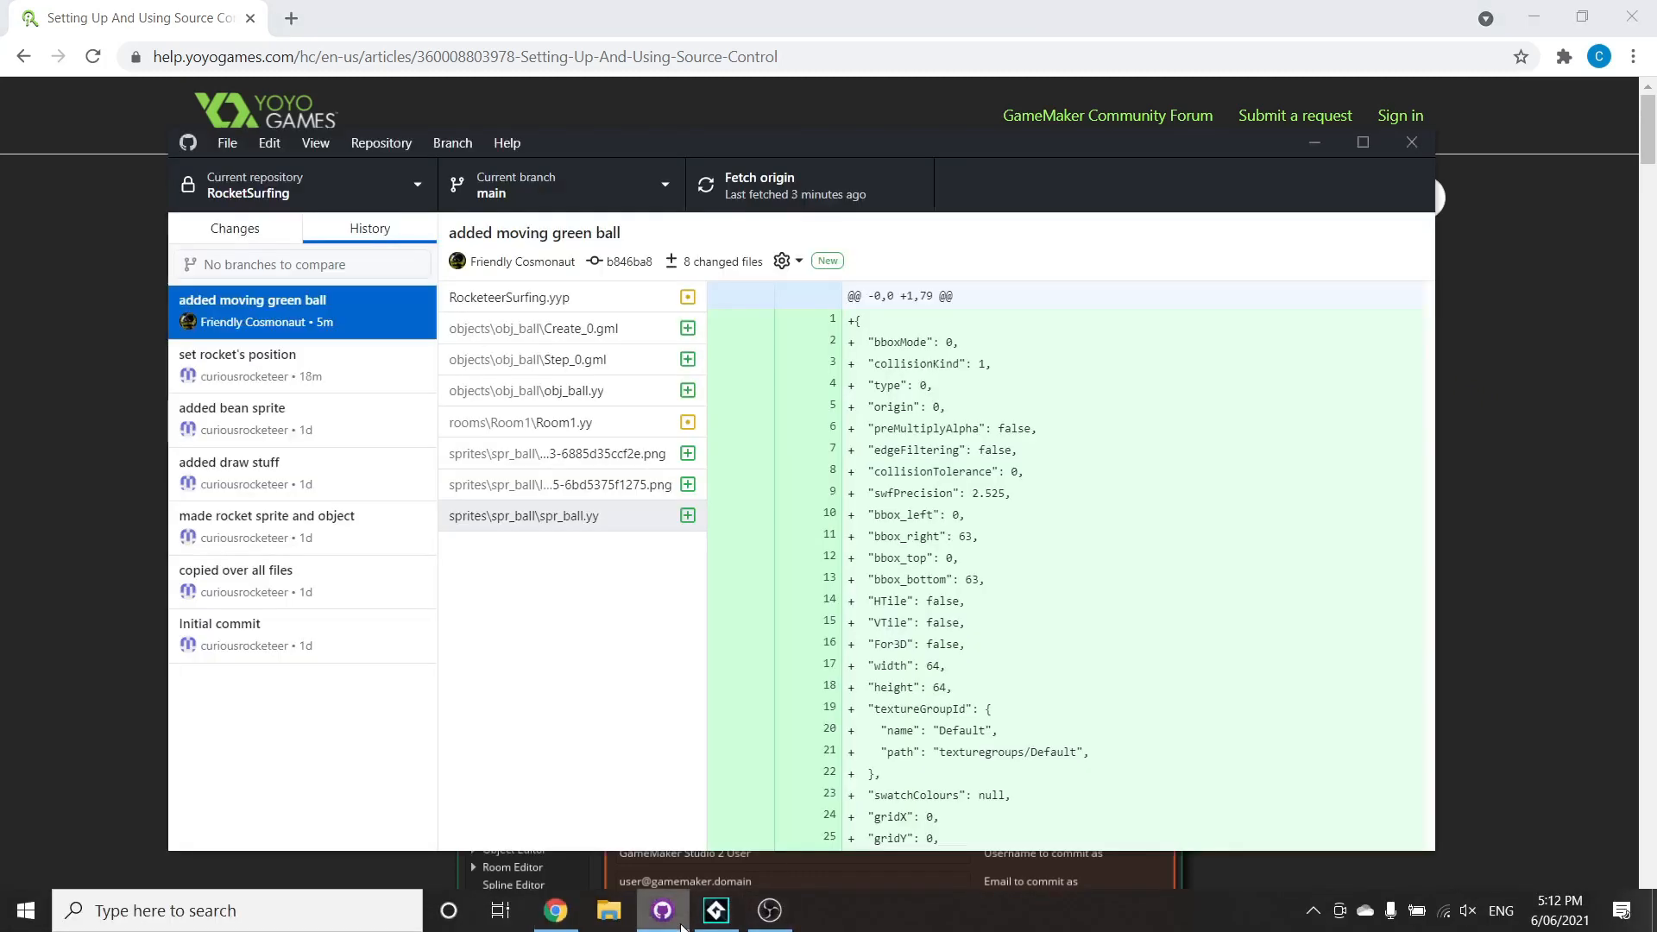
pyautogui.click(560, 516)
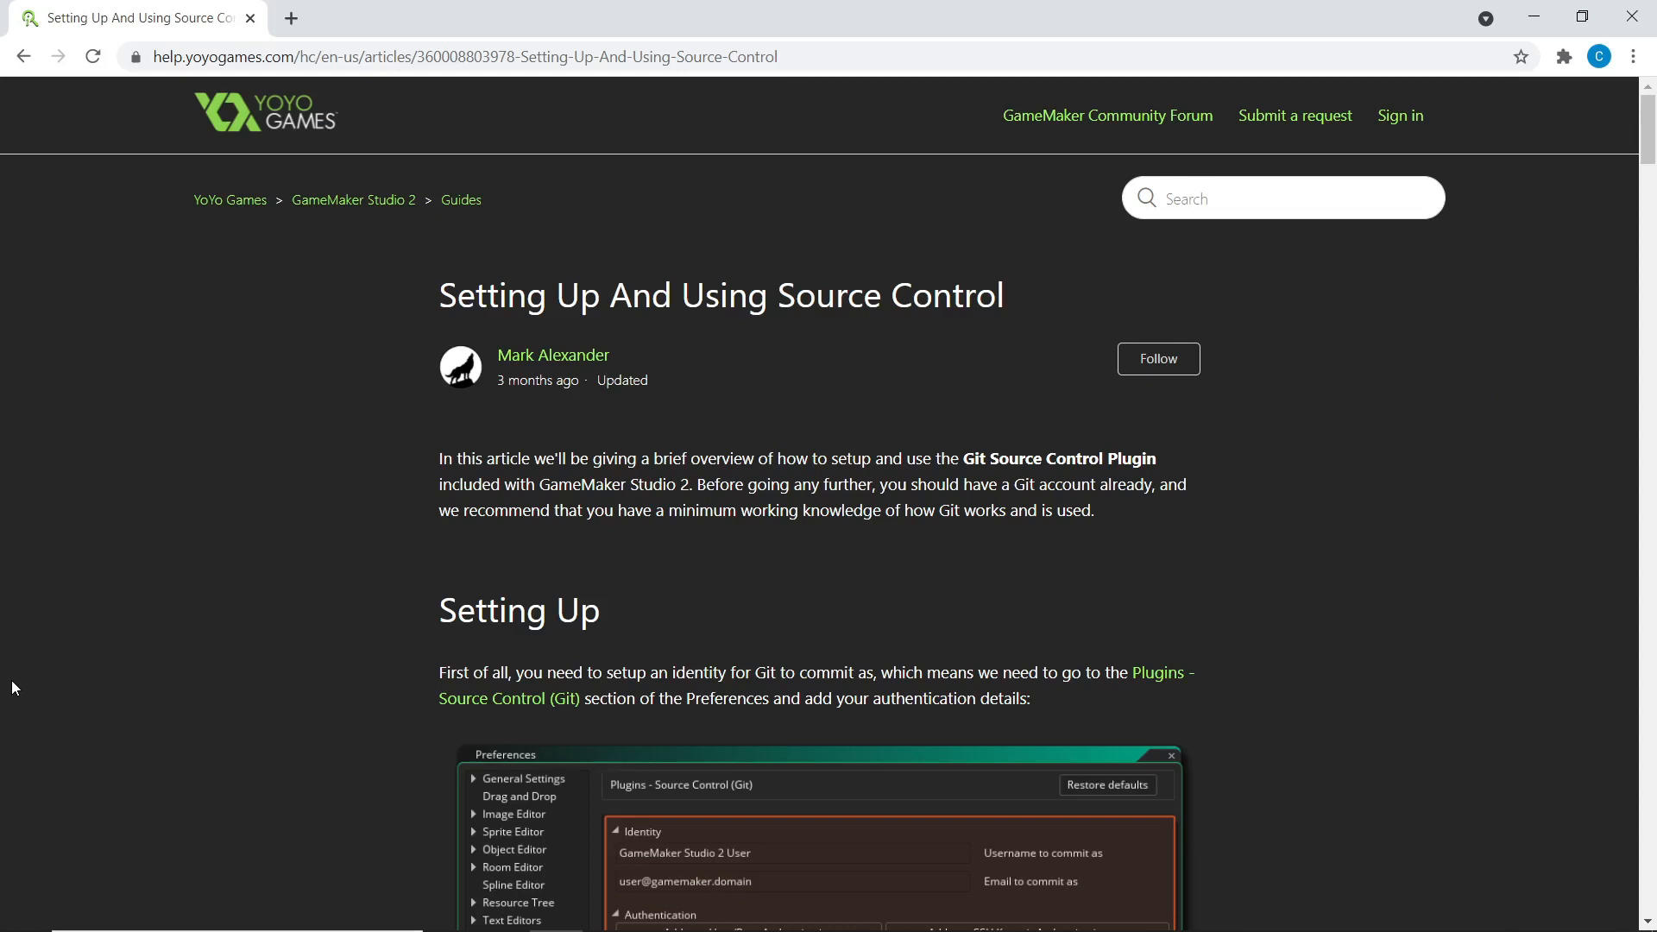
pyautogui.moveTo(579, 331)
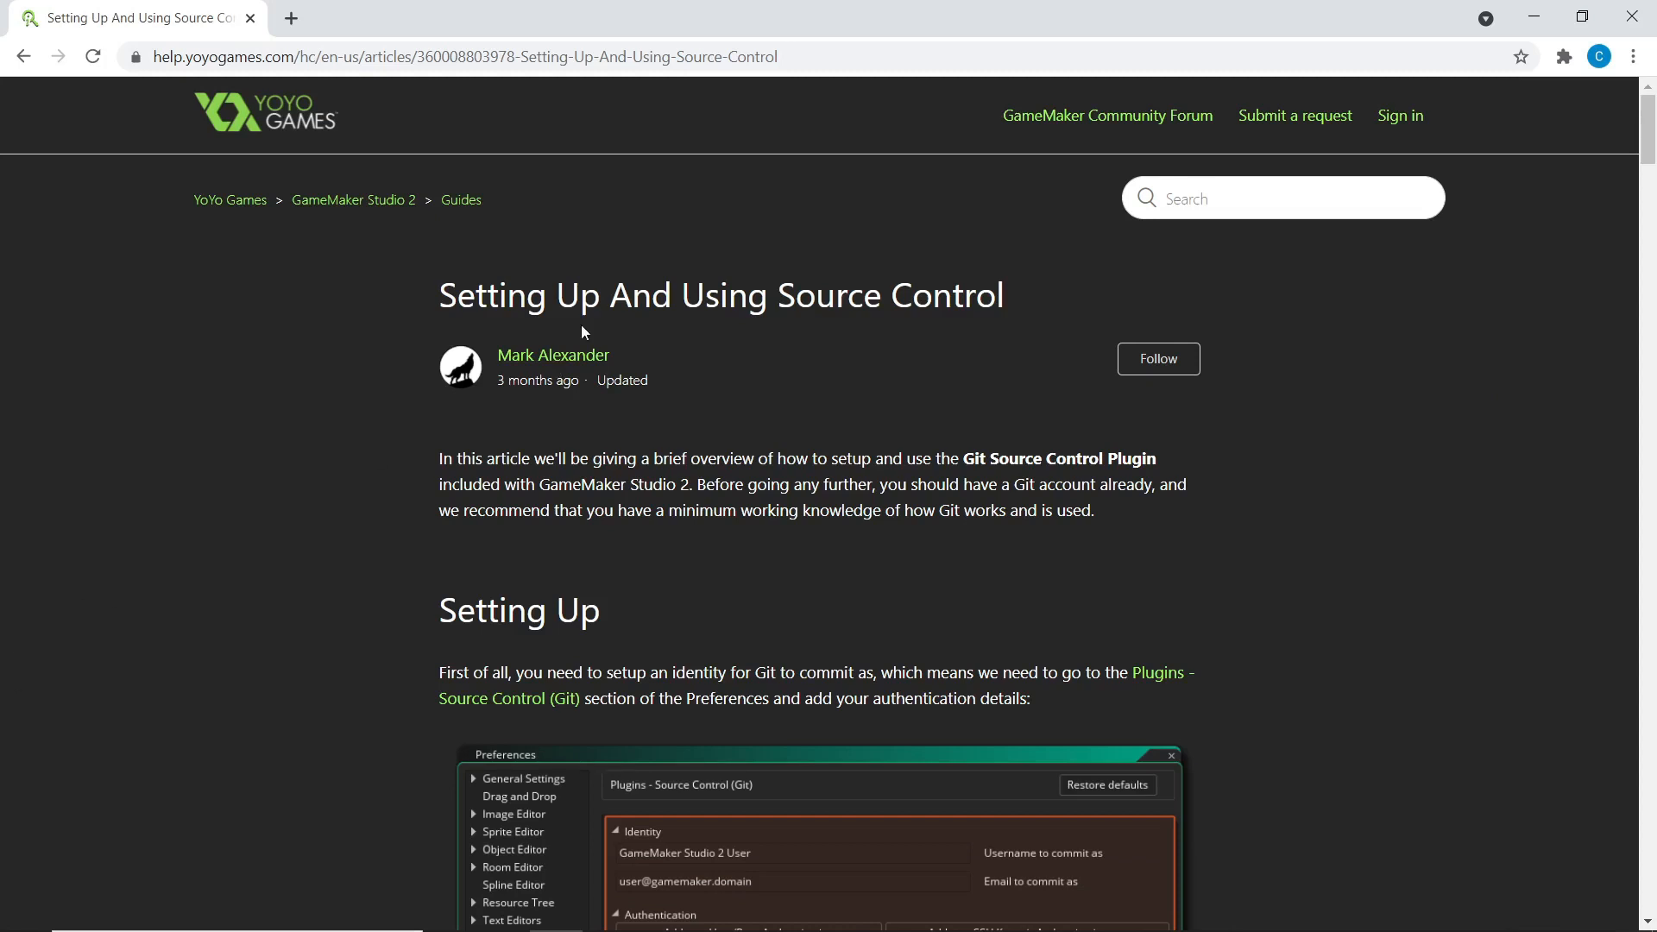
pyautogui.scroll(-3)
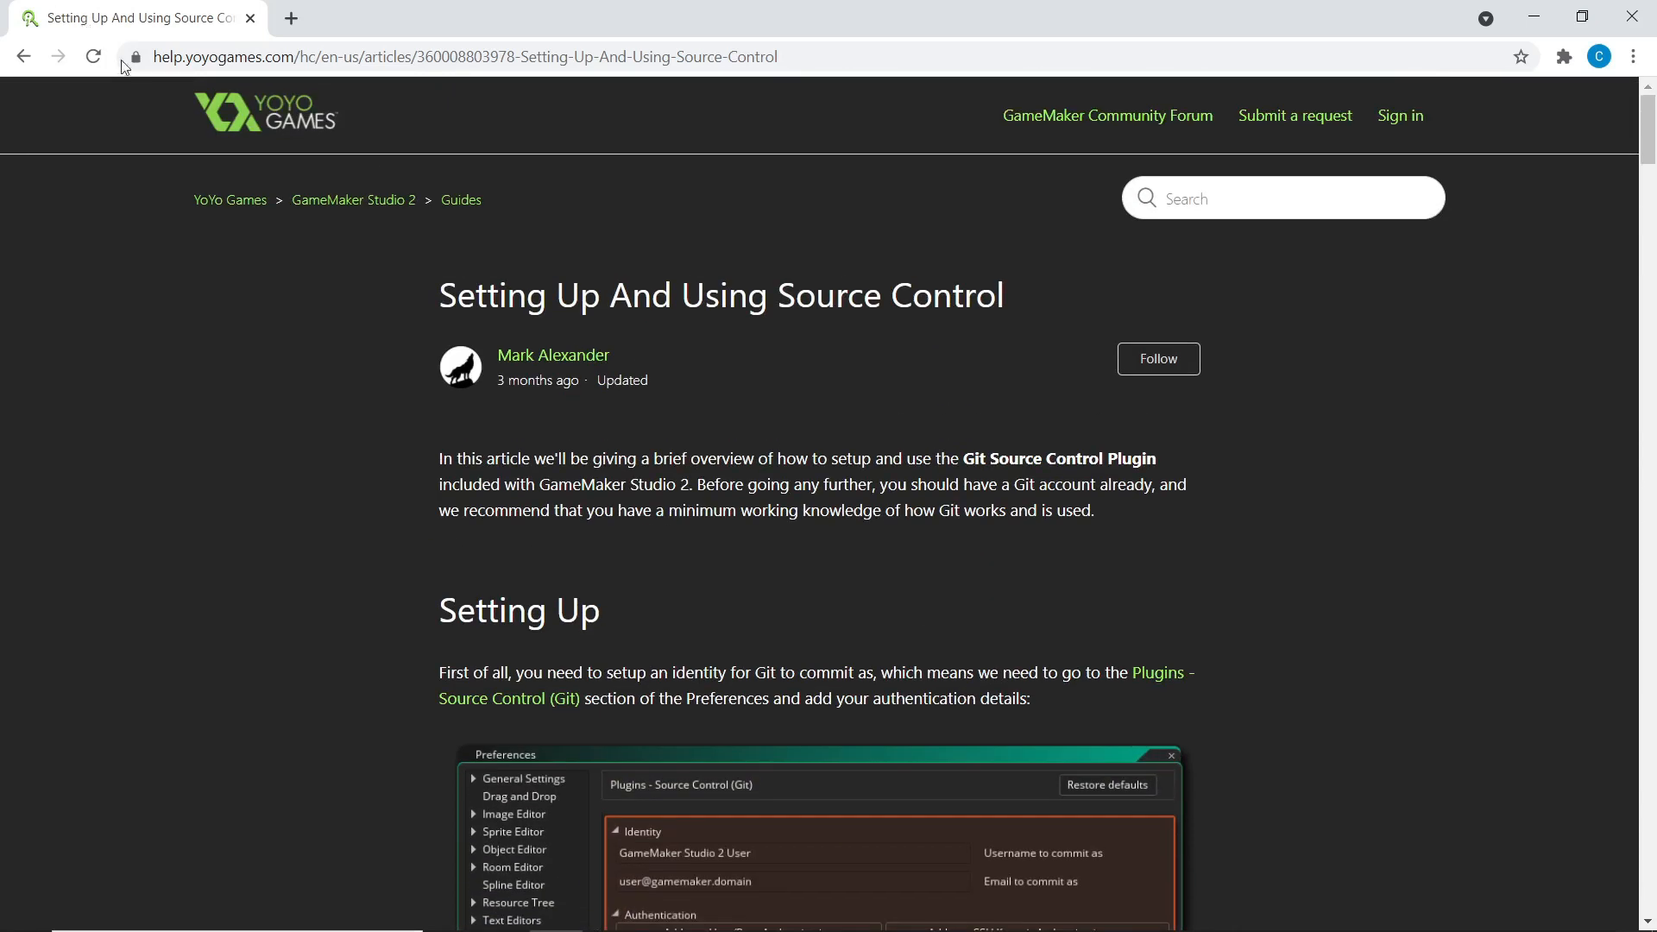
pyautogui.scroll(-3)
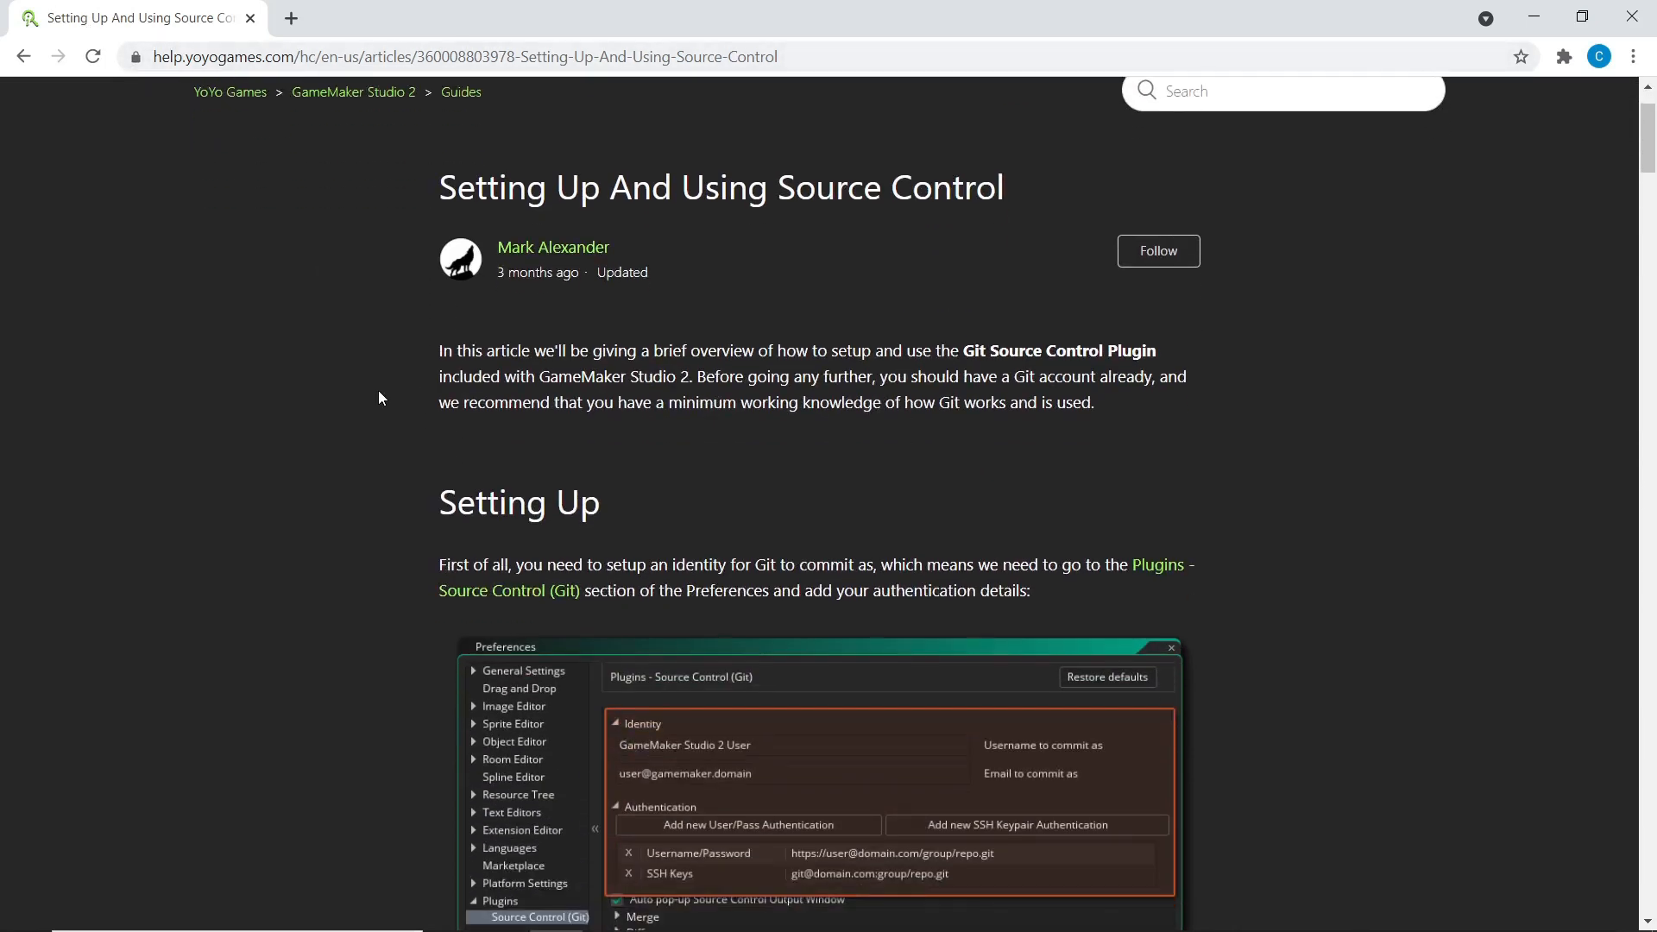
pyautogui.scroll(-3)
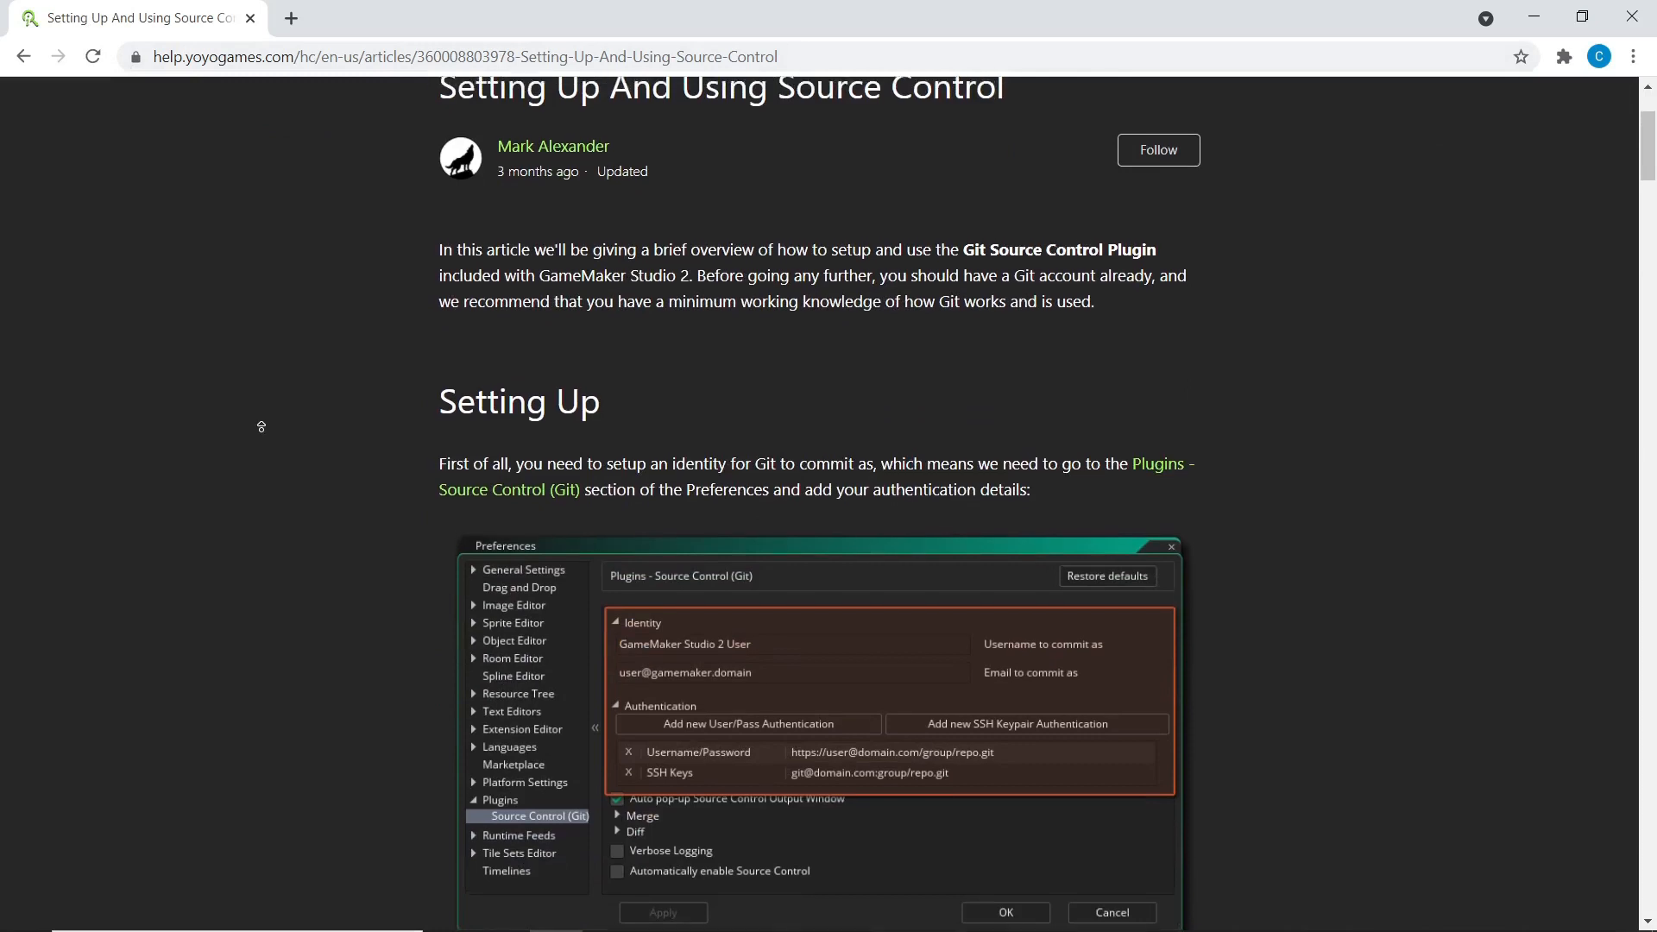
pyautogui.scroll(3)
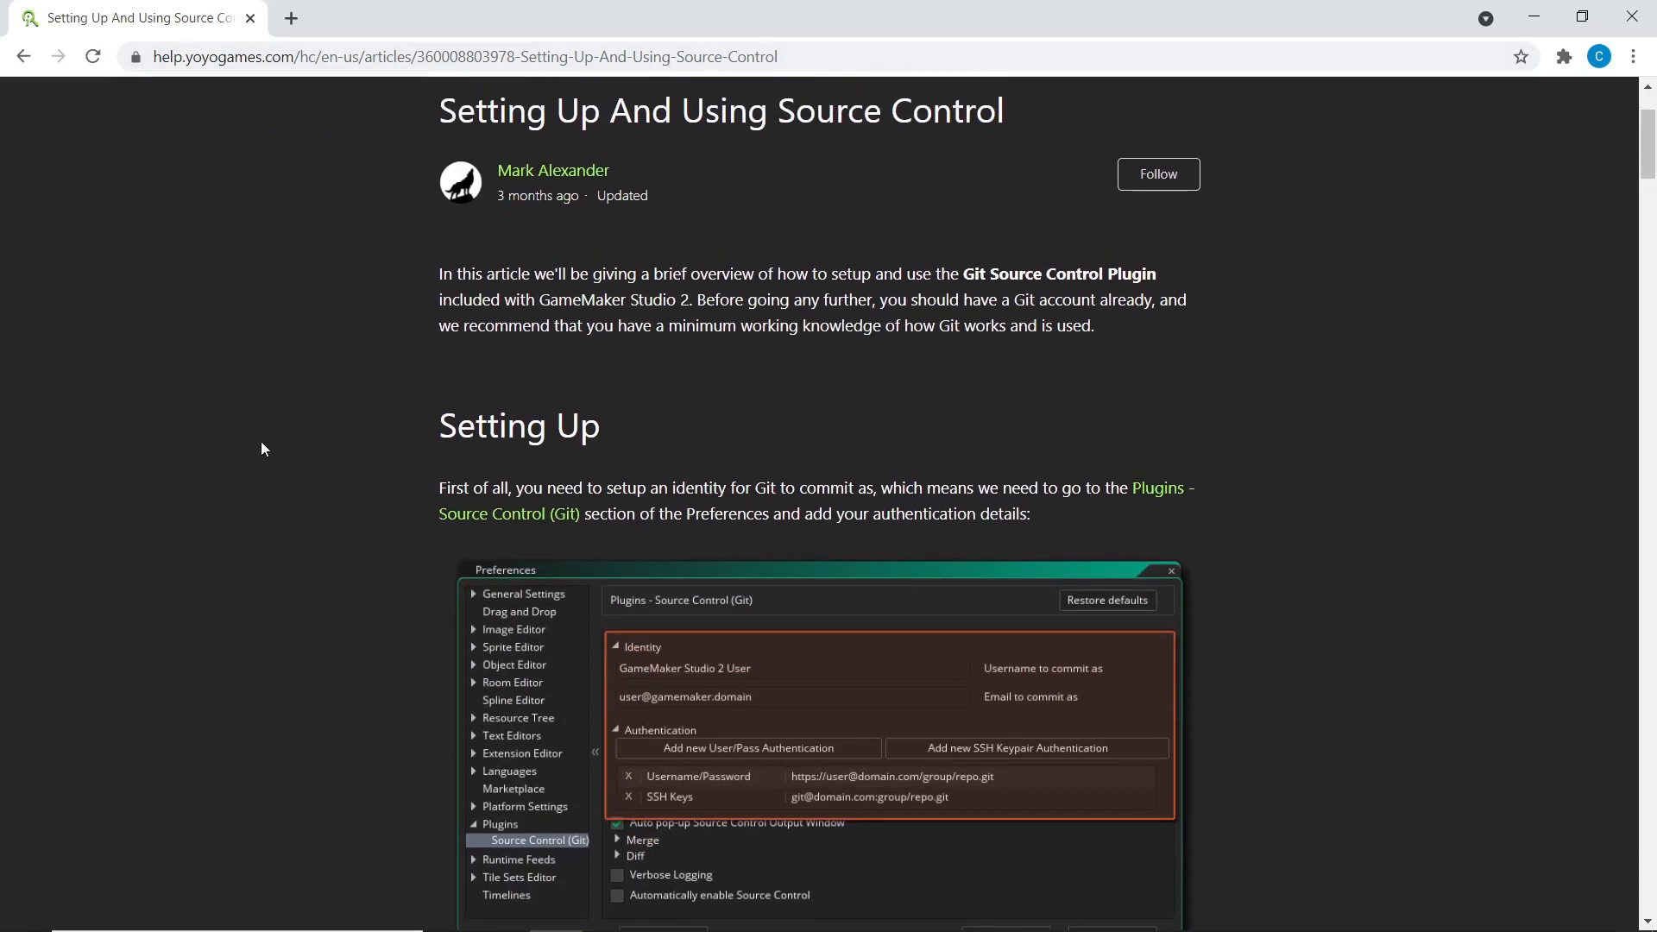
pyautogui.scroll(-3)
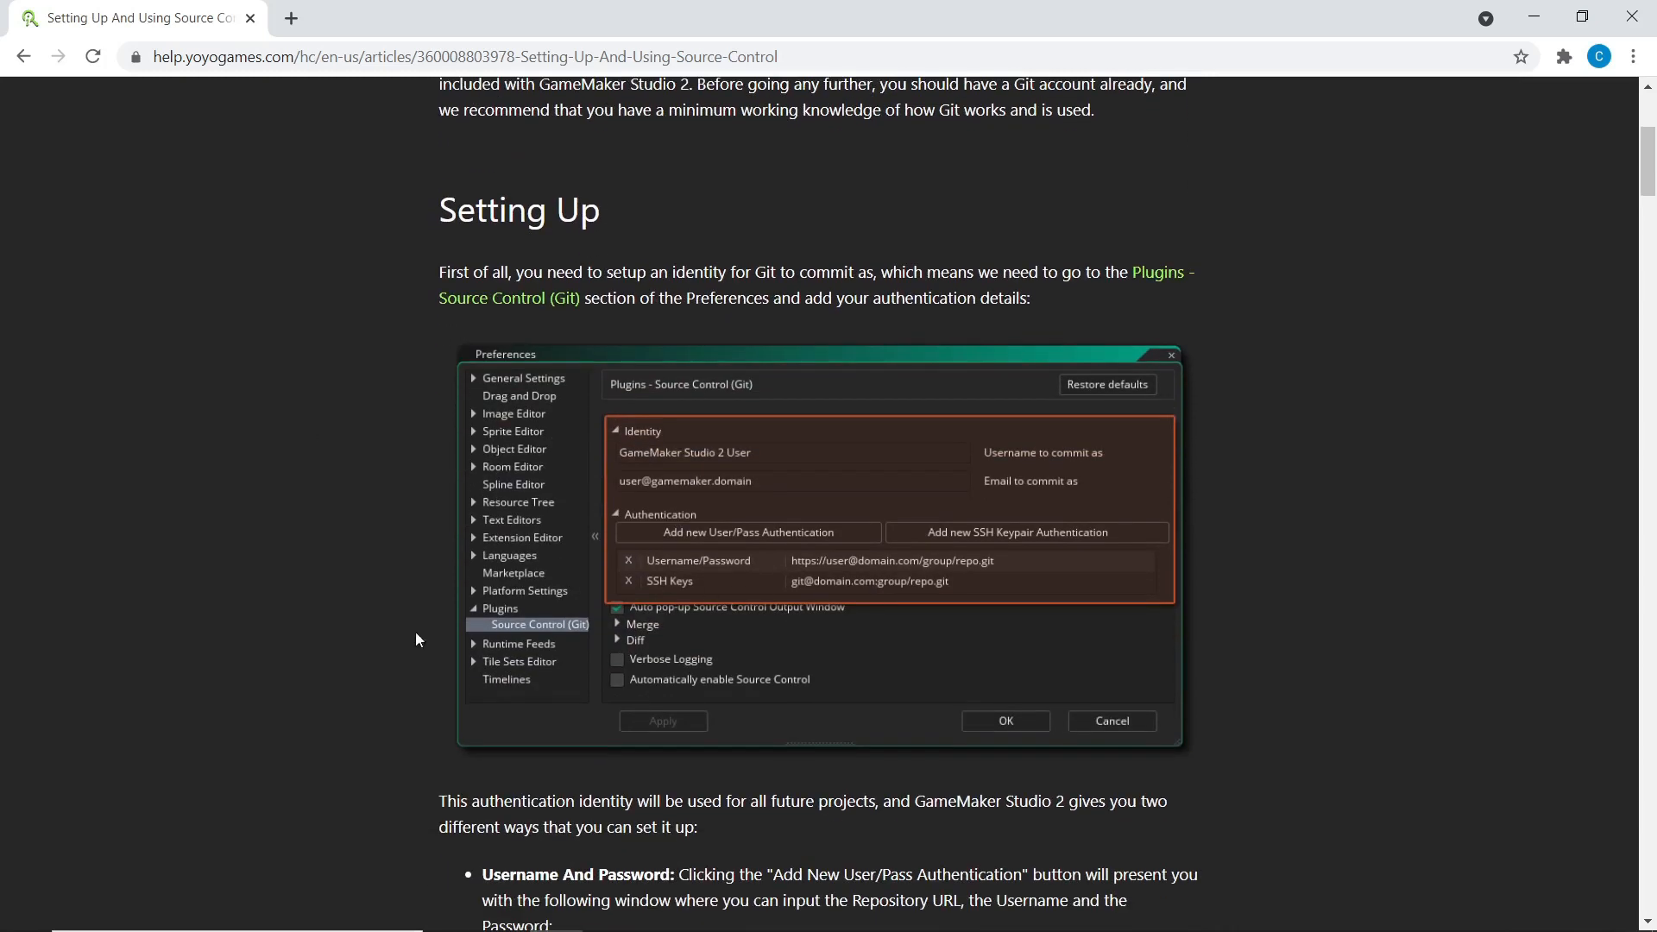
pyautogui.moveTo(658, 595)
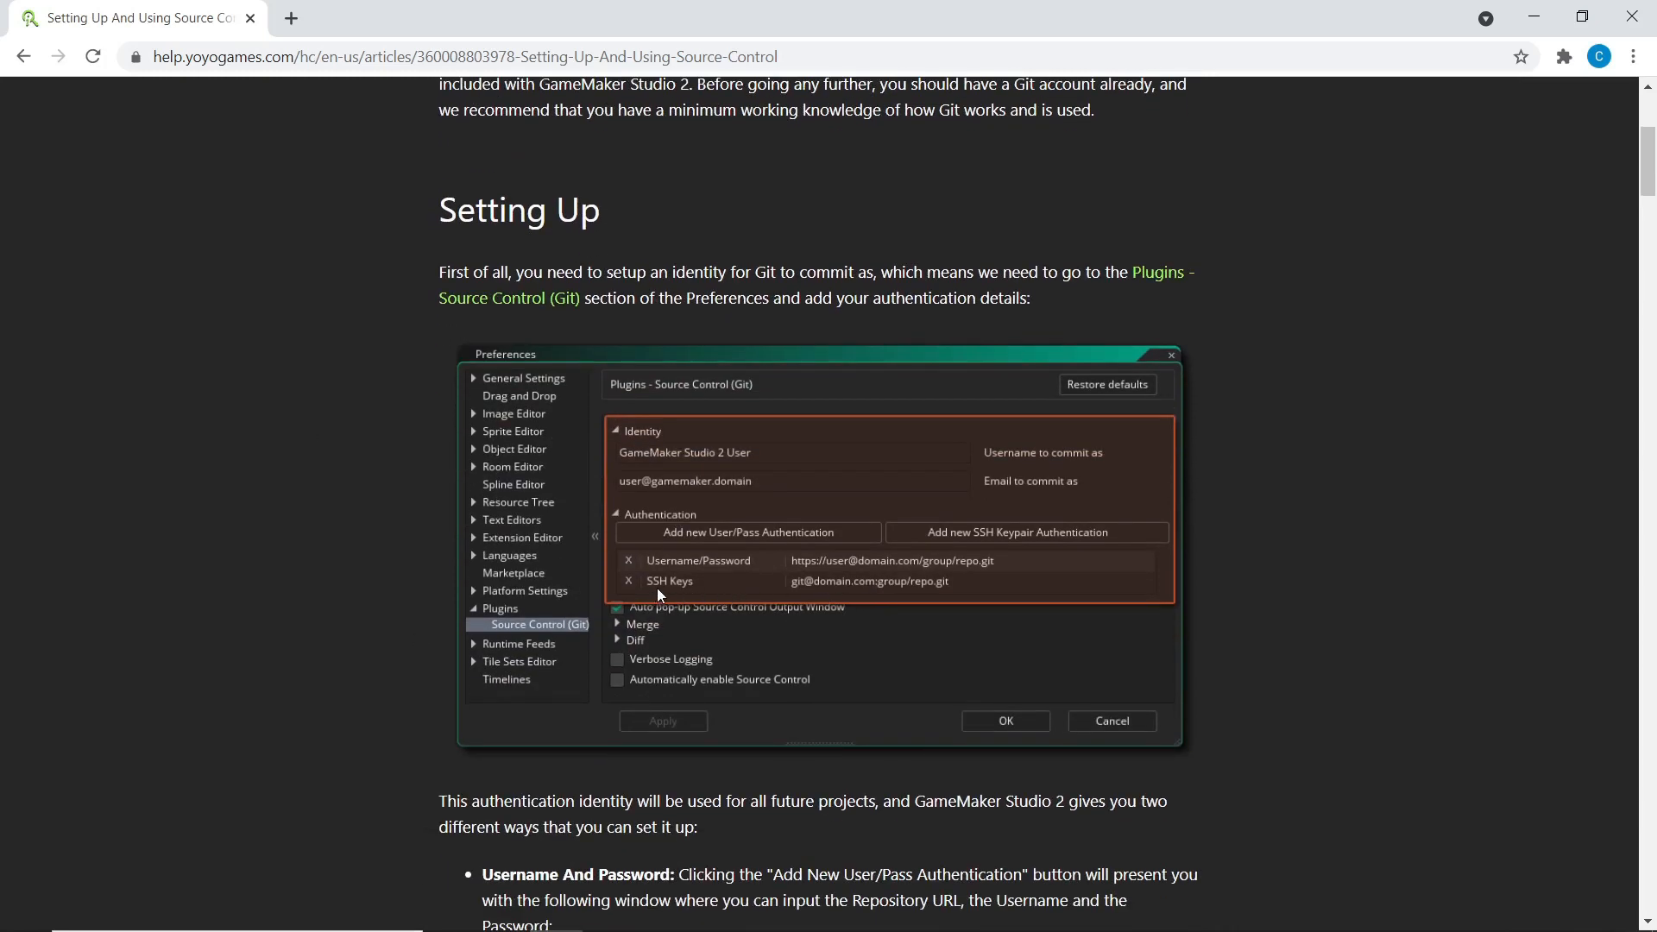
pyautogui.scroll(3)
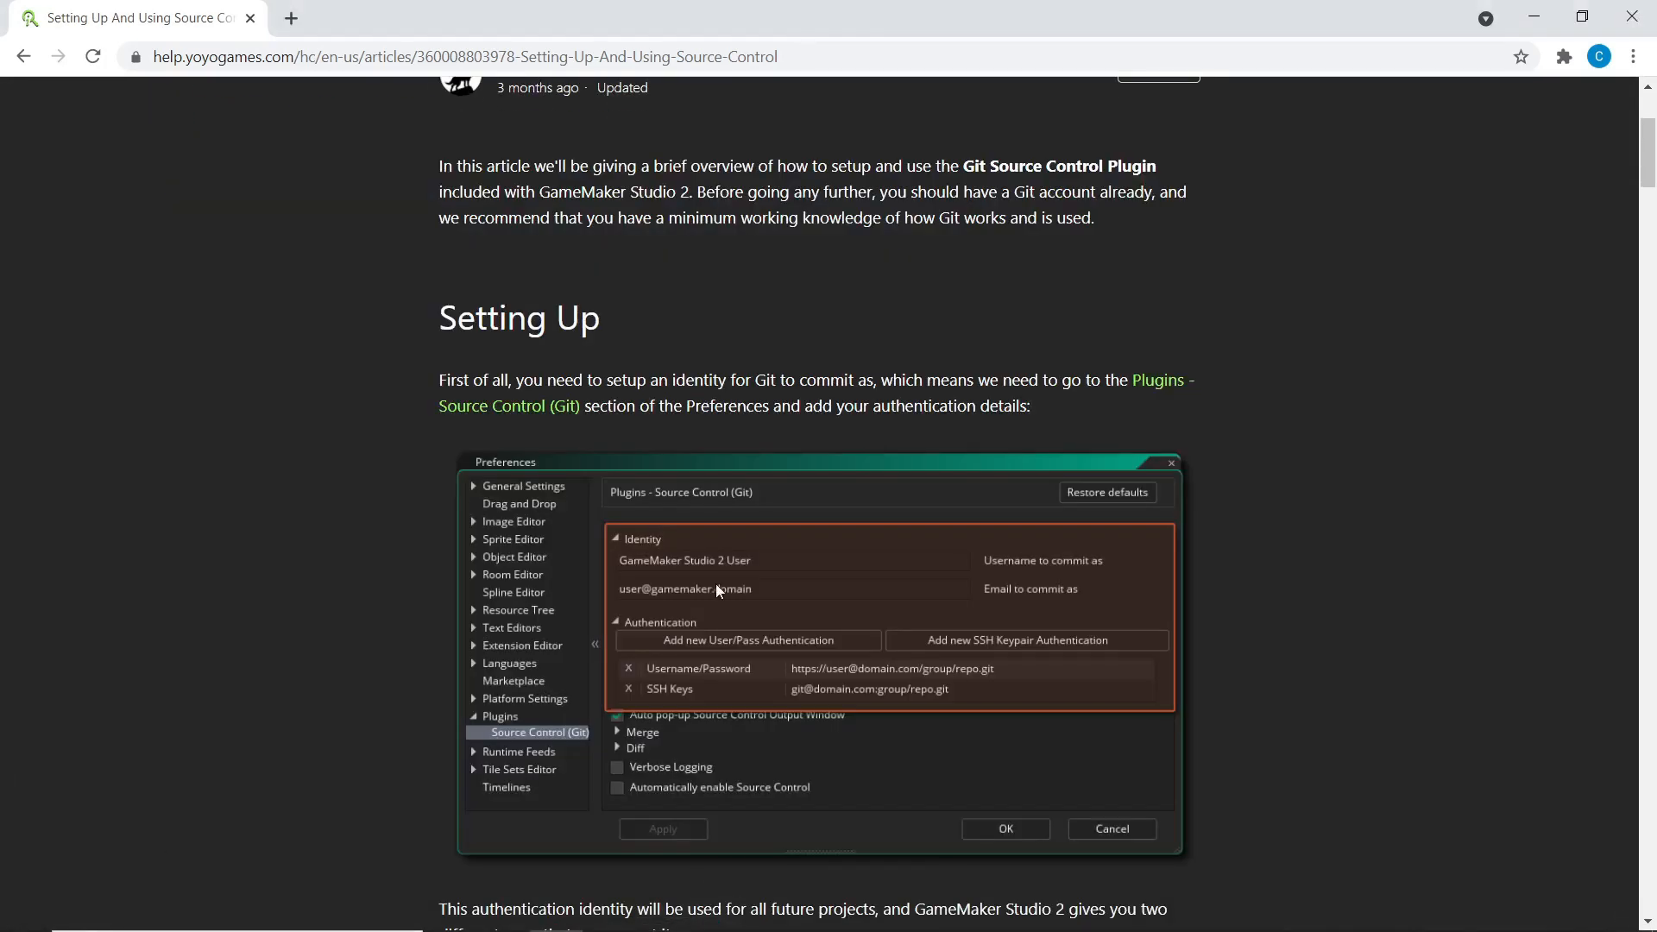
pyautogui.scroll(-3)
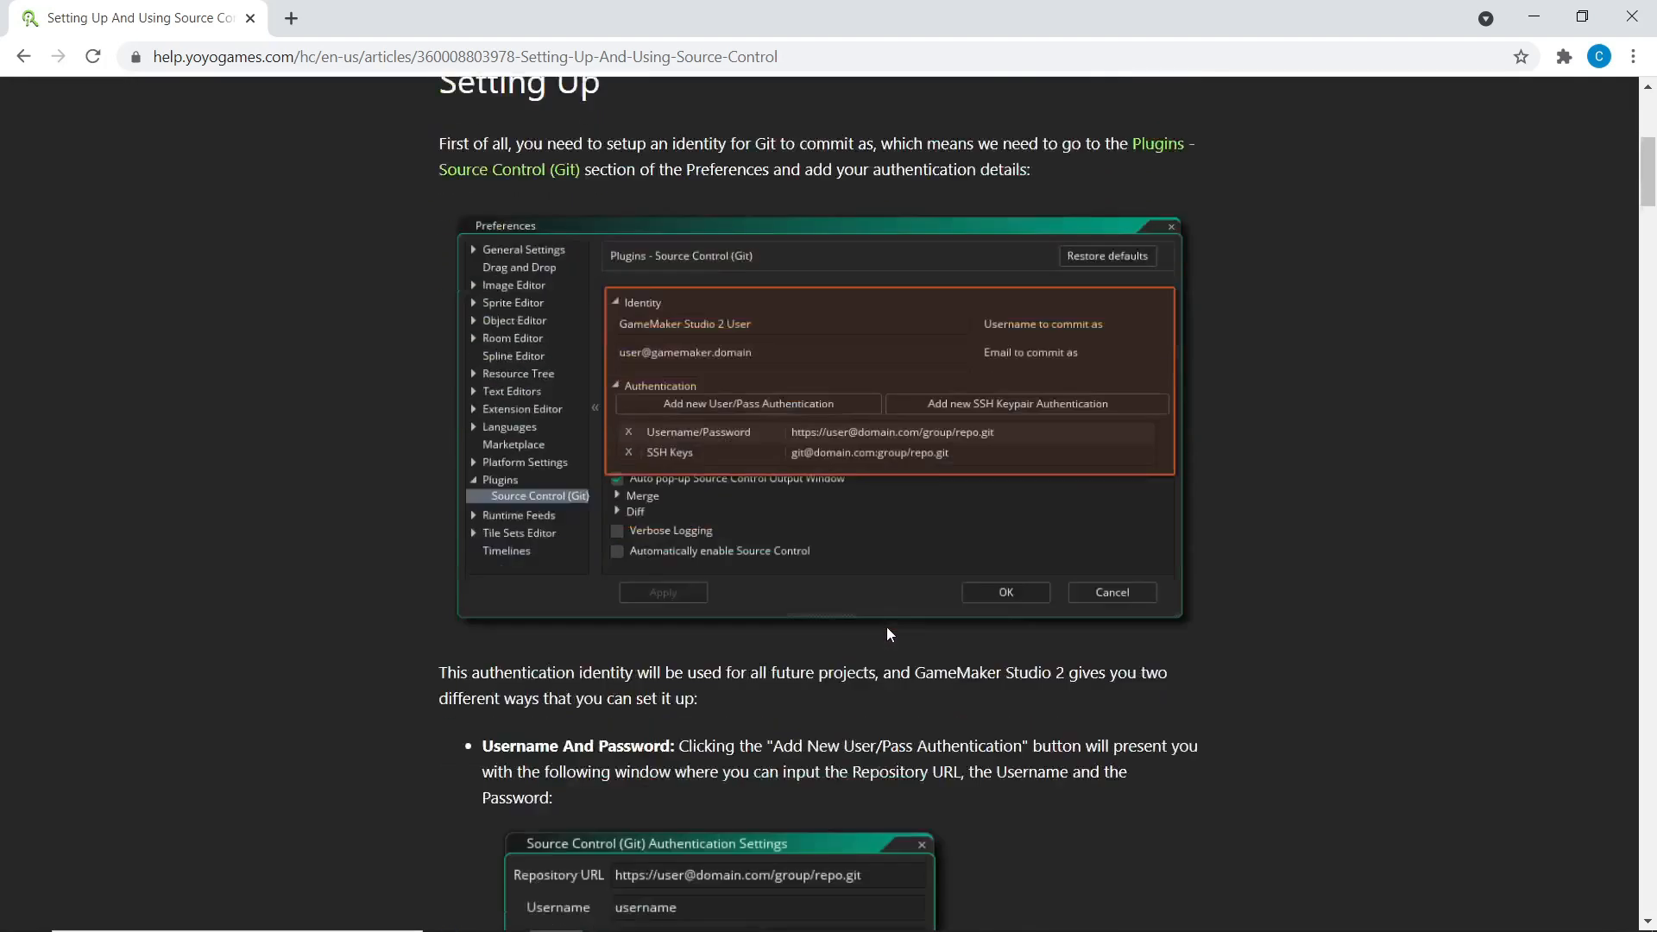
pyautogui.scroll(-3)
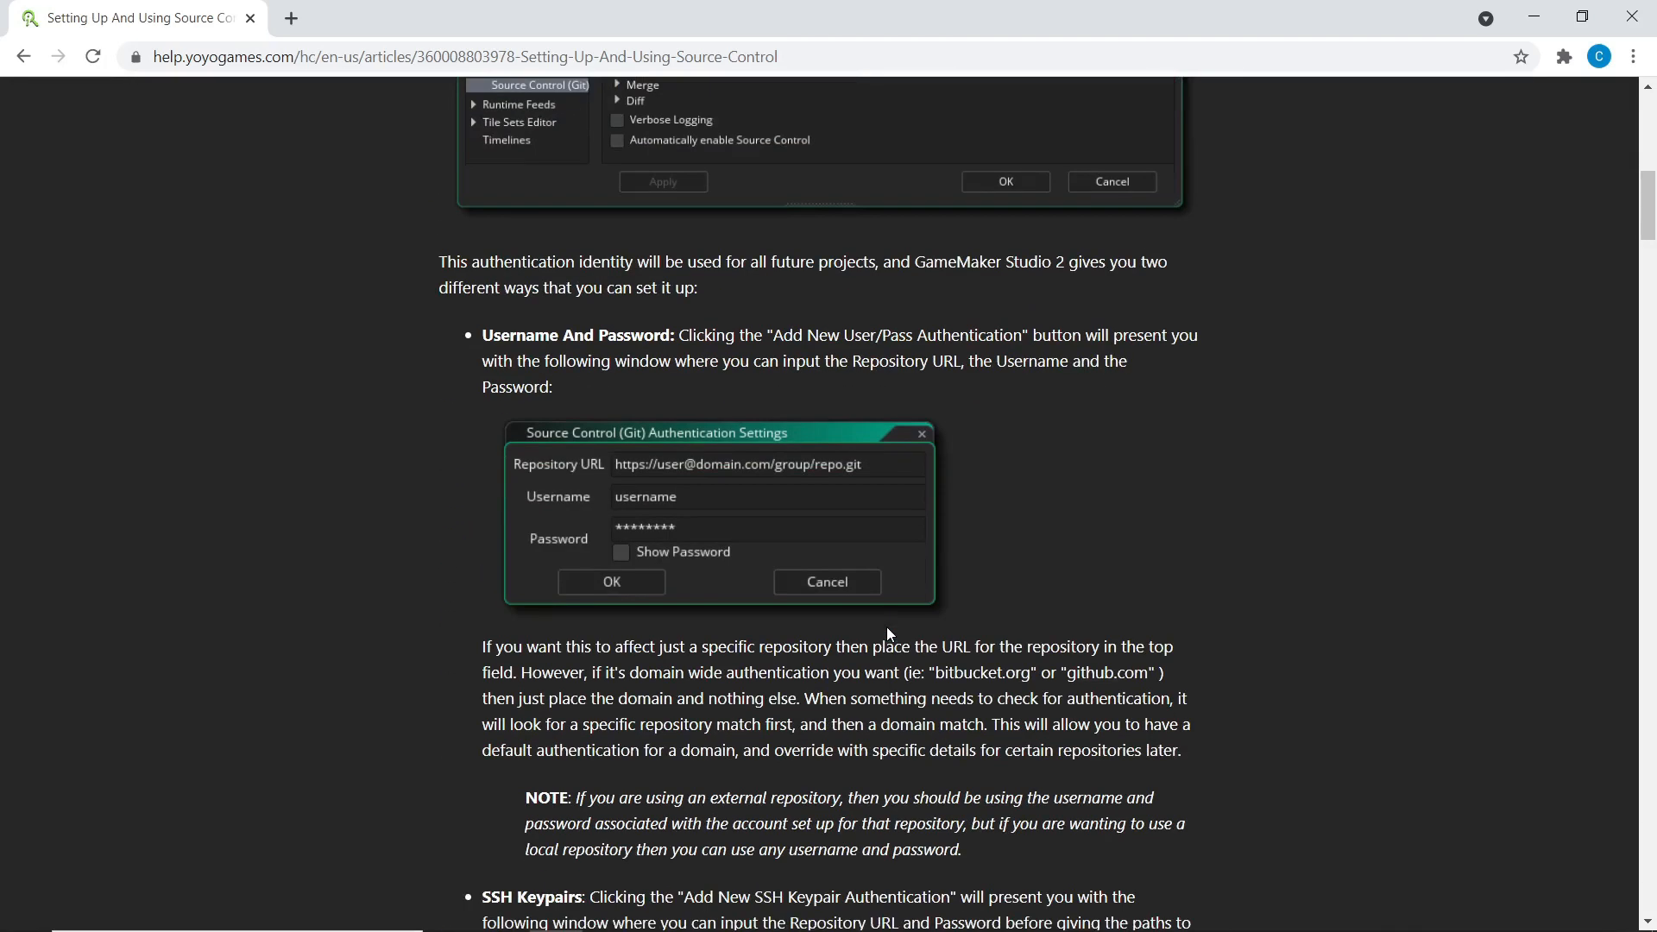
pyautogui.moveTo(792, 433)
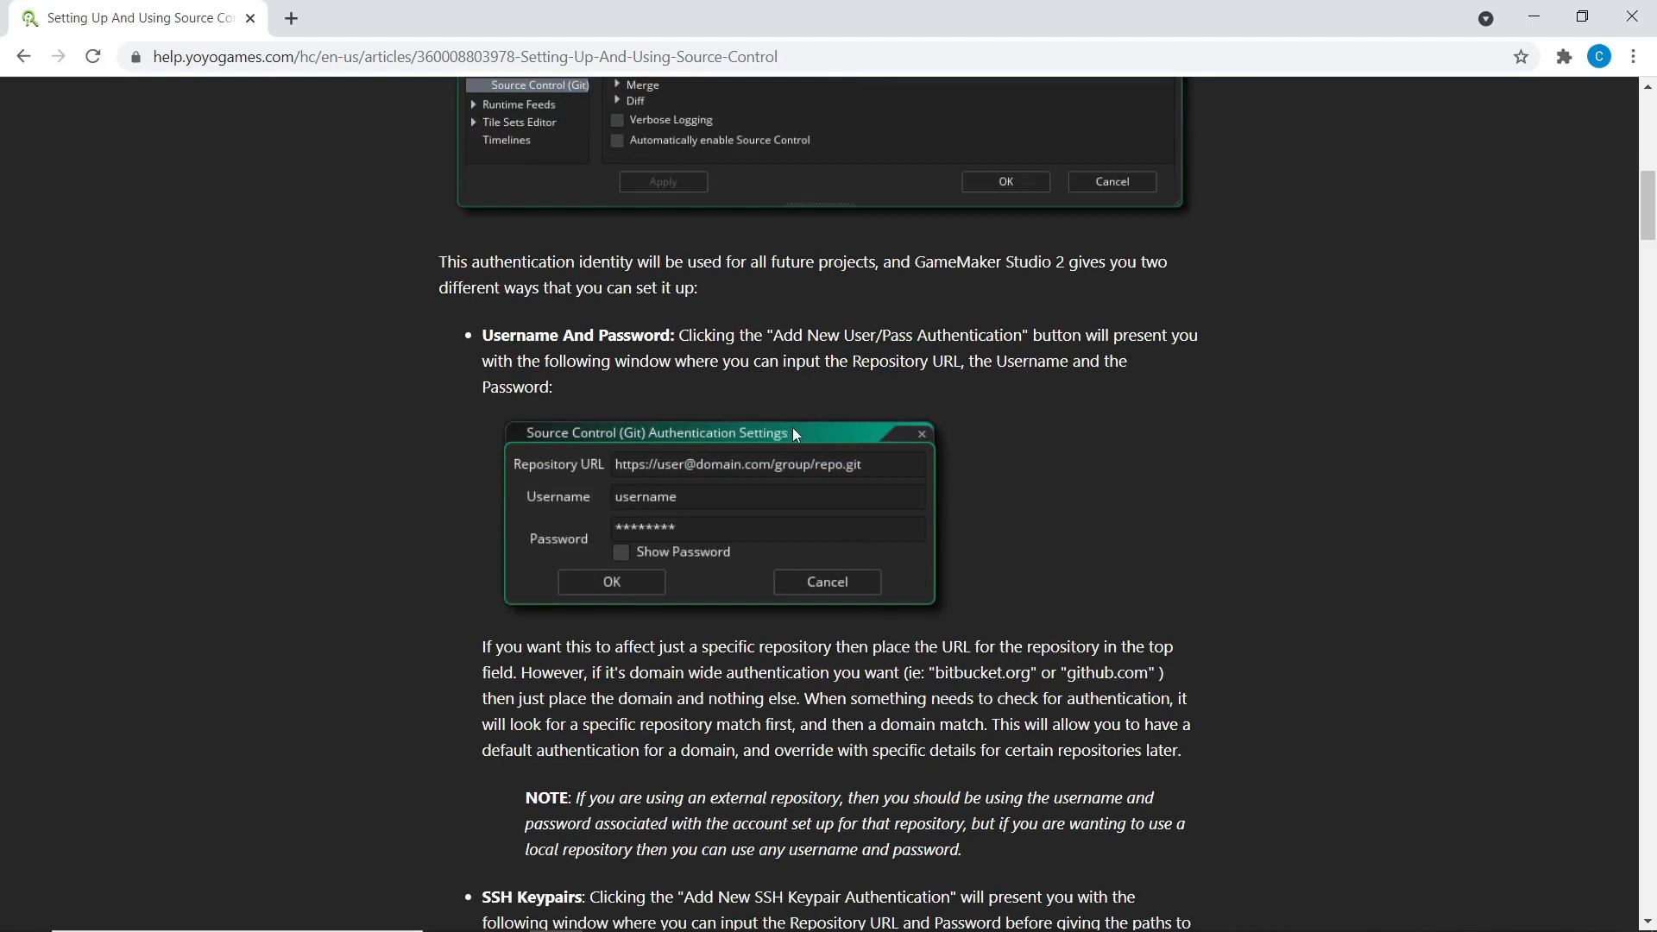
pyautogui.moveTo(363, 366)
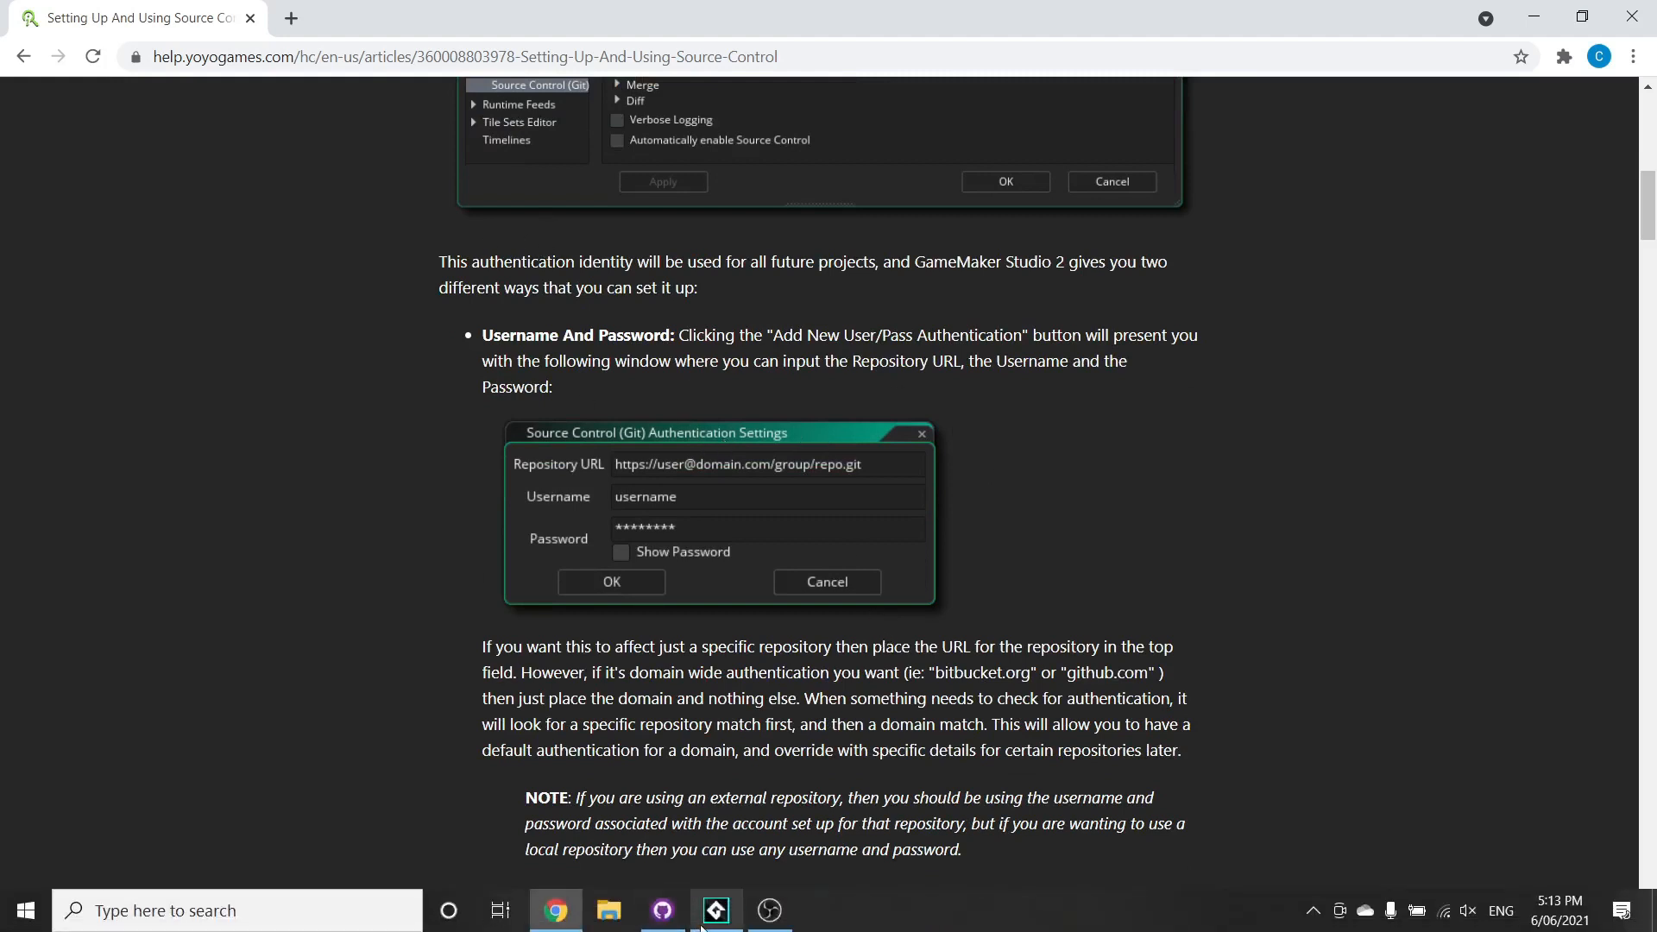
pyautogui.click(716, 909)
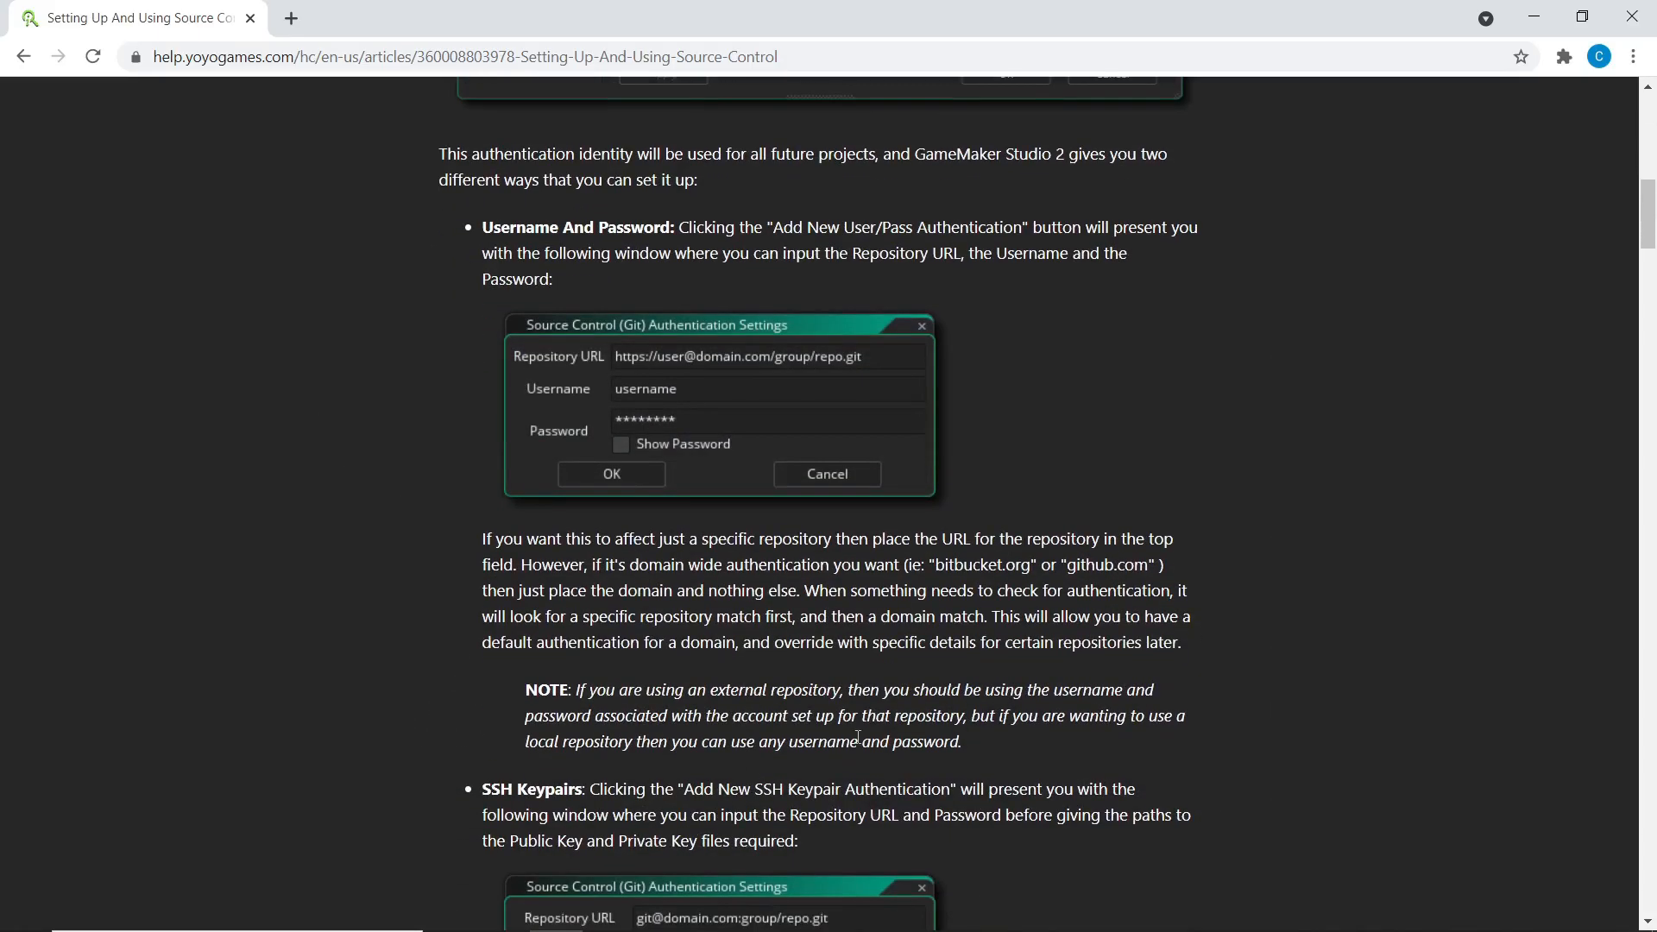
pyautogui.scroll(-3)
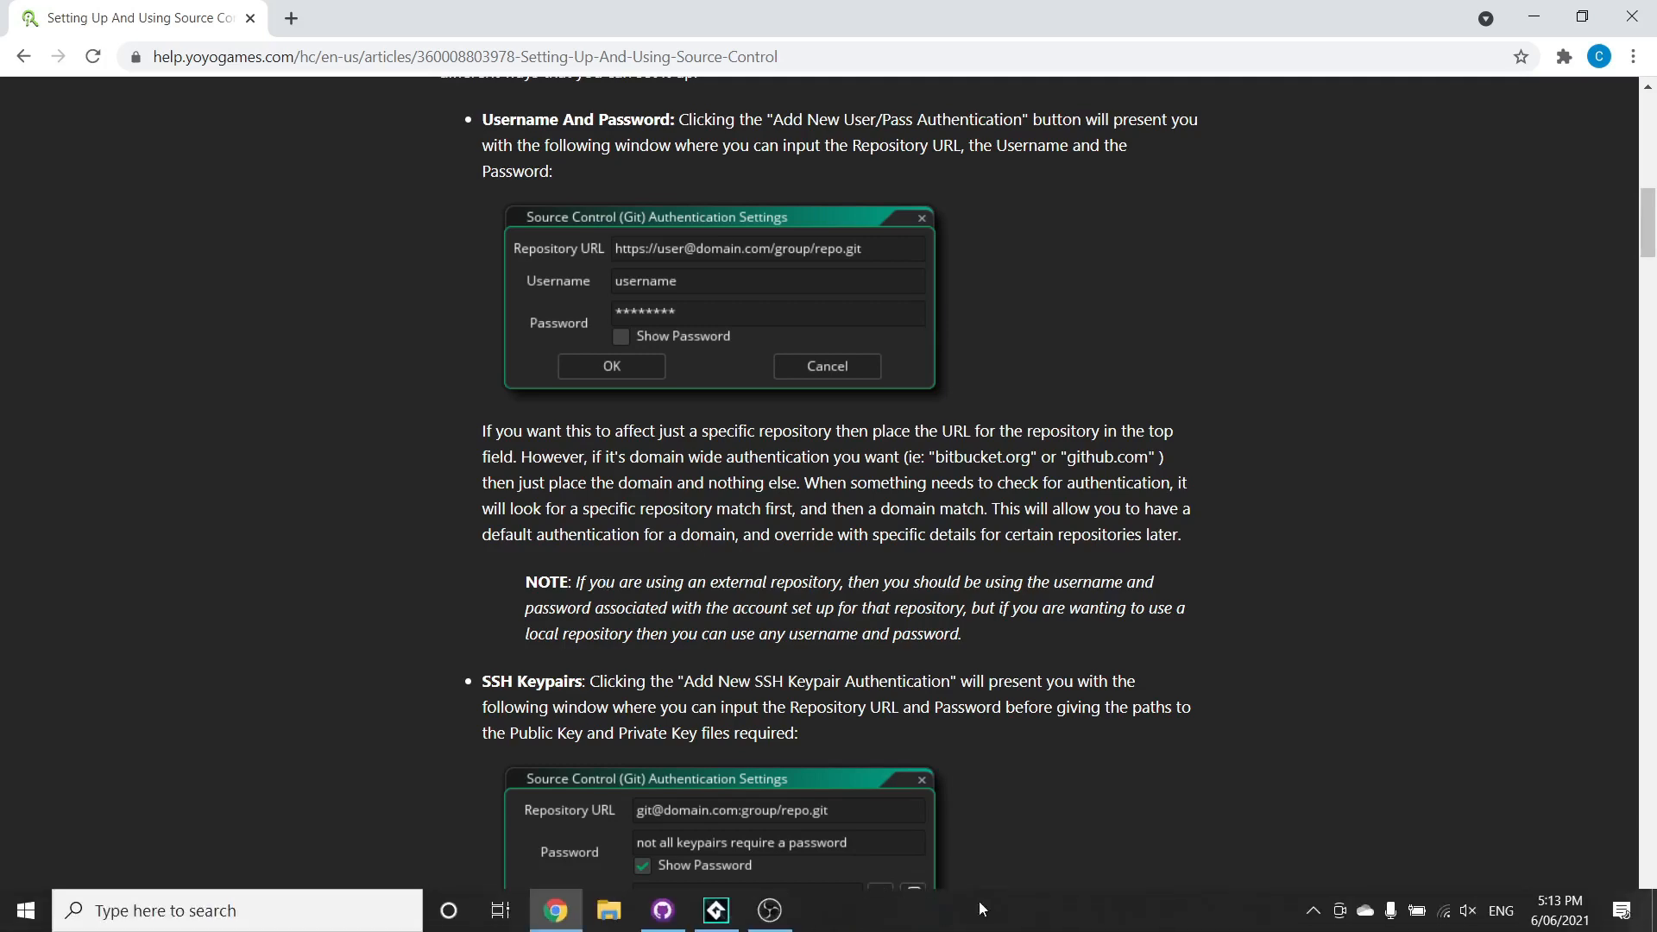
# Glance at GameMaker's ball object, then bring GitHub Desktop's RocketSurfing history over the article.
pyautogui.click(715, 909)
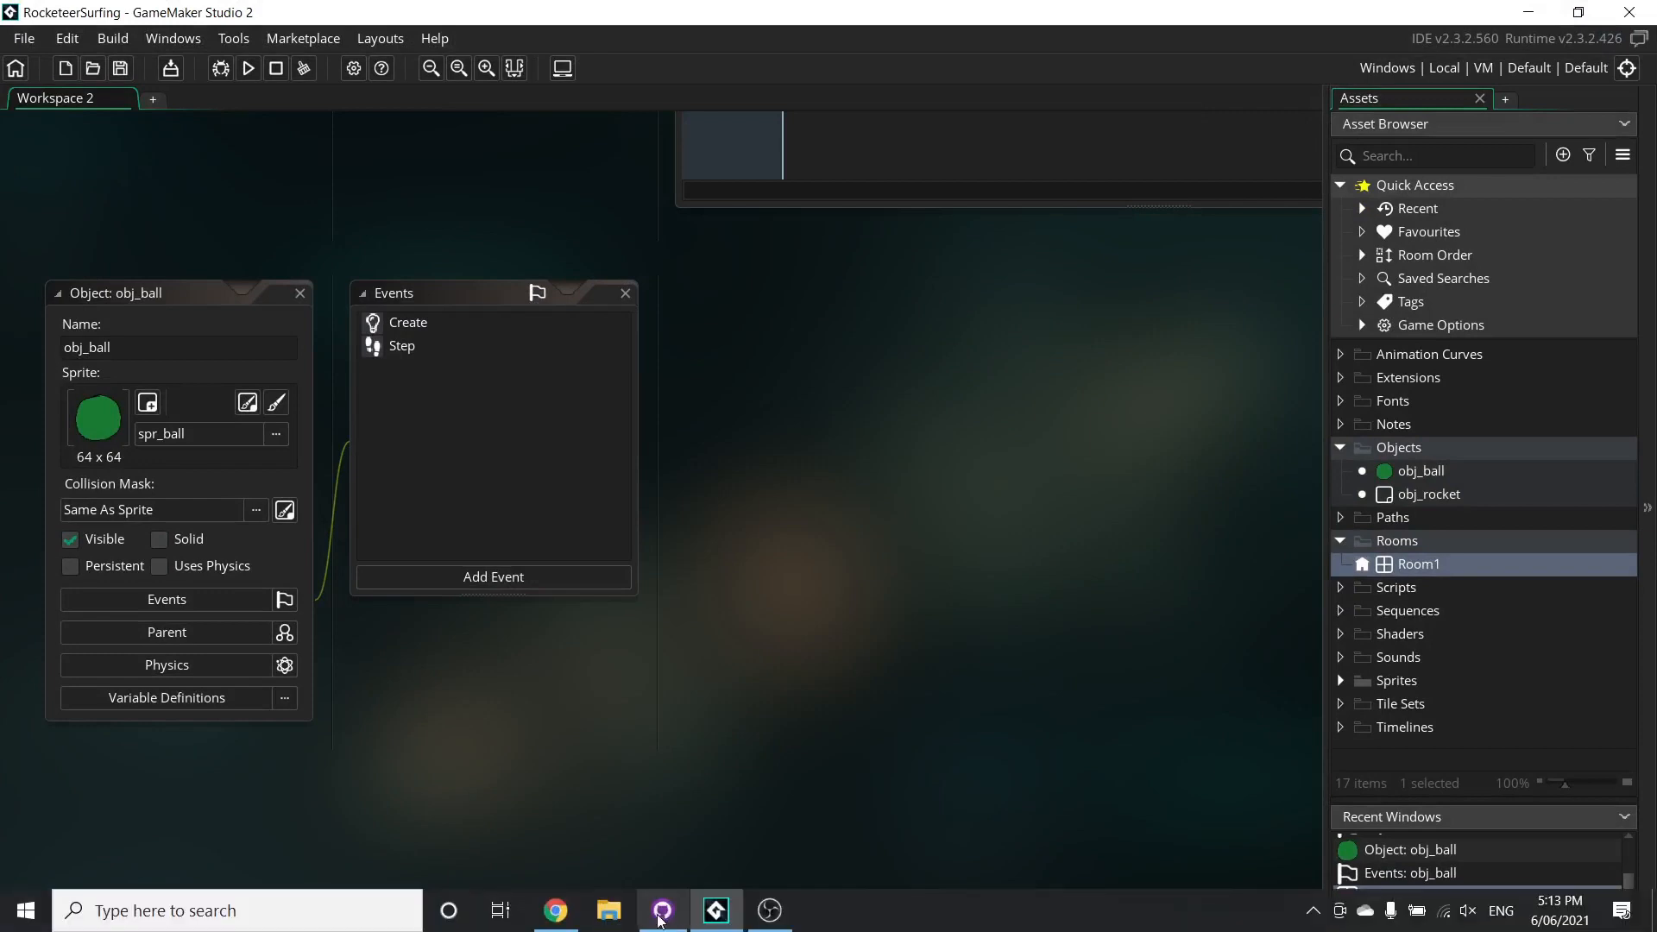
pyautogui.click(662, 910)
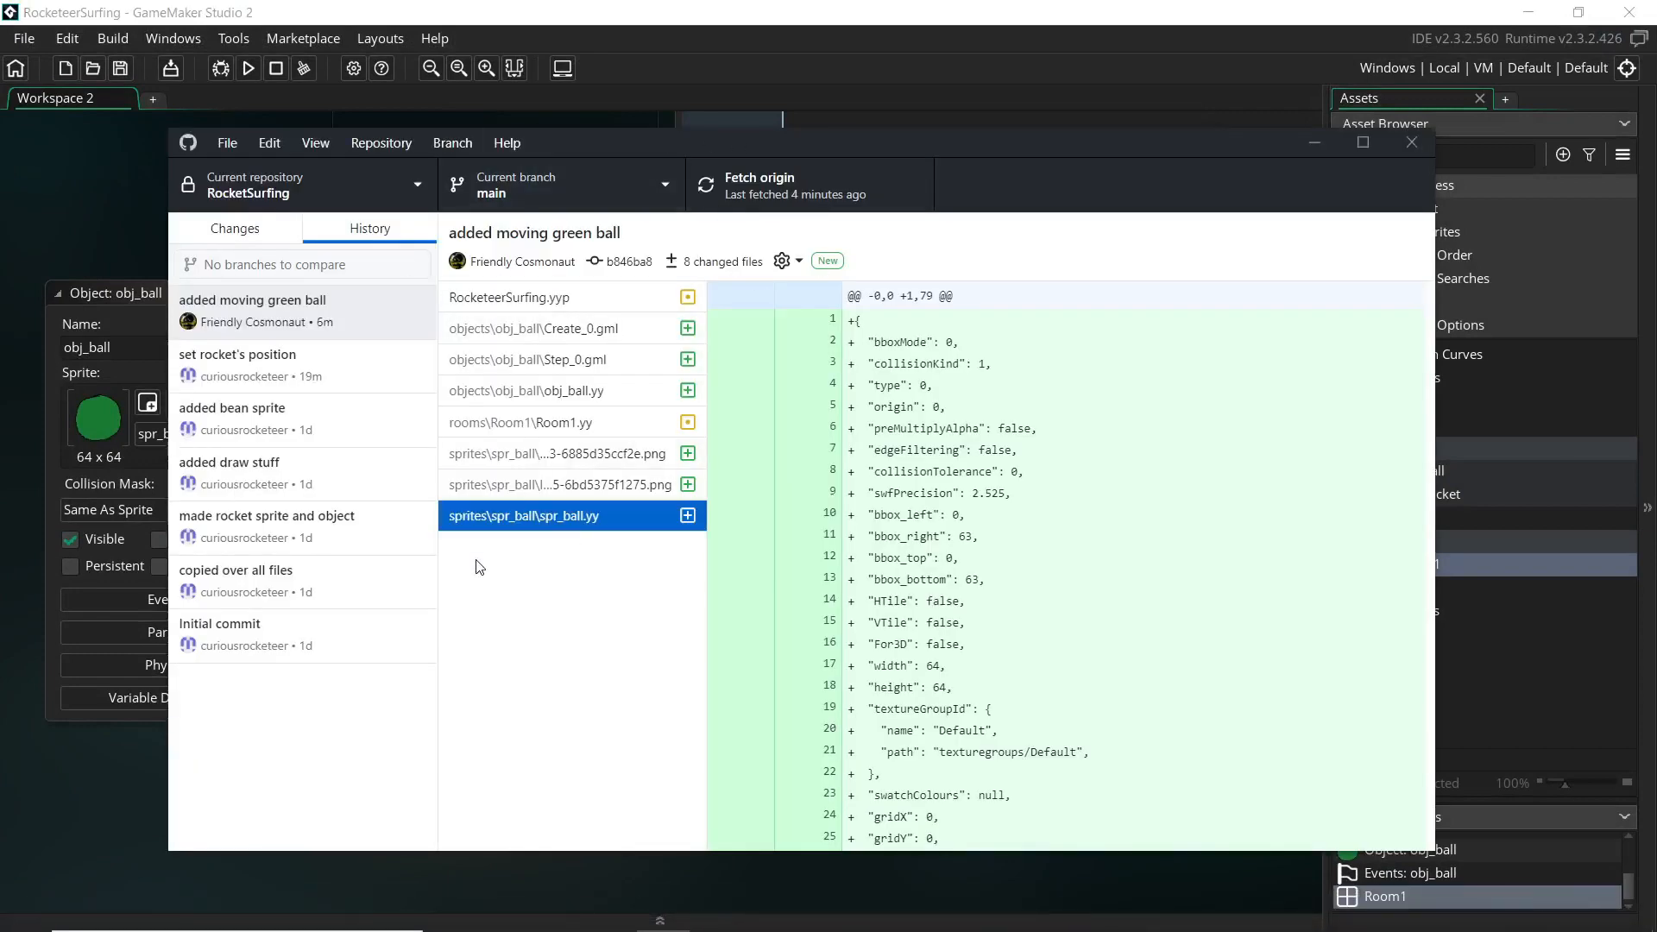
pyautogui.moveTo(155, 810)
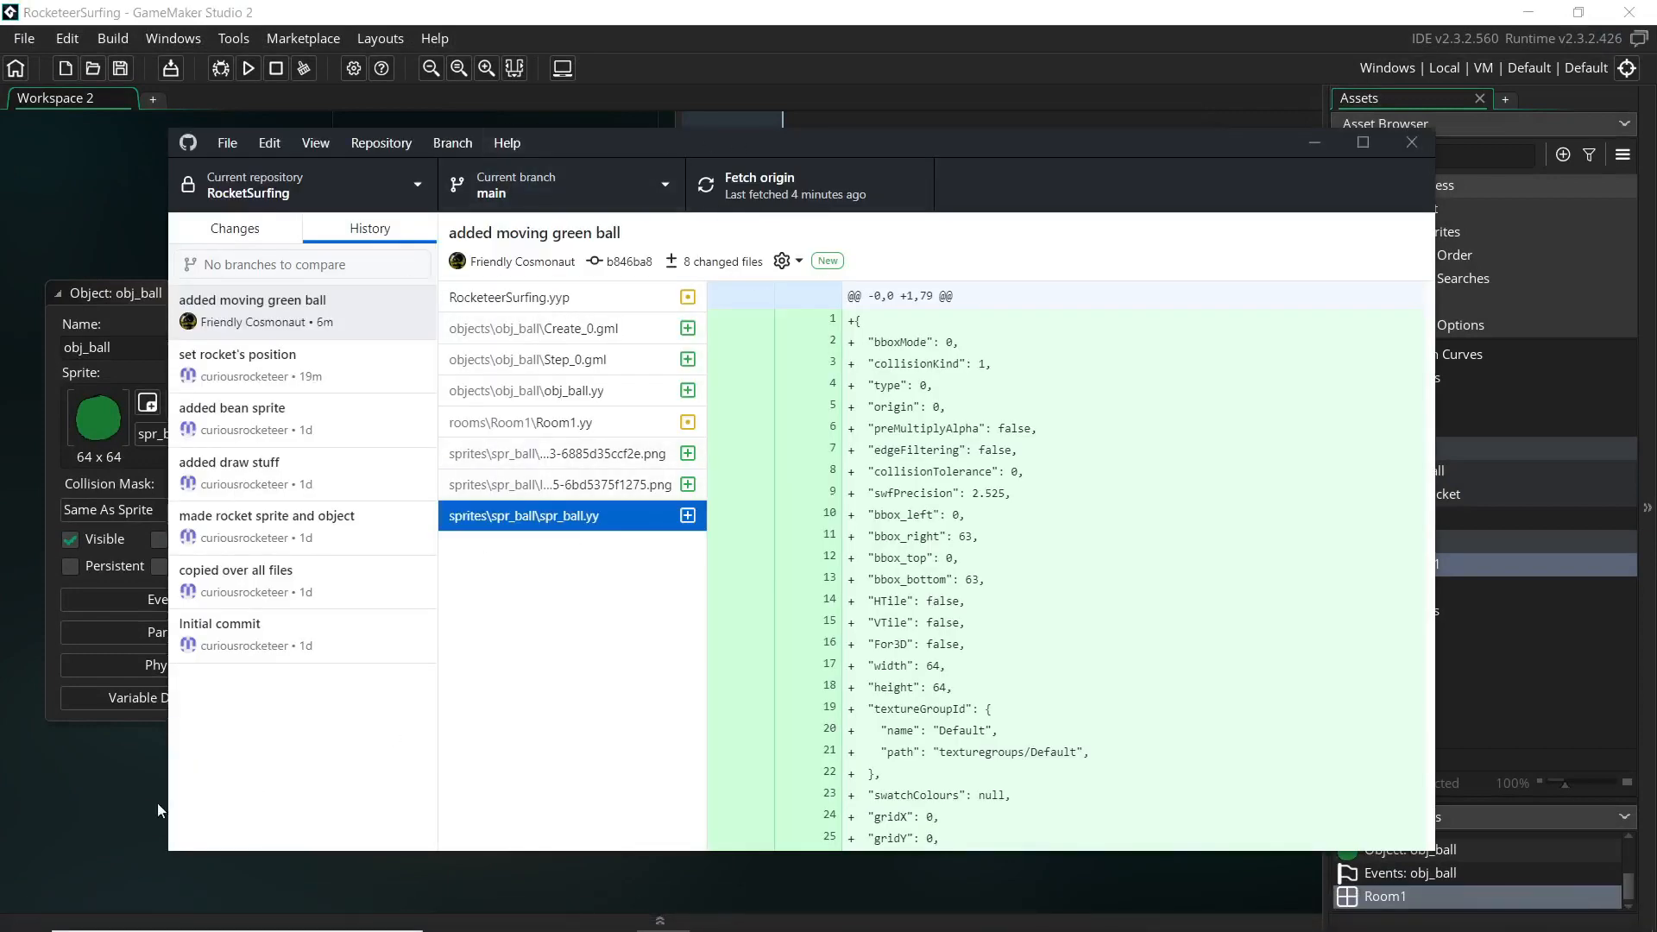
pyautogui.moveTo(589, 919)
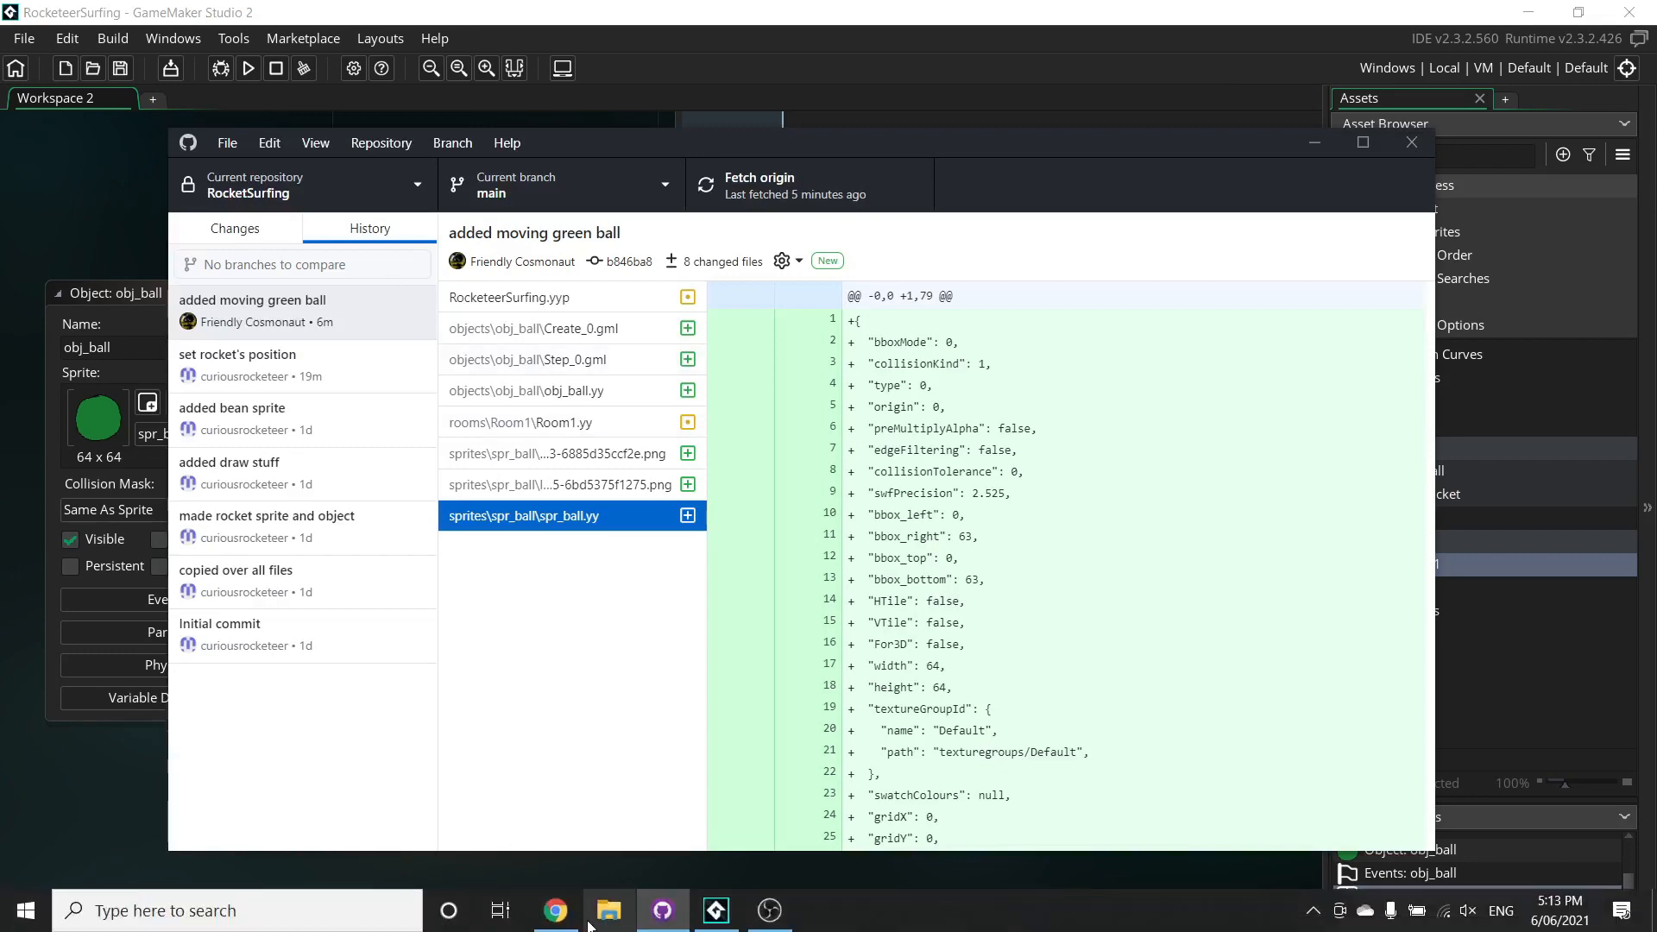
pyautogui.click(554, 909)
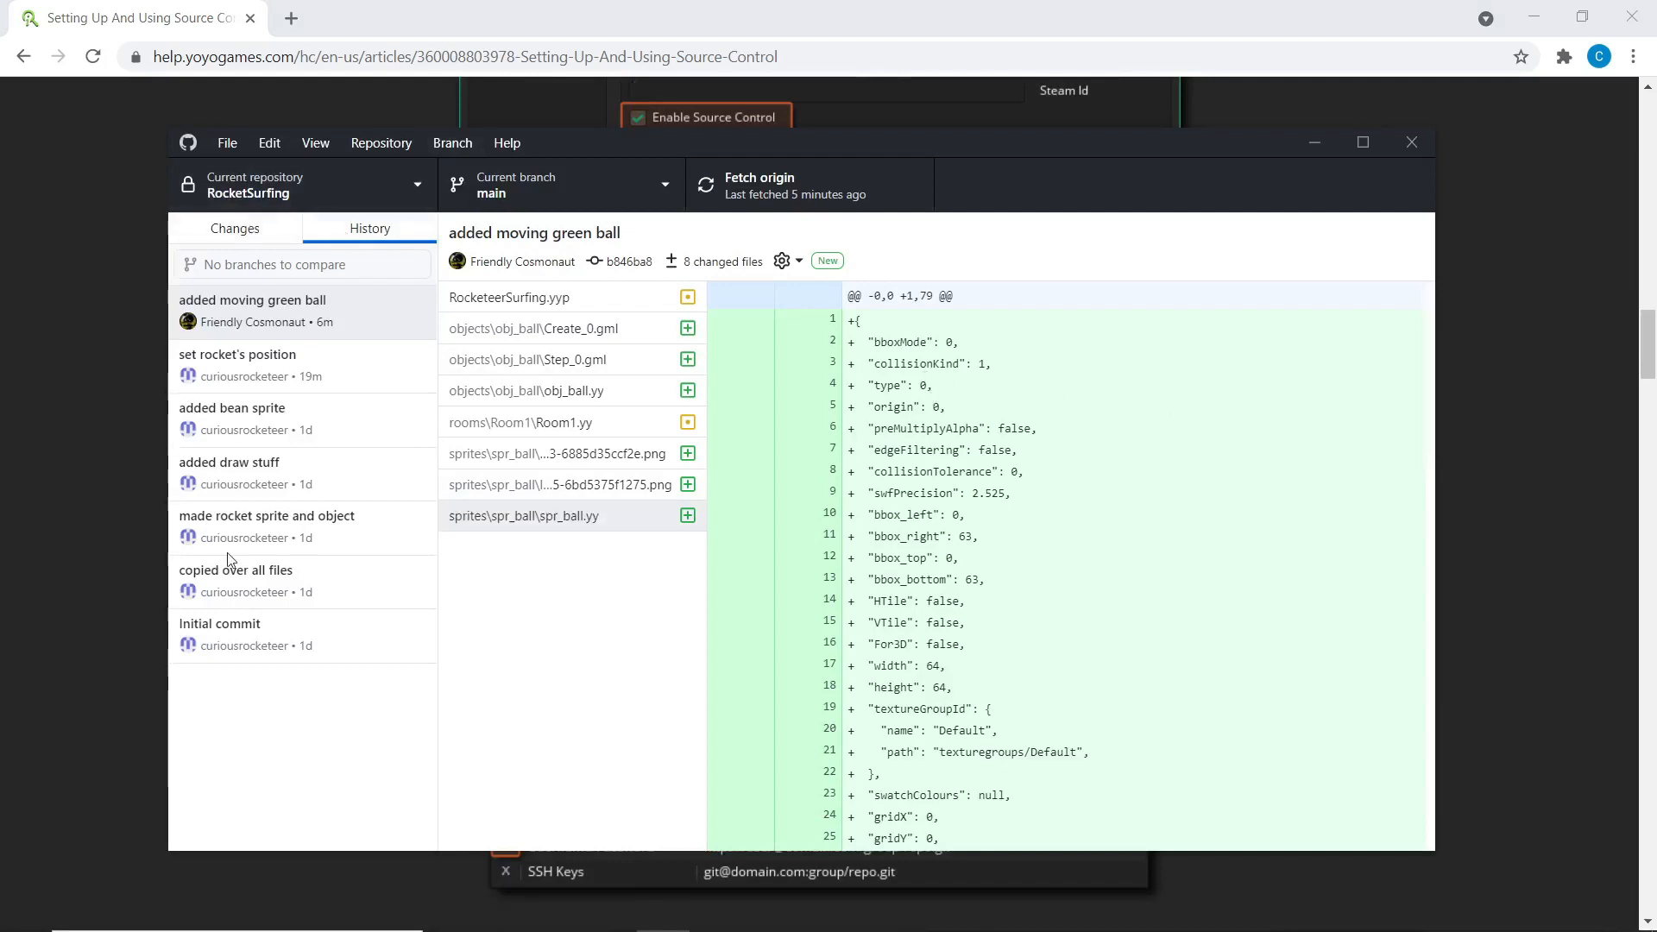
pyautogui.click(303, 312)
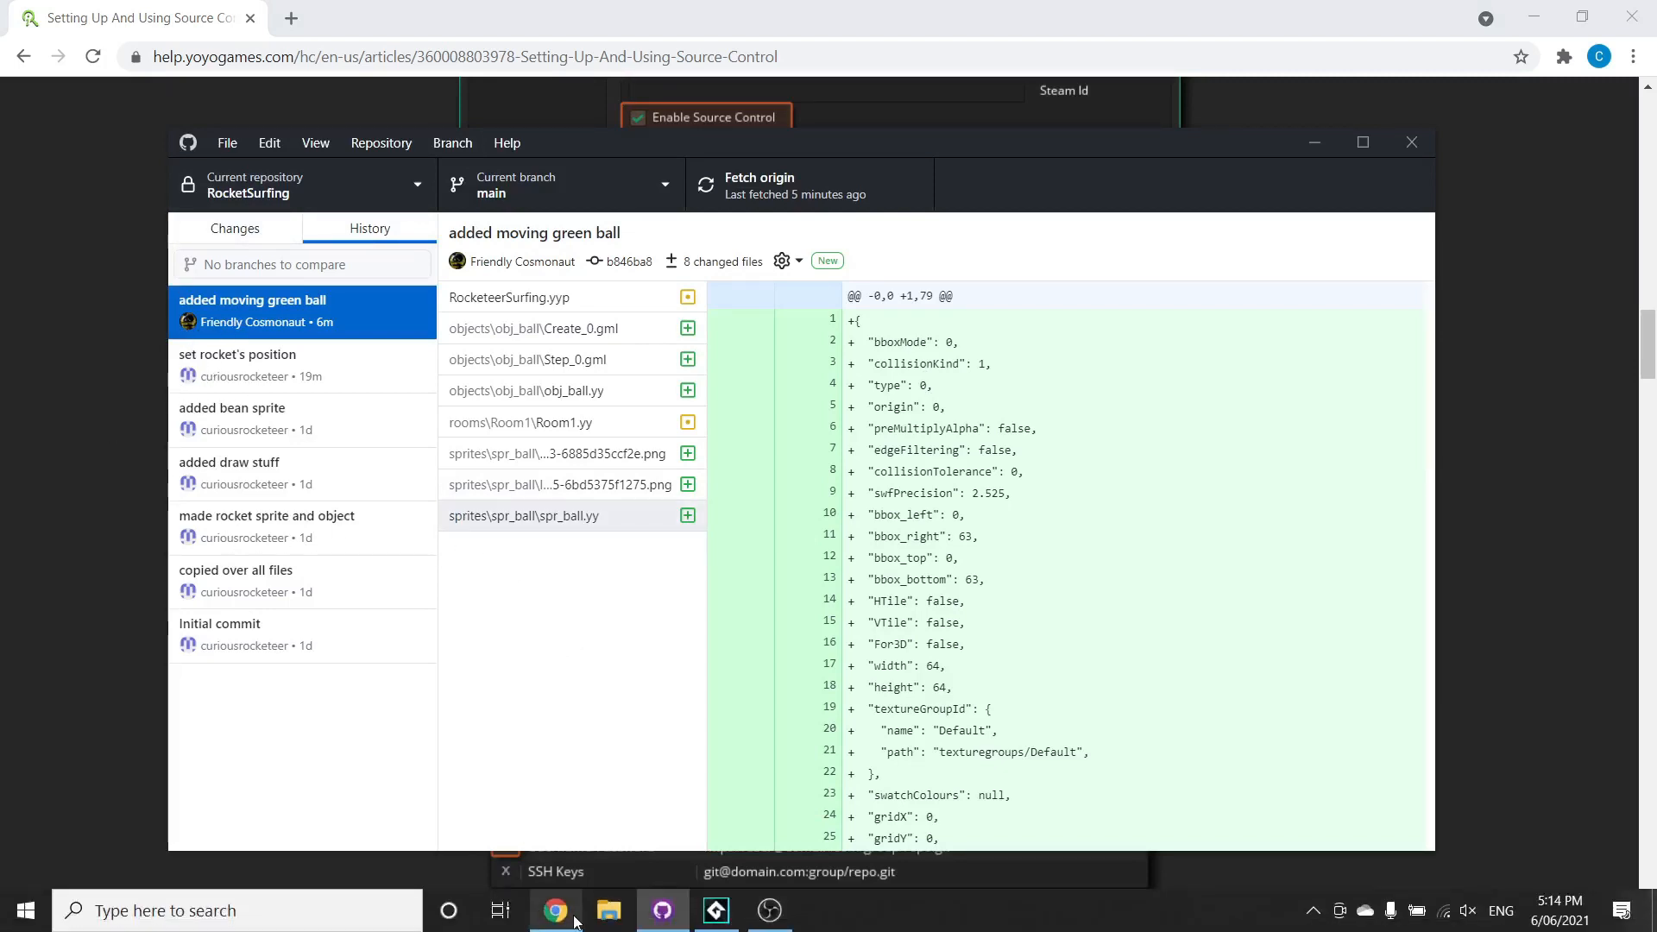
pyautogui.moveTo(686, 683)
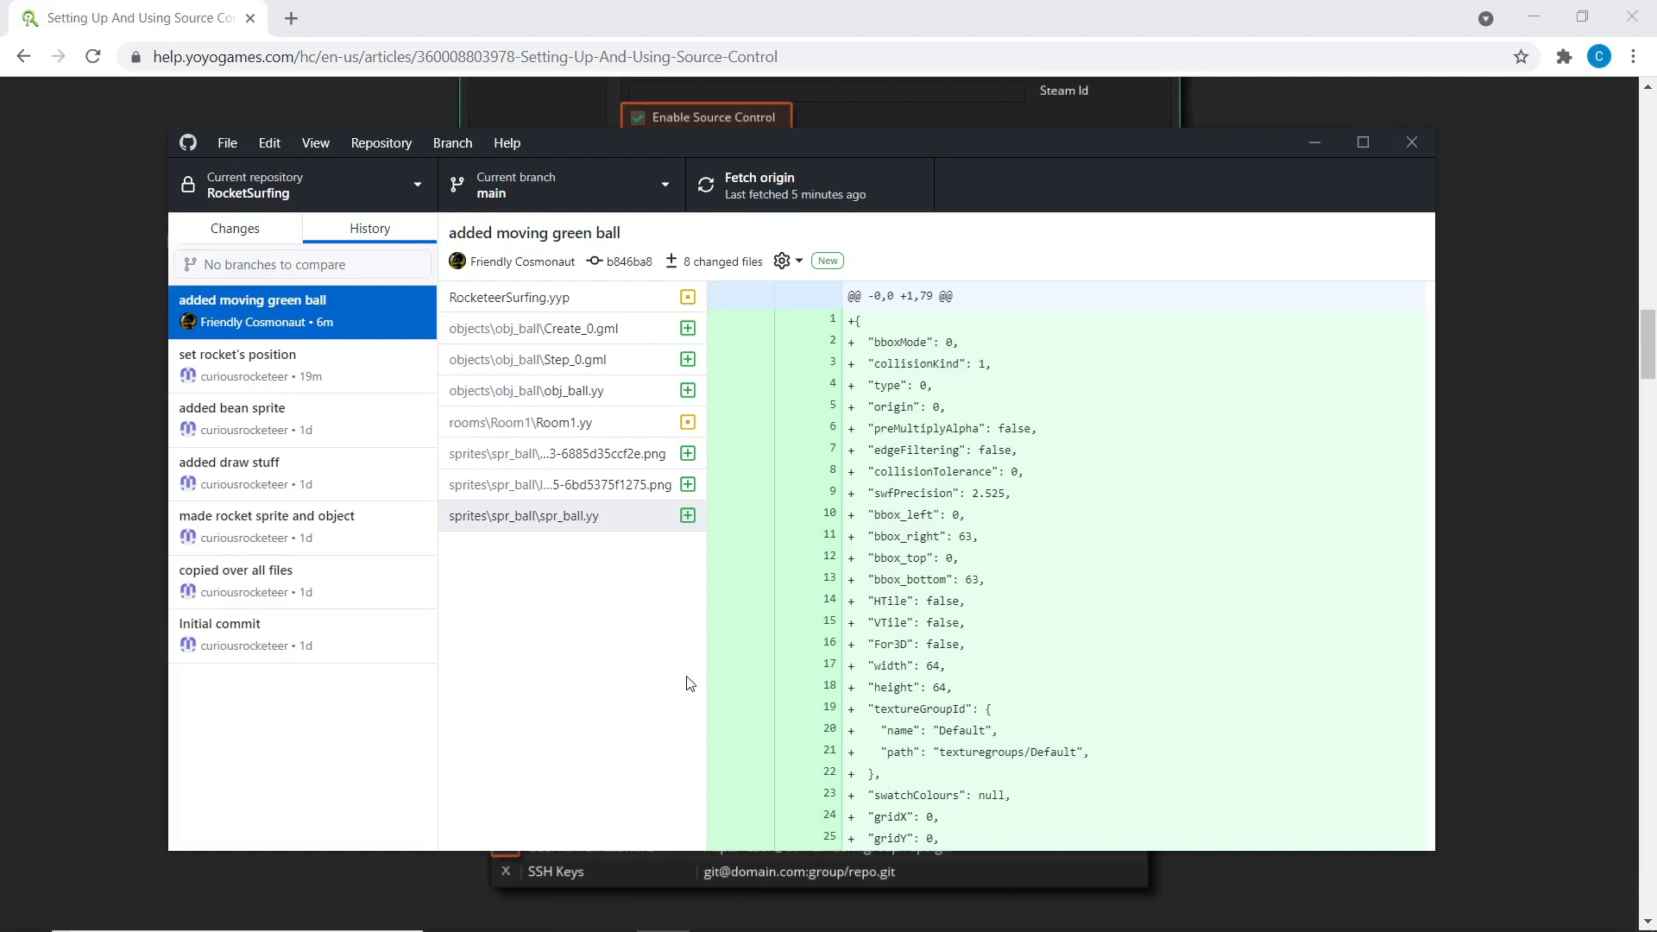
# Compare the bean sprite, rocket position and moving green ball commits' file diffs.
pyautogui.click(302, 417)
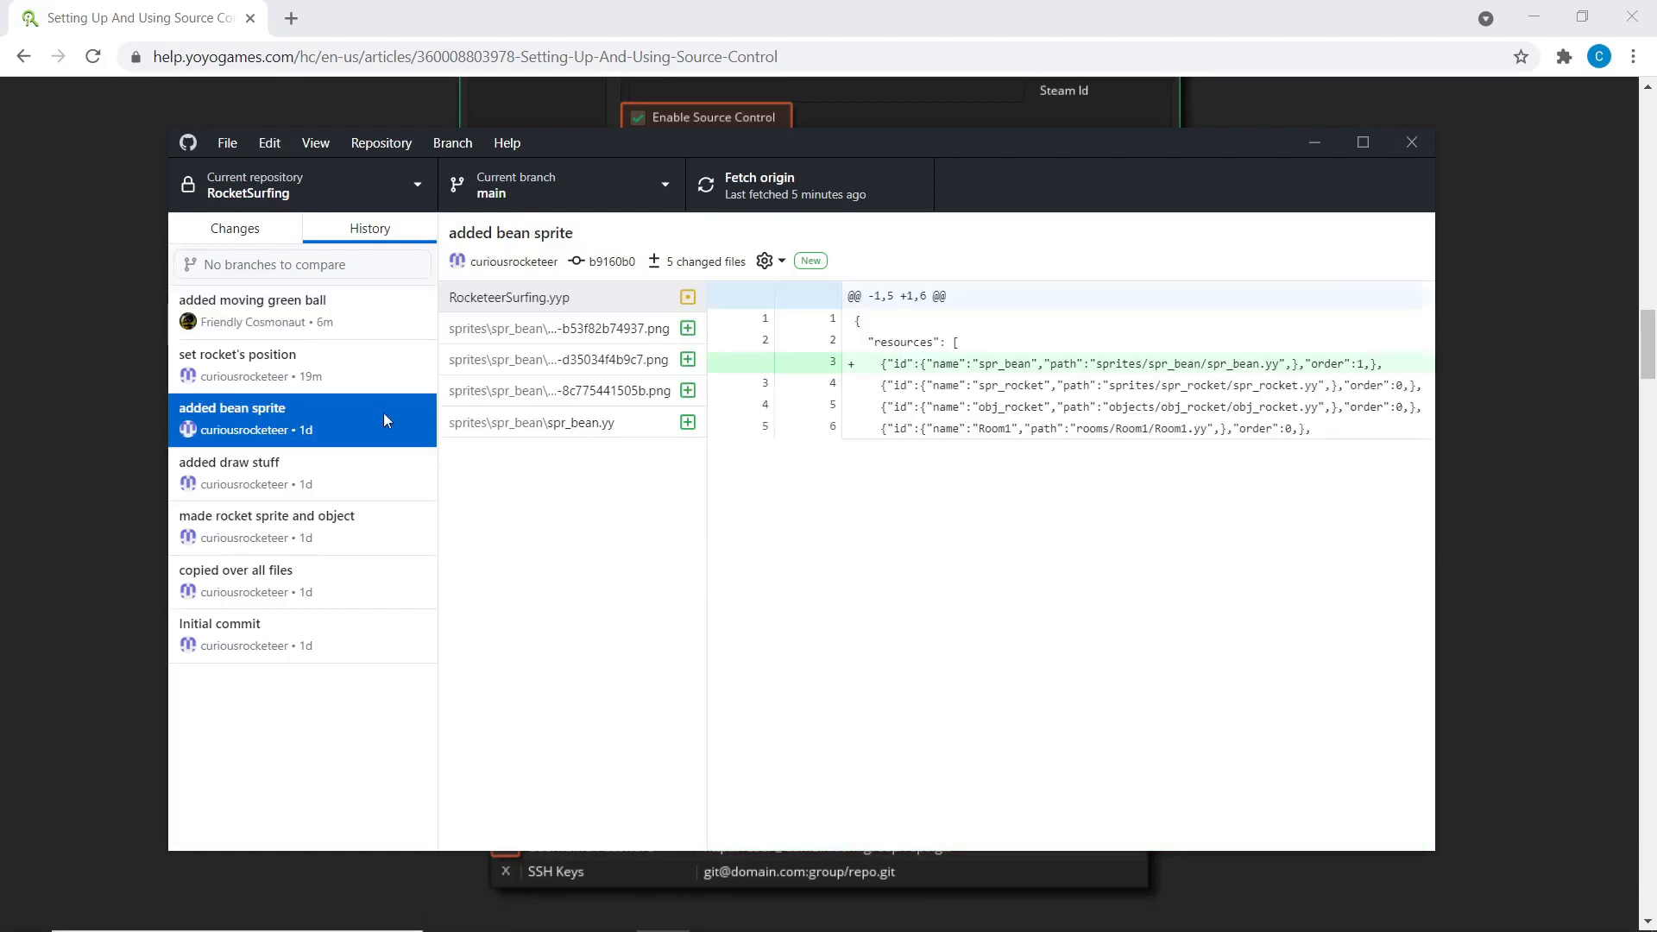
pyautogui.click(509, 297)
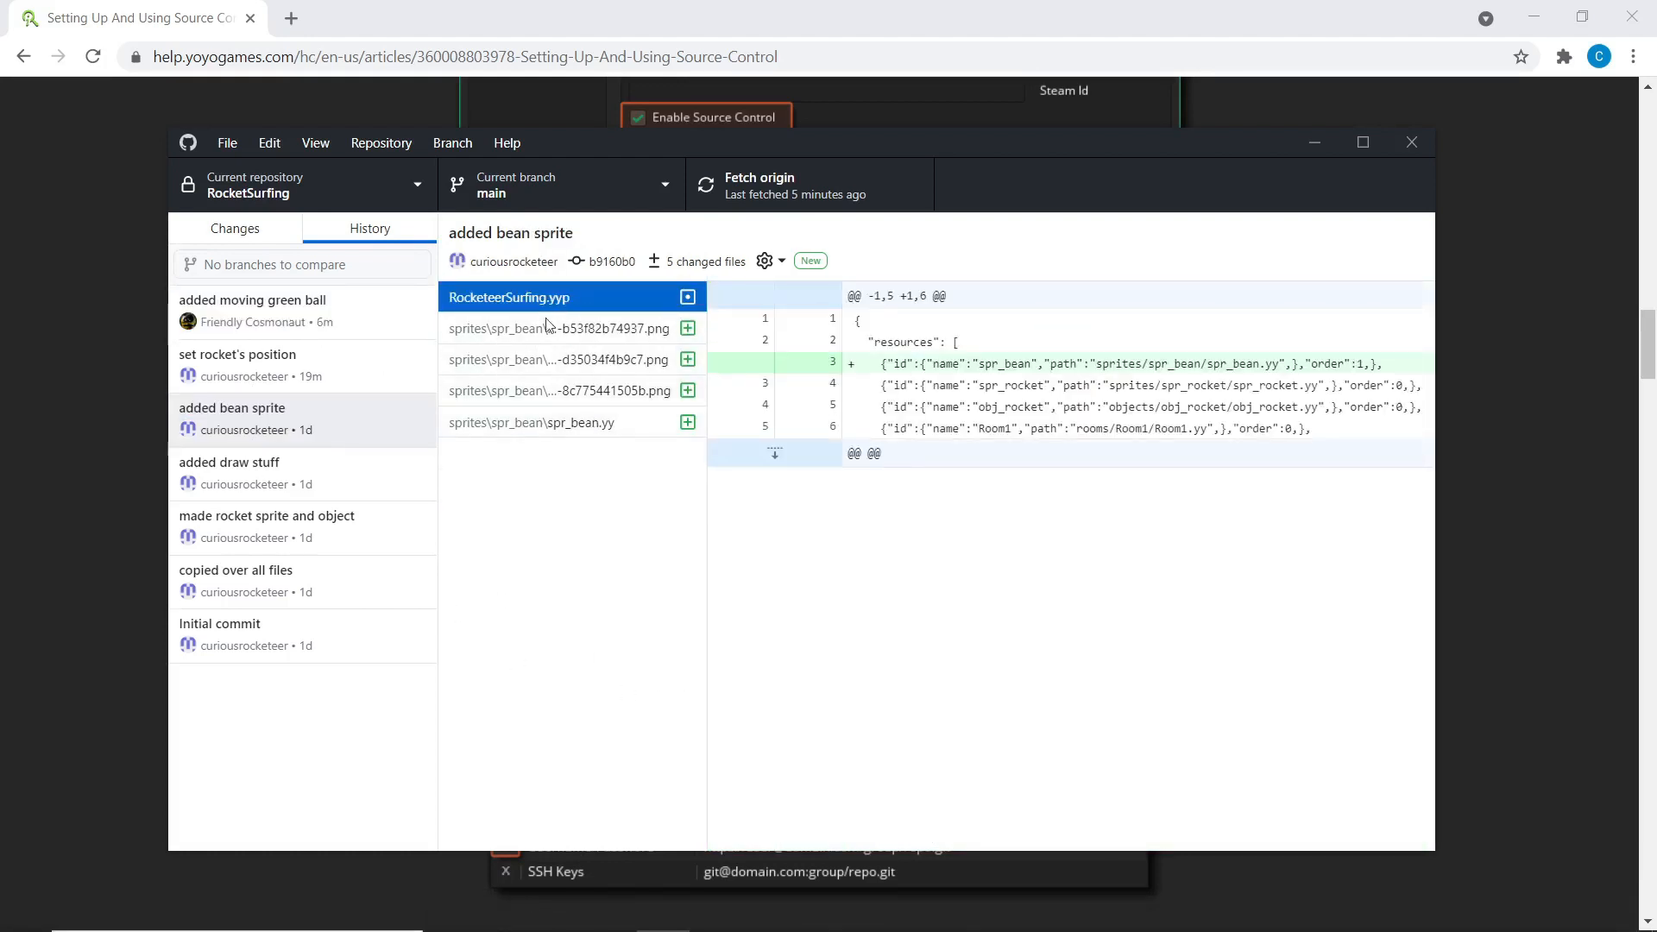
pyautogui.click(254, 300)
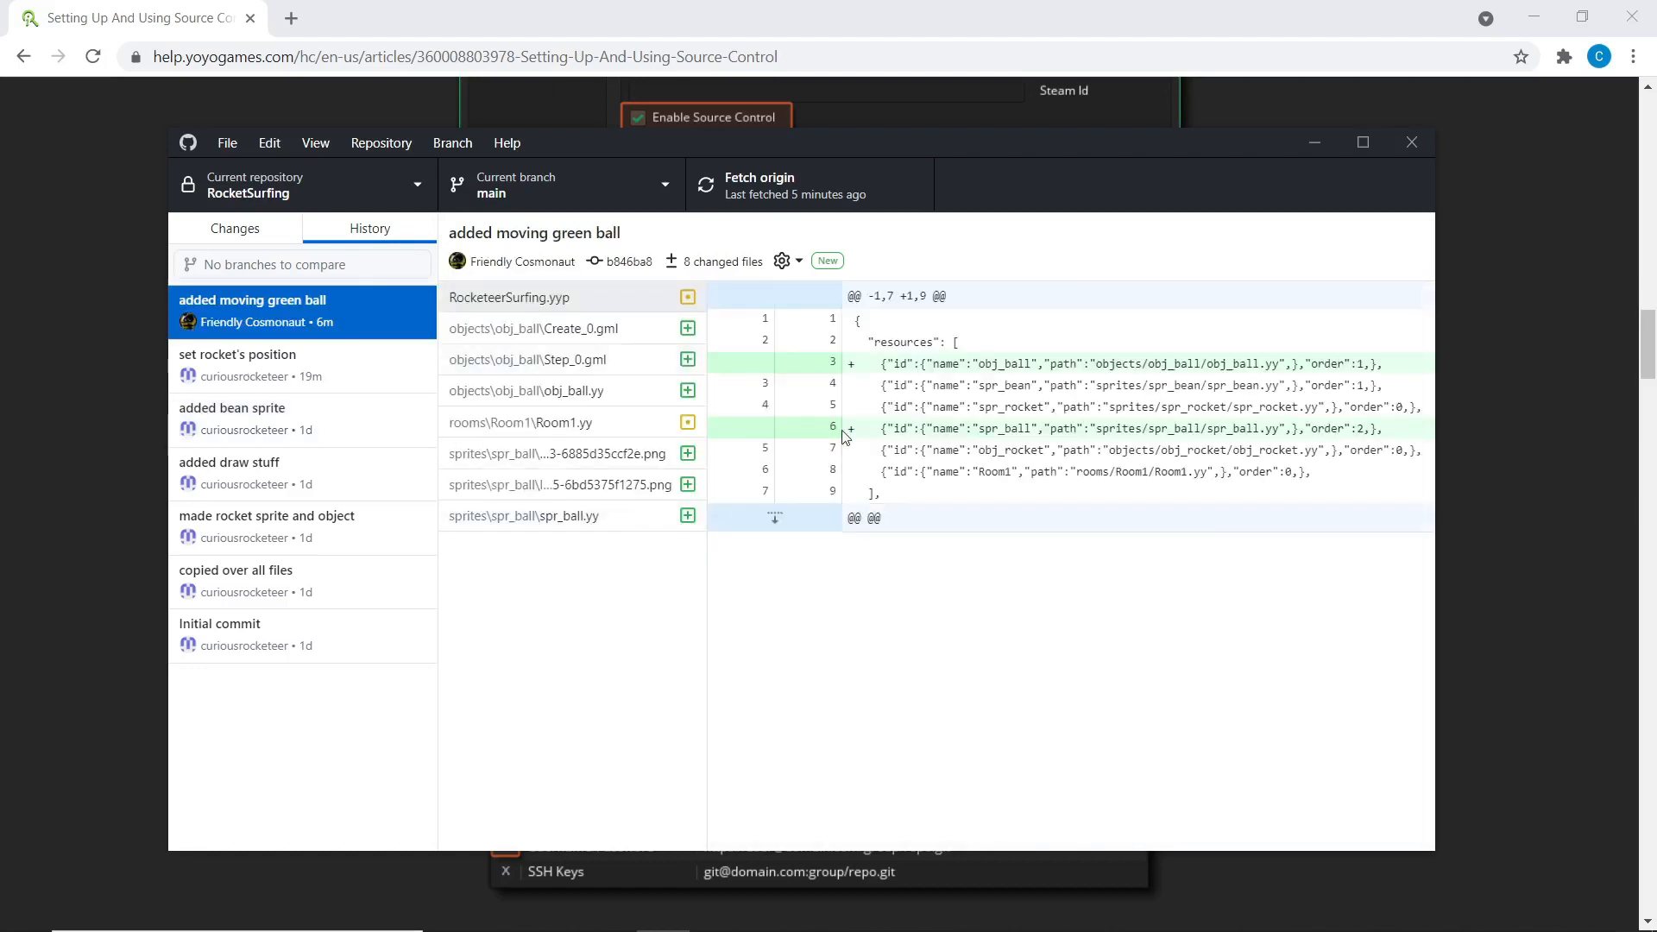
pyautogui.moveTo(1394, 314)
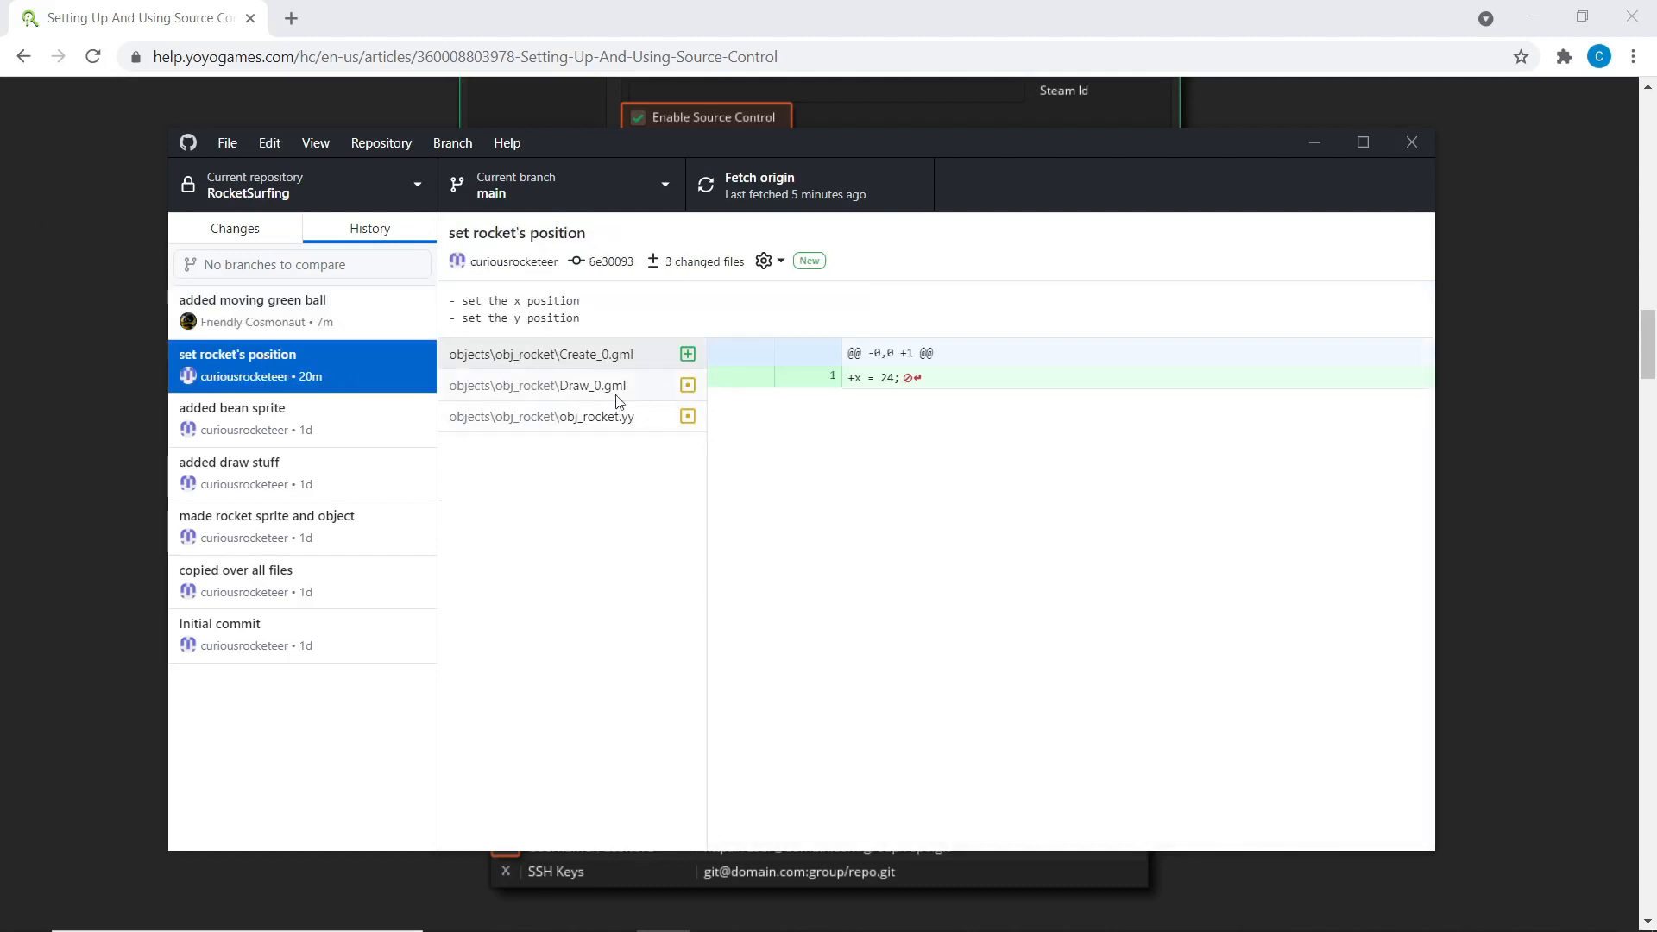
pyautogui.click(253, 310)
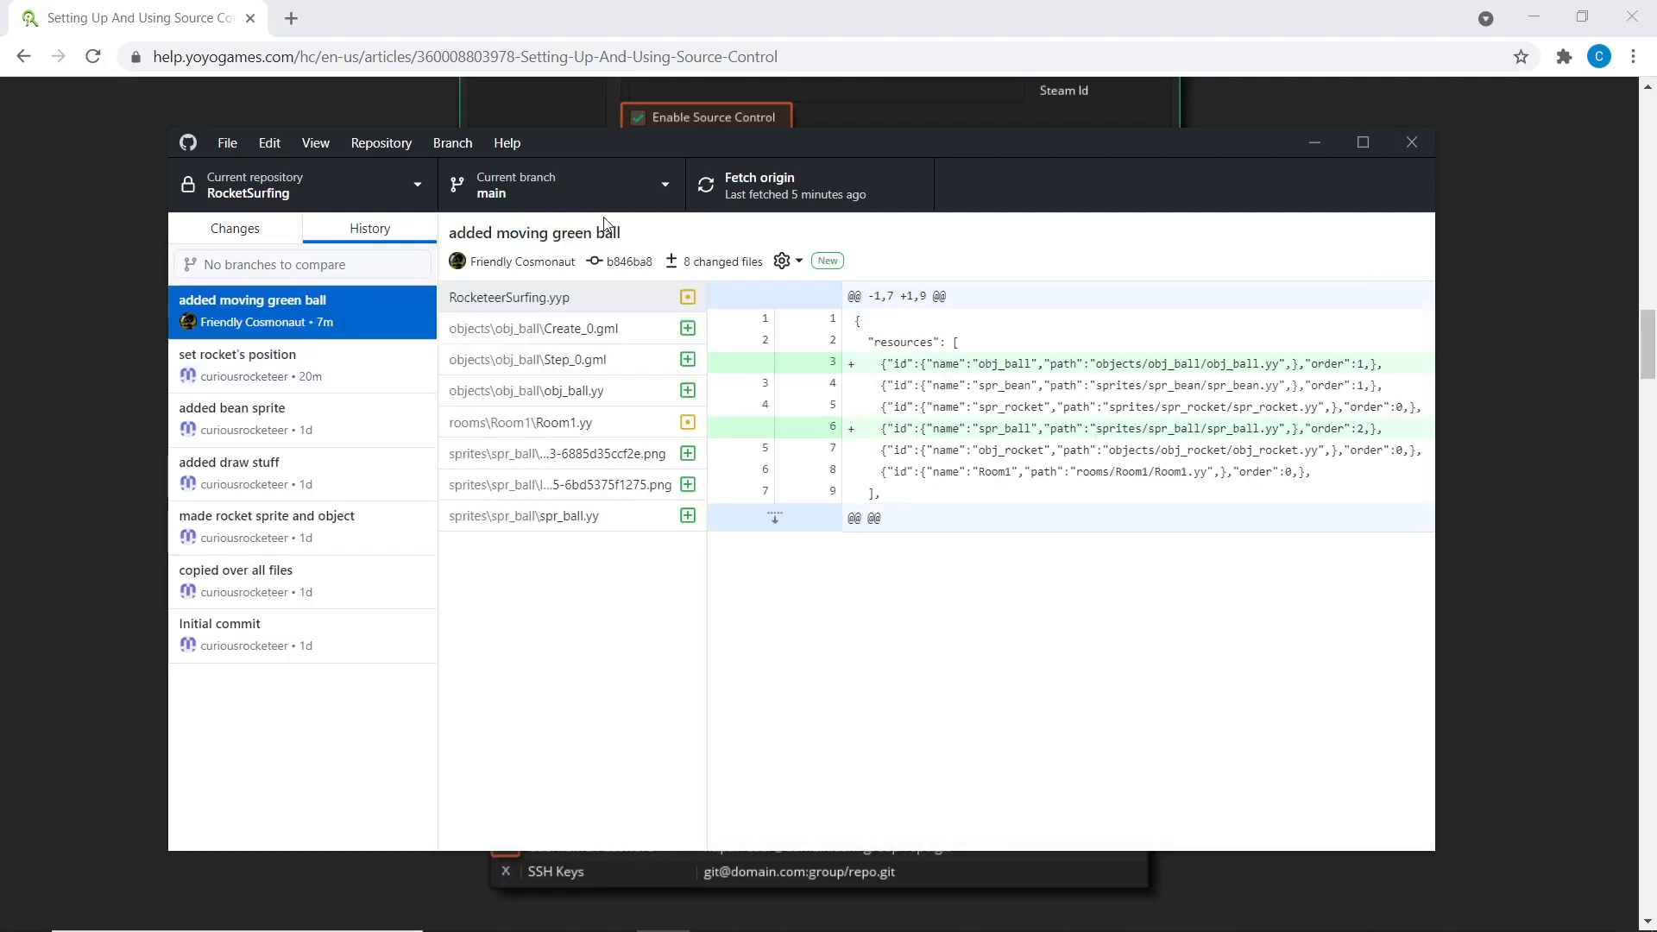
pyautogui.moveTo(380, 376)
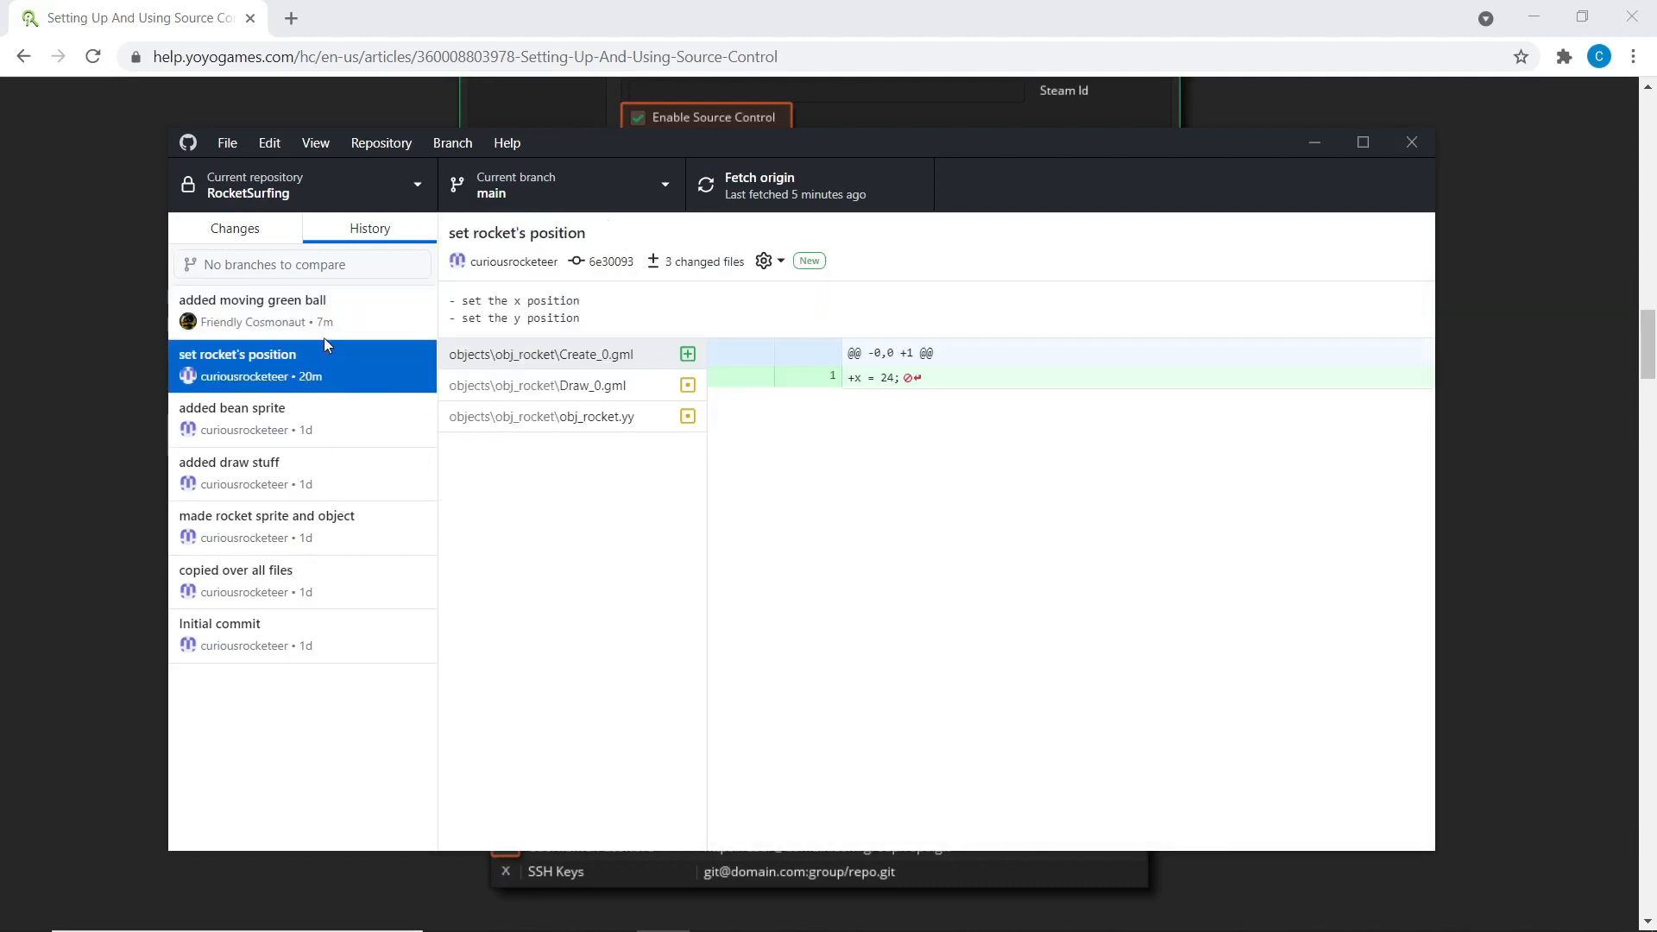
pyautogui.moveTo(410, 427)
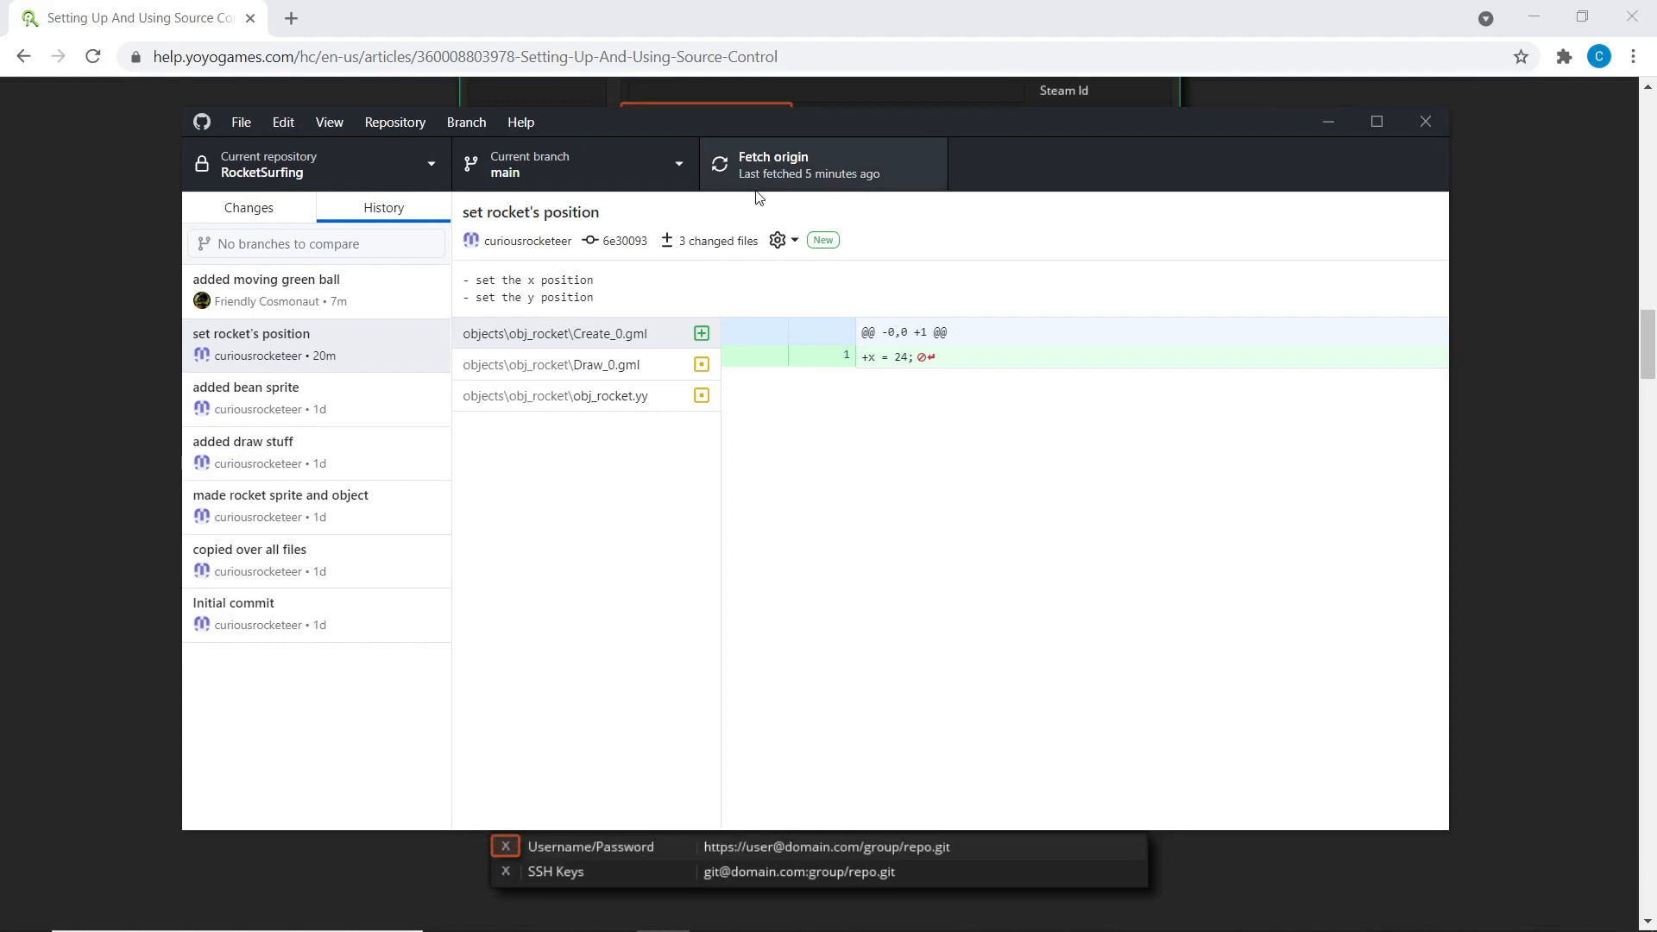
pyautogui.moveTo(932, 216)
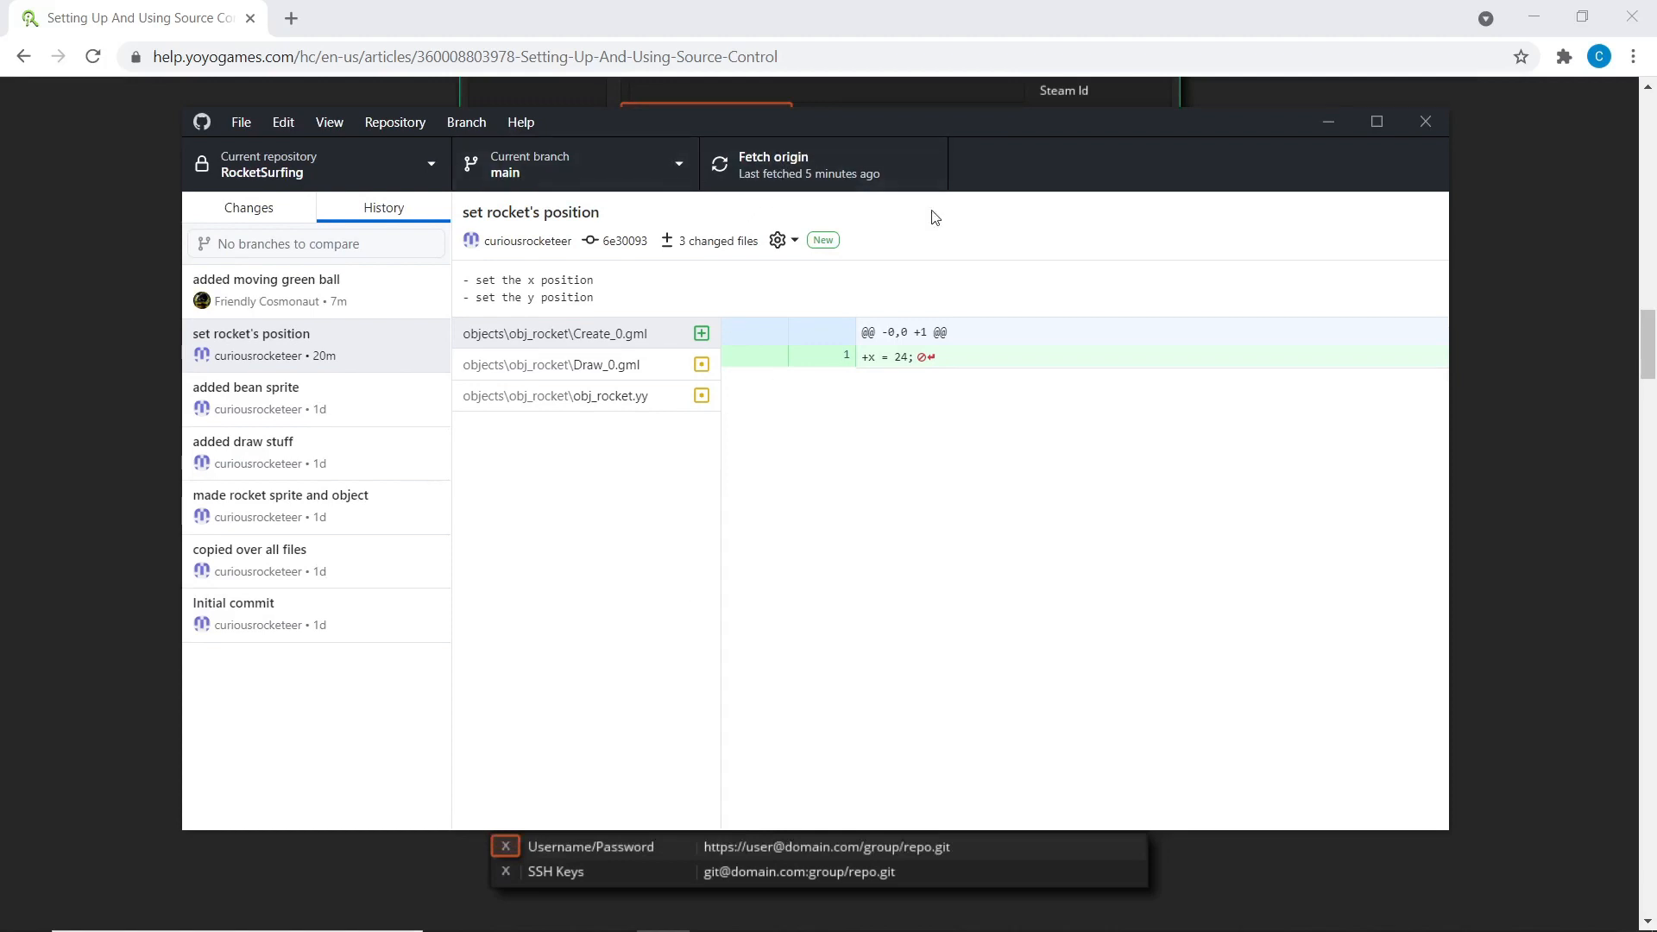
pyautogui.moveTo(856, 173)
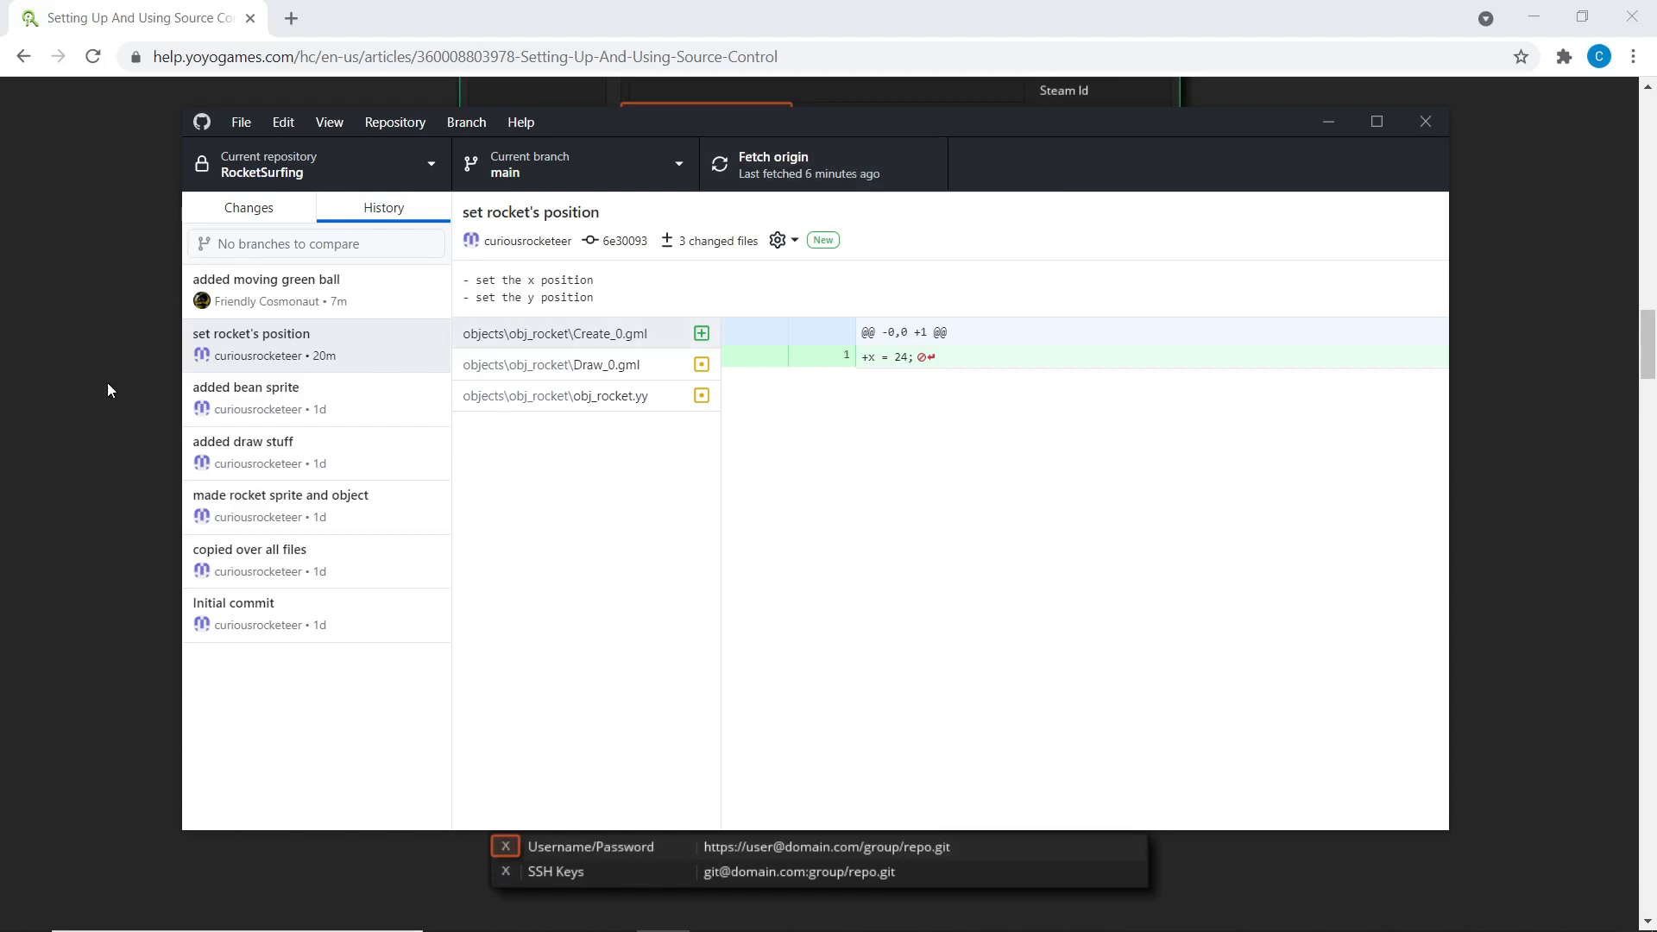
pyautogui.moveTo(122, 310)
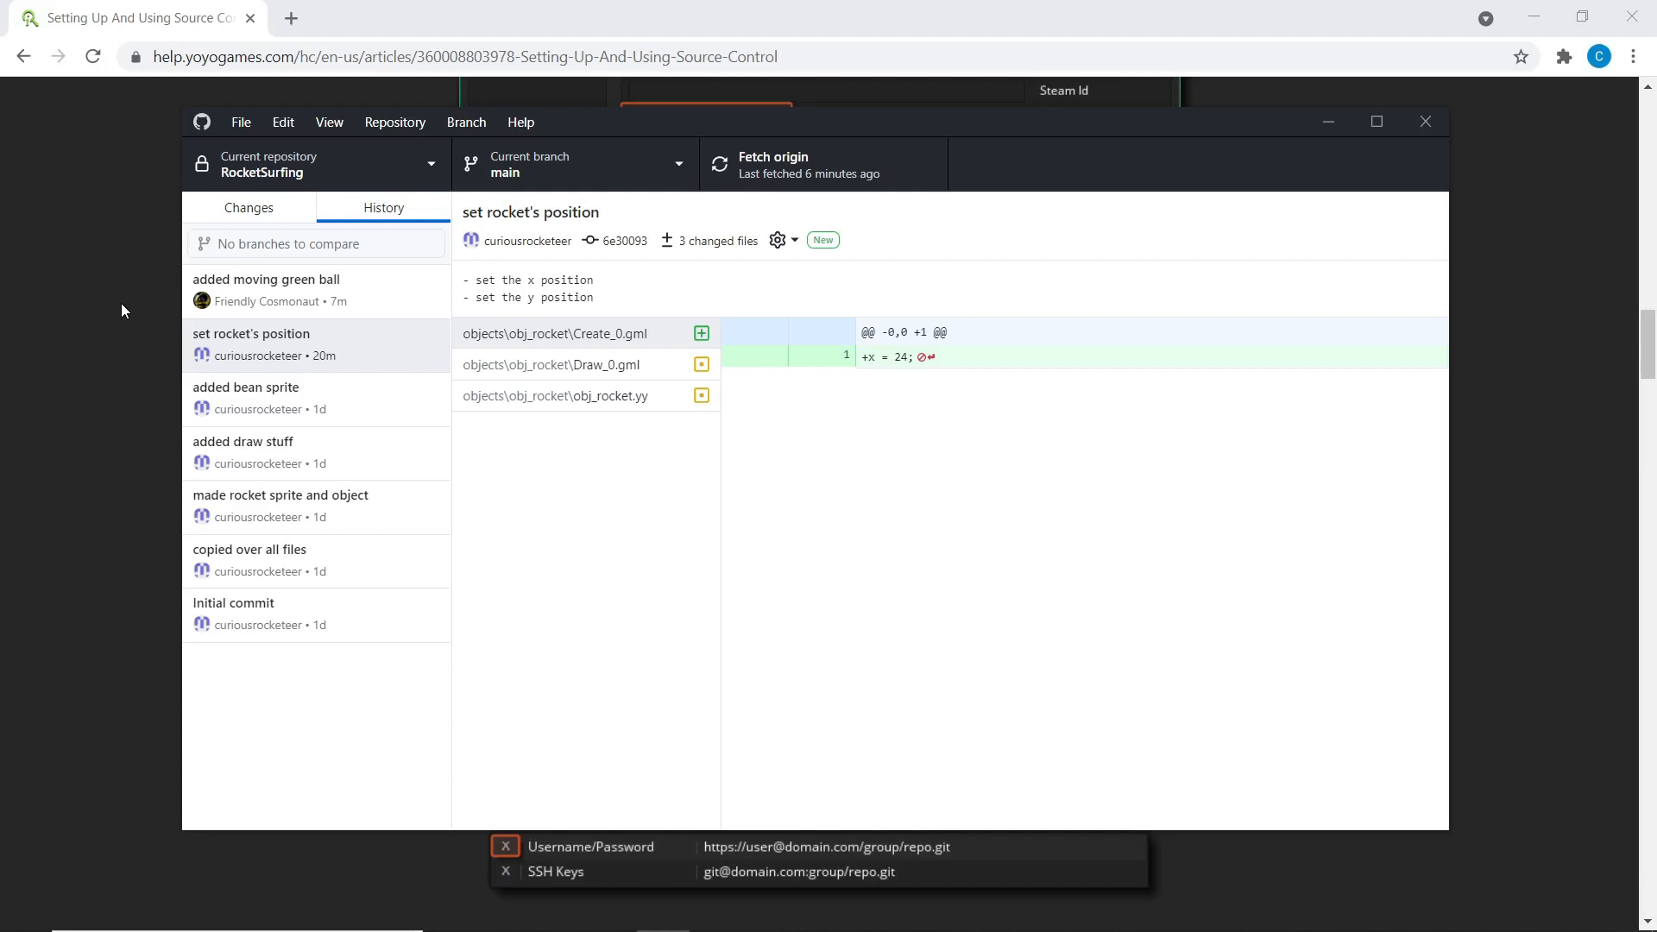
pyautogui.moveTo(794, 551)
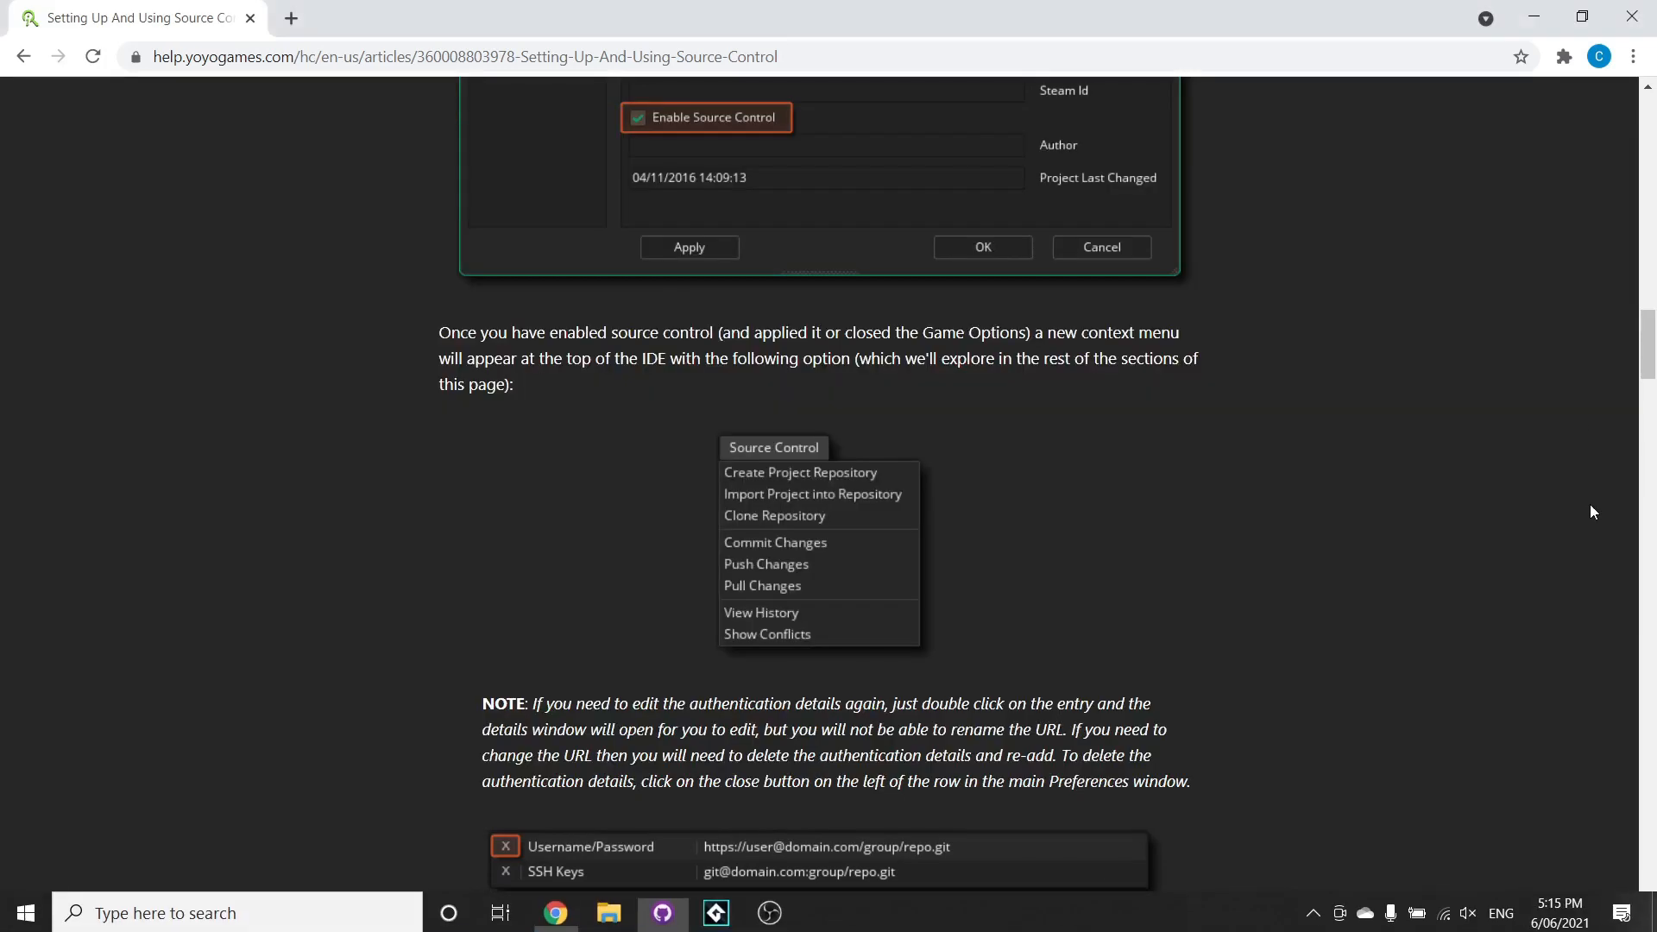
# Read the article through Standard Workflow to the merge conflict options and pull/push advice.
pyautogui.scroll(-3)
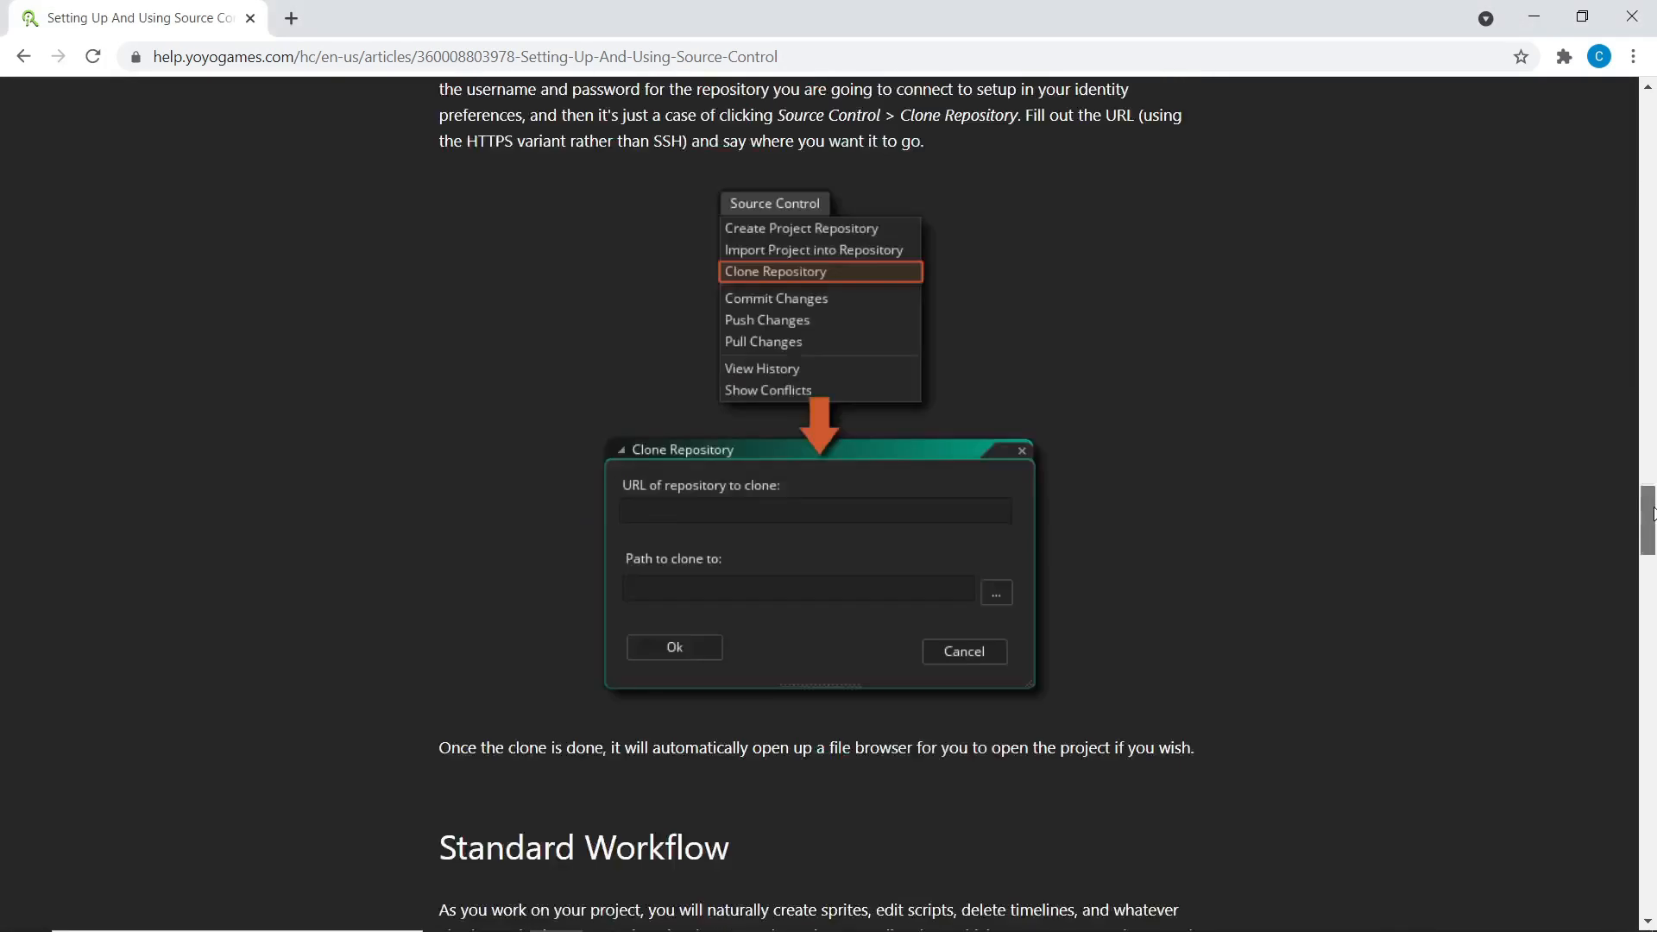
pyautogui.scroll(-3)
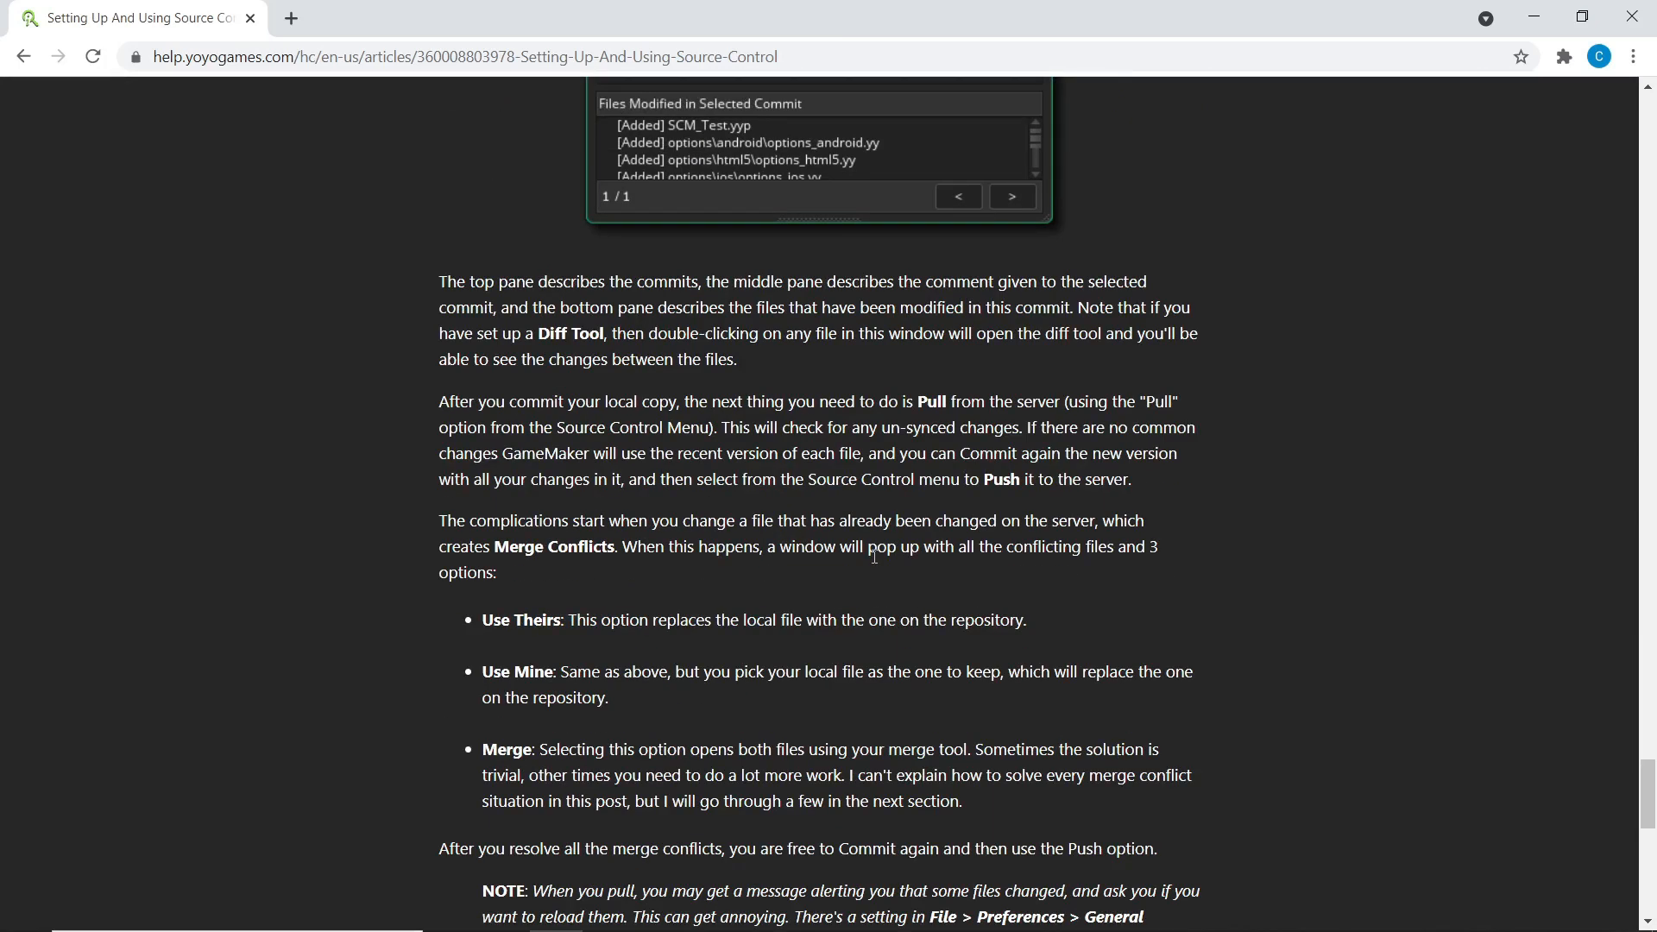
pyautogui.scroll(-3)
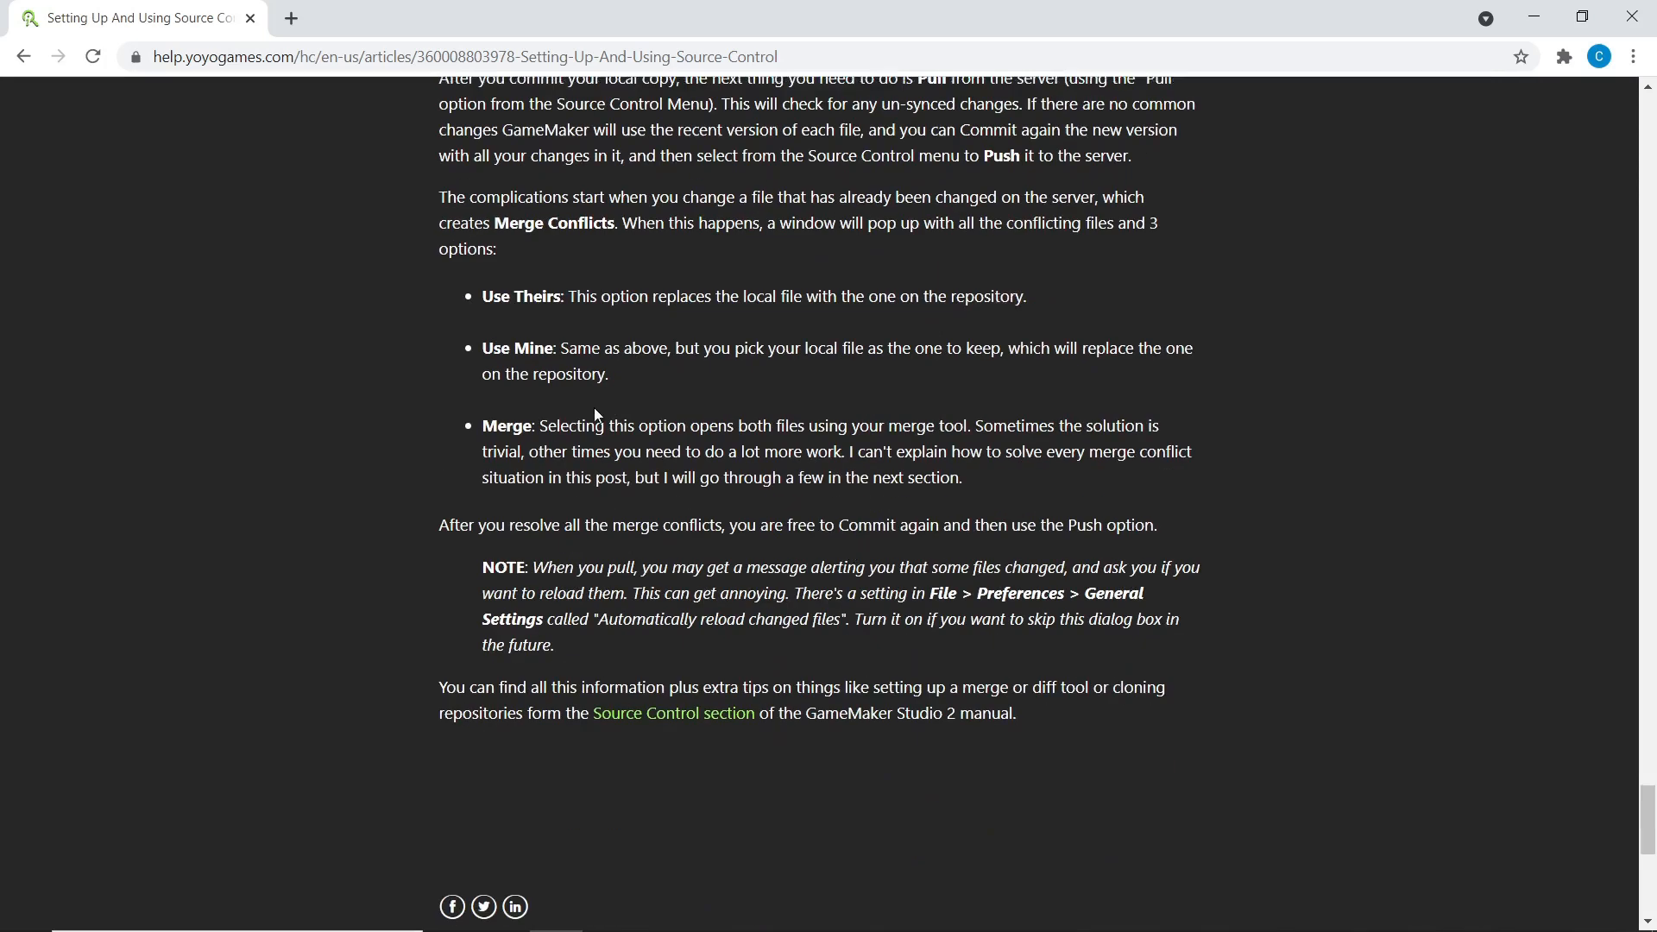
pyautogui.scroll(3)
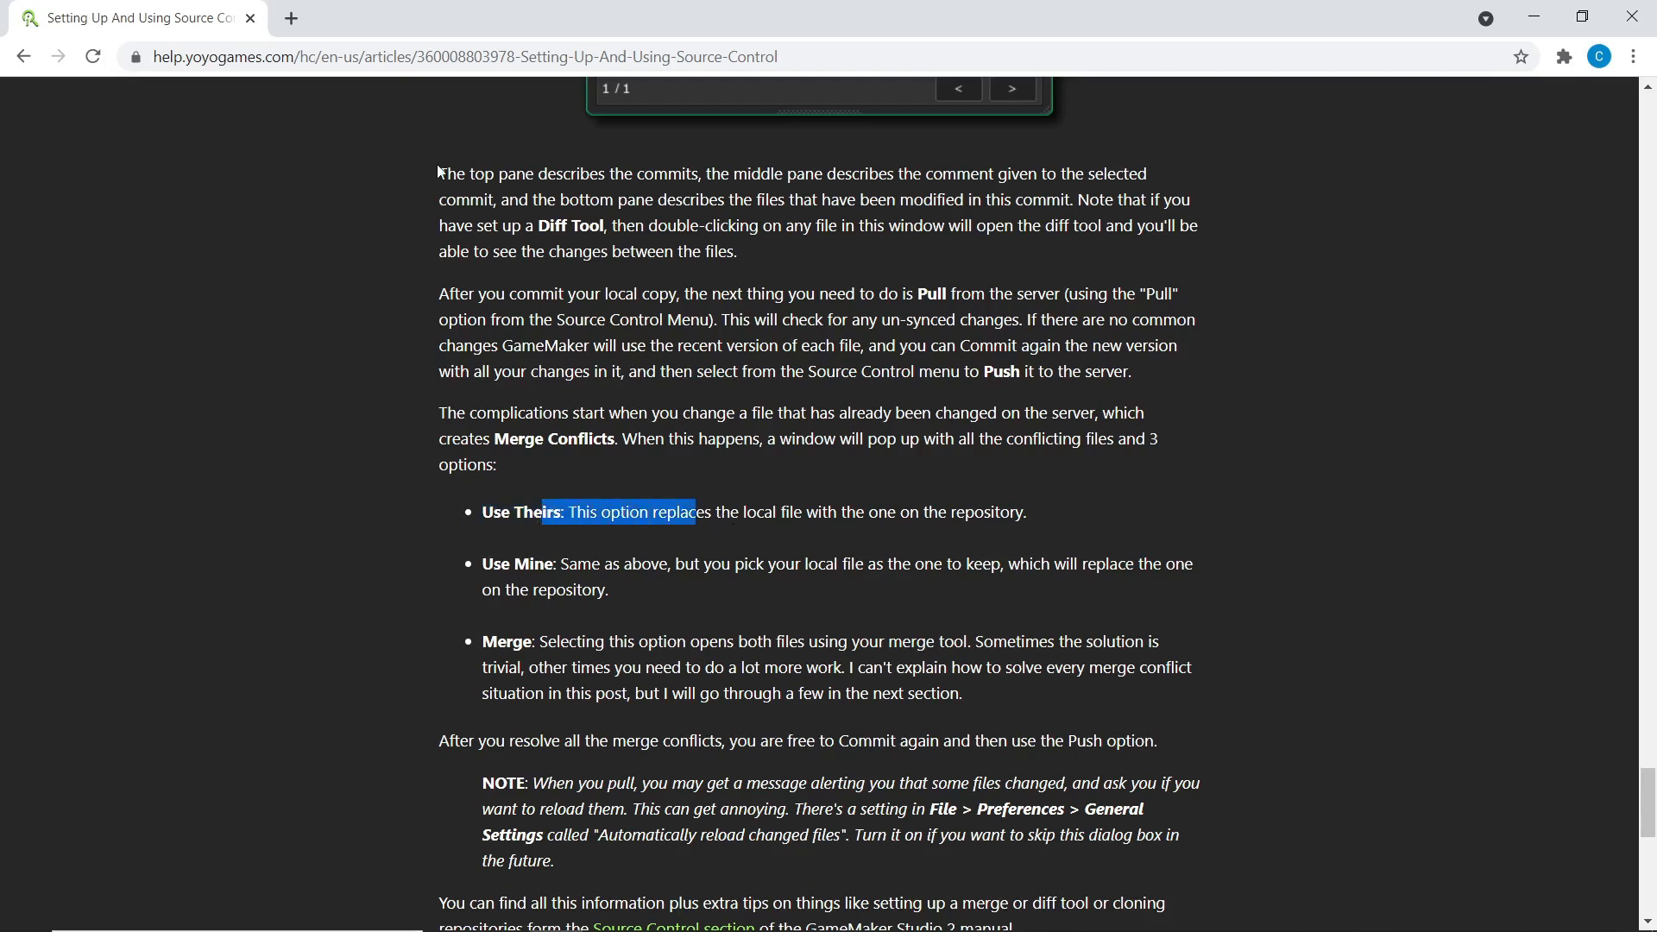
pyautogui.click(1312, 178)
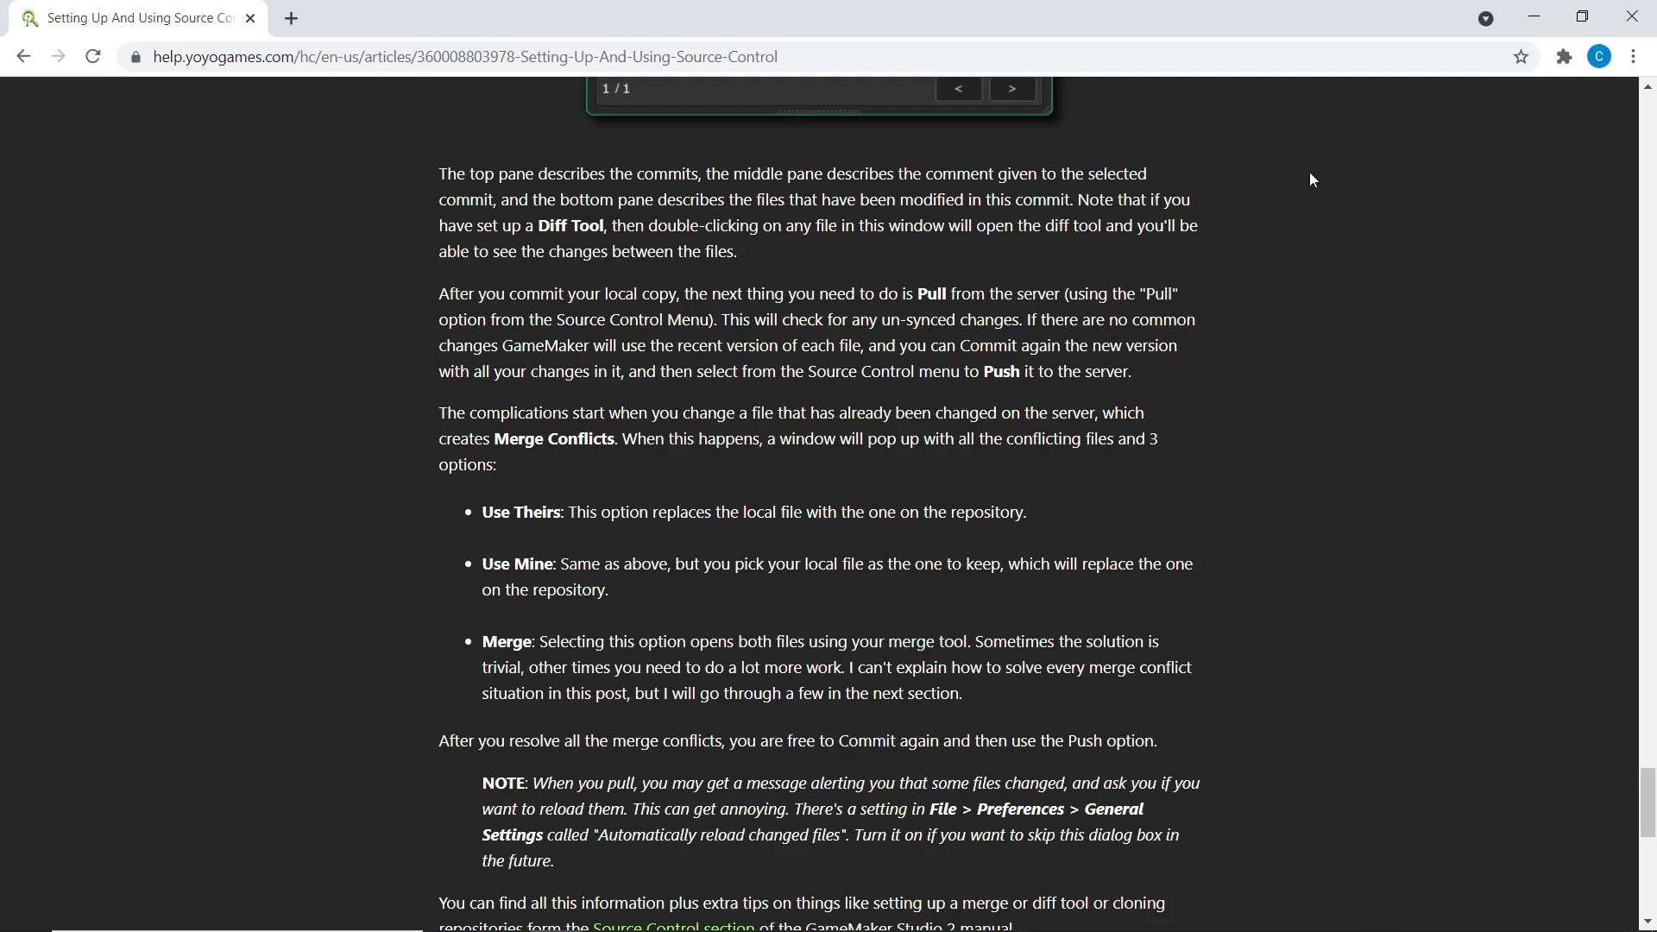
pyautogui.scroll(3)
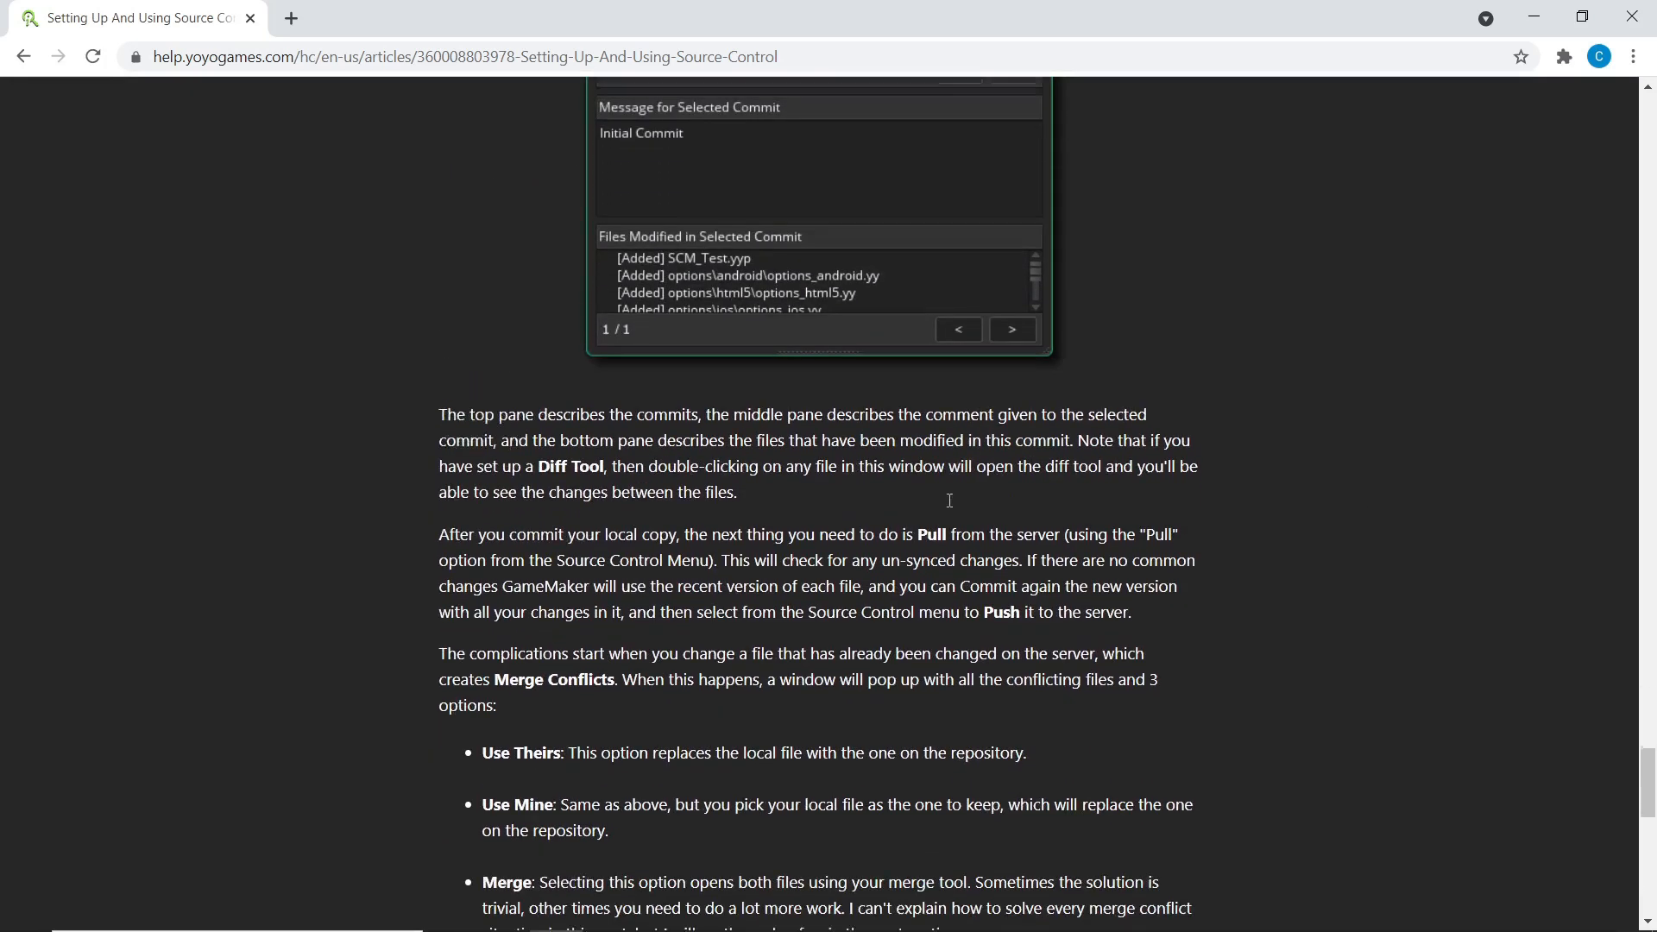
pyautogui.scroll(-3)
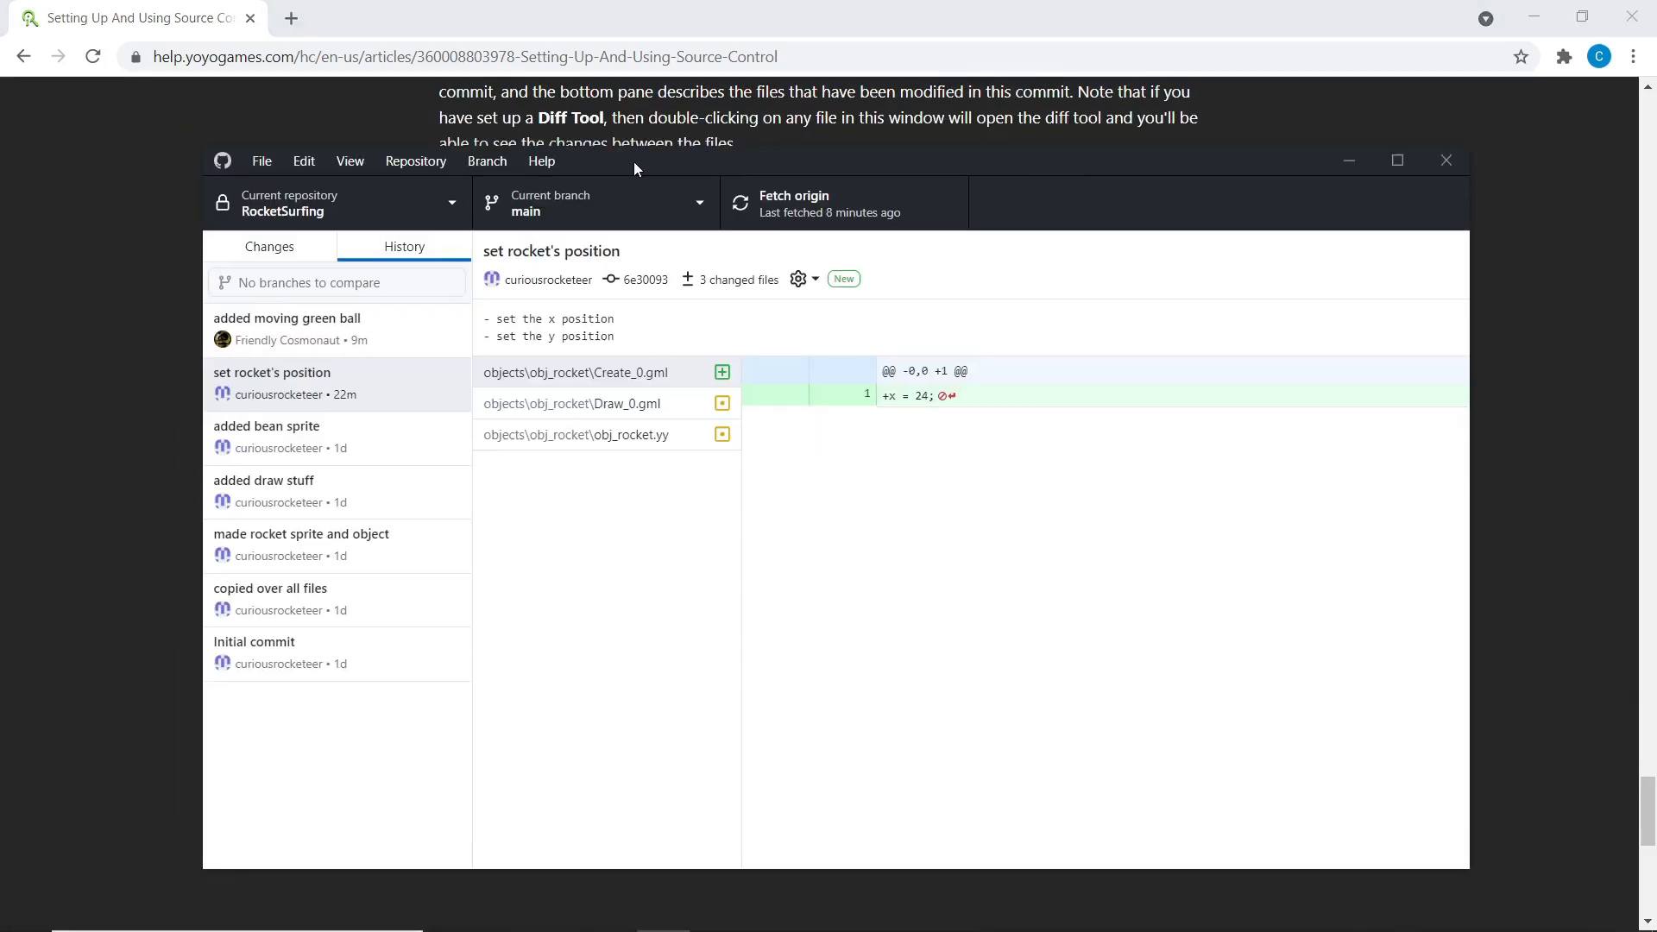
pyautogui.moveTo(736, 202)
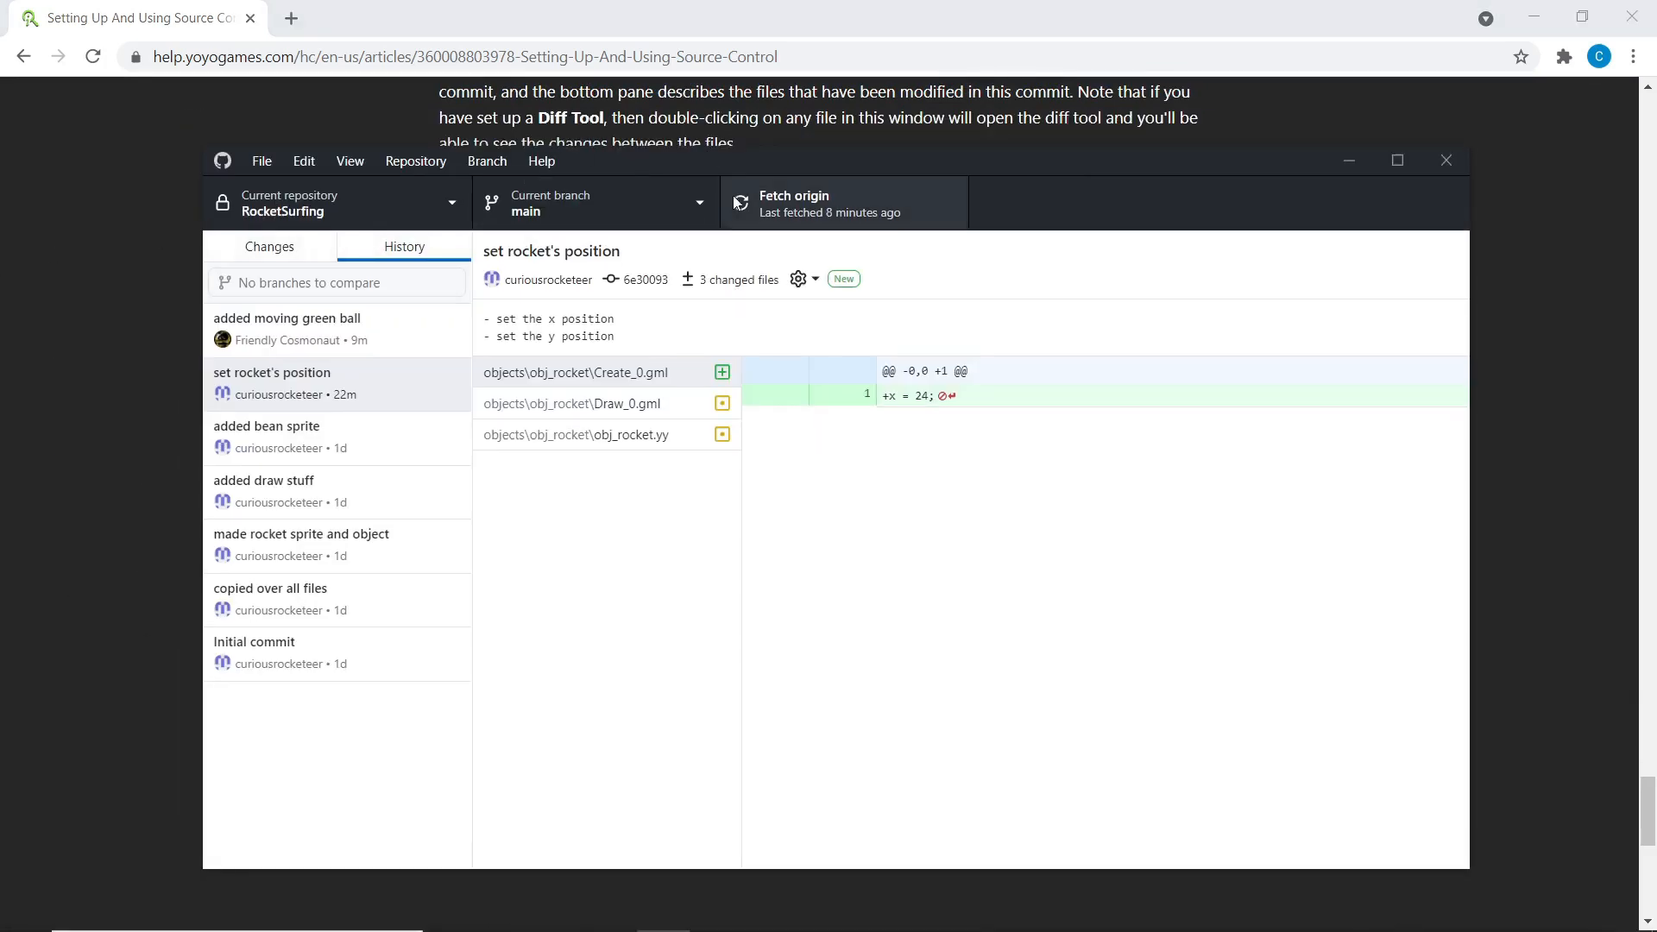
pyautogui.moveTo(739, 161); pyautogui.dragTo(772, 203)
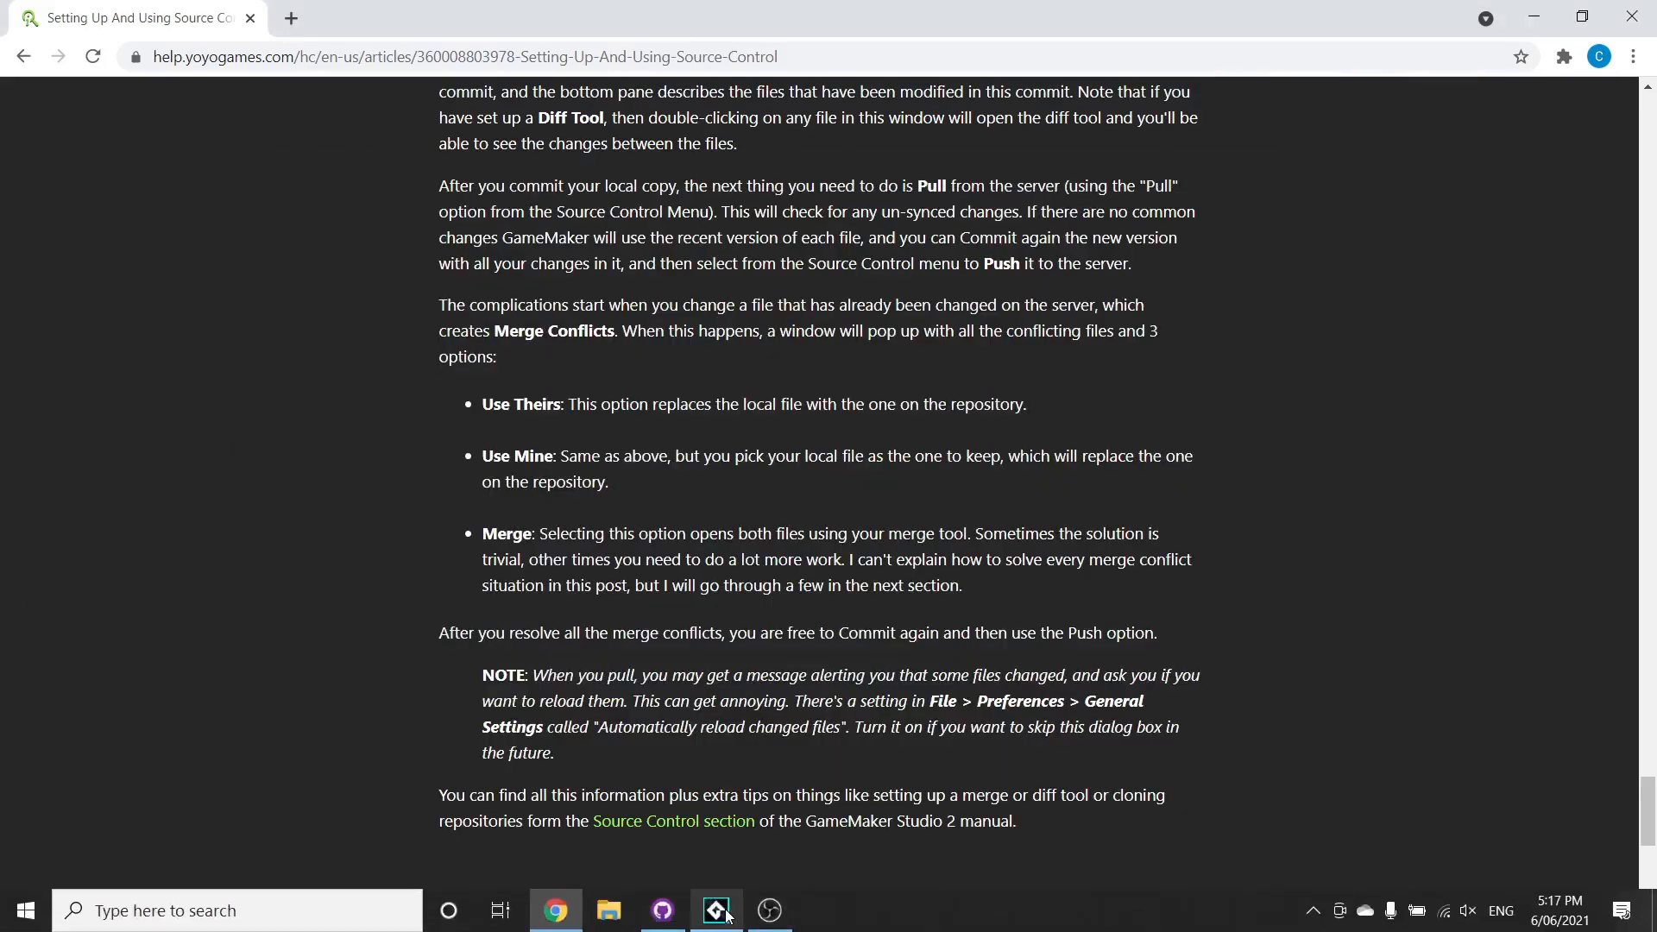
# Switch to GameMaker's RocketeerSurfing project showing obj_ball's Create and Step events.
pyautogui.click(716, 910)
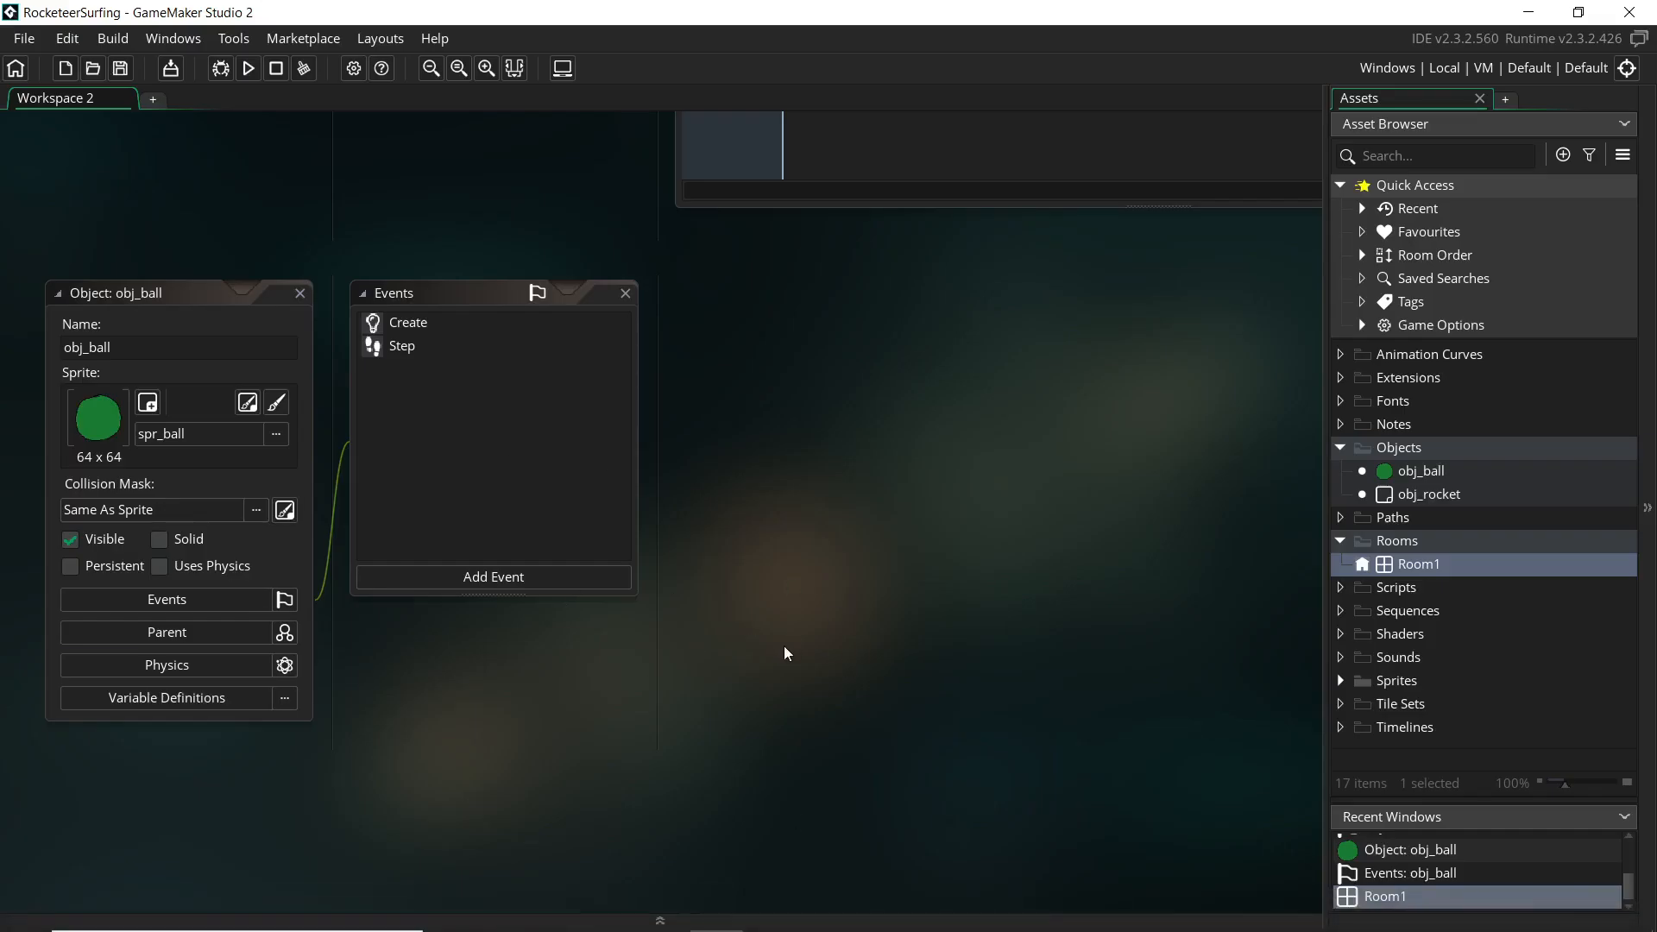
pyautogui.moveTo(832, 590)
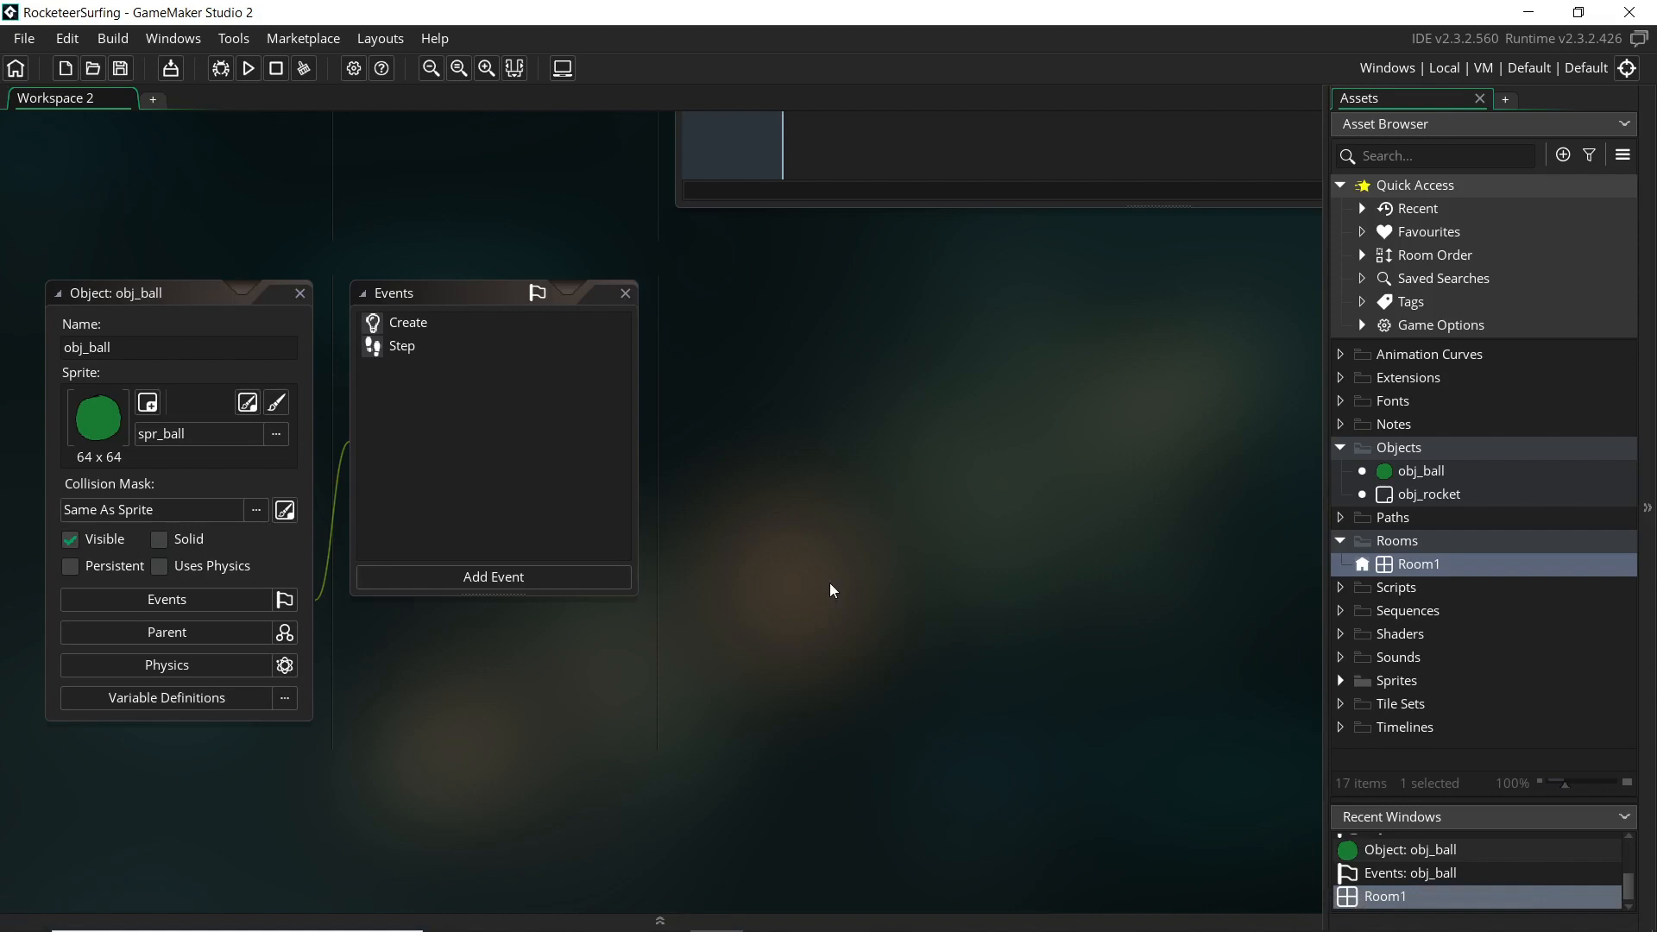
pyautogui.moveTo(291, 21)
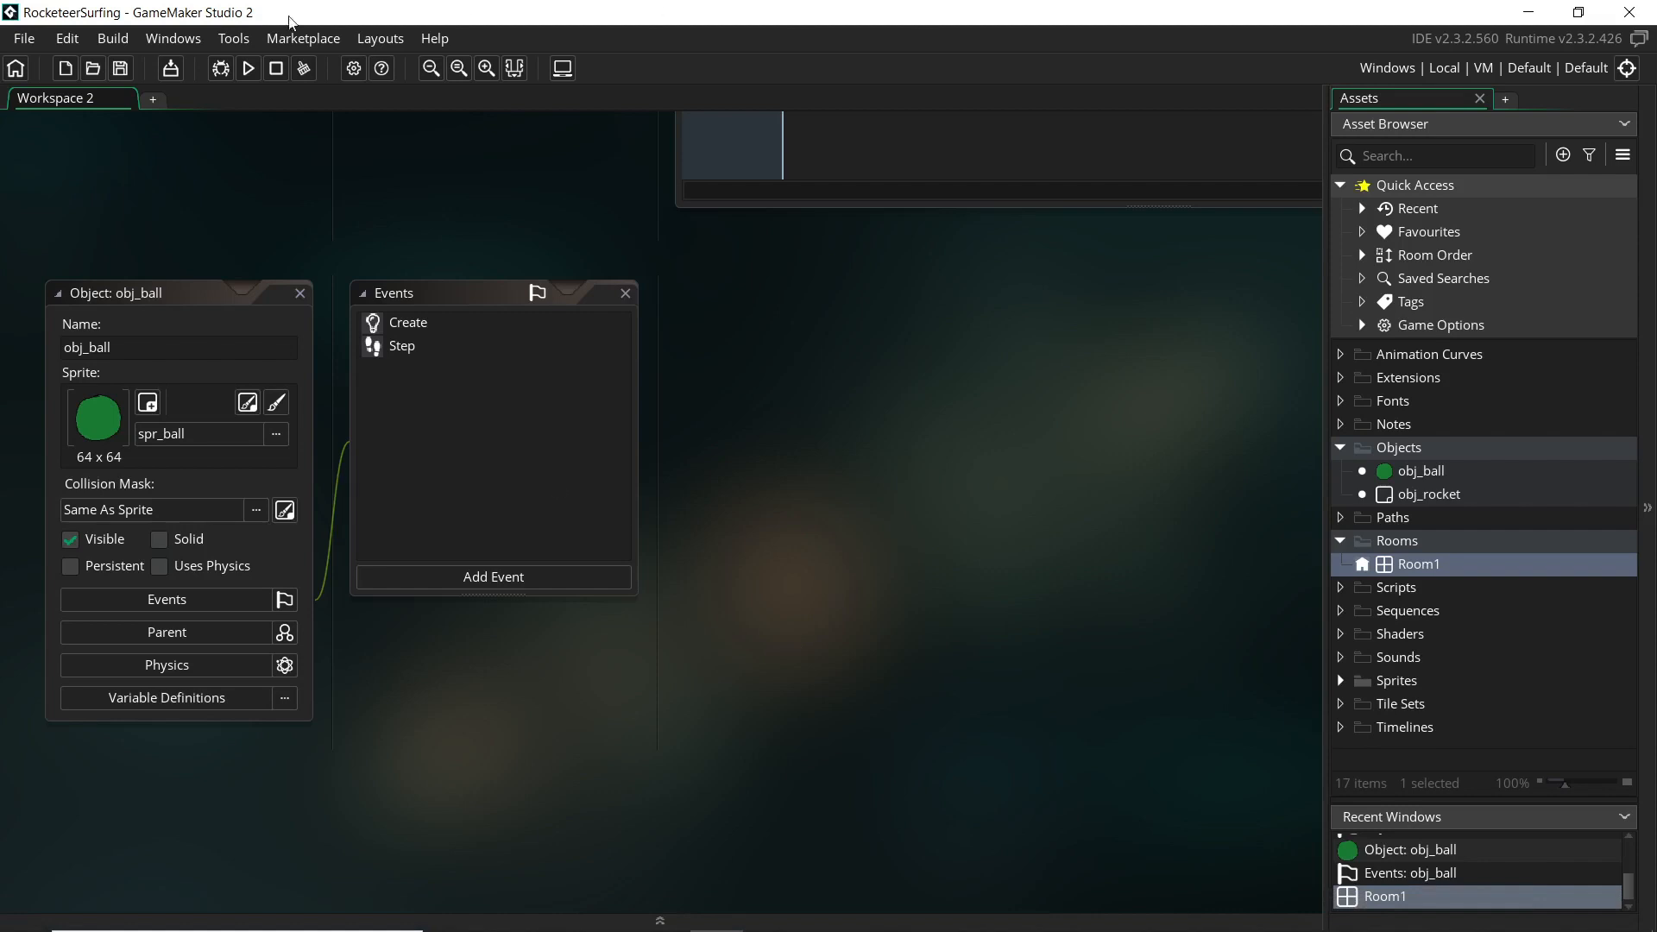
pyautogui.moveTo(366, 190)
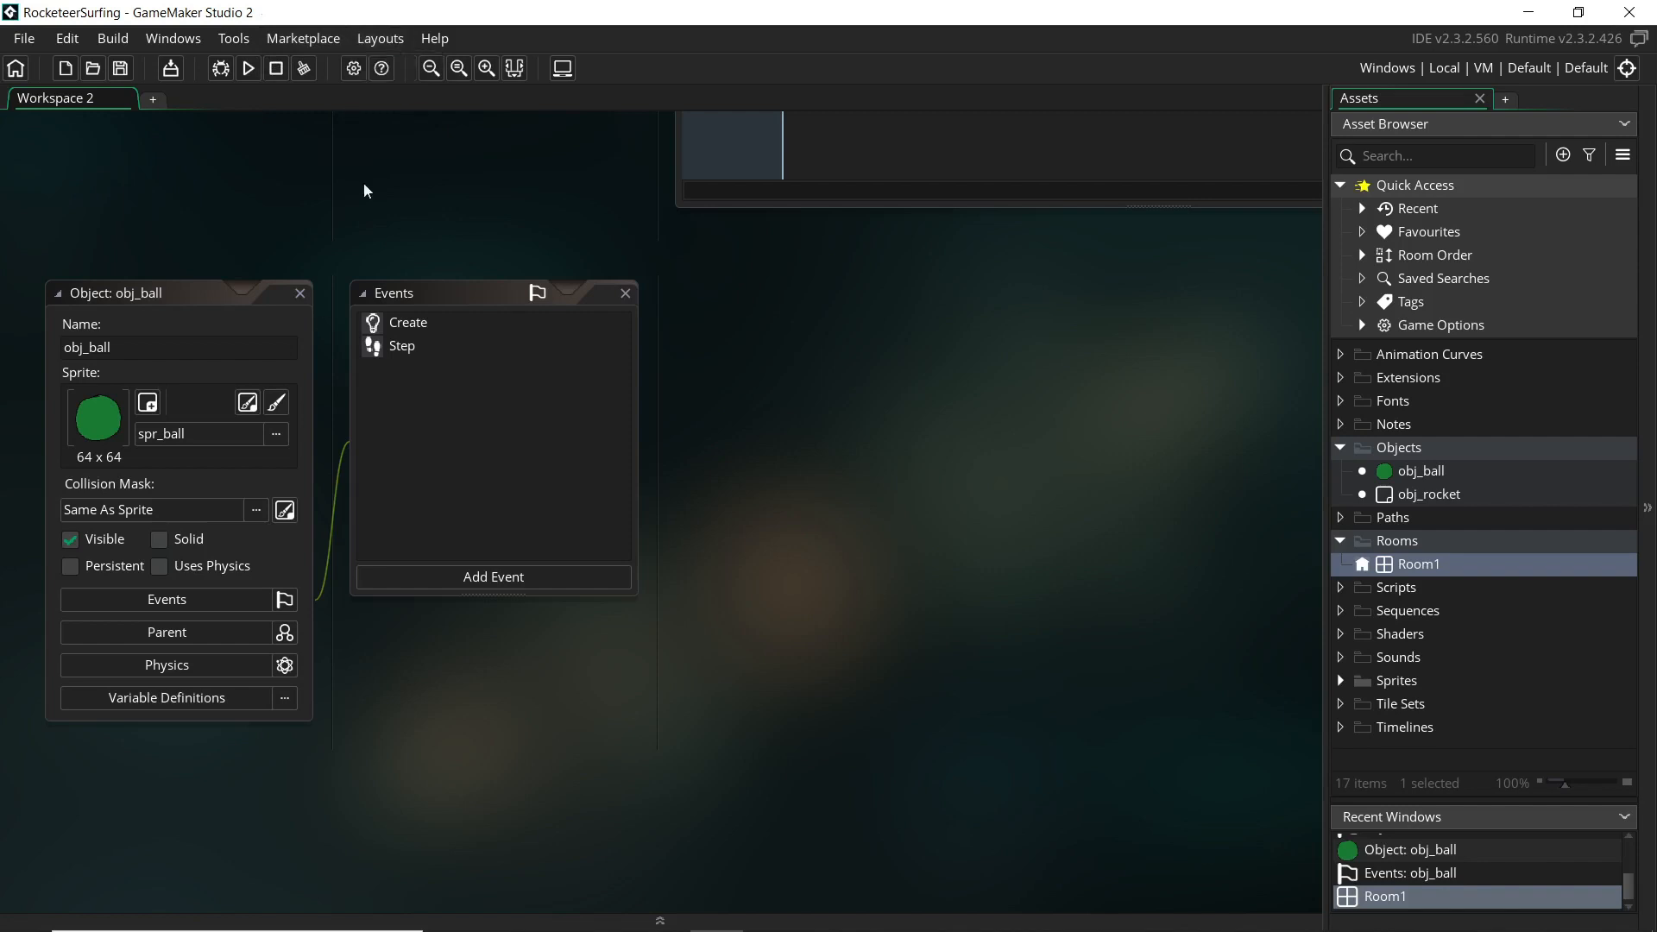
pyautogui.moveTo(853, 604)
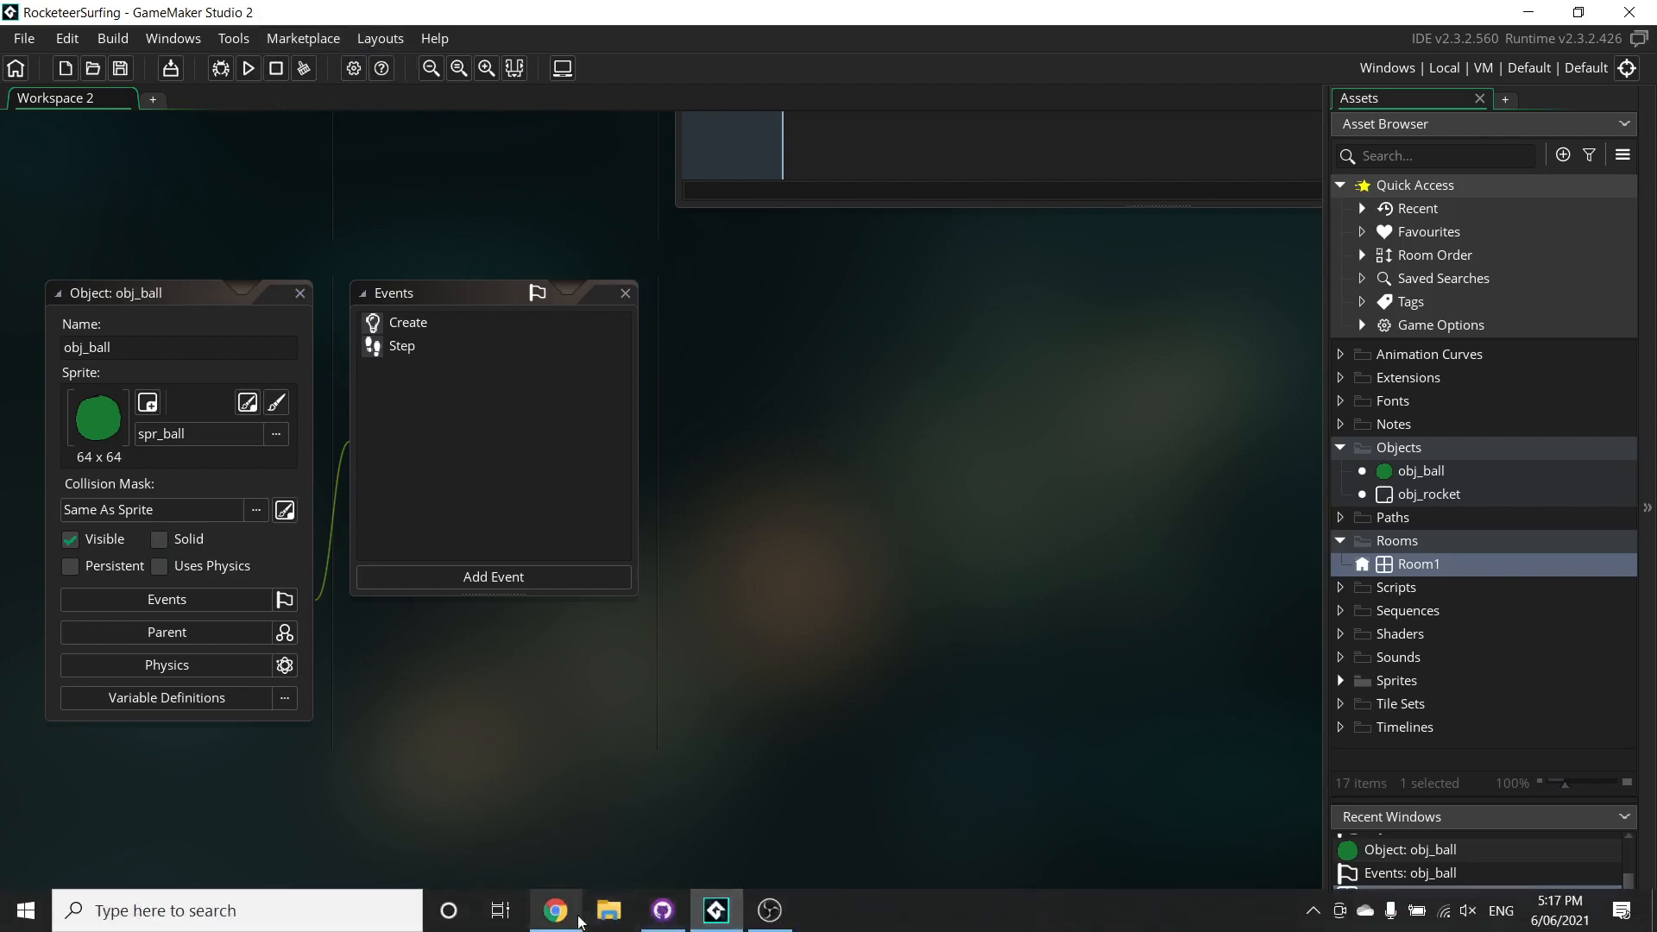
# Return to Chrome and scroll through the help article's closing section.
pyautogui.click(554, 909)
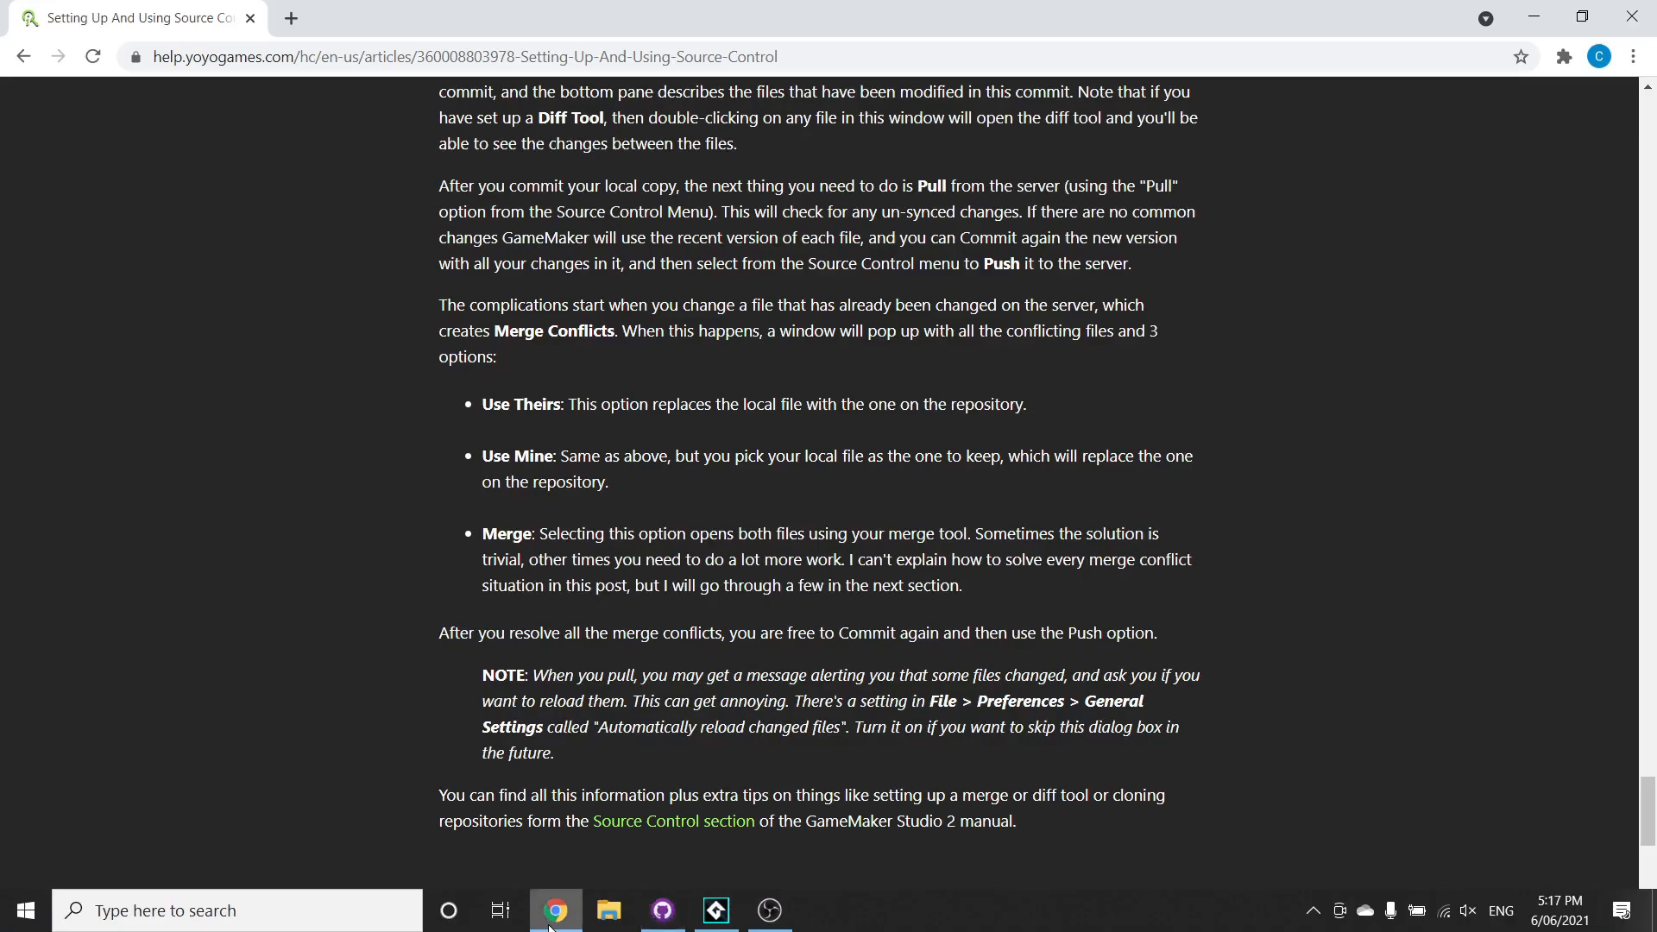
pyautogui.moveTo(770, 785)
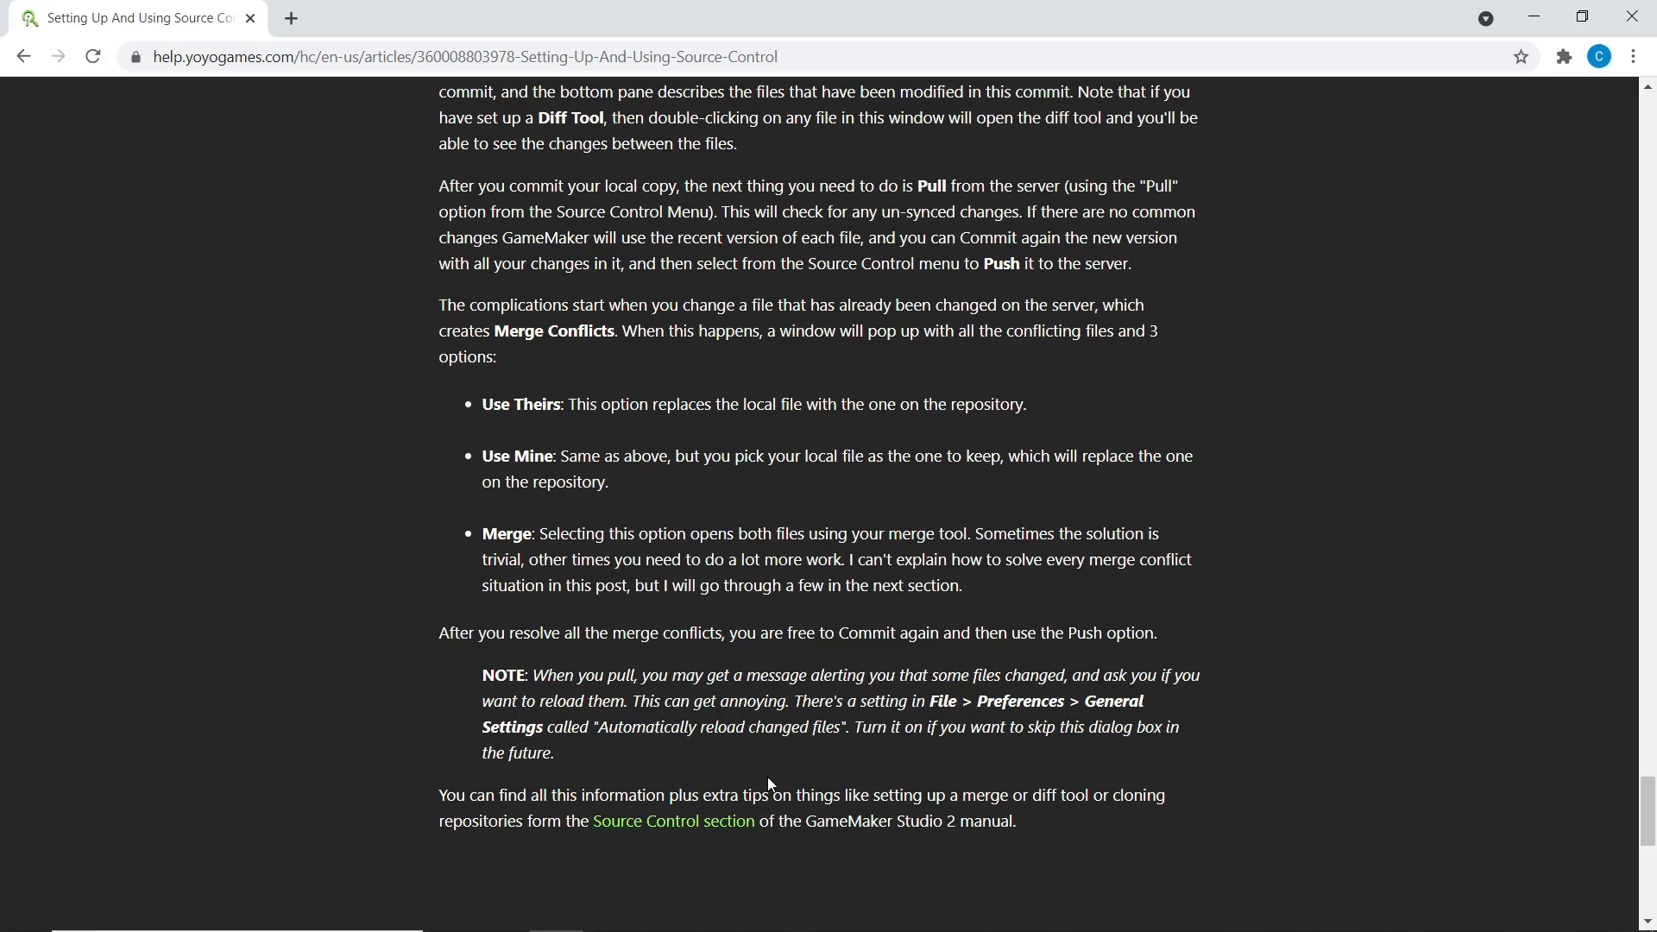
pyautogui.scroll(-3)
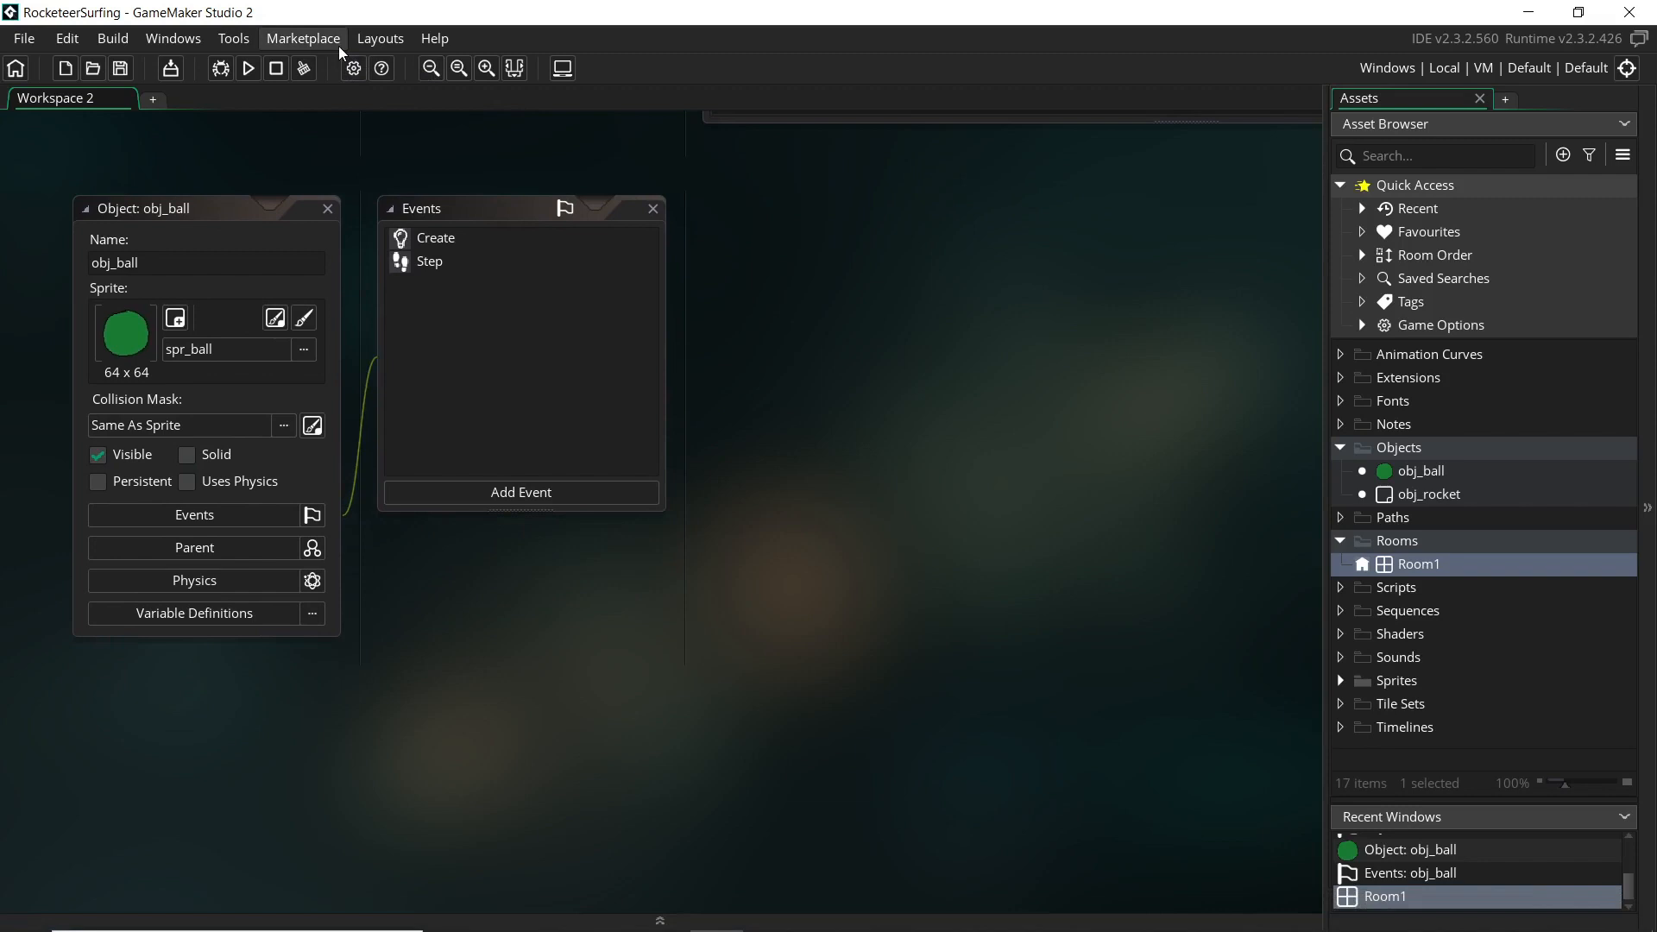
pyautogui.moveTo(202, 325)
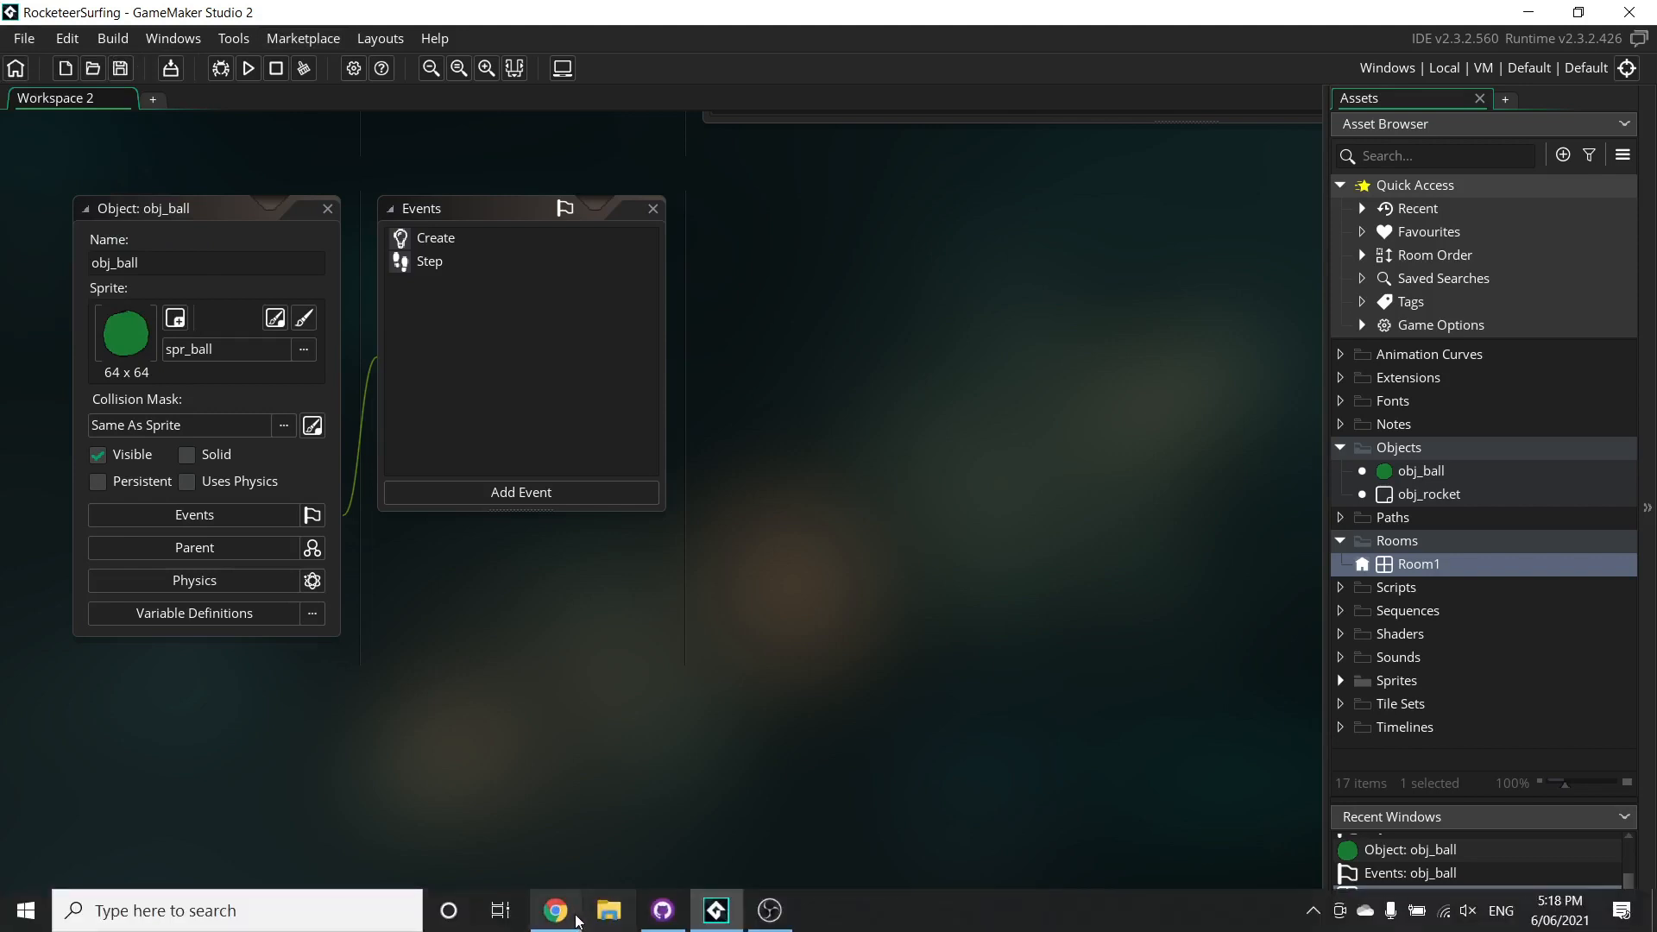
# Scroll past Enable Source Control and SSH keypair sections, then return to GameMaker's obj_ball.
pyautogui.click(554, 909)
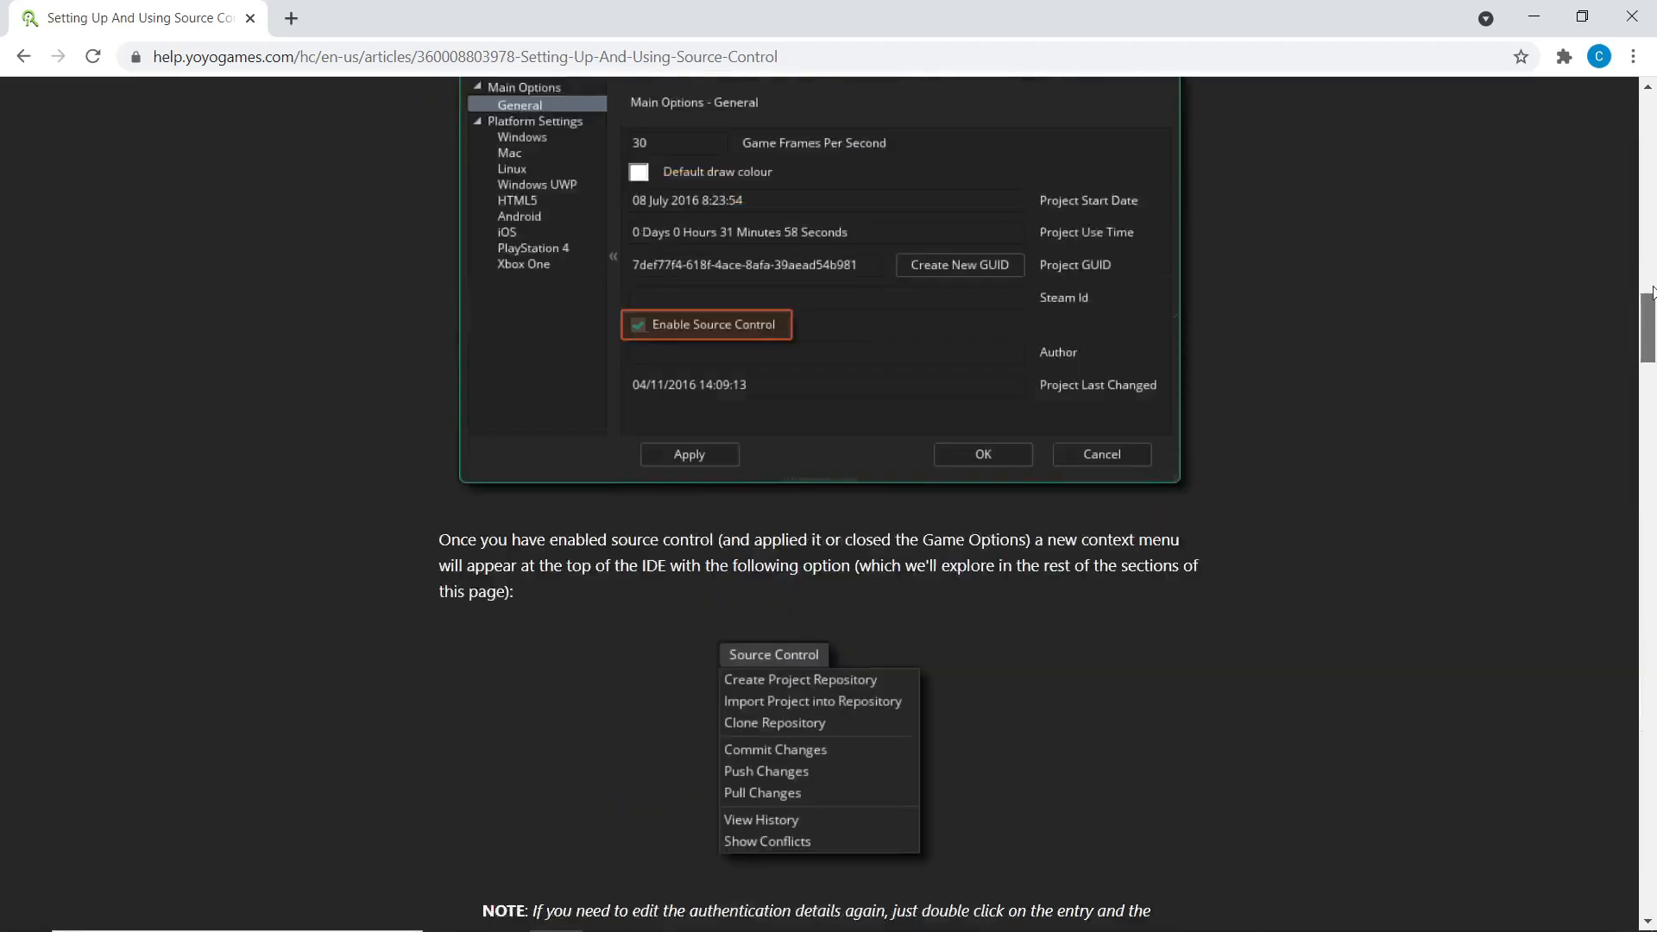
pyautogui.scroll(-3)
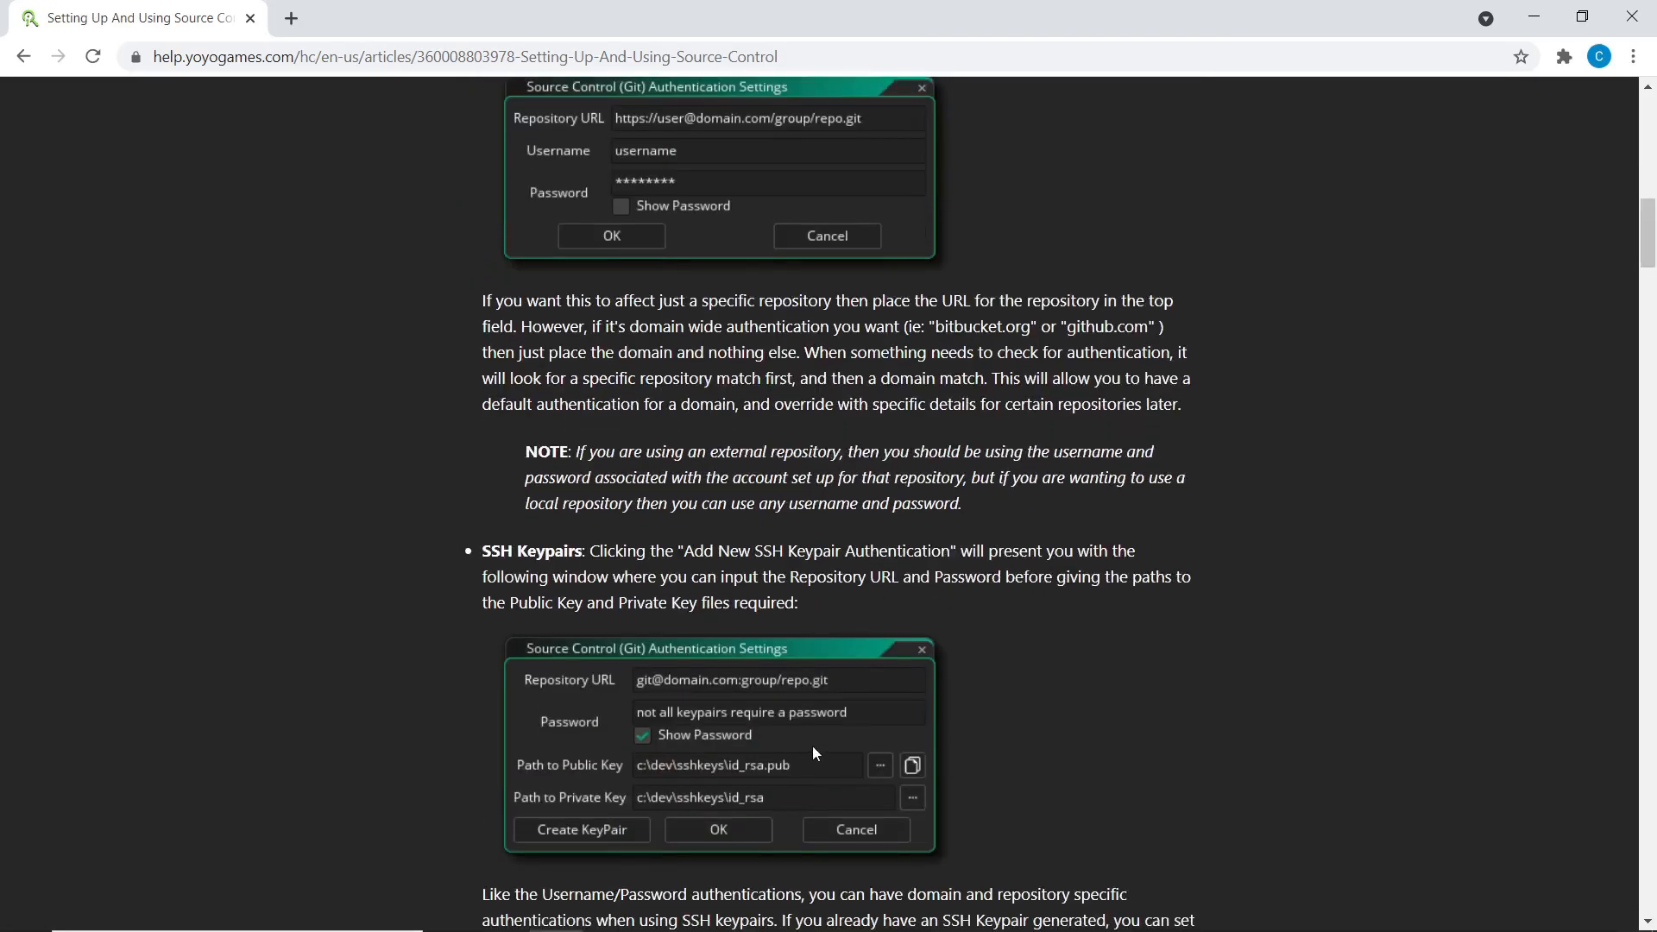
pyautogui.scroll(-3)
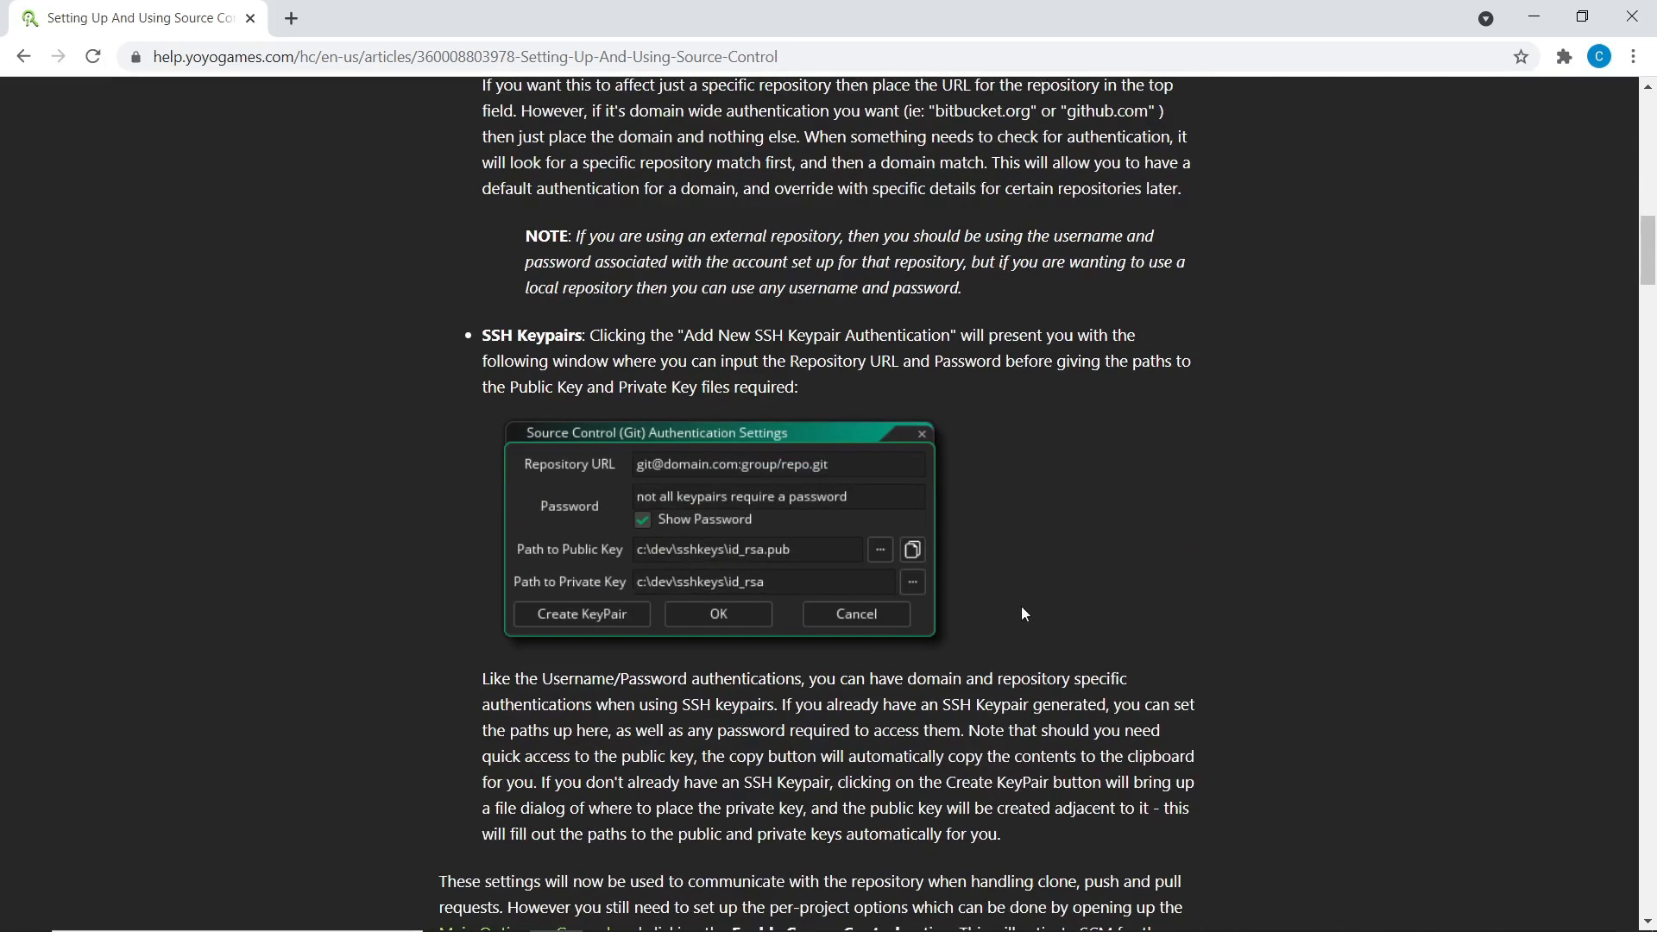
pyautogui.scroll(-3)
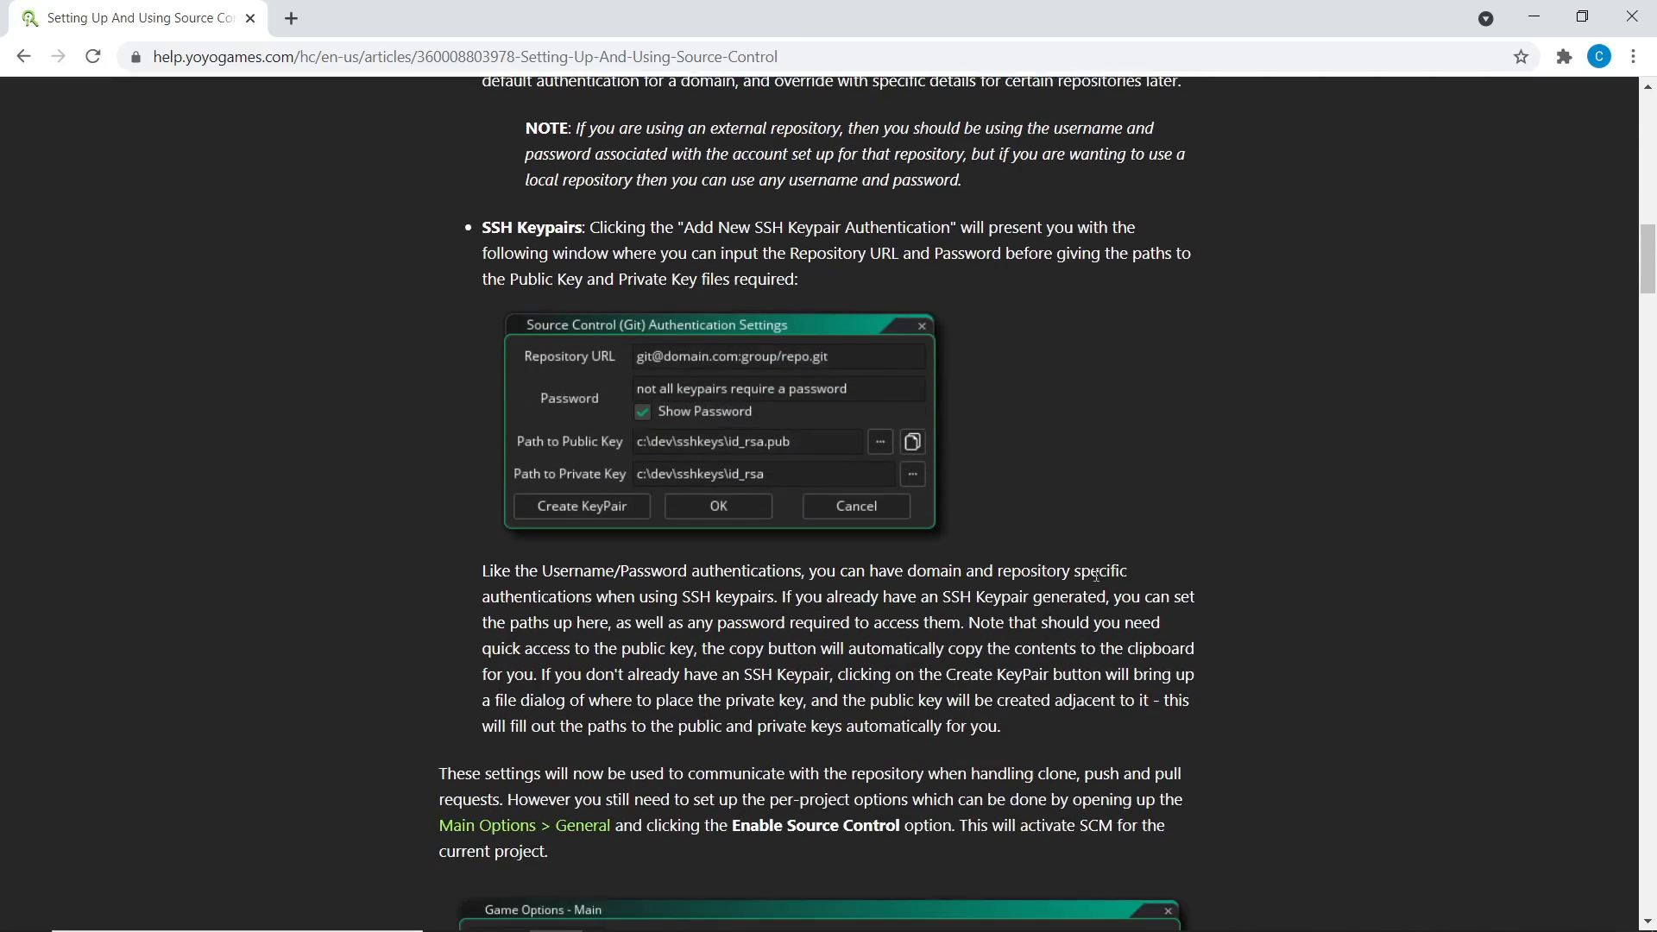
pyautogui.click(717, 916)
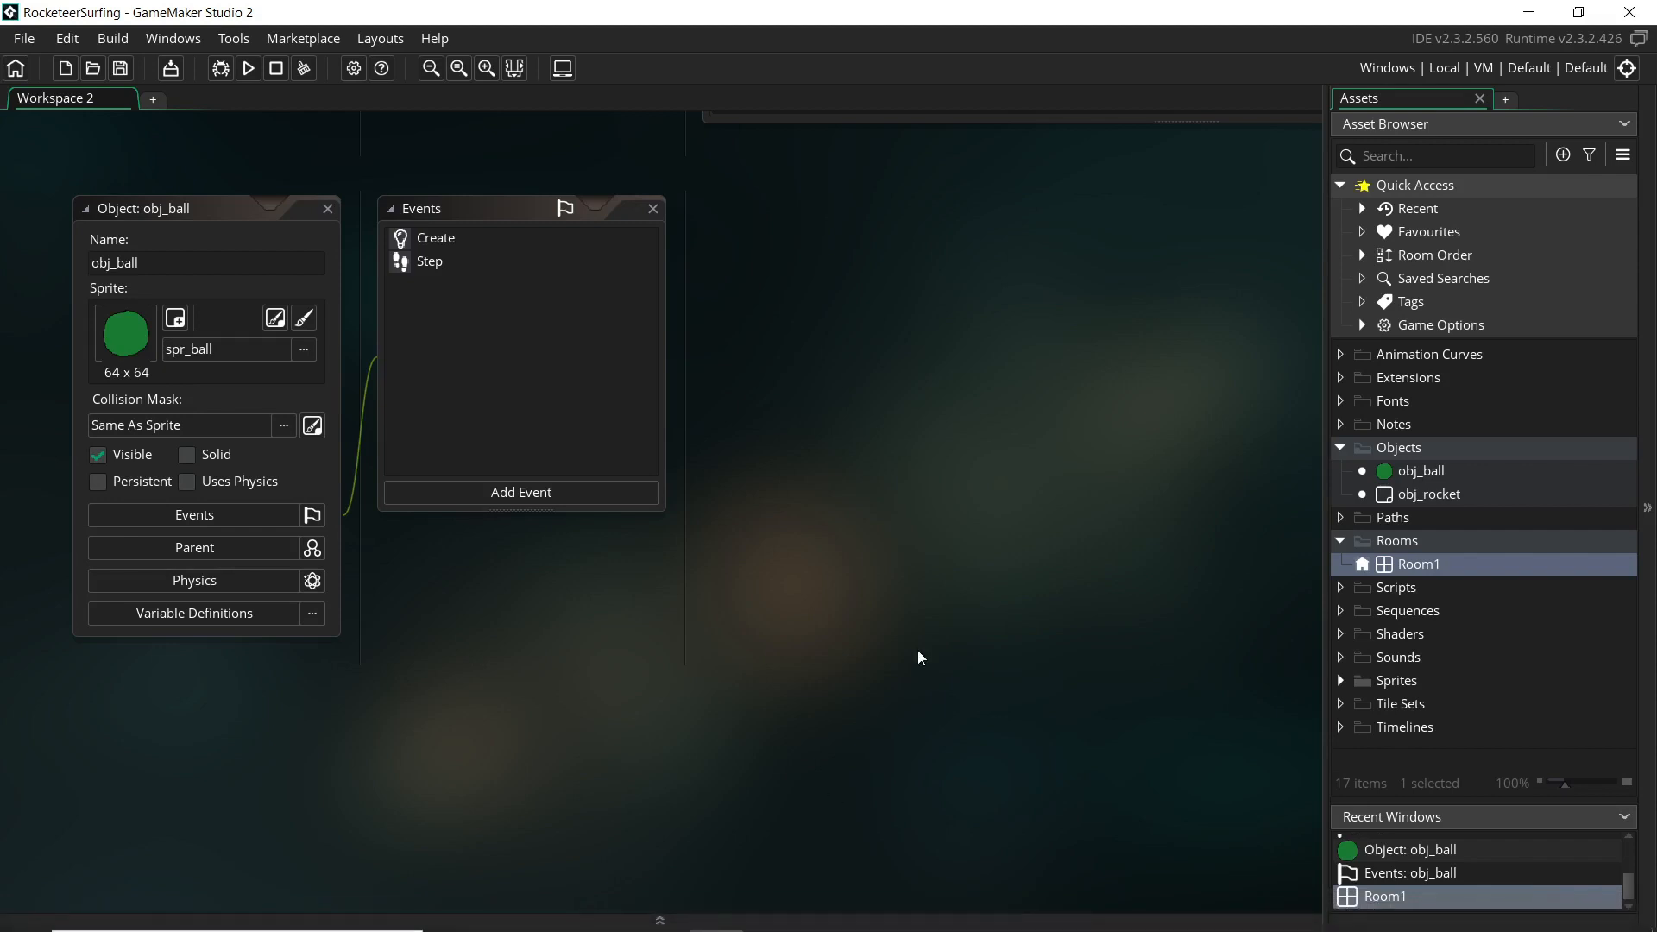
pyautogui.moveTo(560, 910)
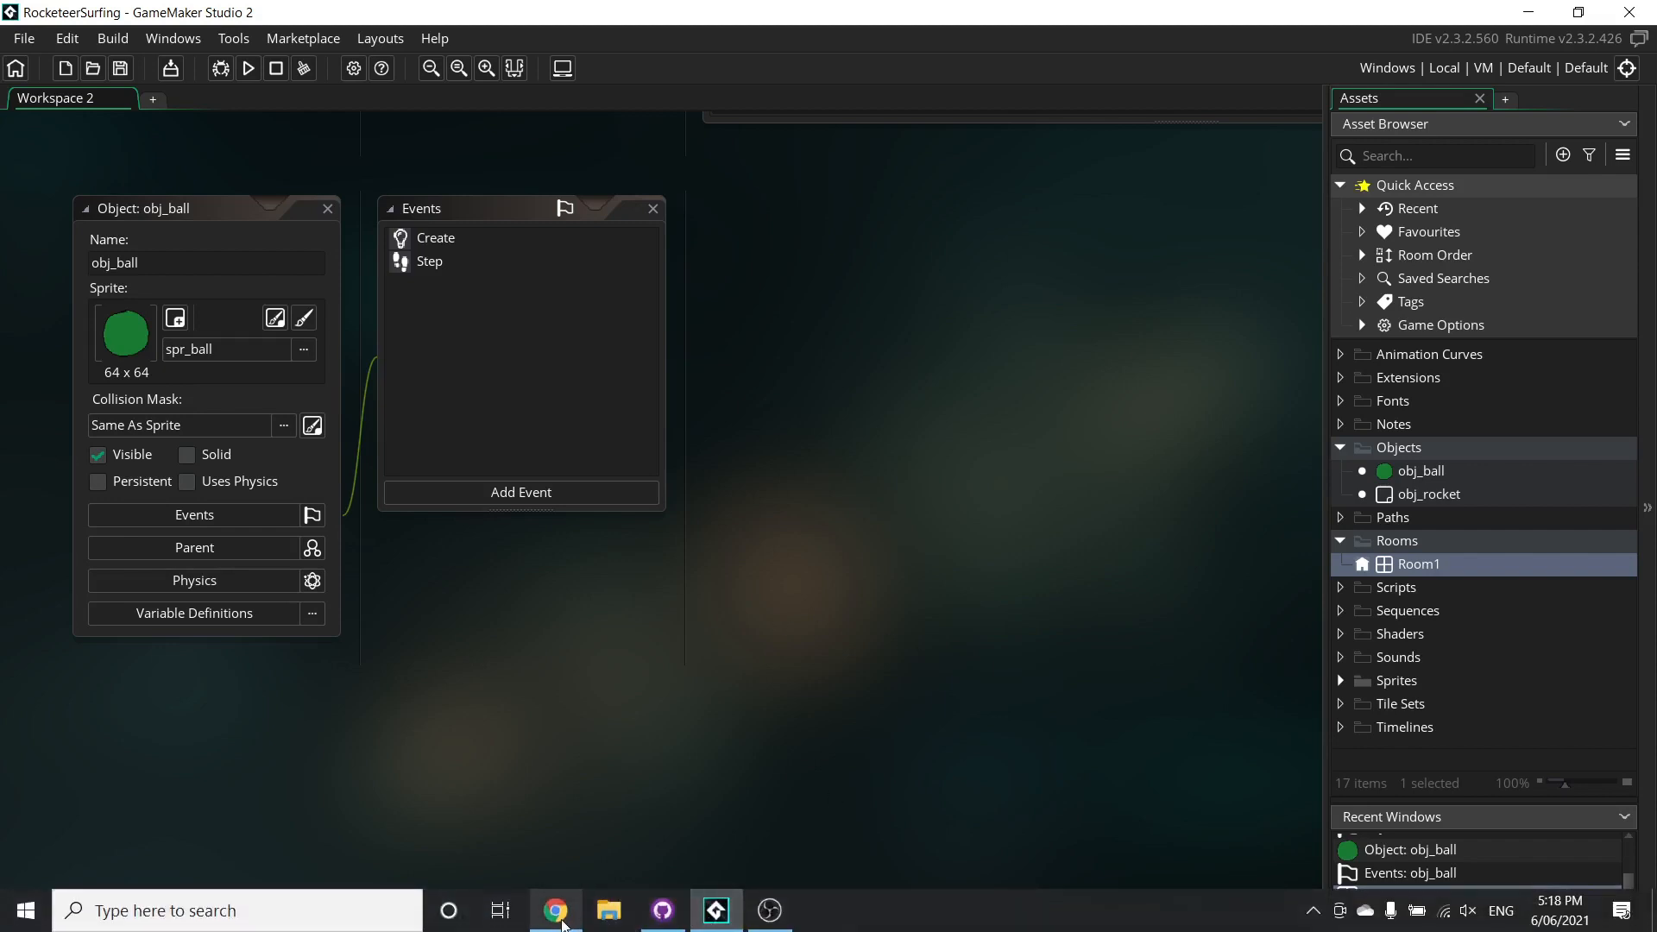
# Scroll the source control article past Standard Workflow to the commit window areas.
pyautogui.click(554, 909)
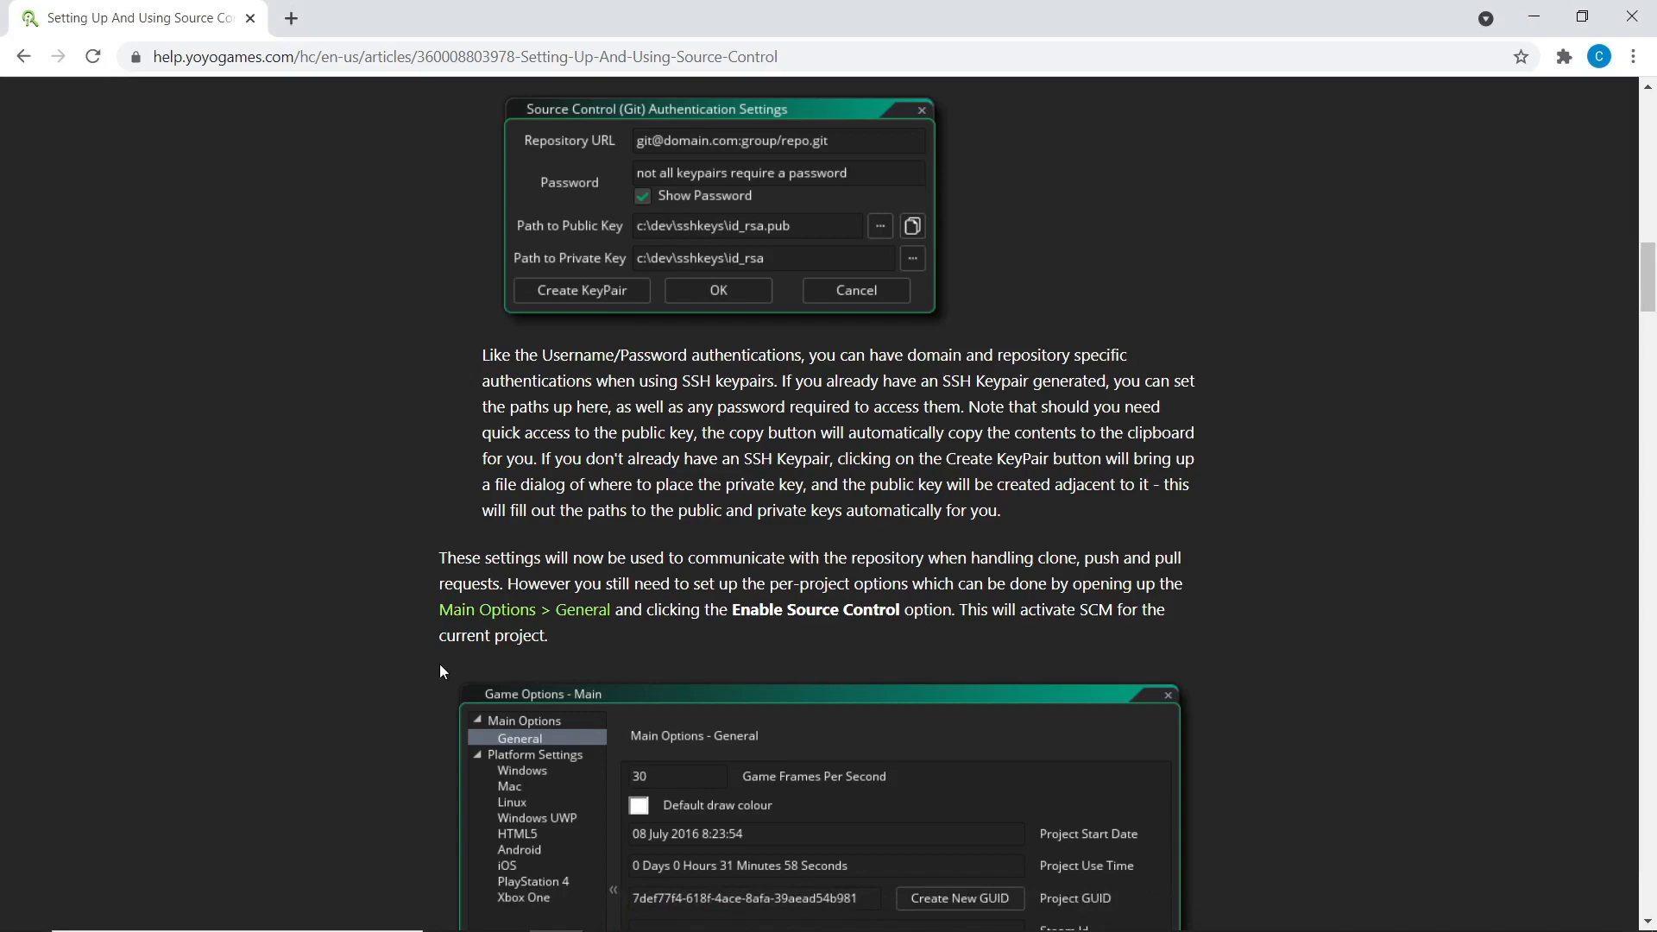
pyautogui.scroll(-3)
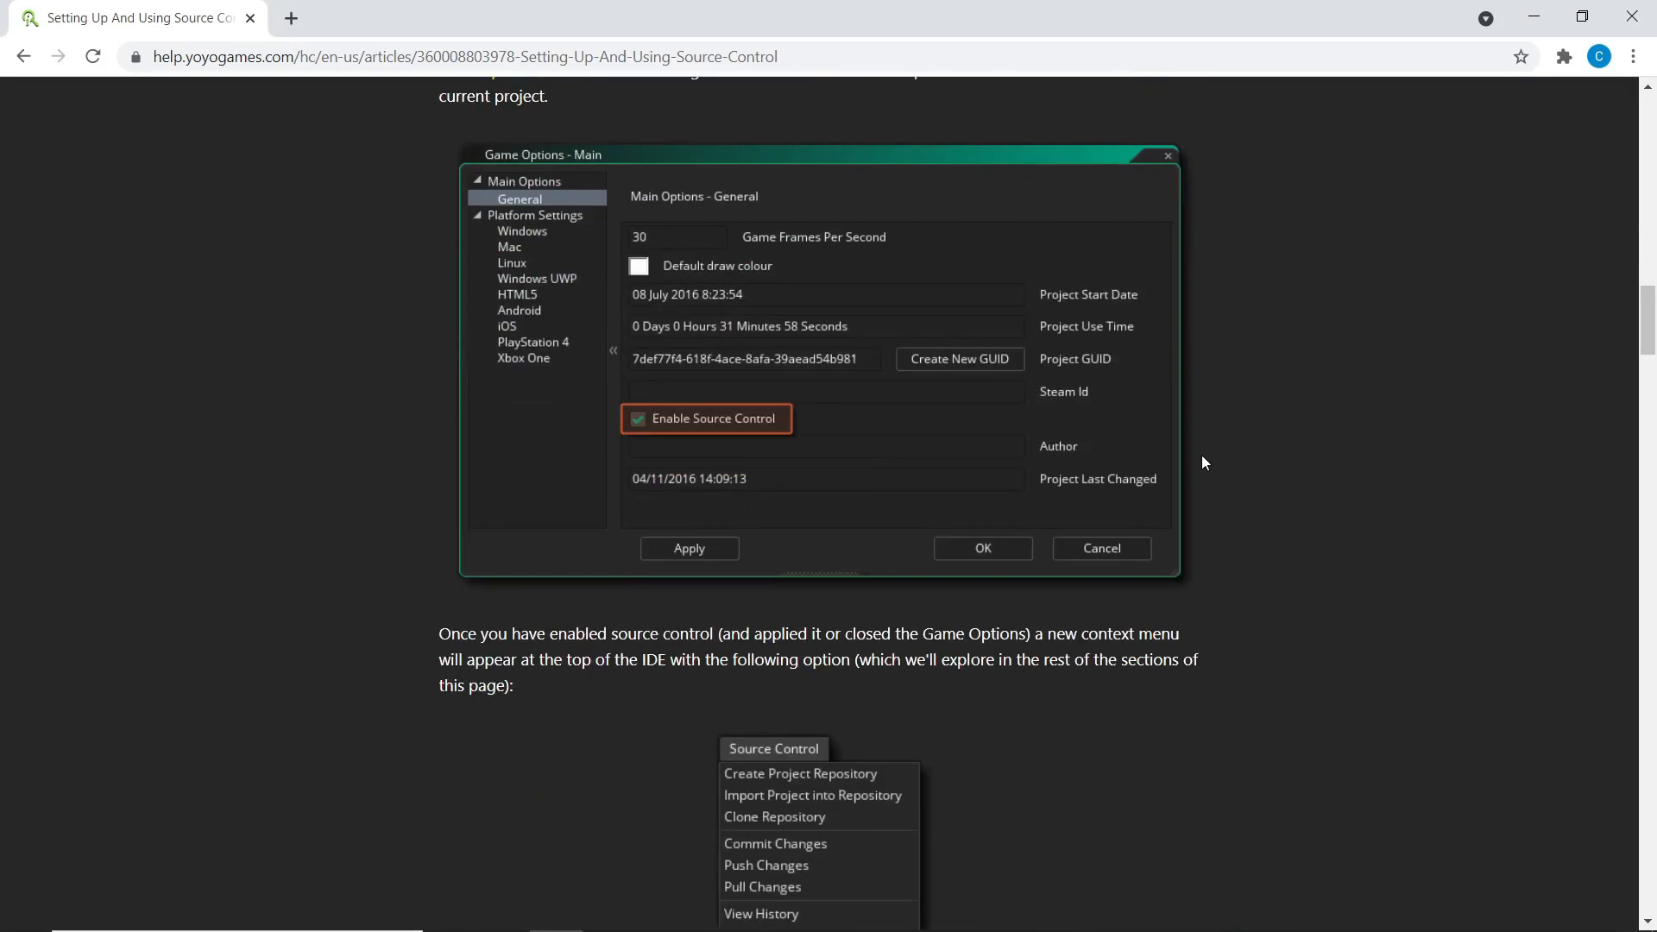
pyautogui.scroll(-3)
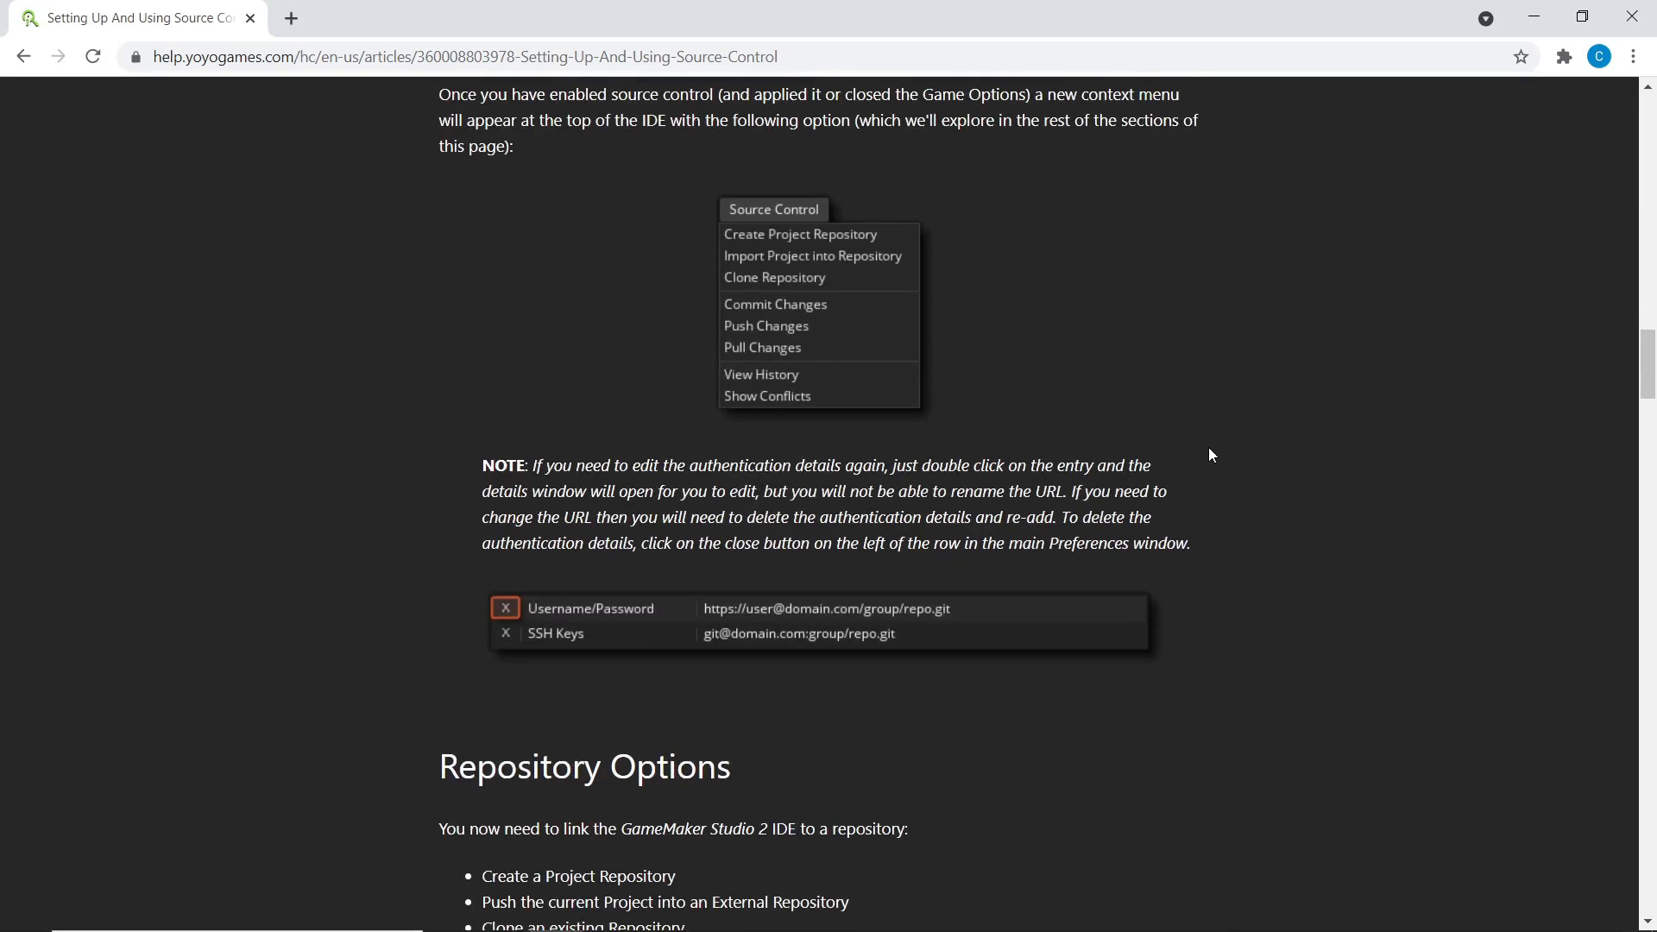
pyautogui.scroll(3)
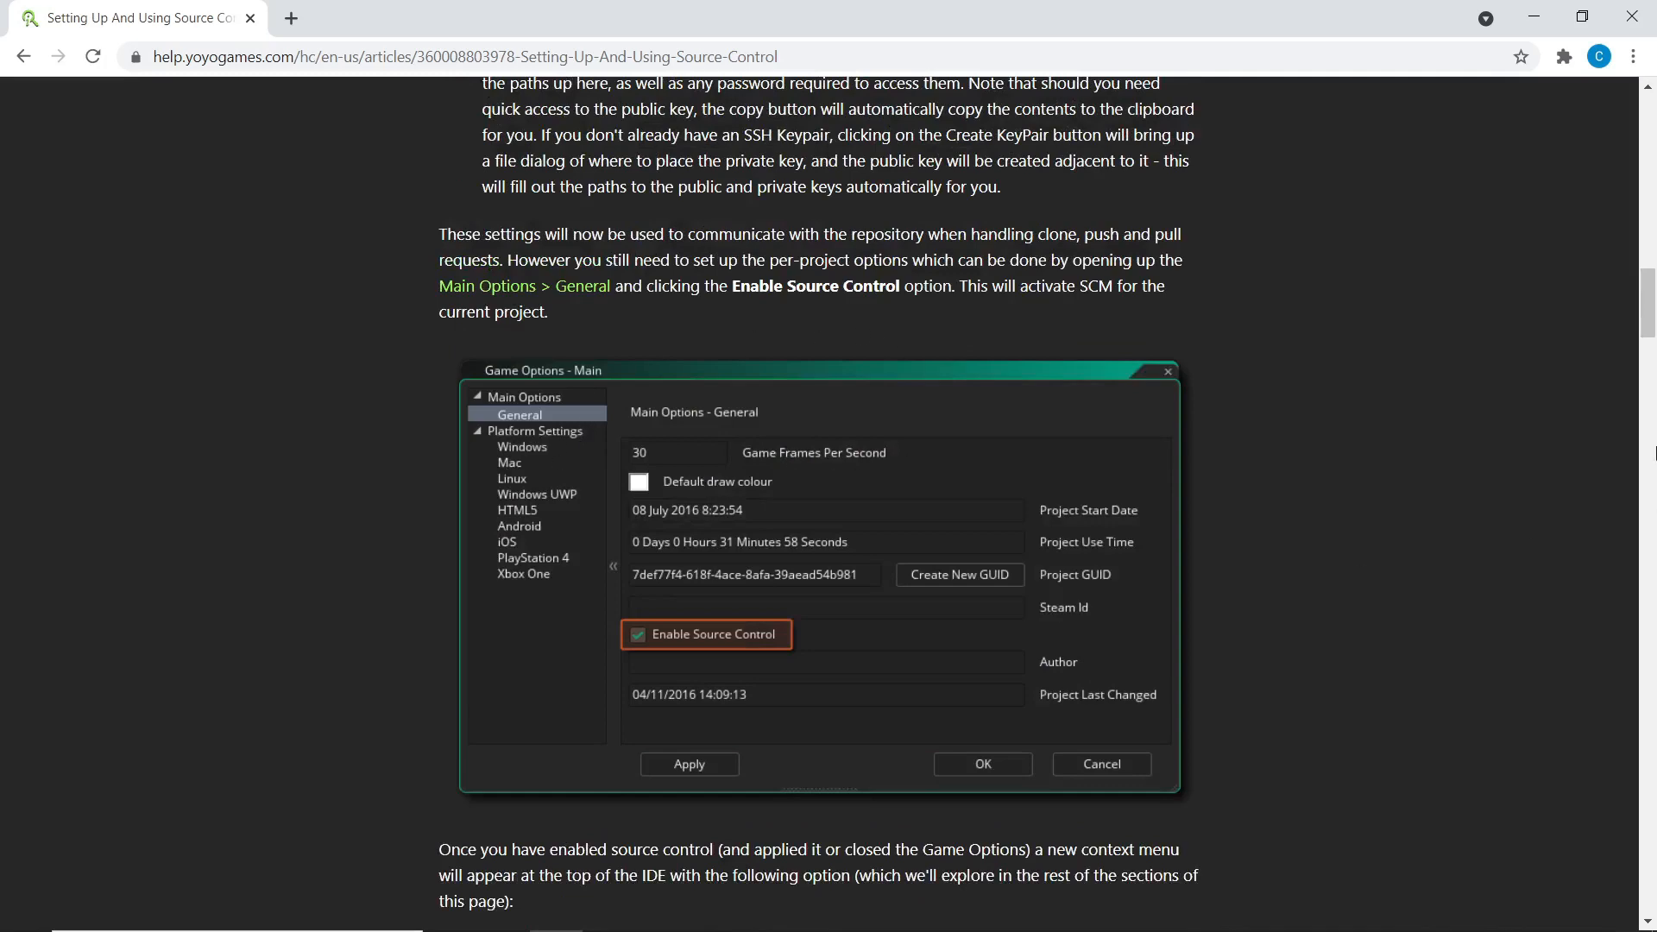
pyautogui.scroll(3)
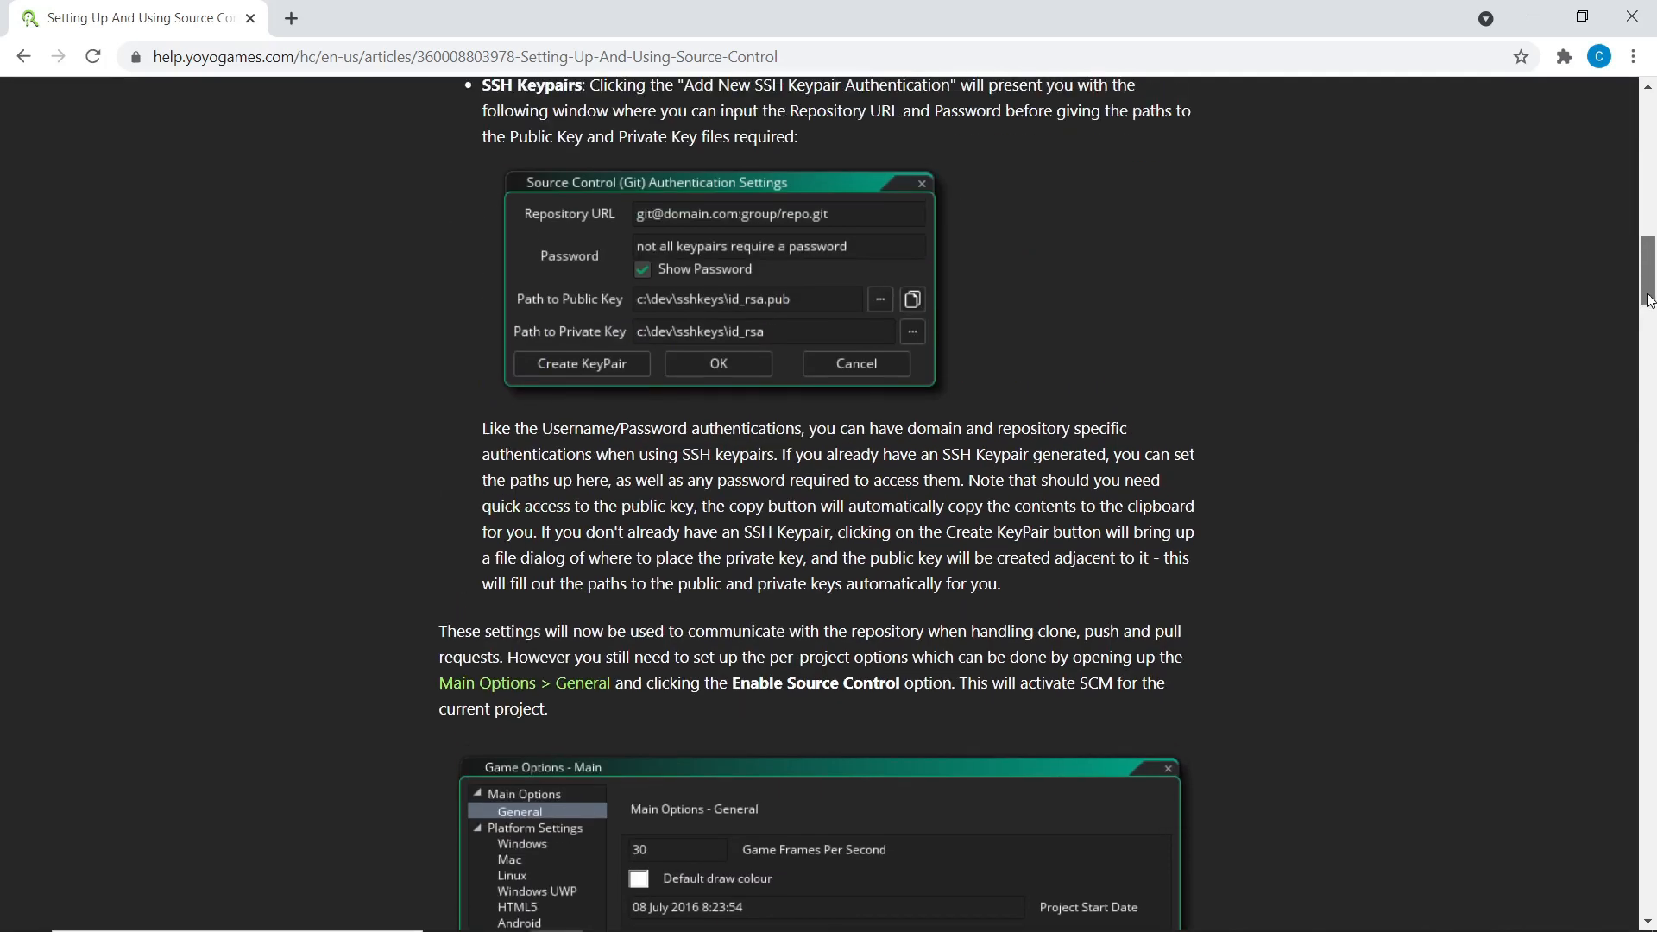
pyautogui.scroll(3)
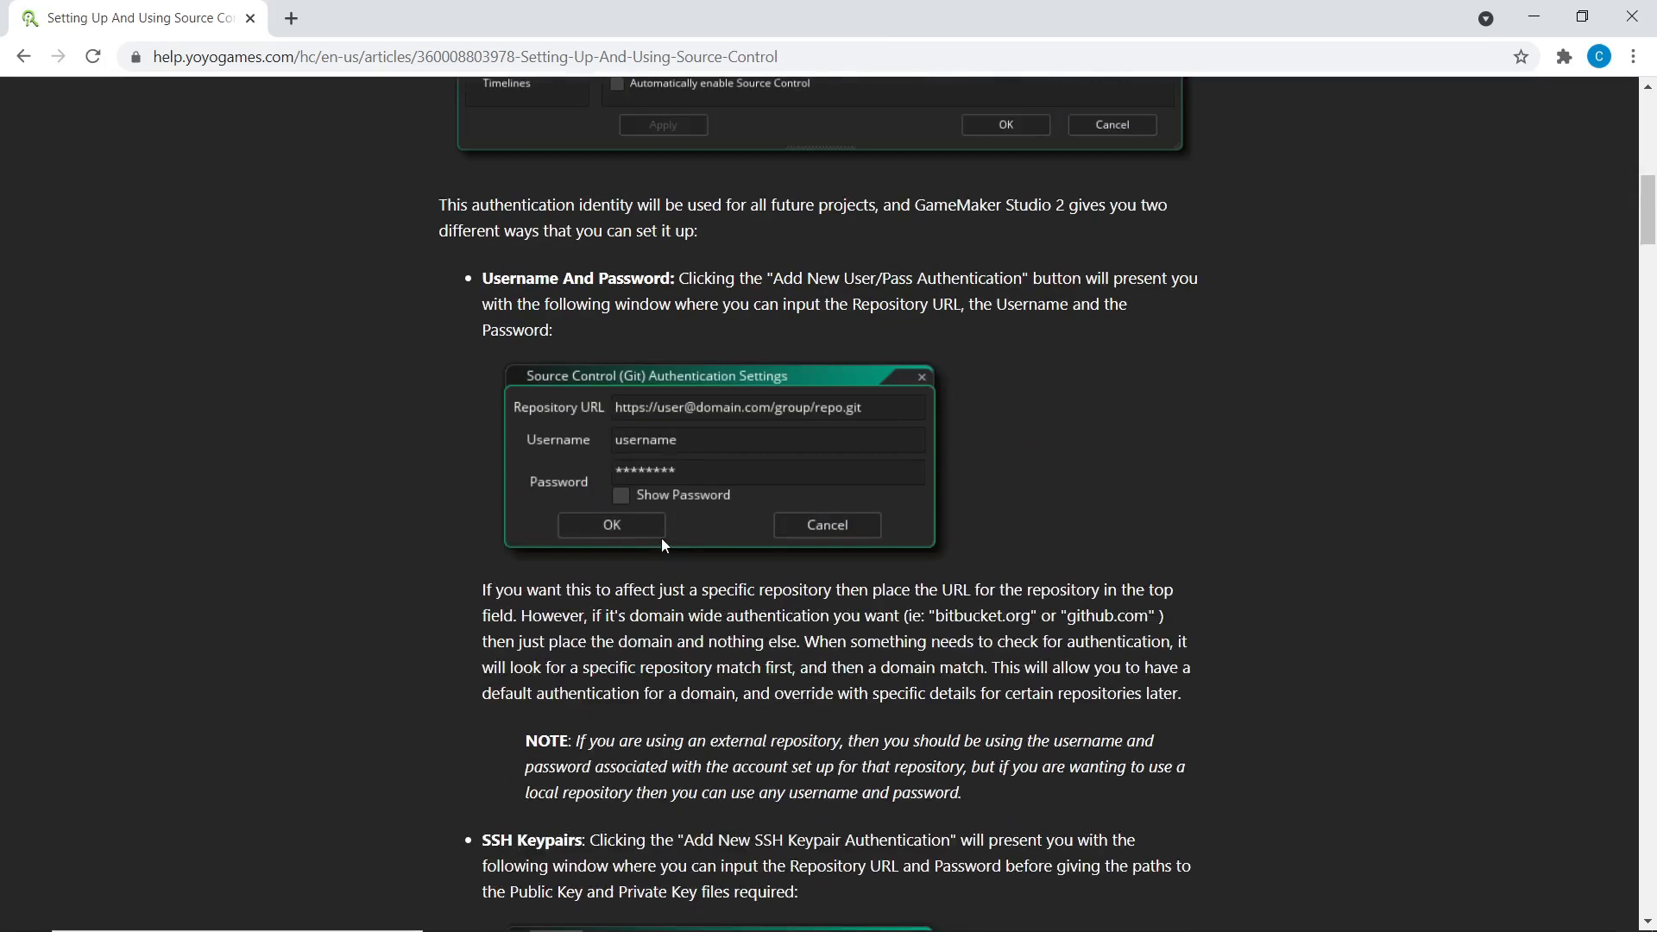
pyautogui.scroll(-3)
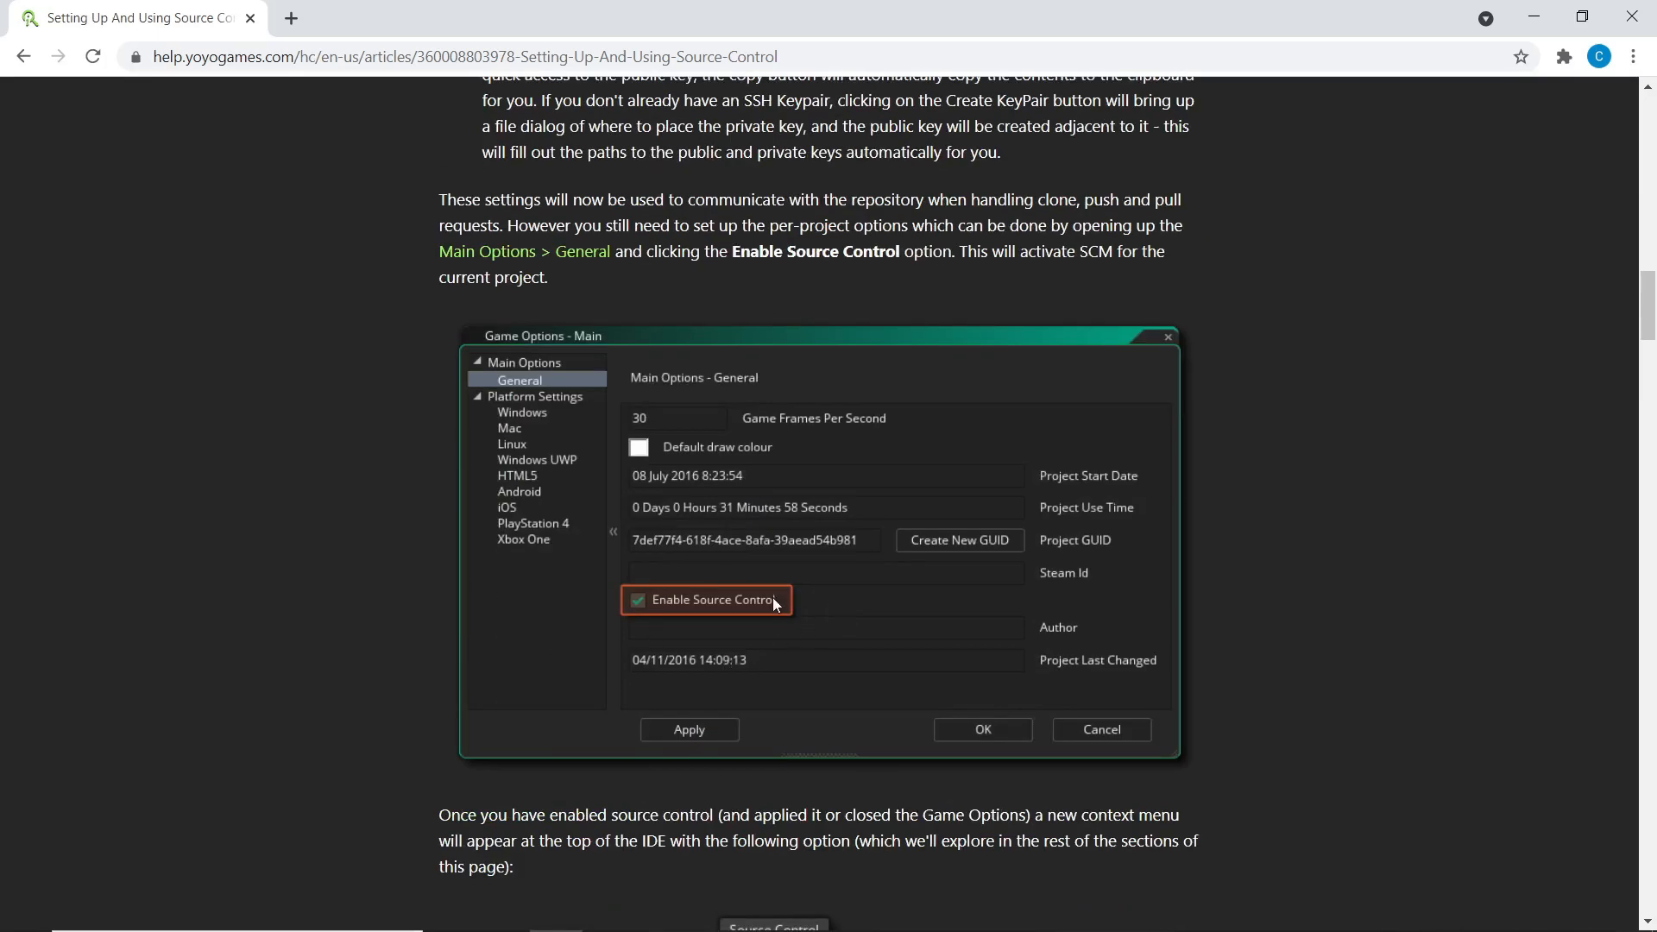
pyautogui.scroll(-3)
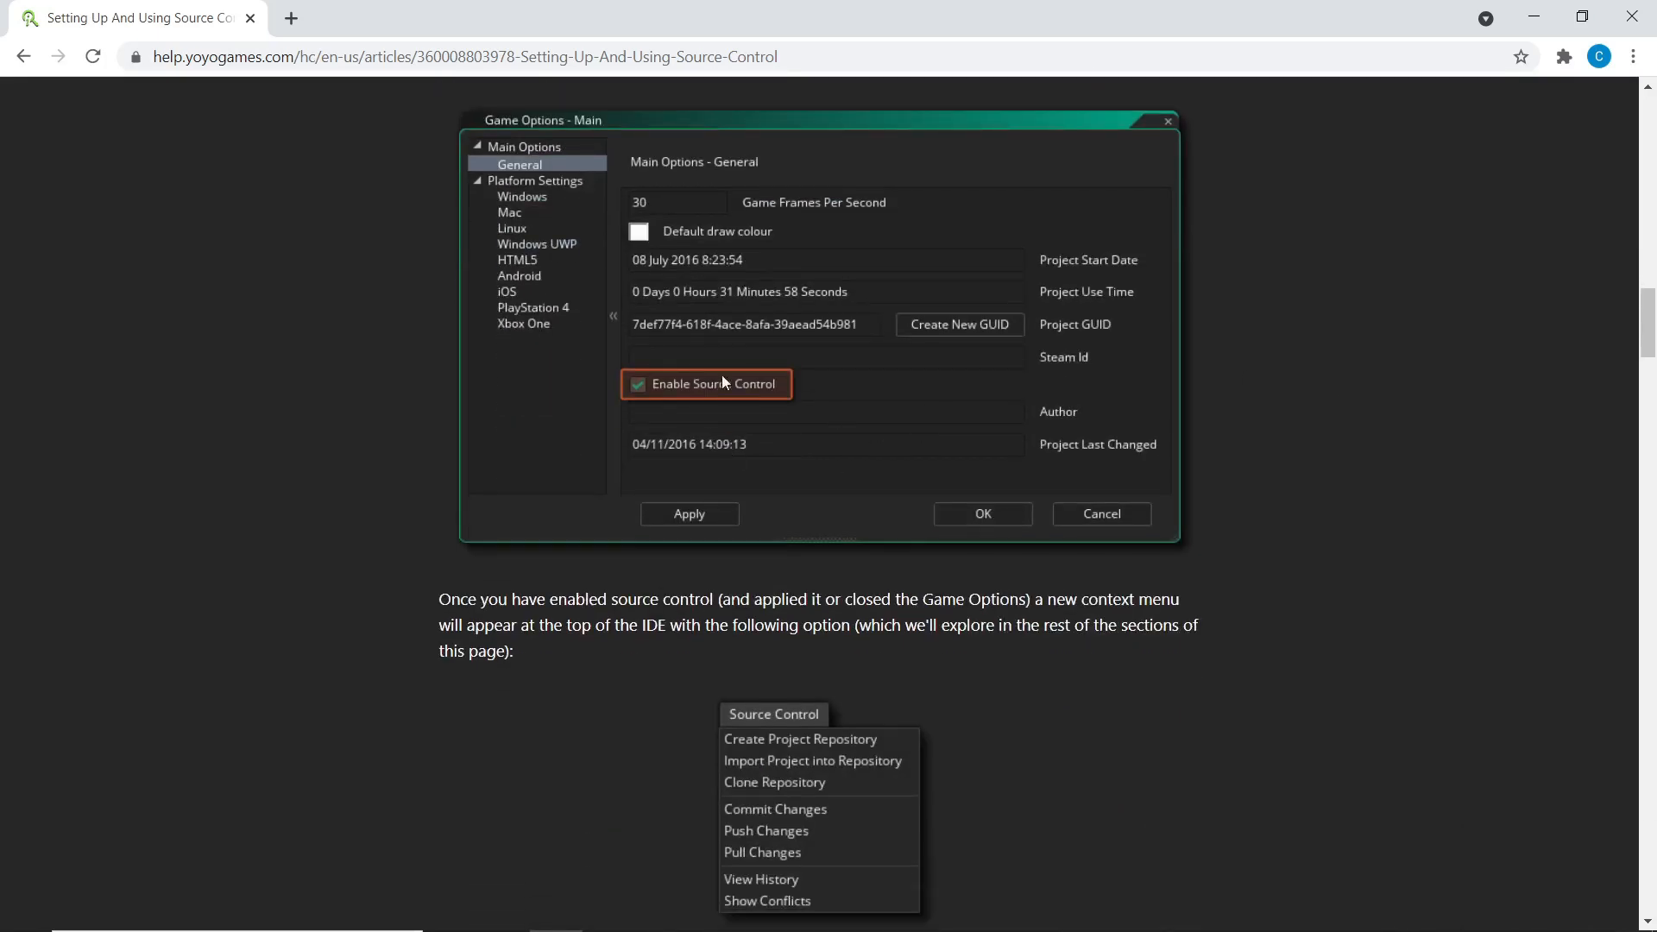
pyautogui.scroll(-3)
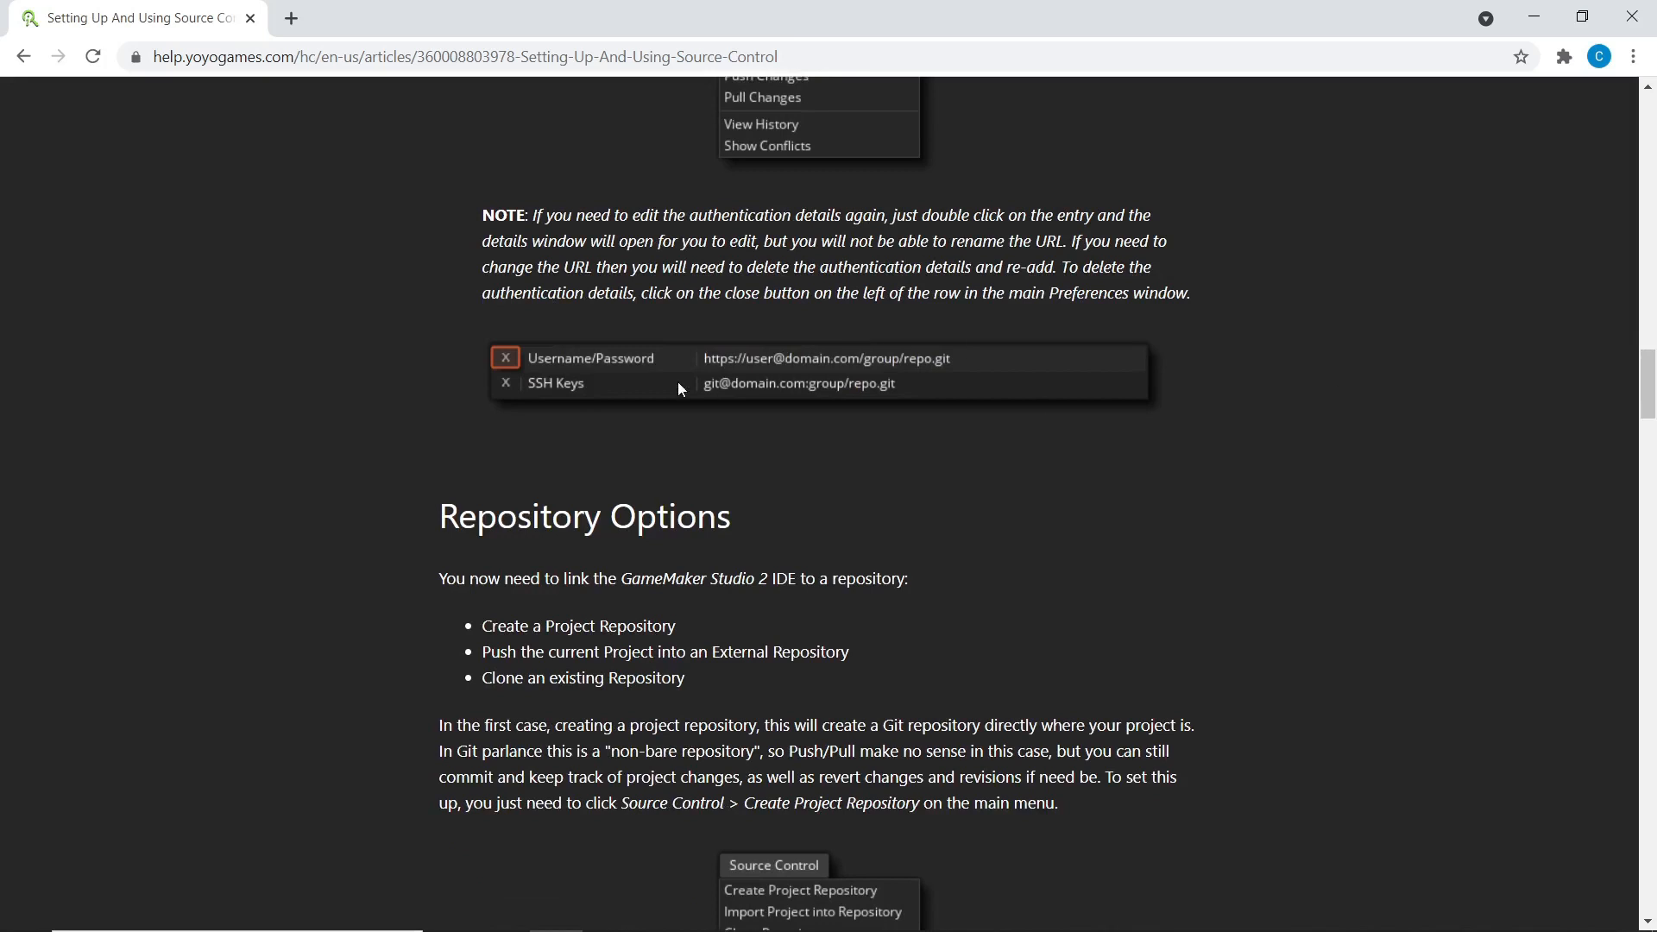
pyautogui.moveTo(1302, 439)
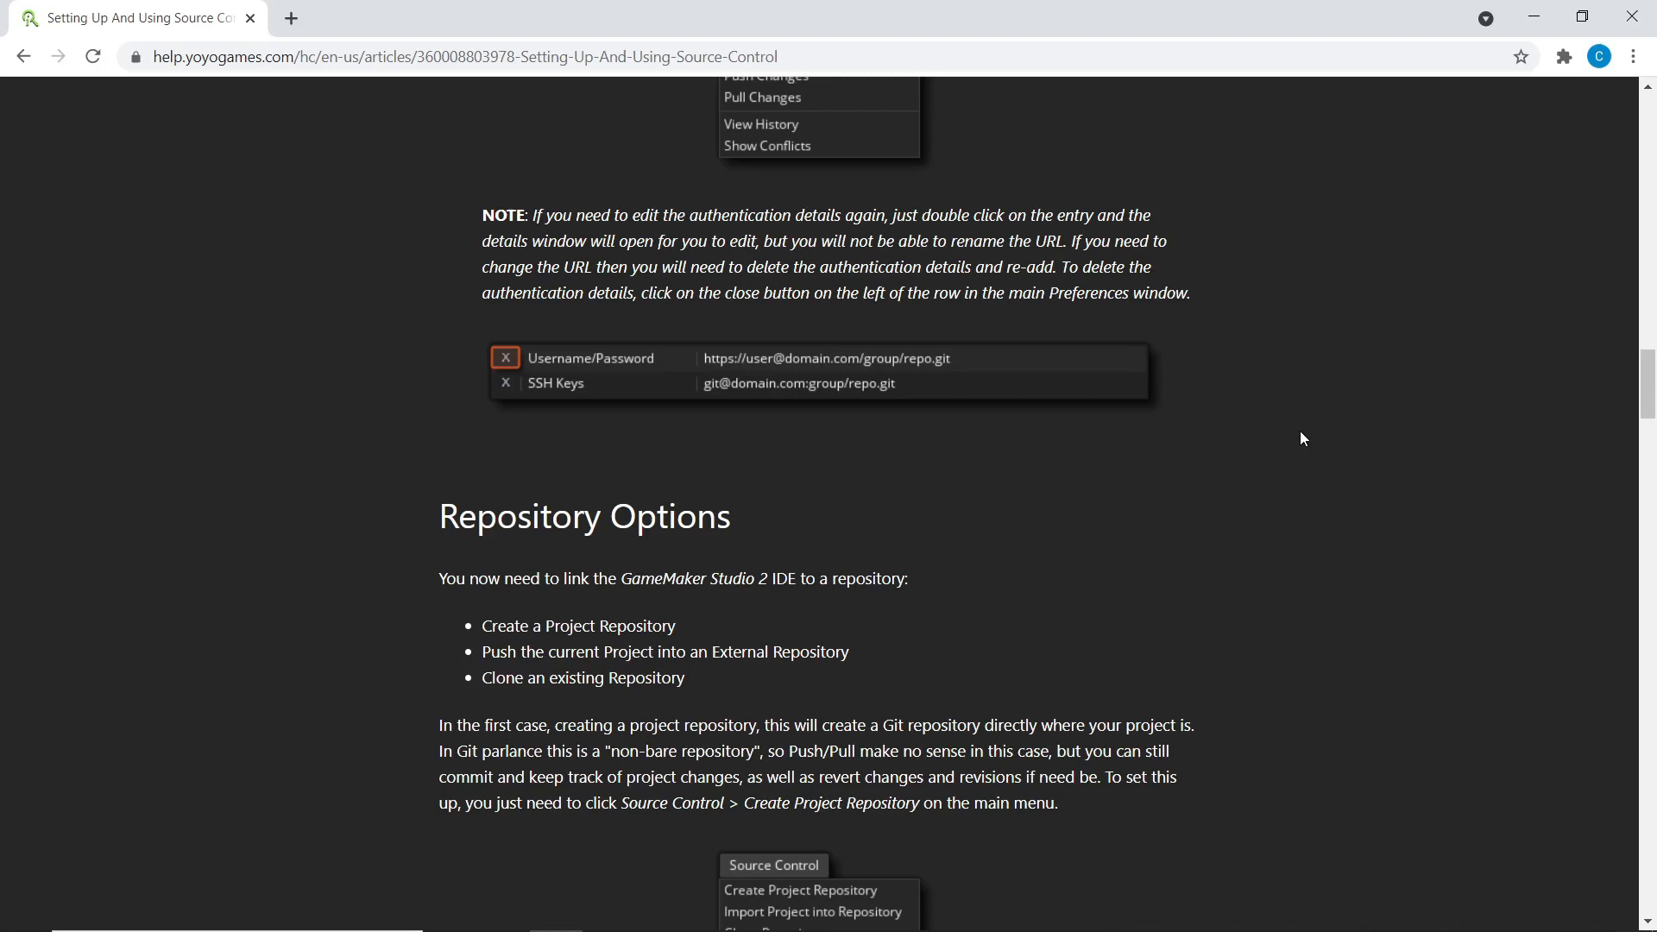
pyautogui.scroll(-3)
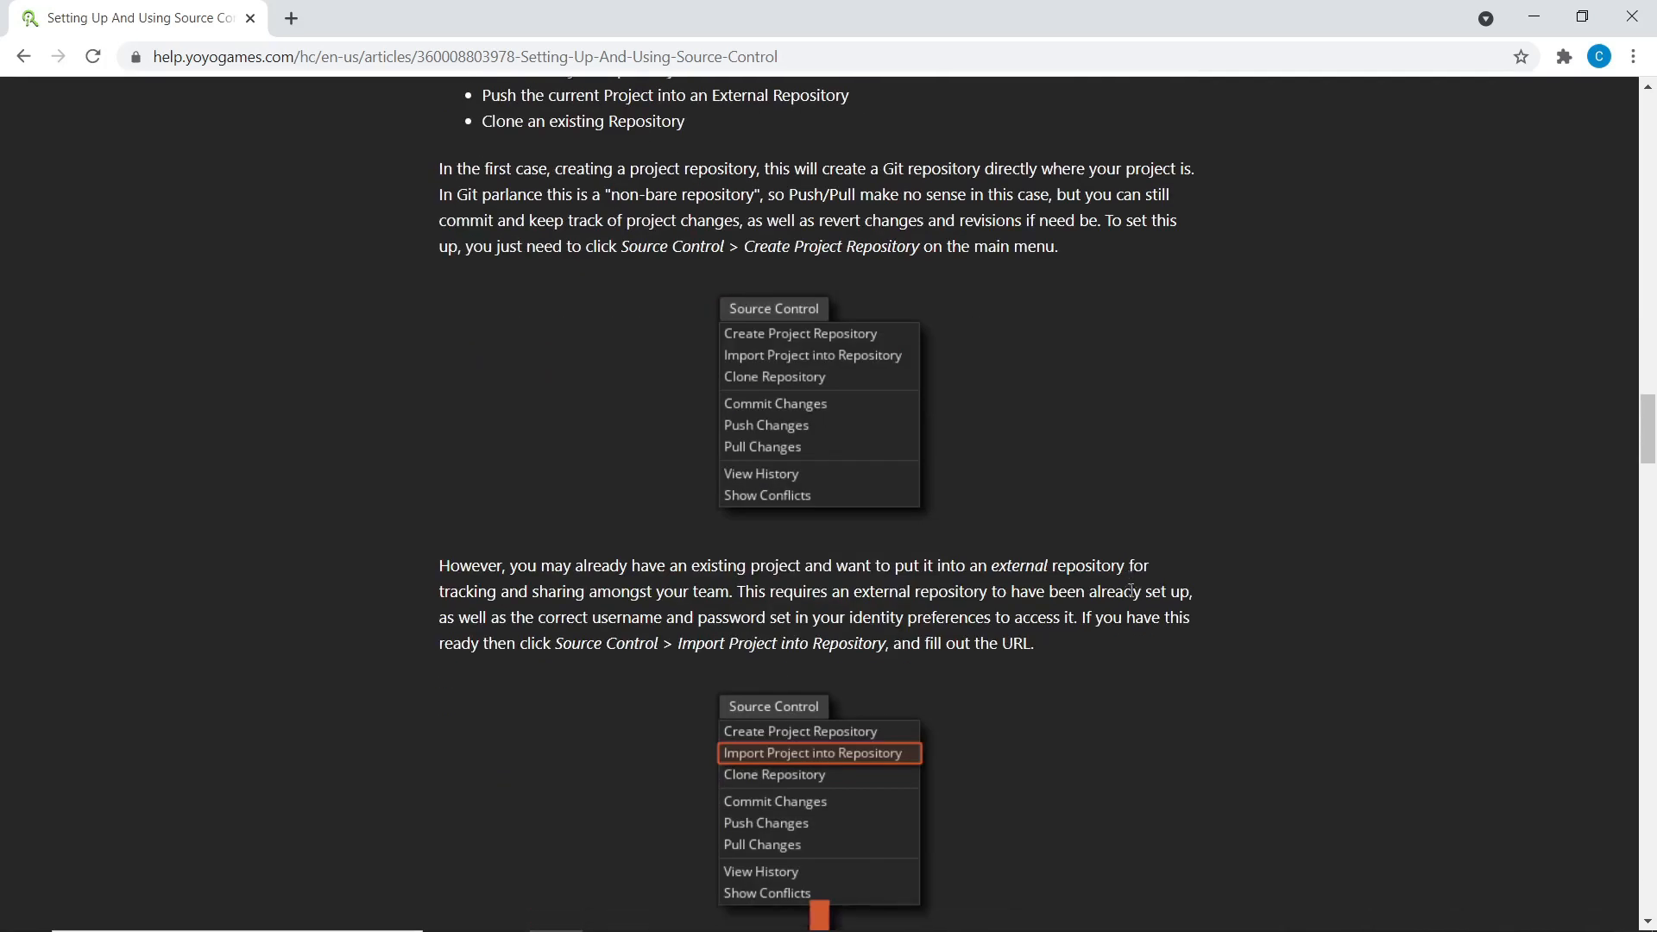
pyautogui.scroll(-3)
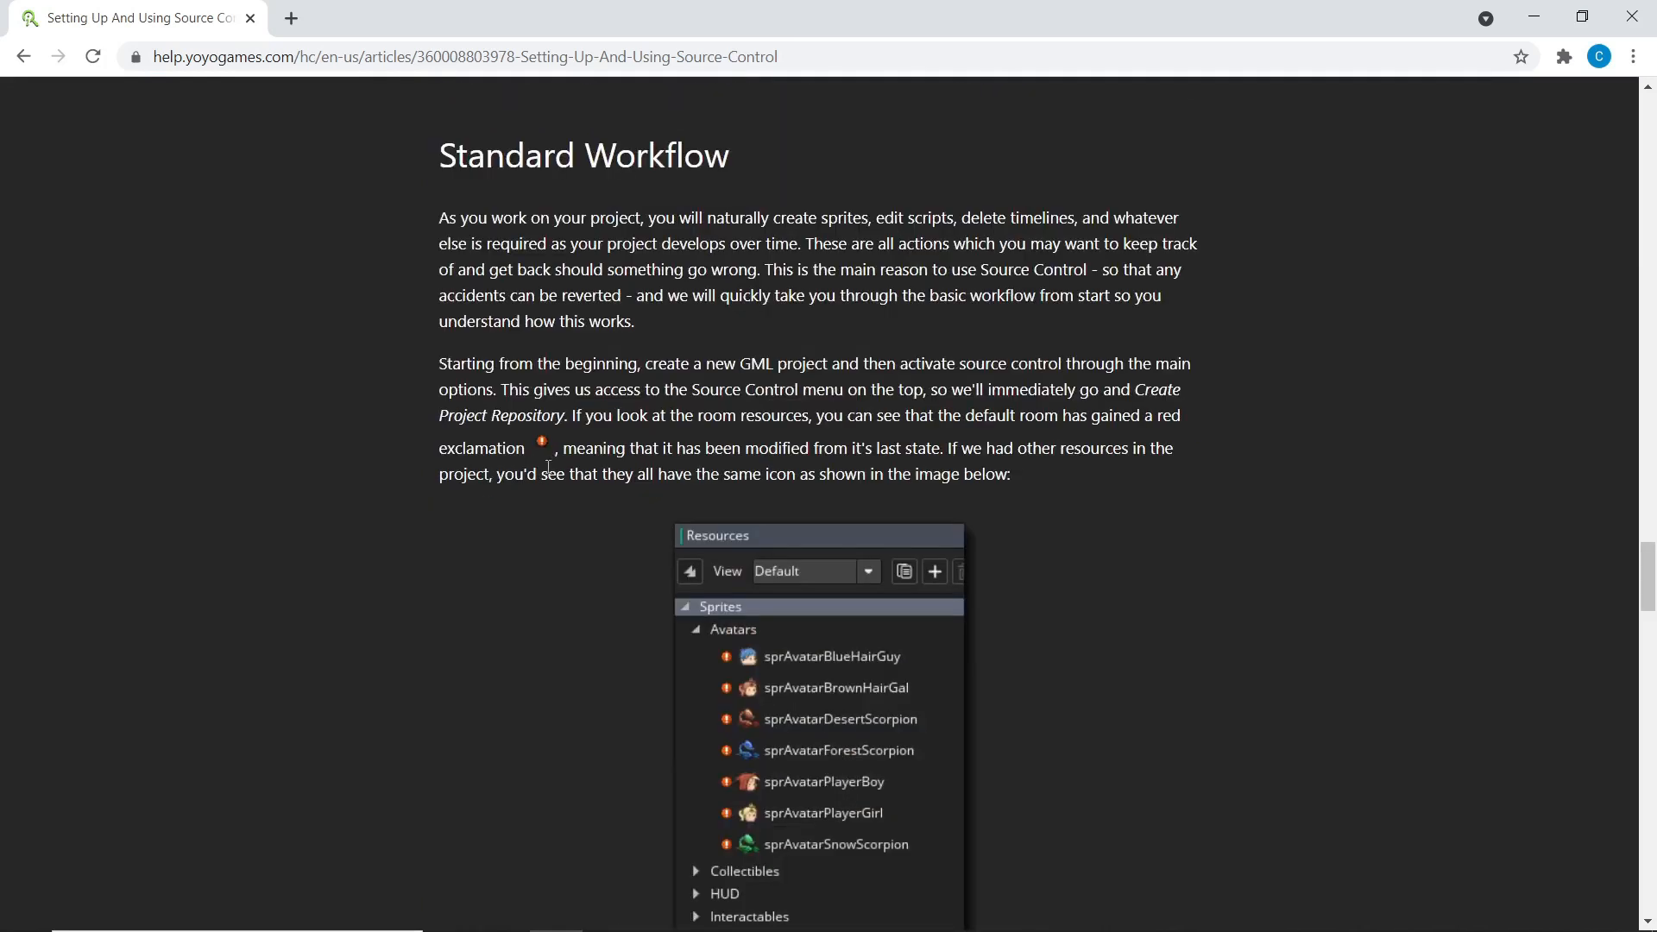
pyautogui.scroll(-3)
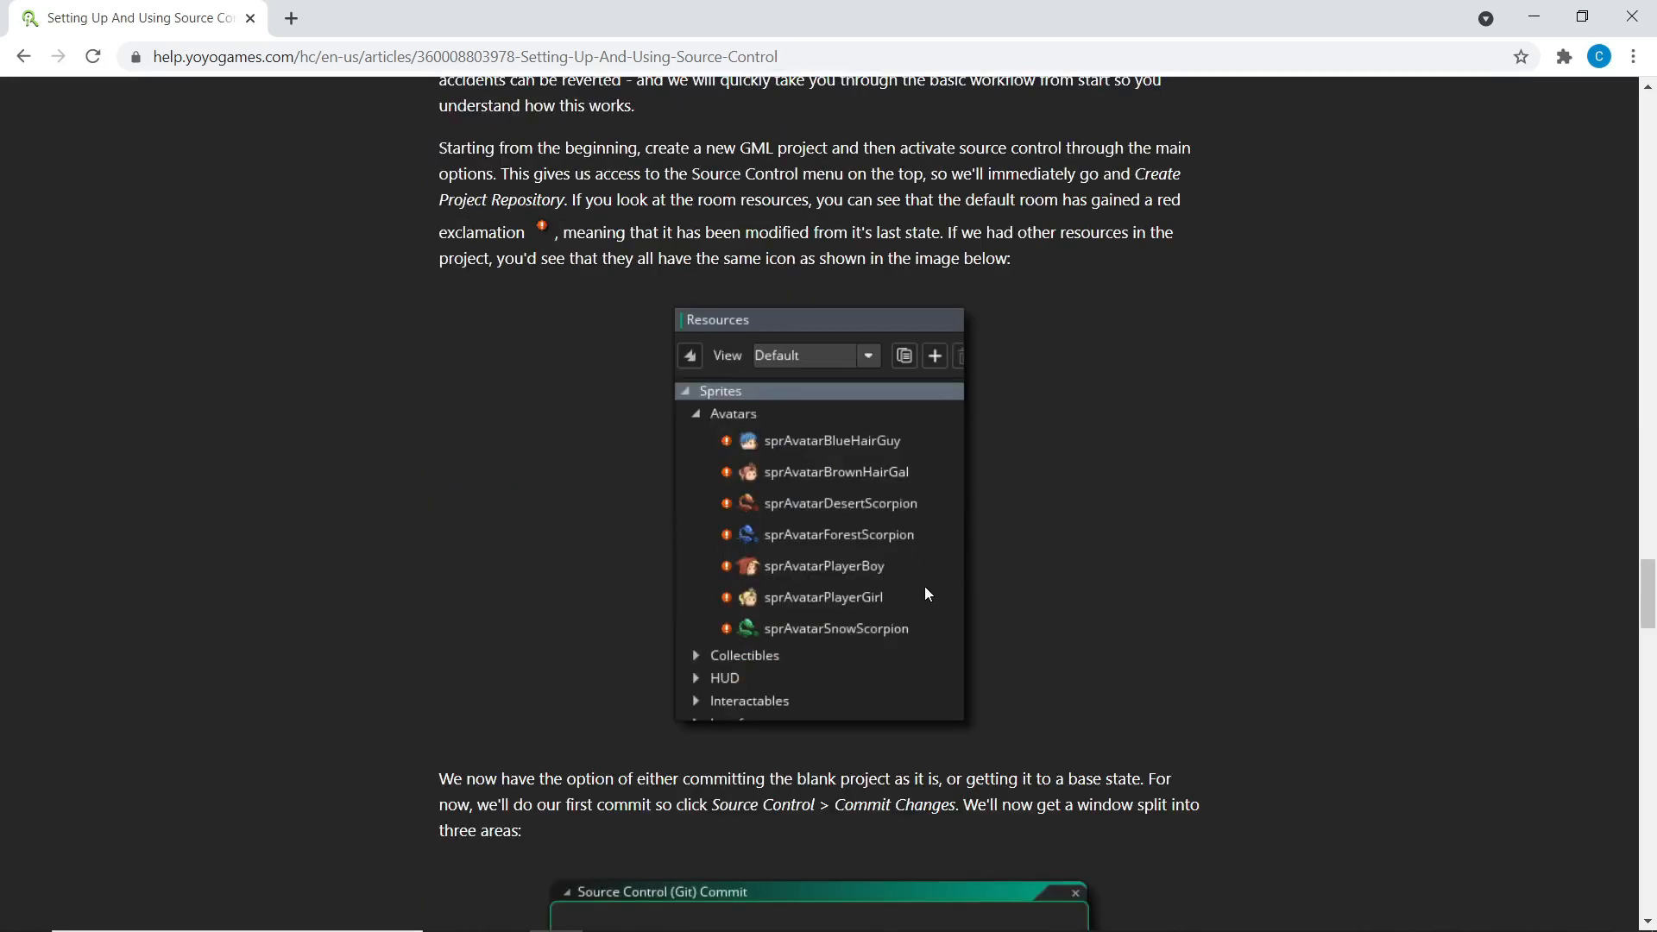
pyautogui.scroll(-3)
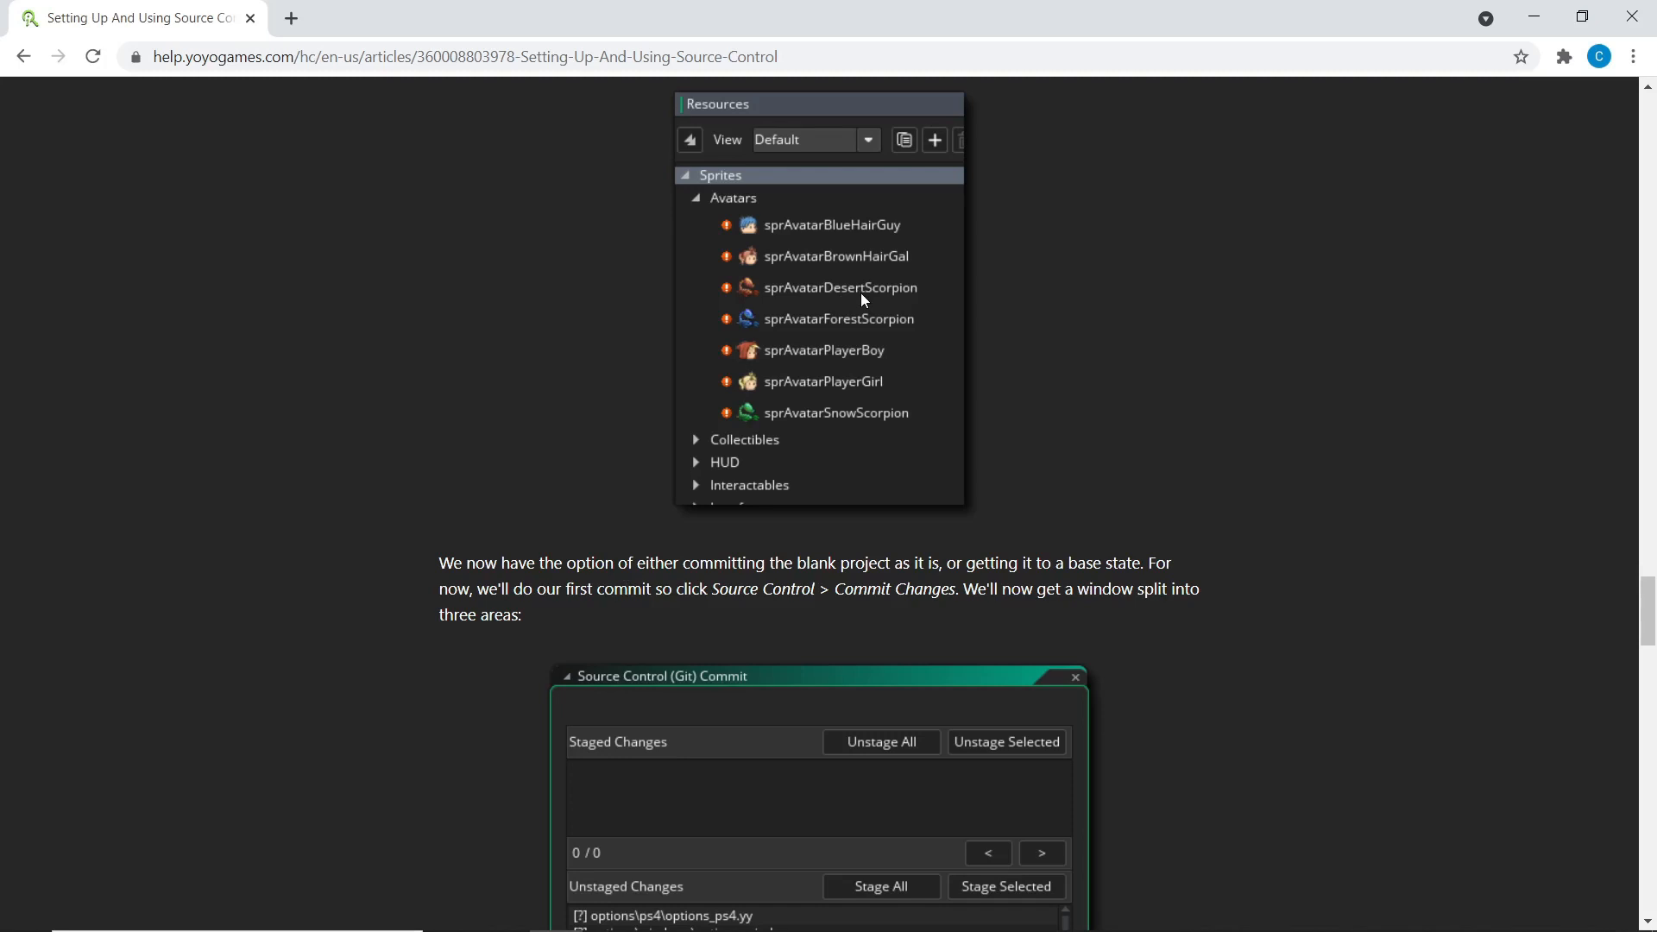
pyautogui.moveTo(890, 320)
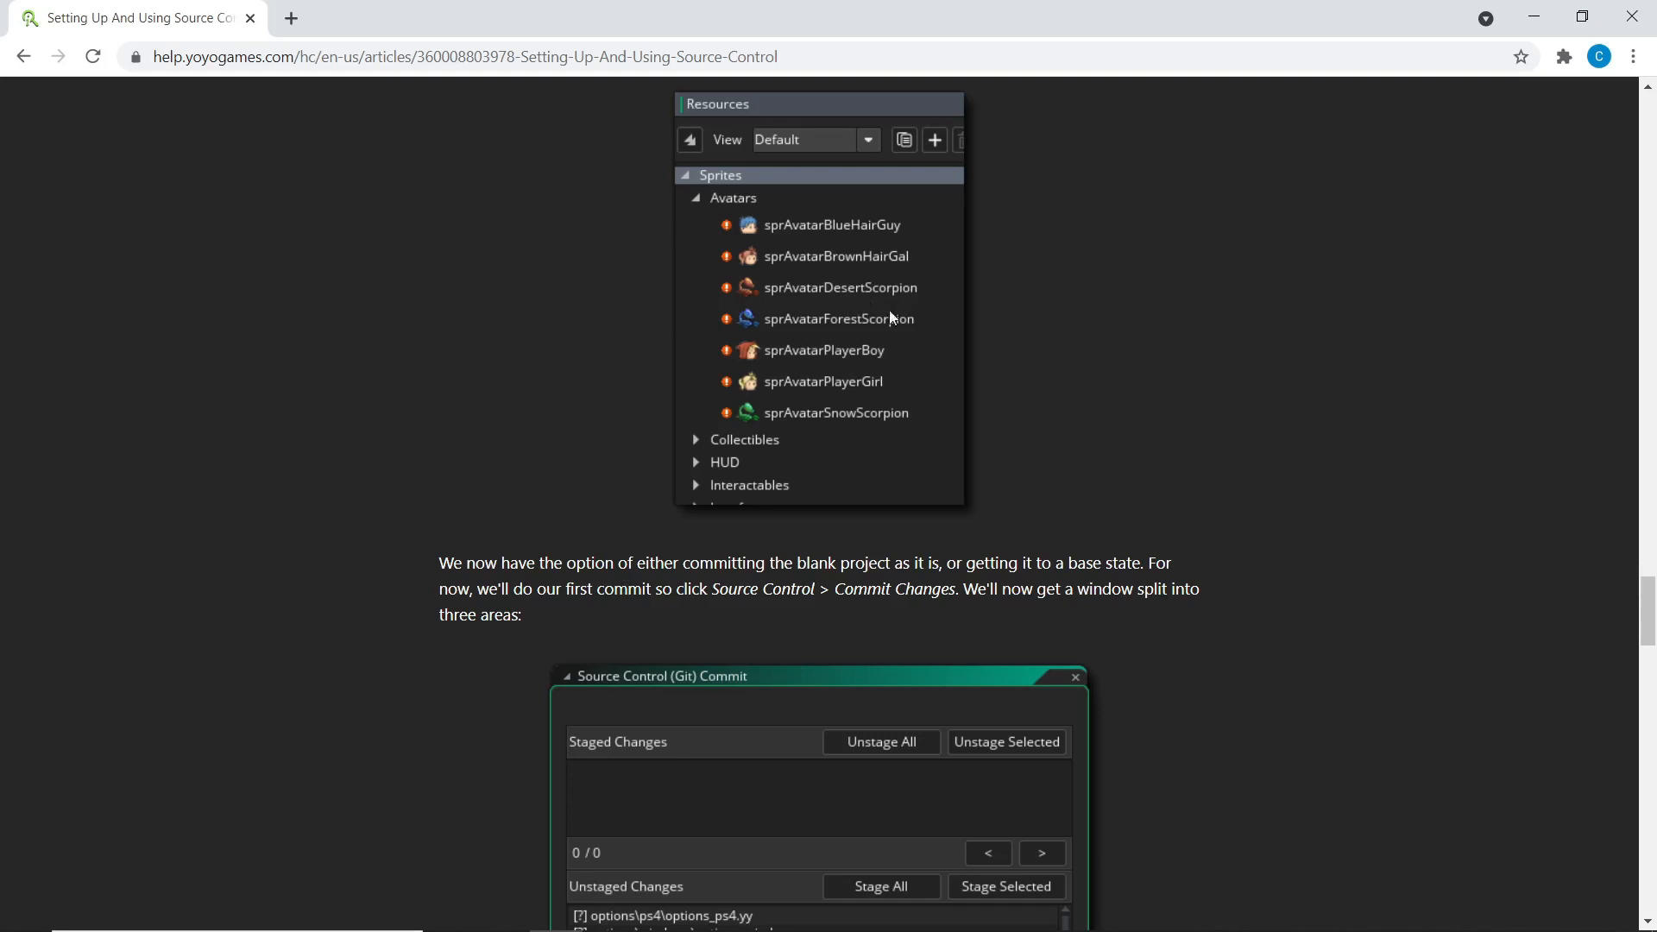
pyautogui.moveTo(700, 479)
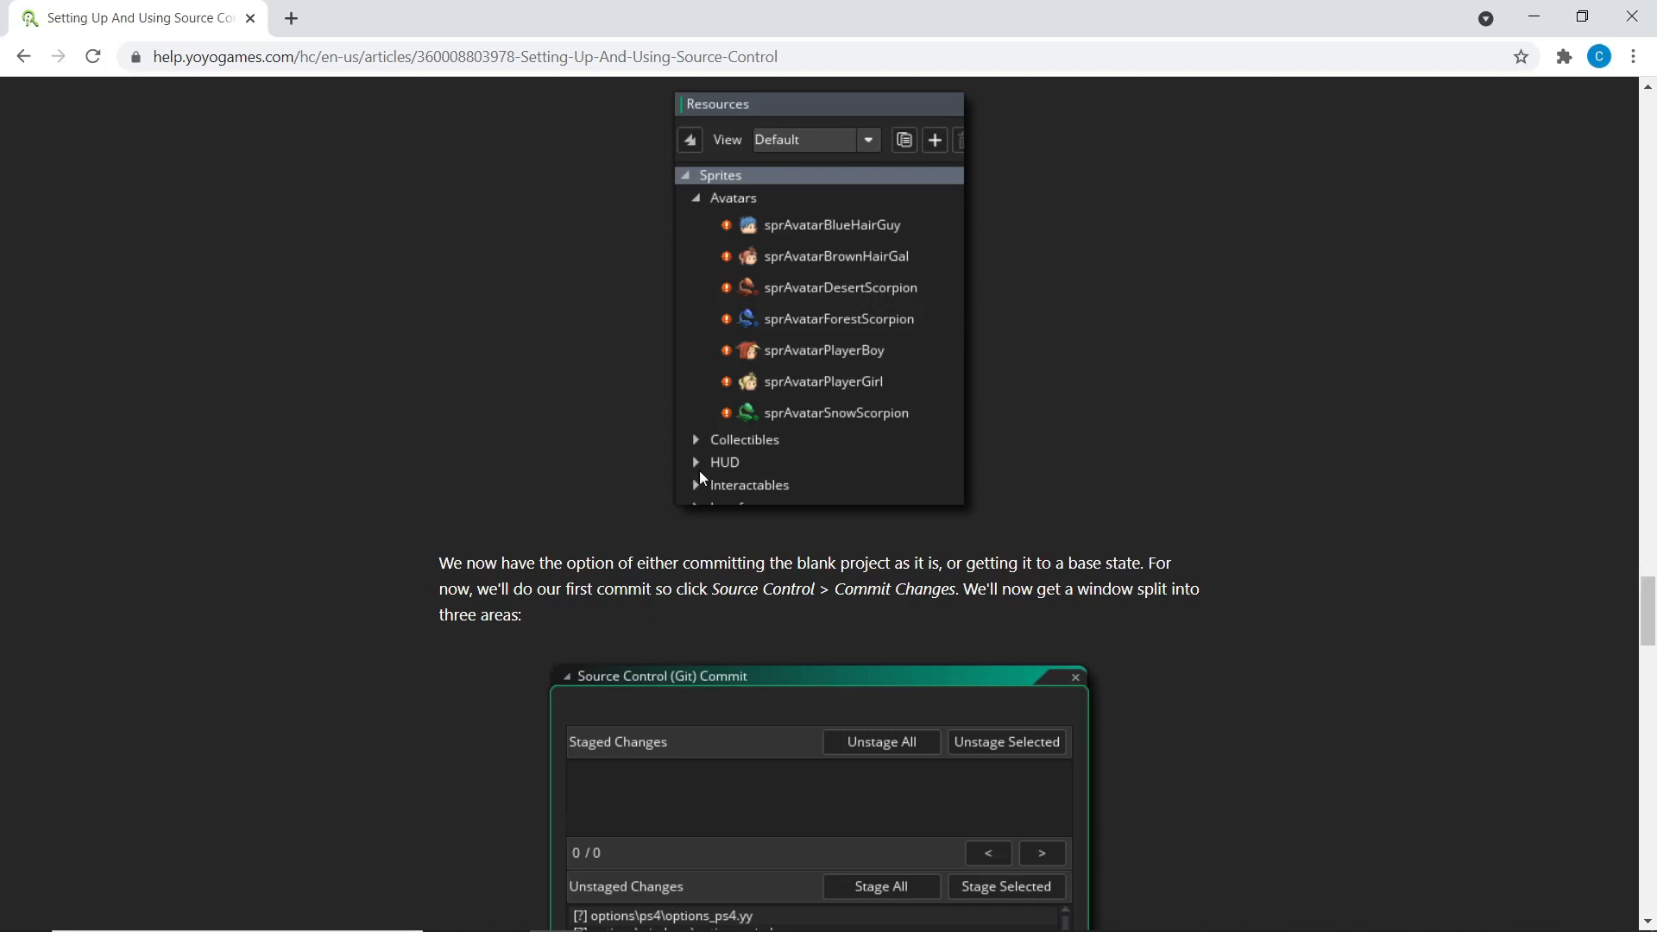
# Expand GameMaker's Objects folder, then return to the article's change symbols list.
pyautogui.click(714, 922)
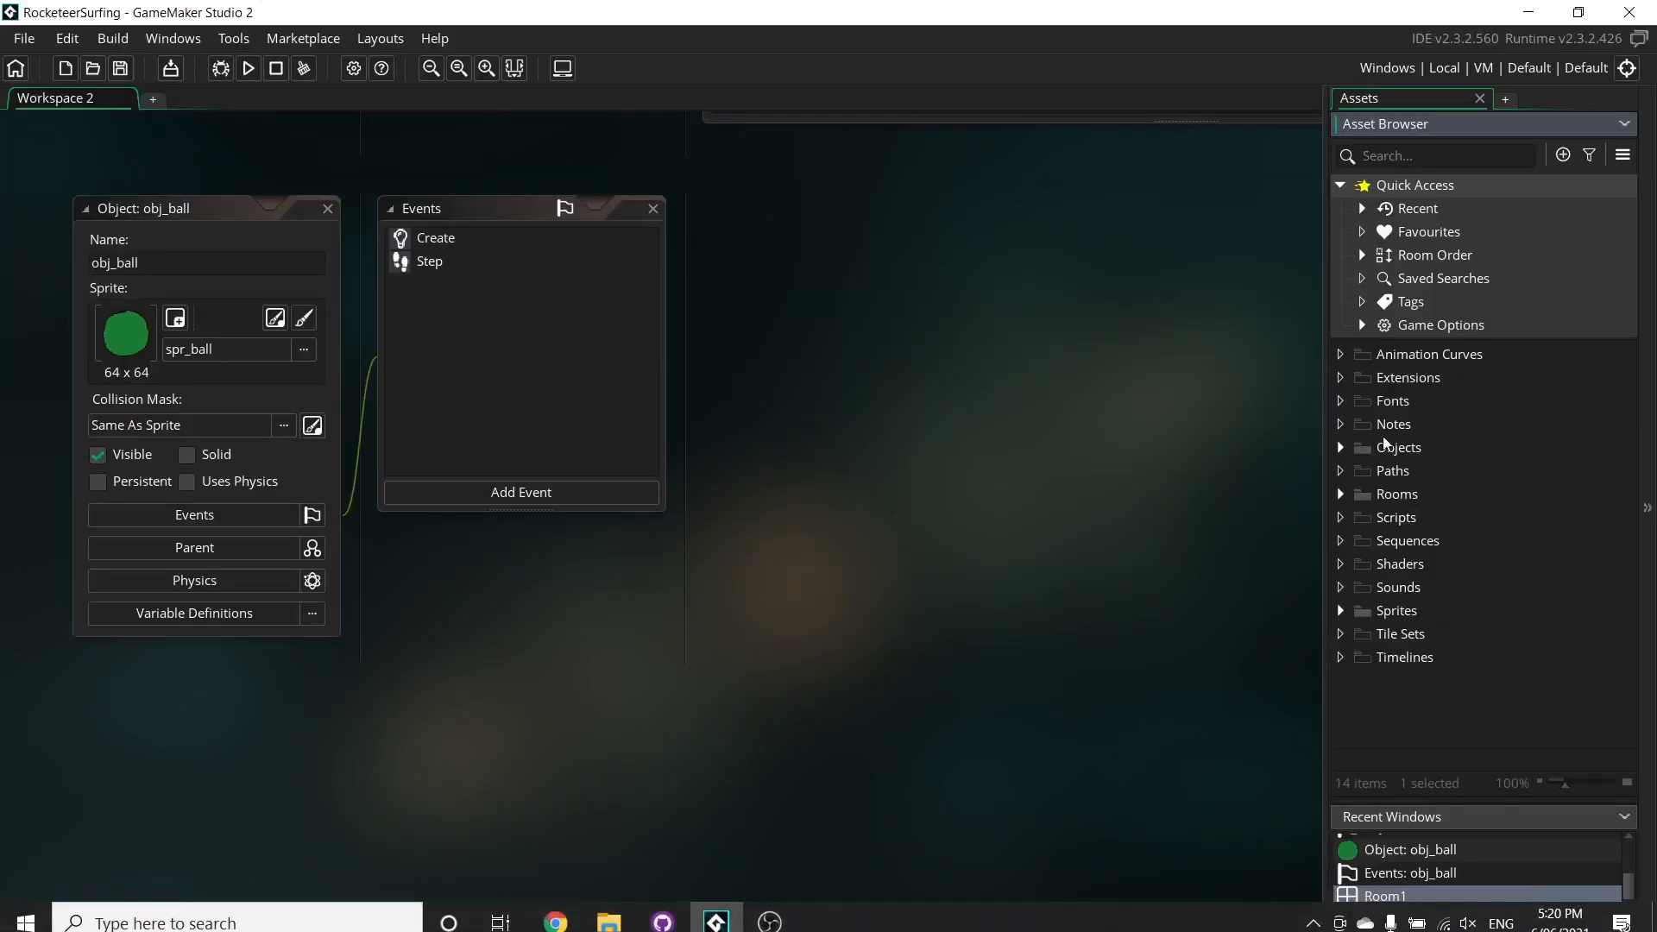
pyautogui.click(1340, 447)
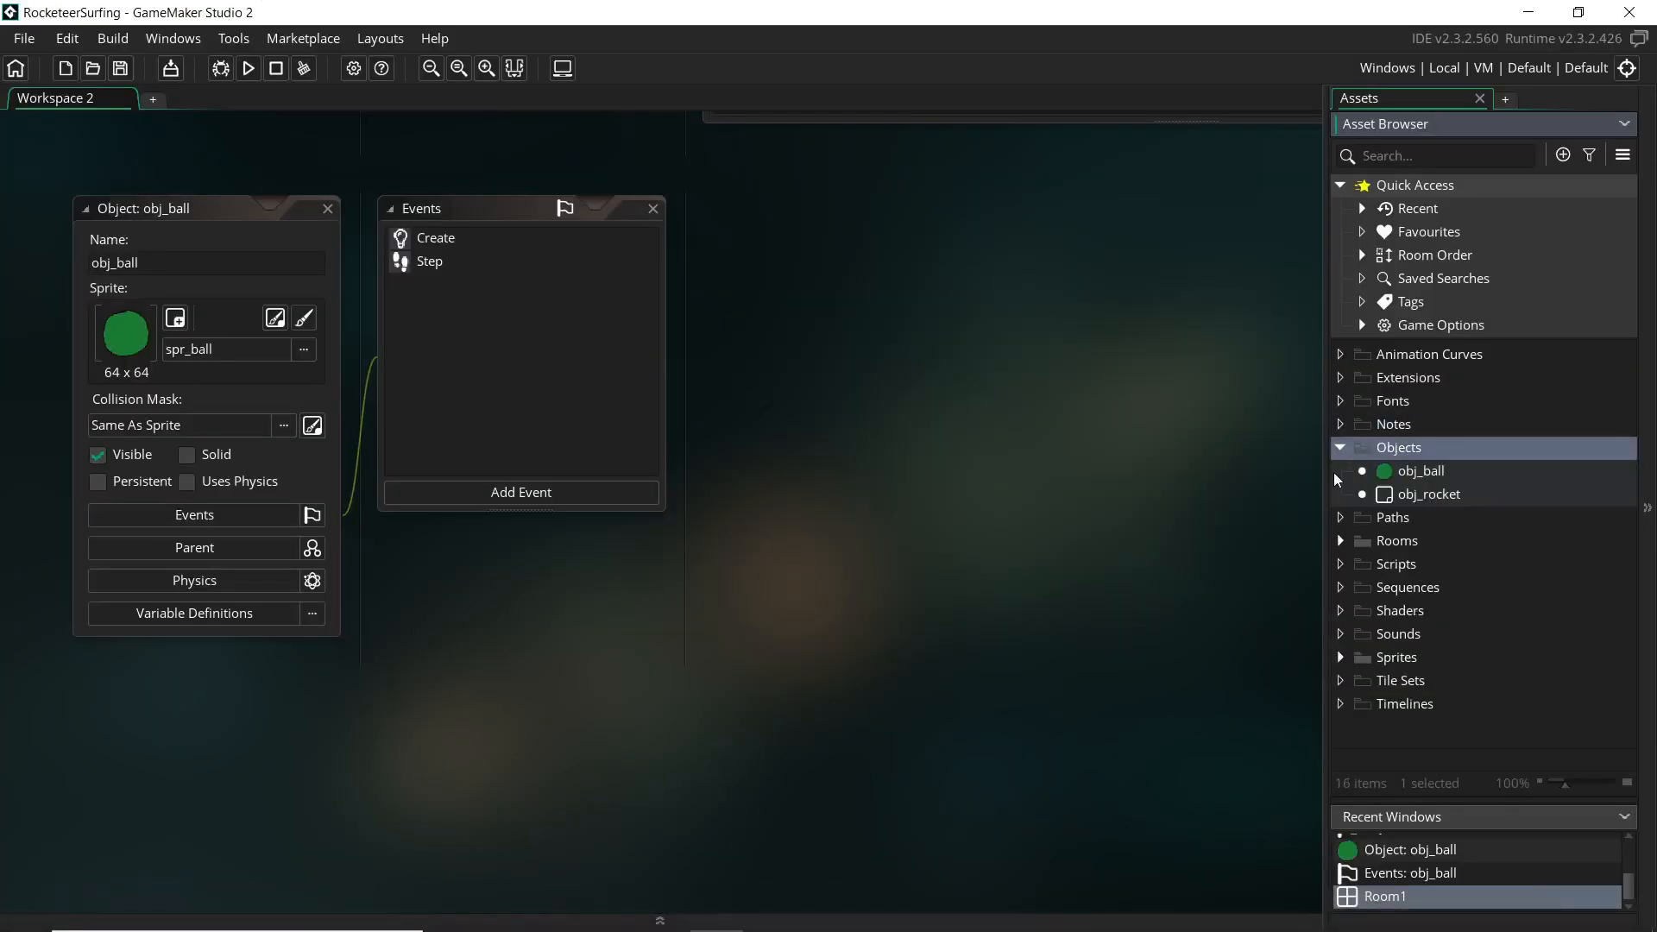
pyautogui.click(303, 38)
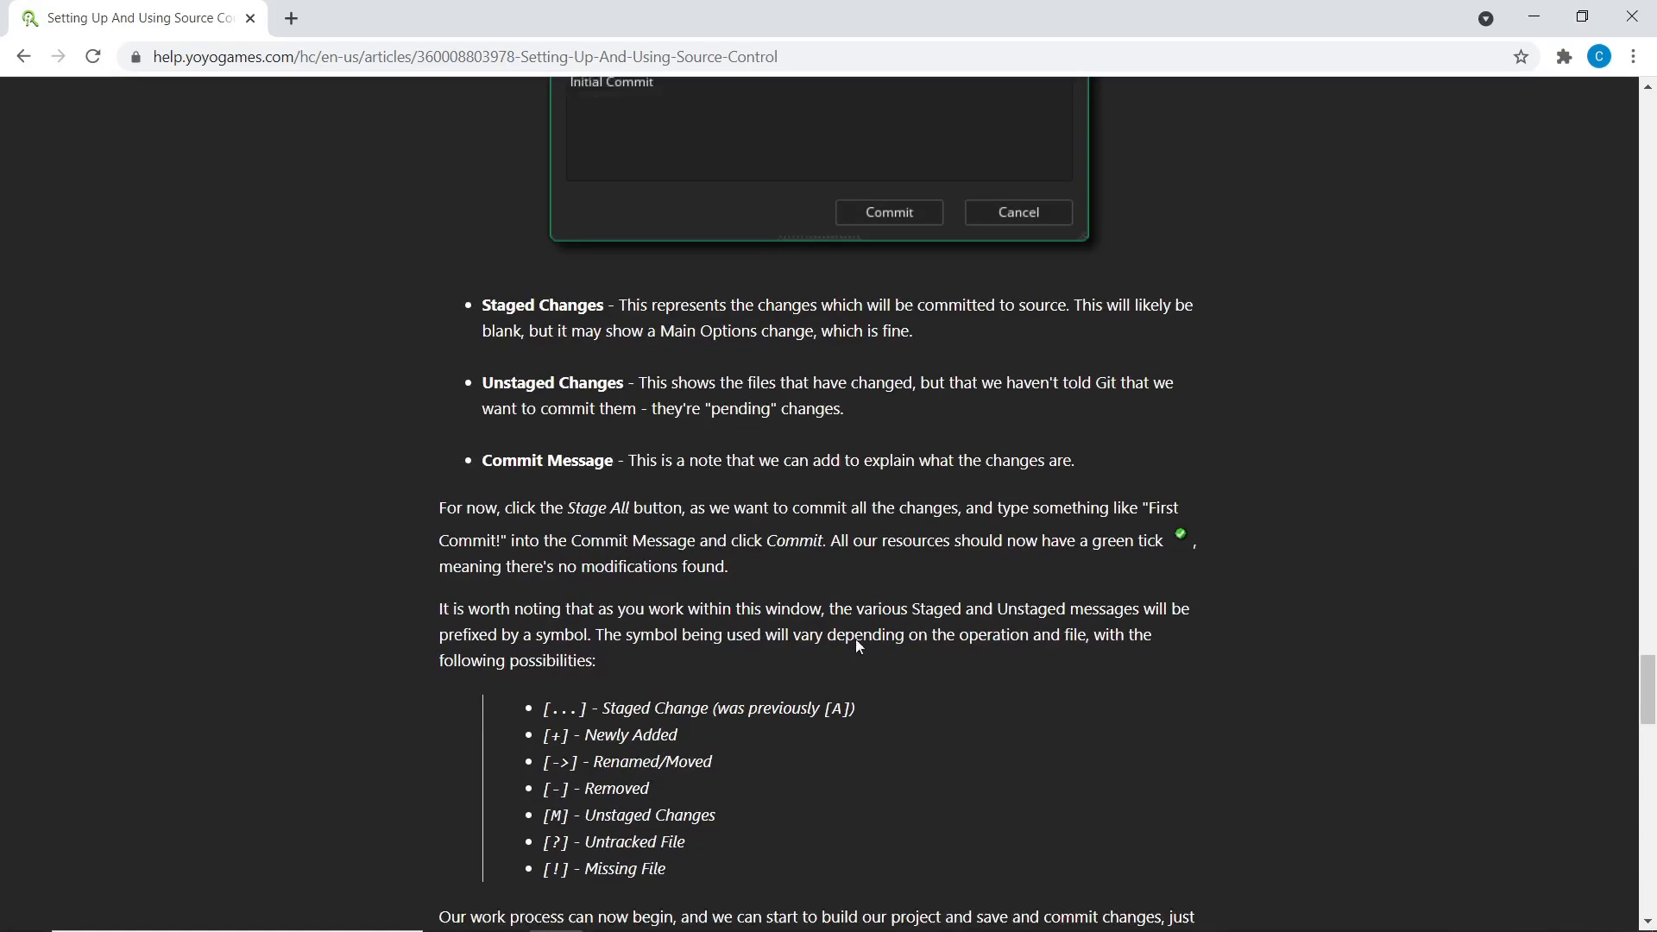
# Scroll up to the Source Control (Git) Commit window screenshot with its three areas.
pyautogui.scroll(3)
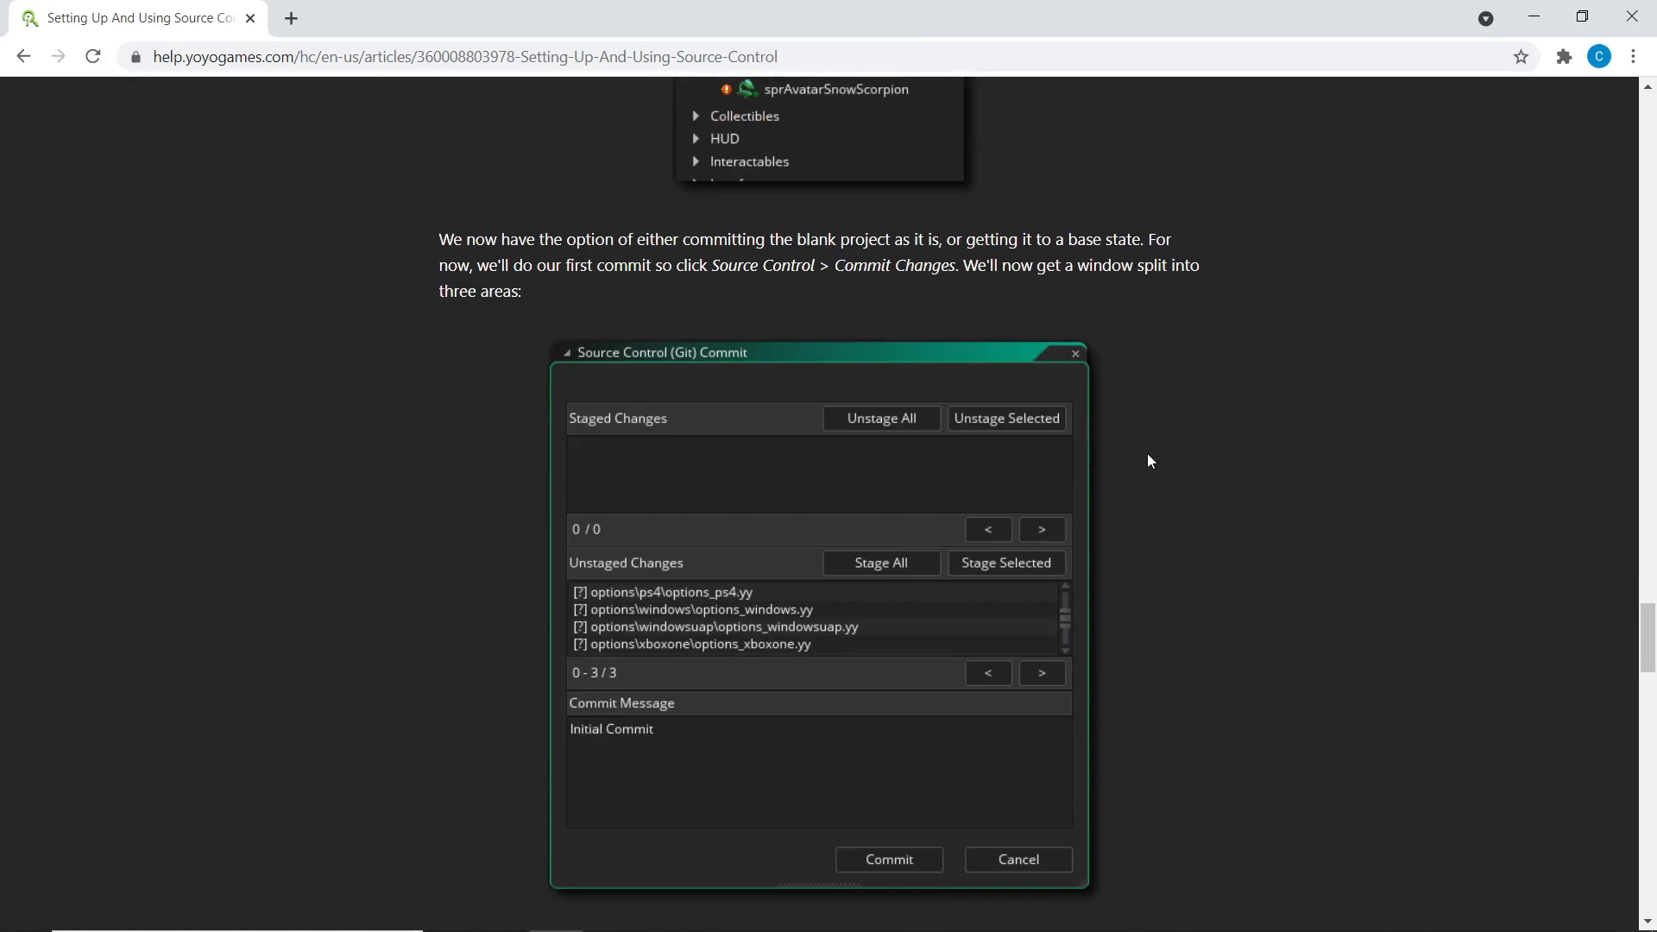
pyautogui.moveTo(785, 434)
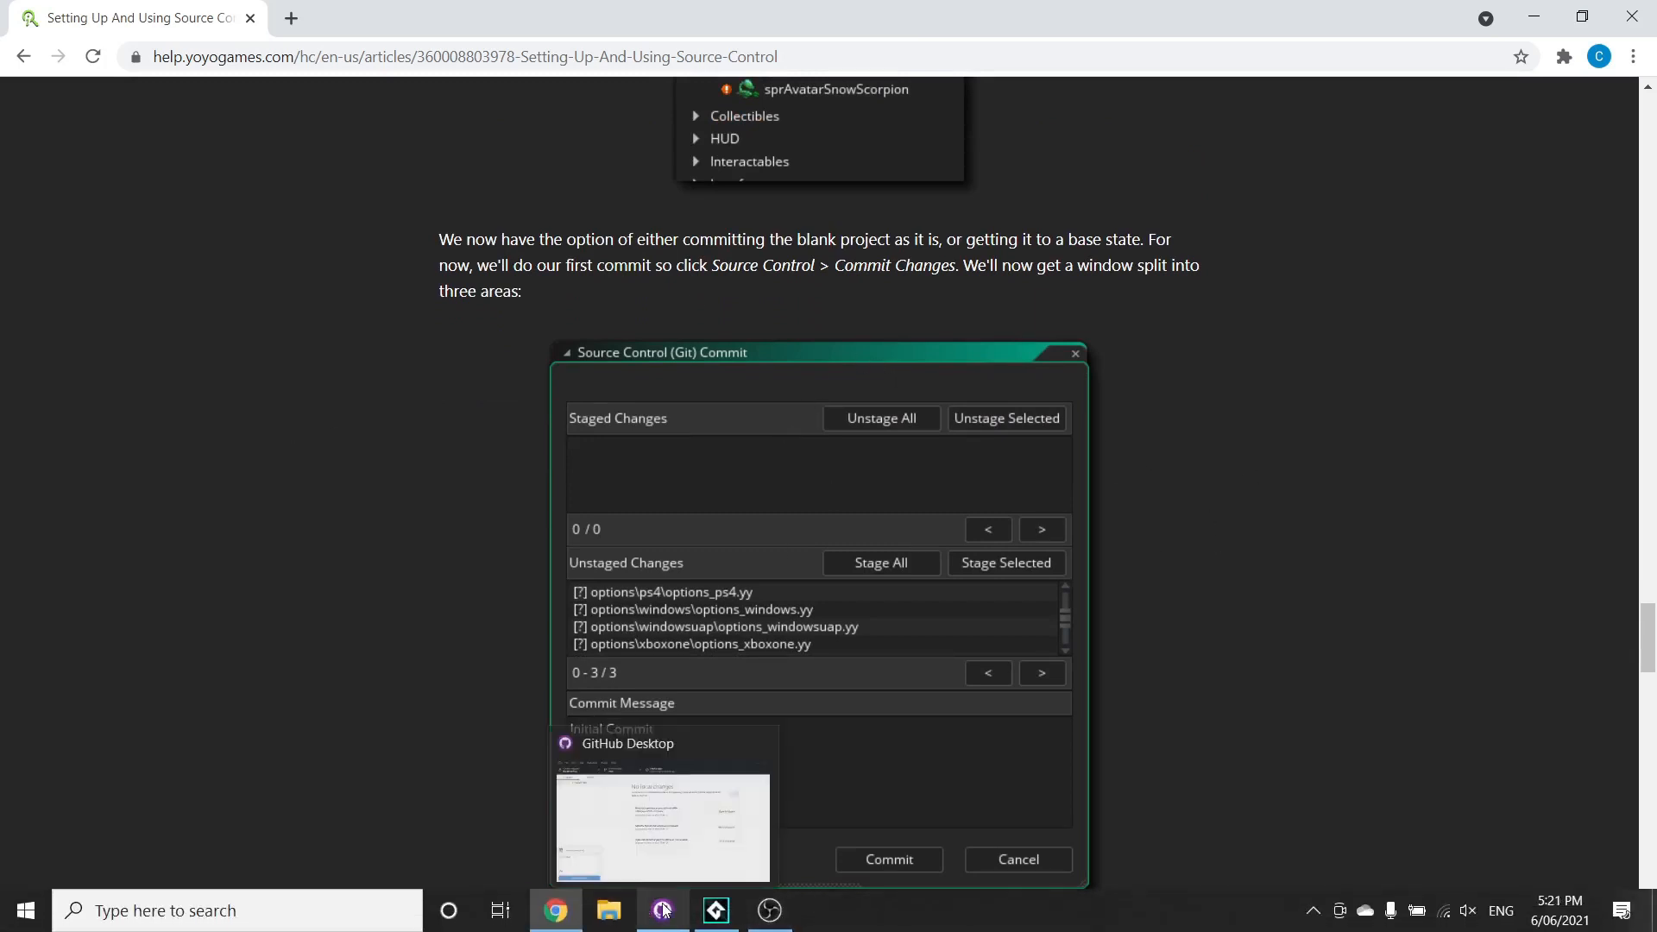
pyautogui.click(663, 824)
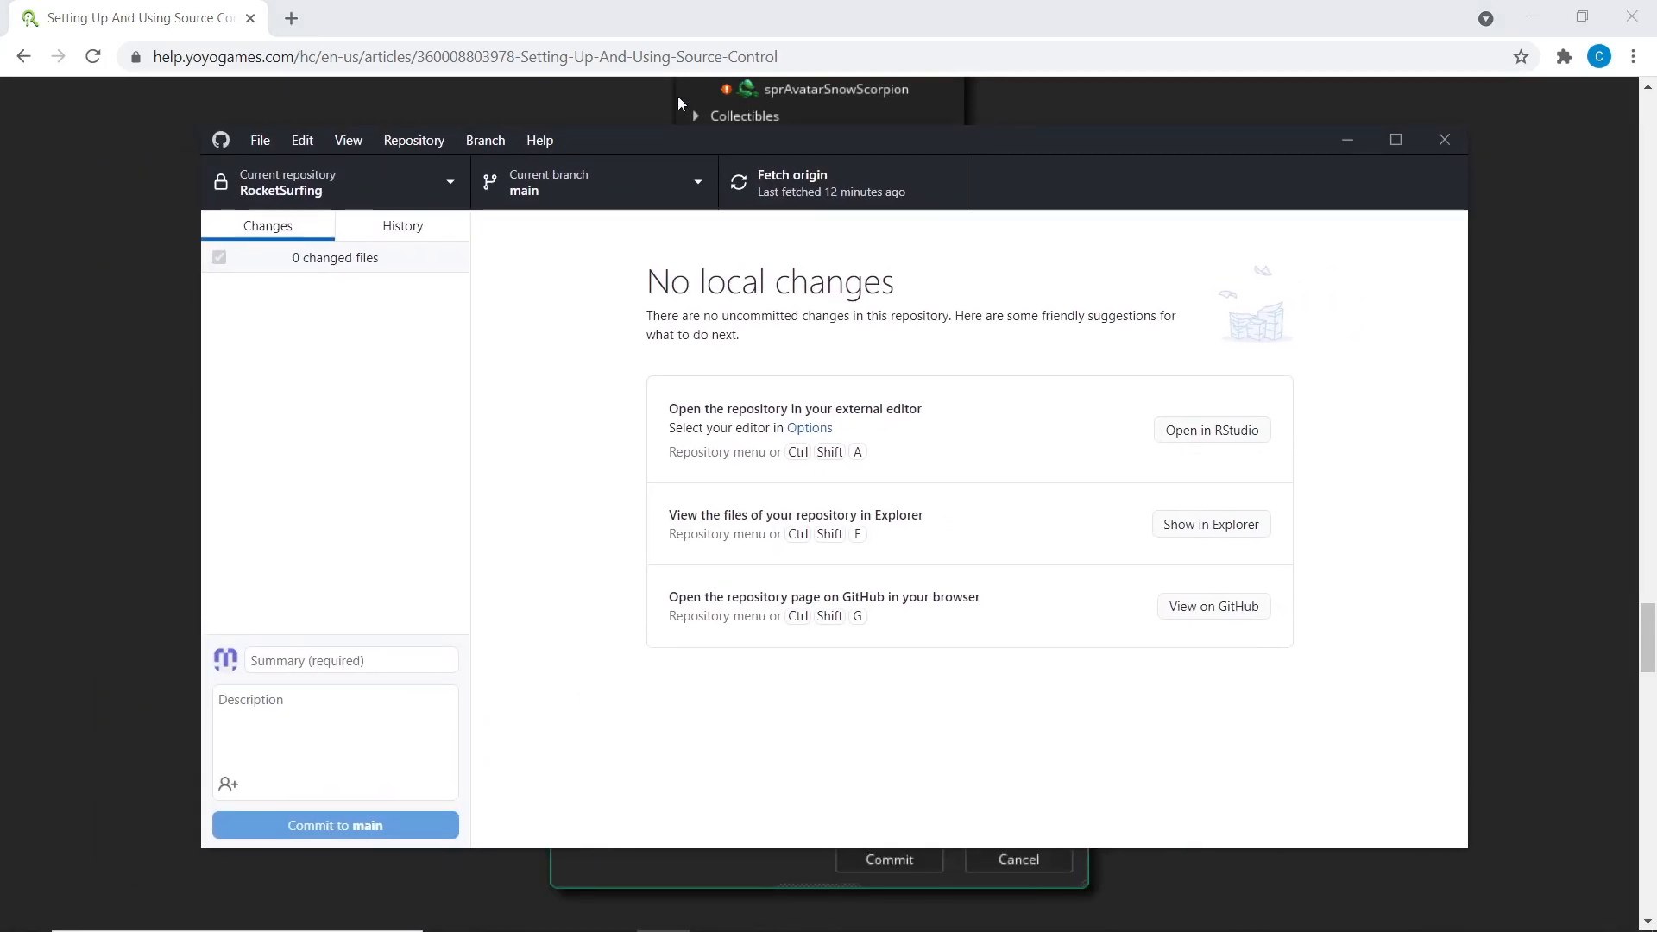
pyautogui.click(401, 225)
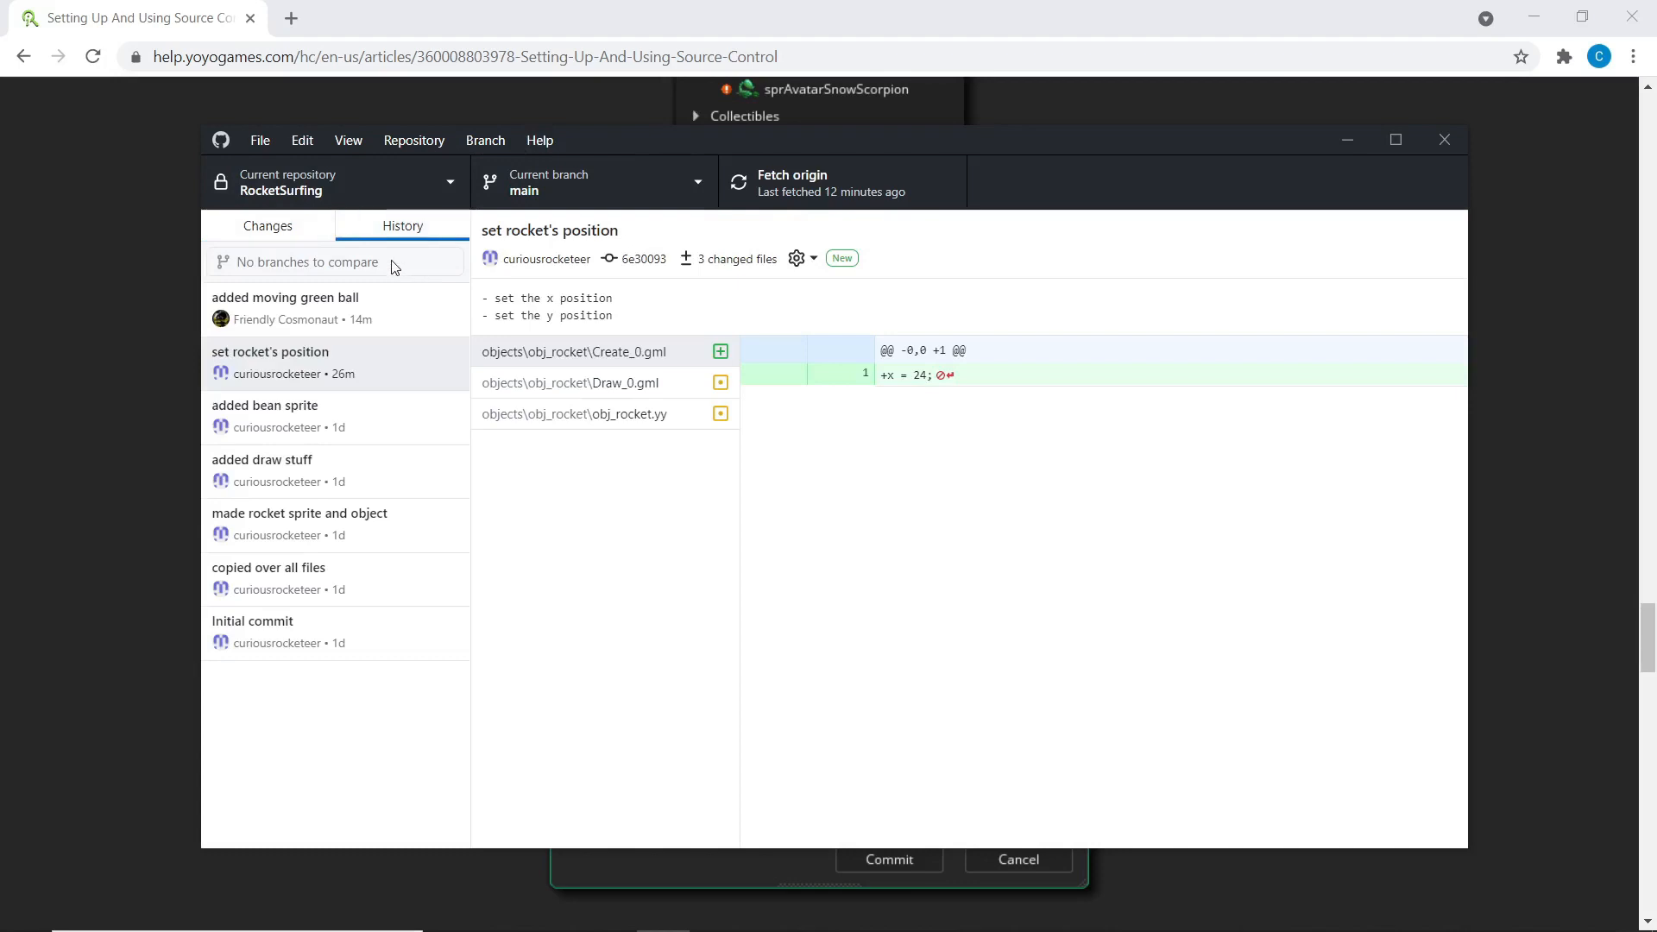
pyautogui.click(267, 225)
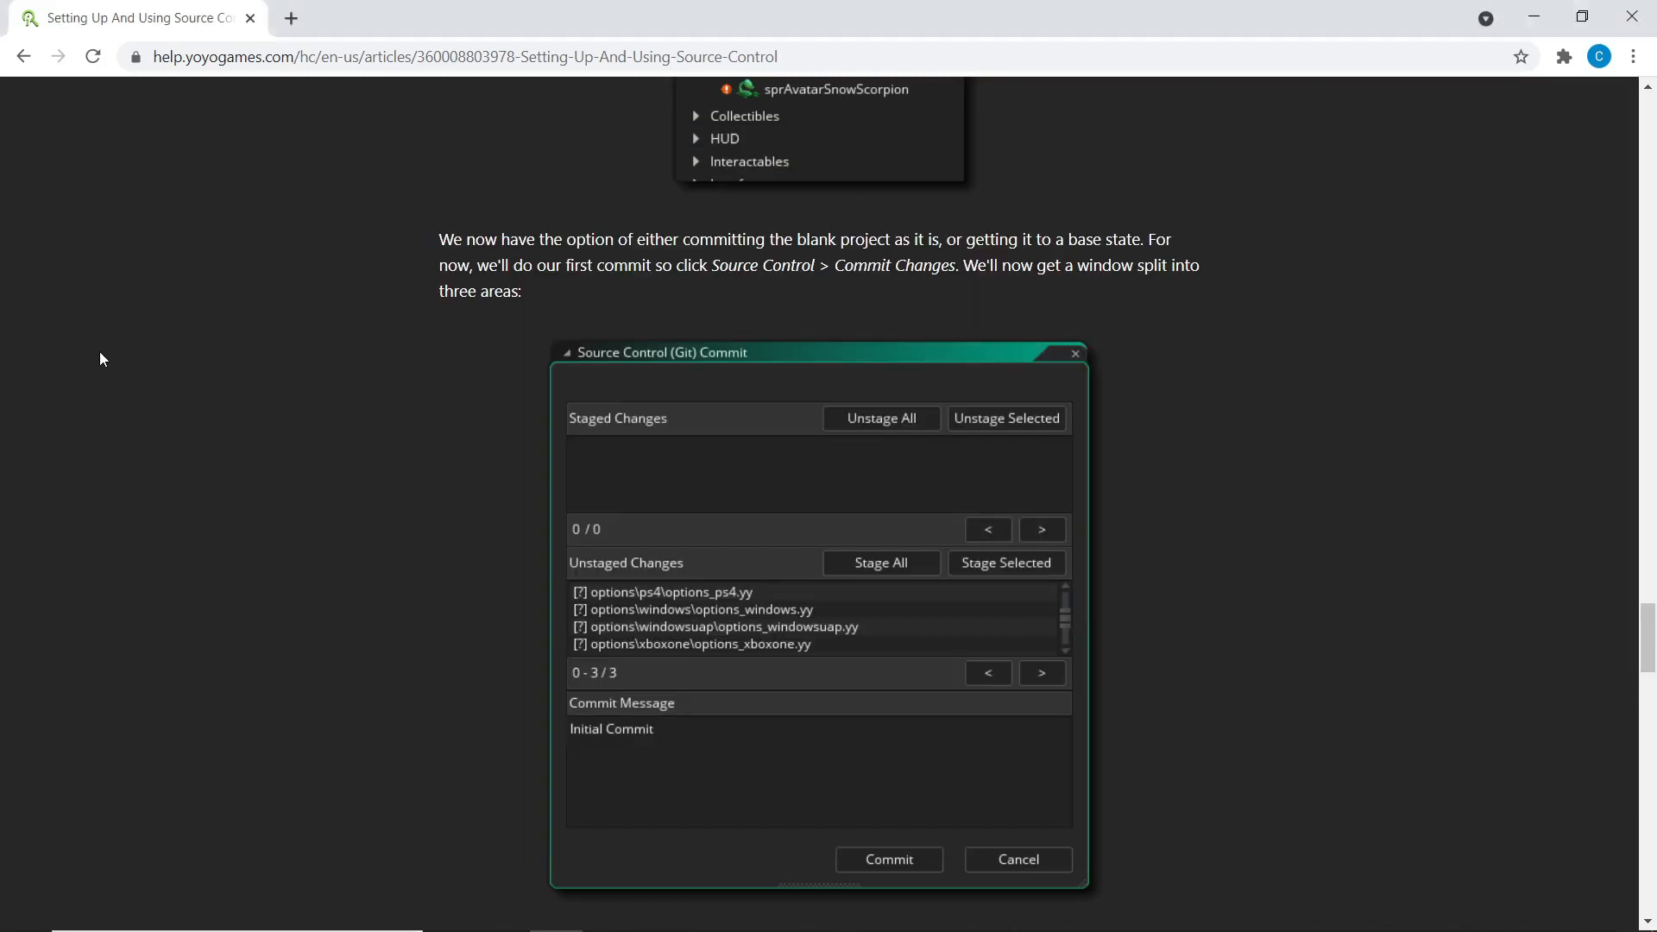
pyautogui.moveTo(307, 773)
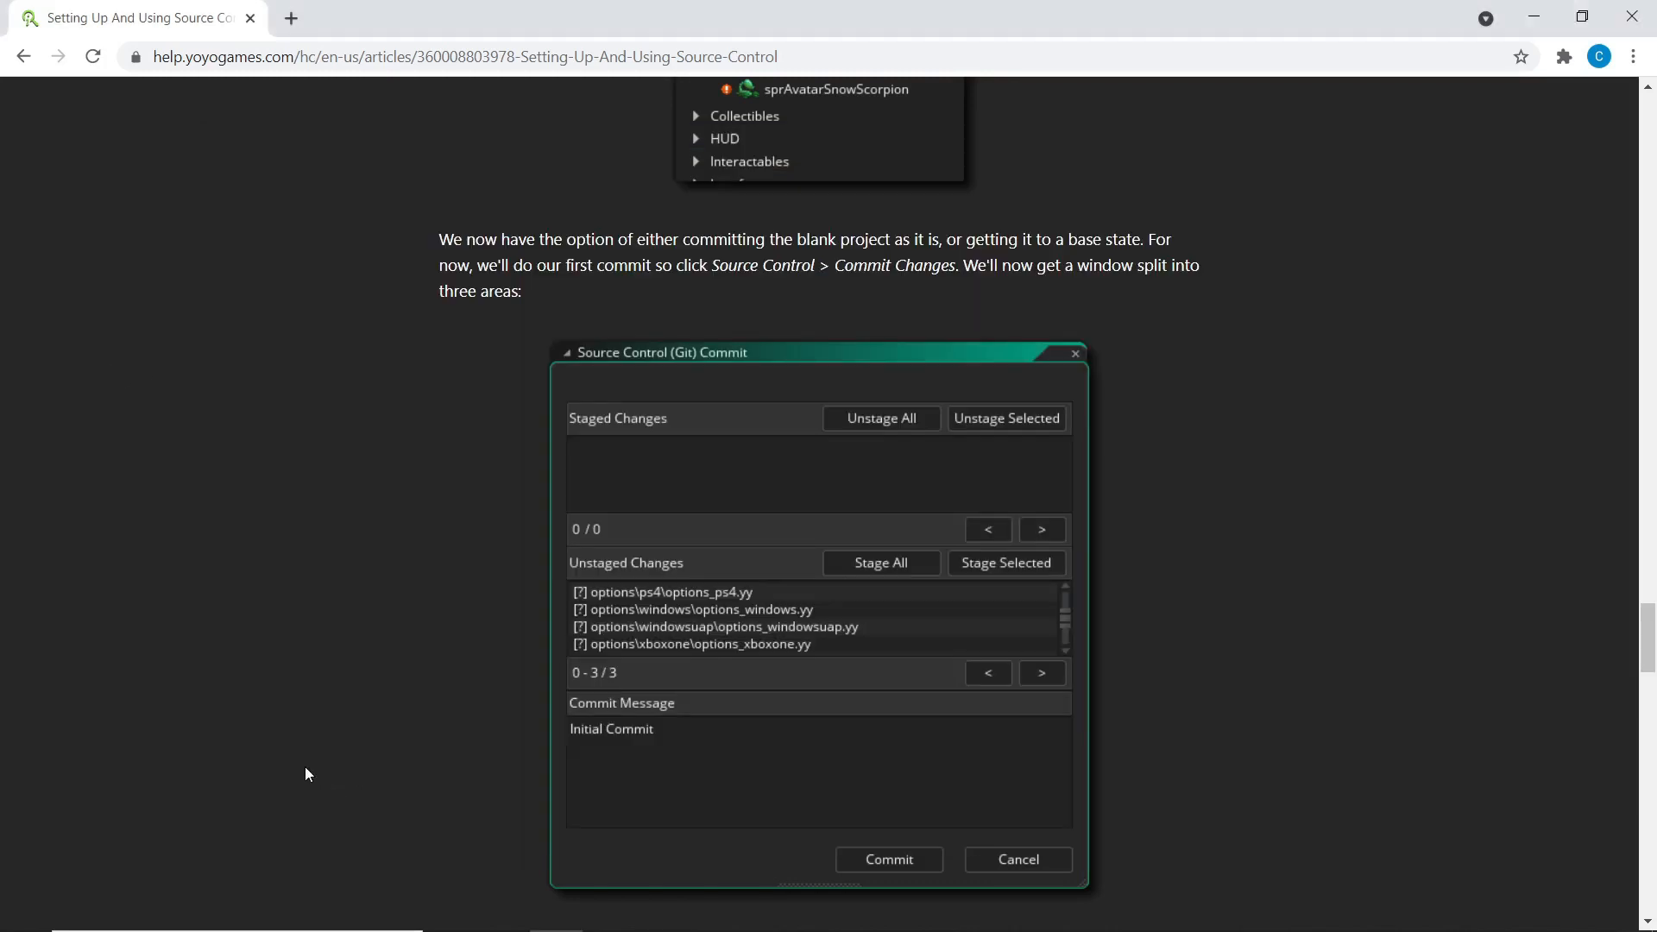
pyautogui.moveTo(622, 307)
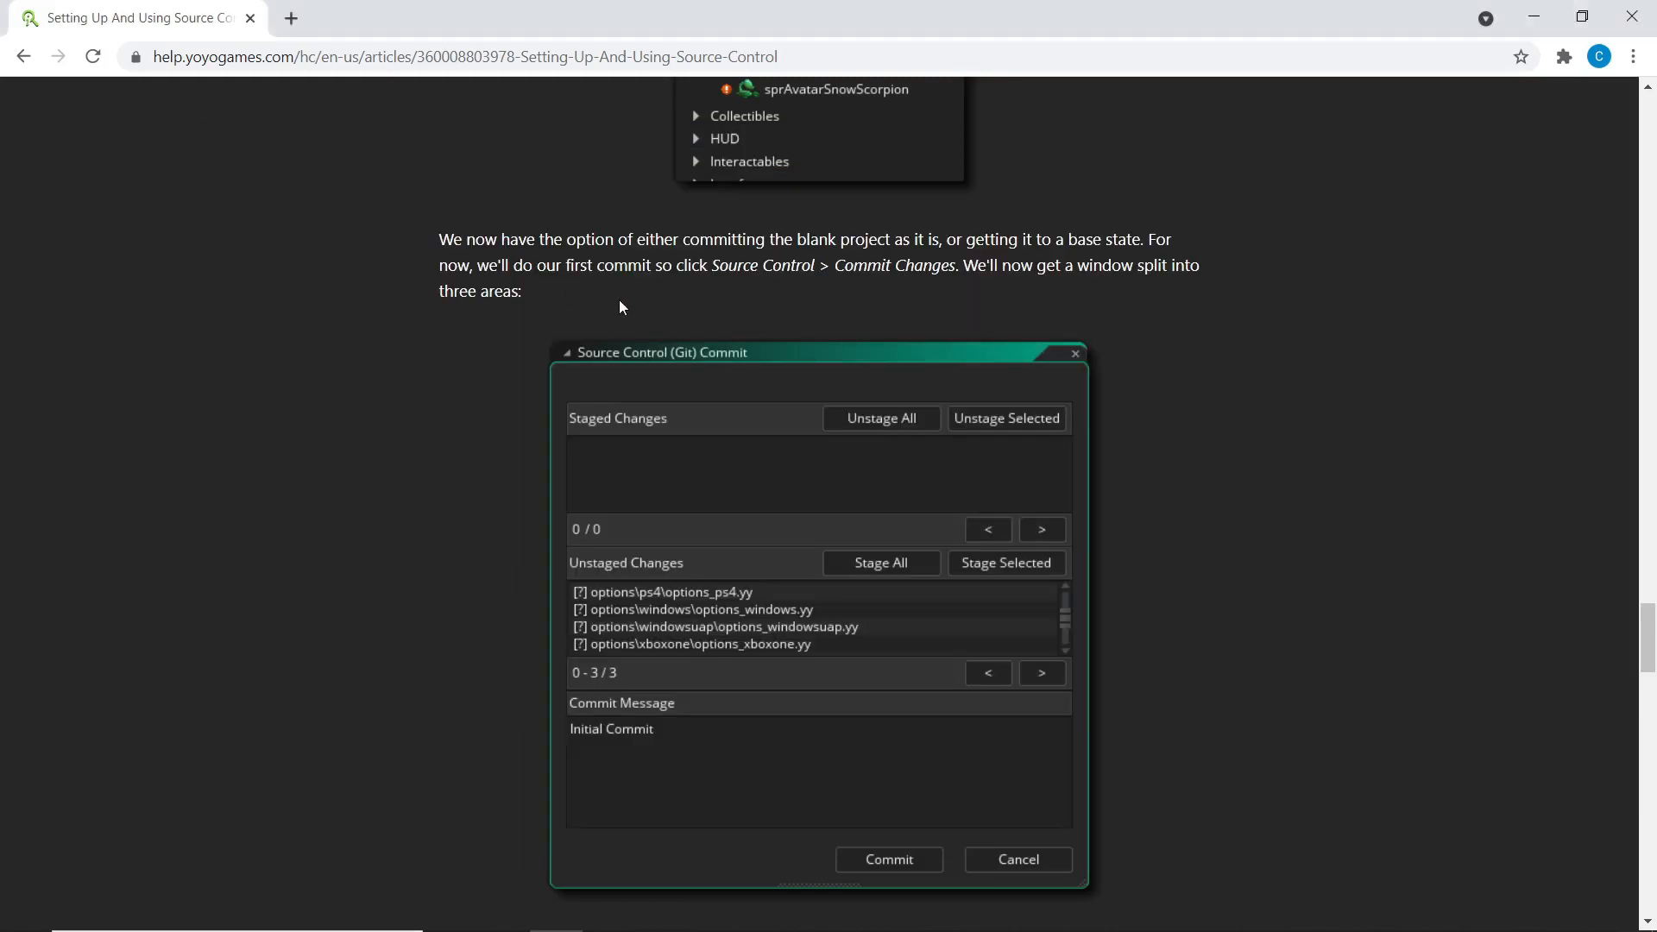
pyautogui.moveTo(487, 856)
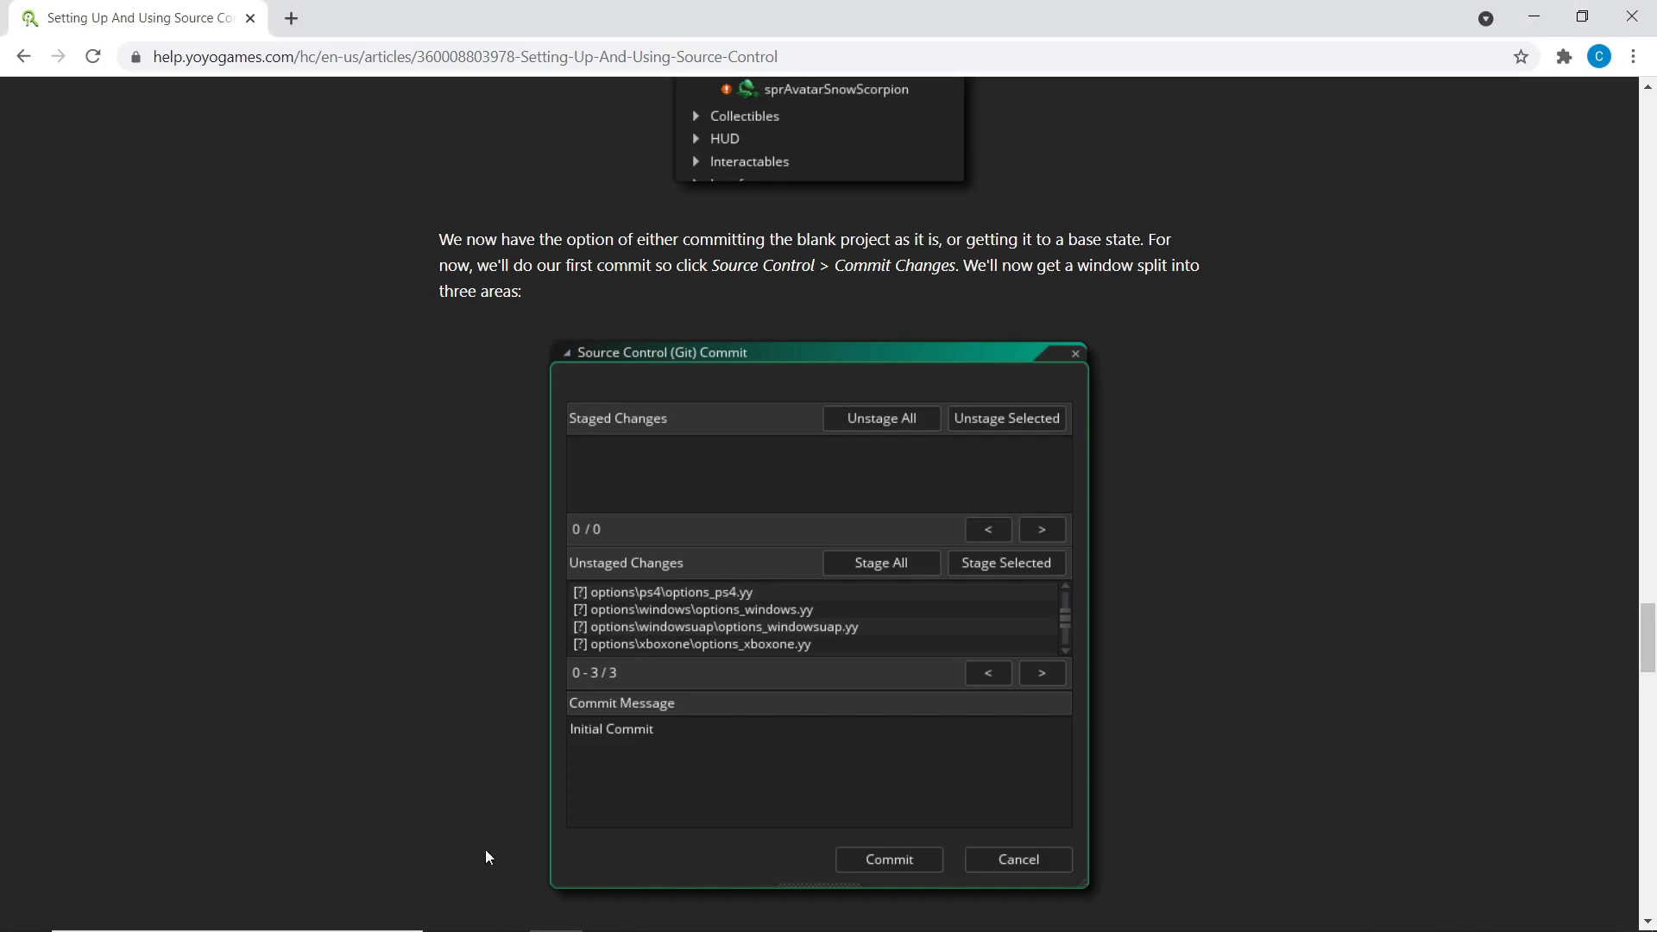
pyautogui.moveTo(347, 843)
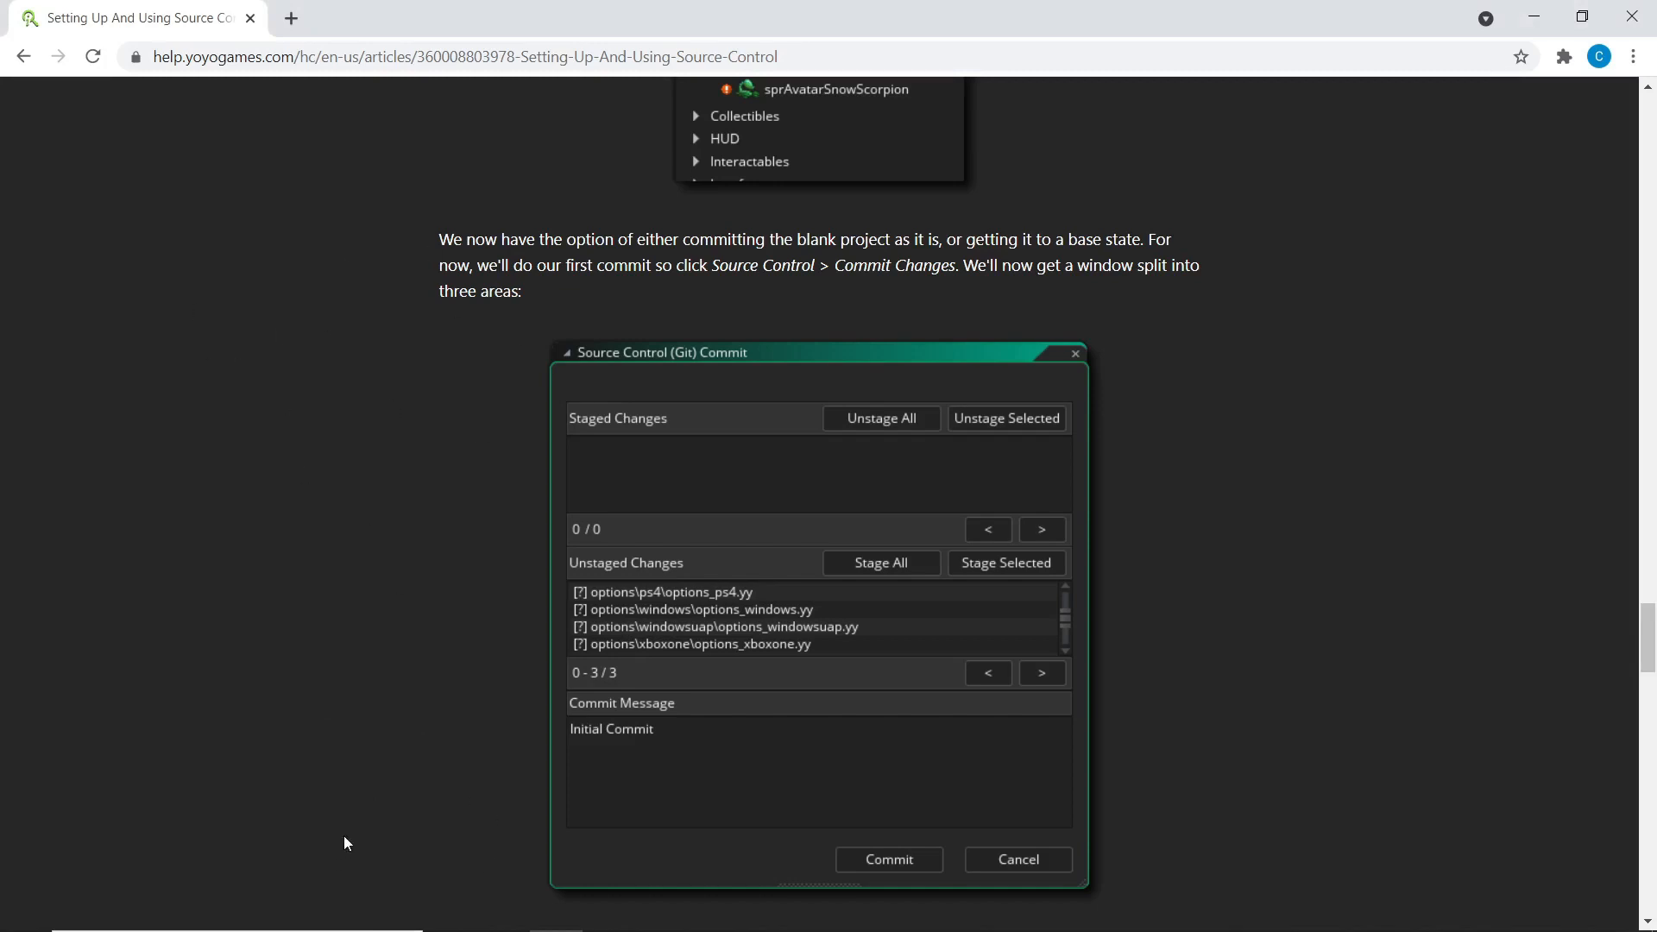
pyautogui.moveTo(390, 830)
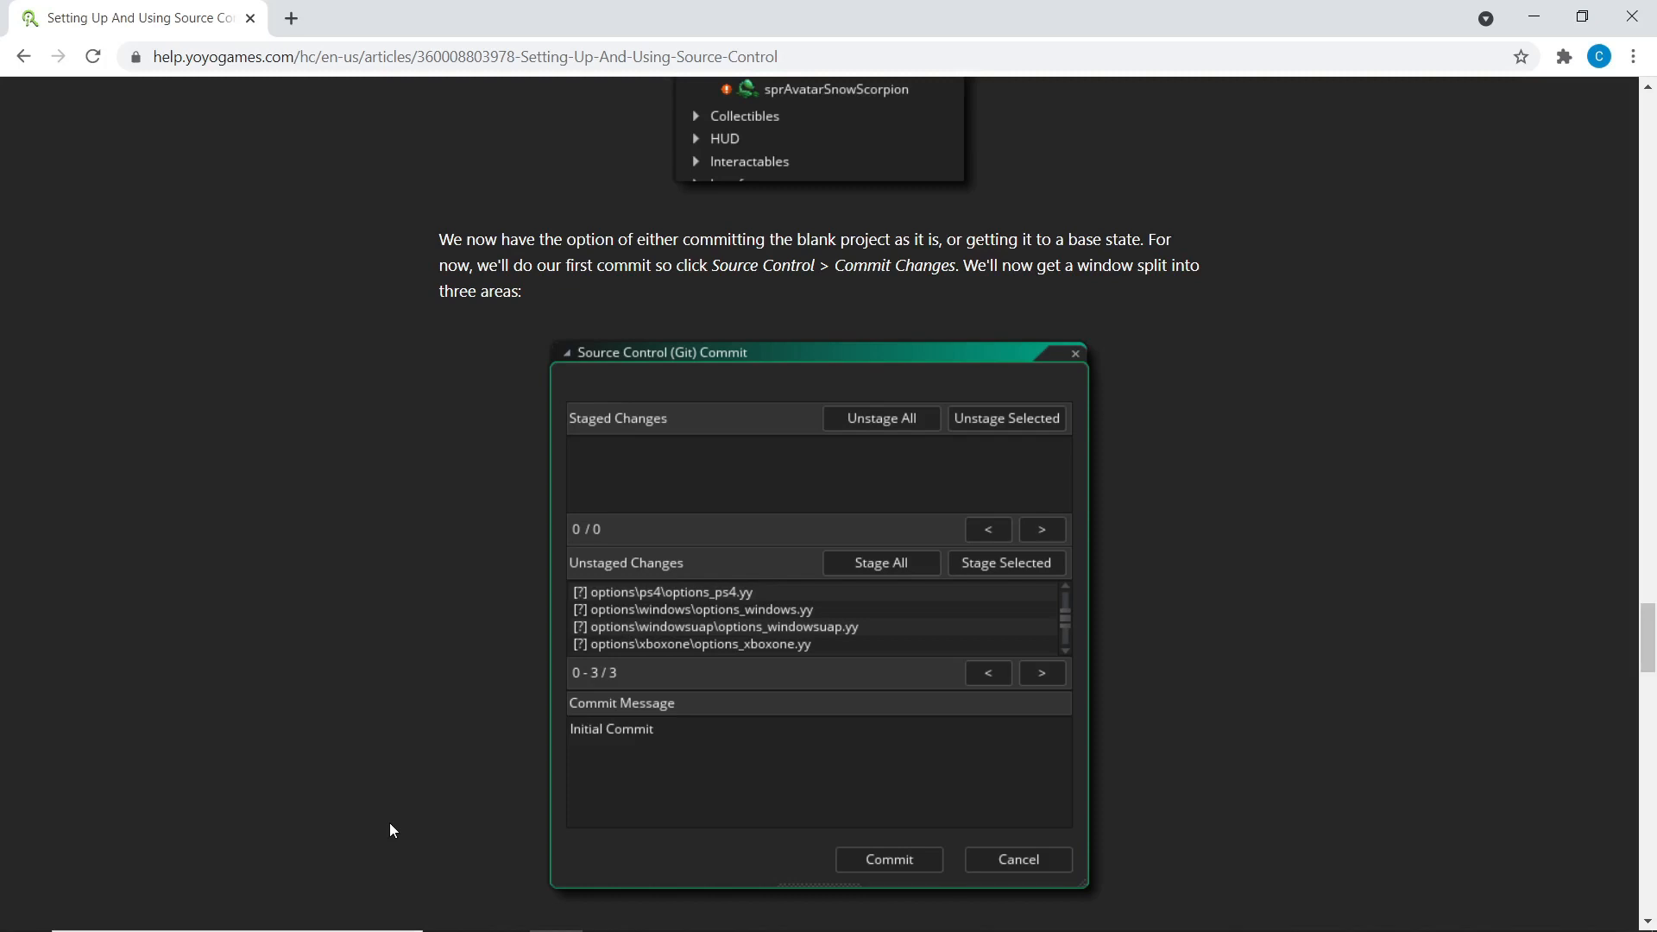
pyautogui.moveTo(790, 755)
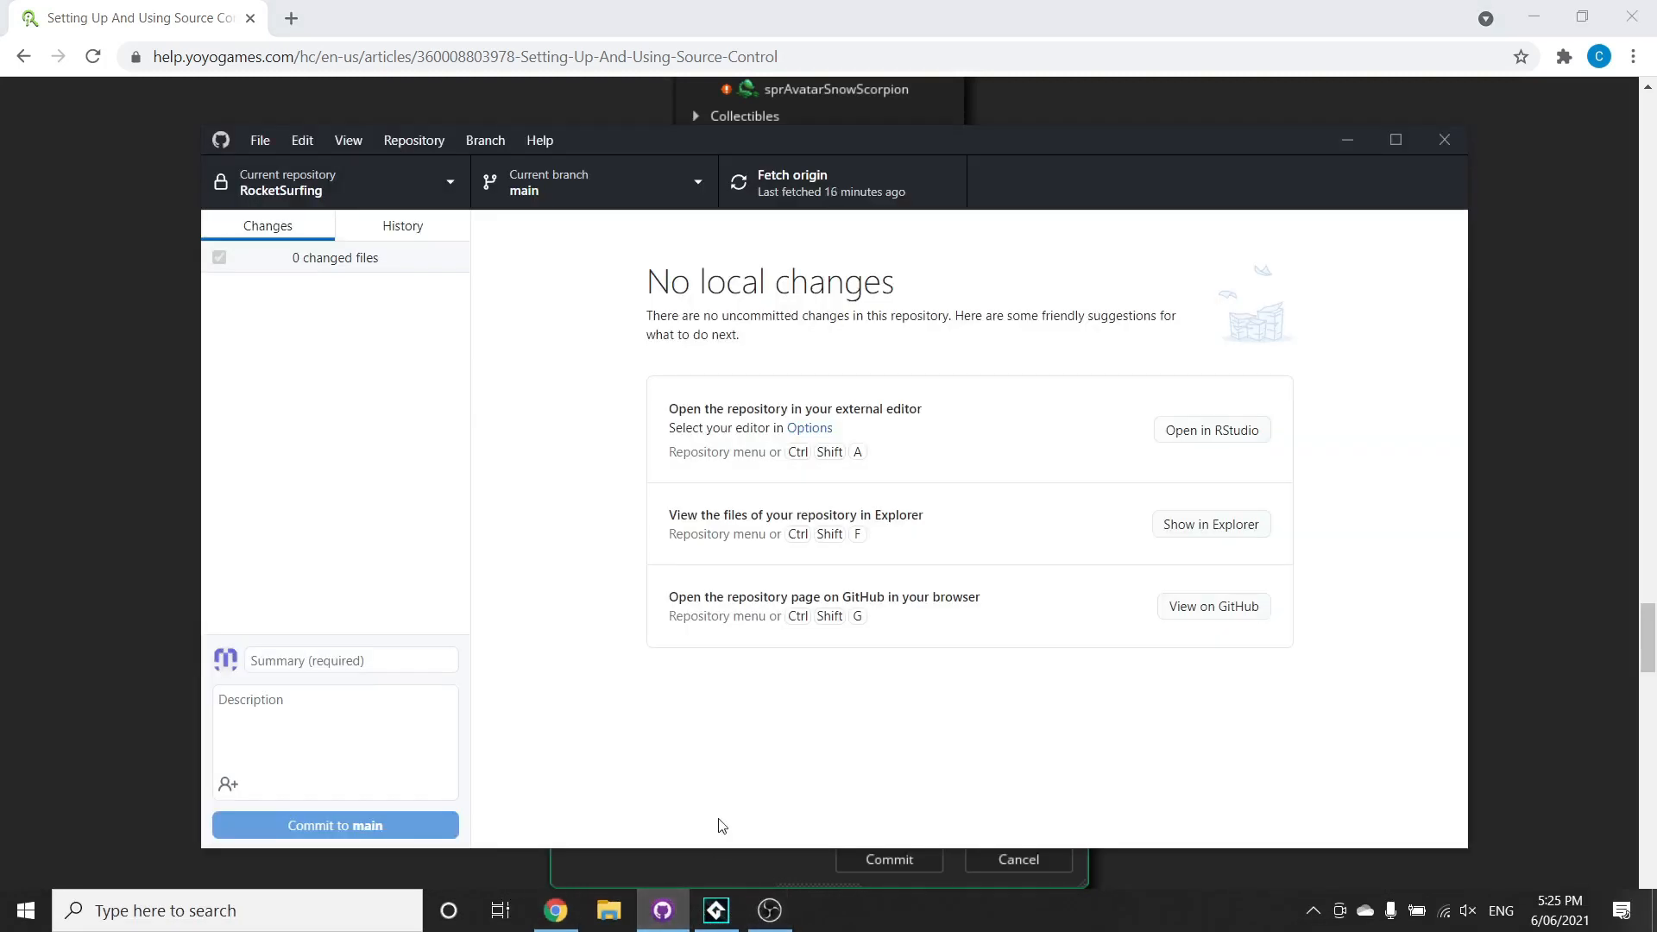
pyautogui.moveTo(716, 565)
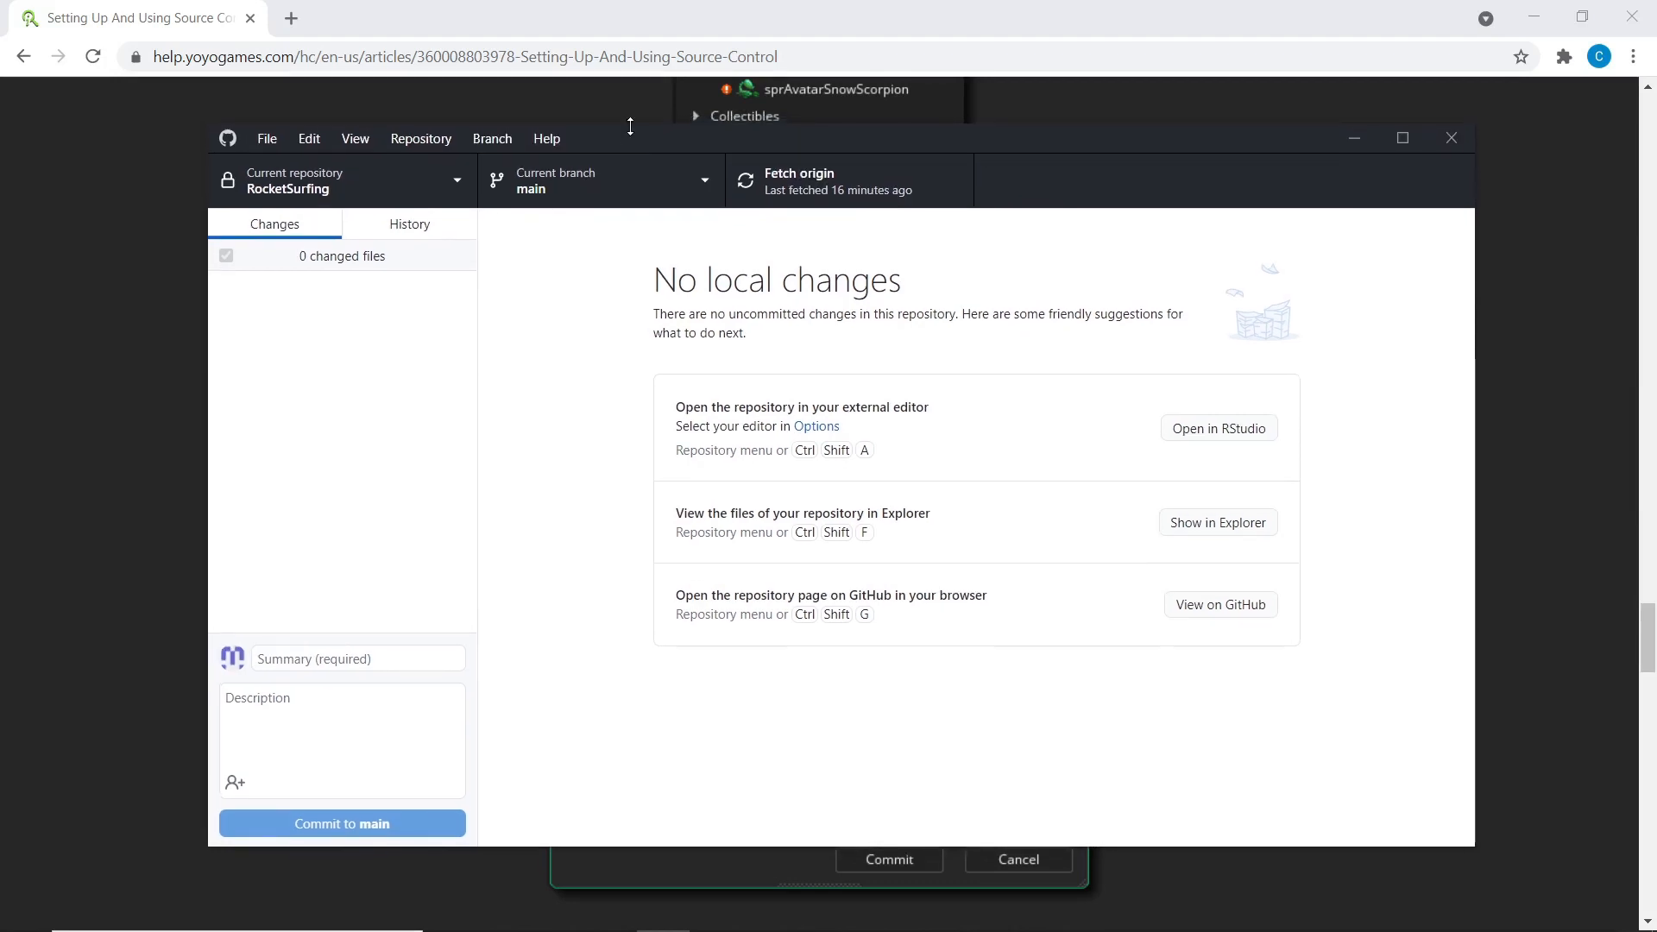
pyautogui.moveTo(692, 593)
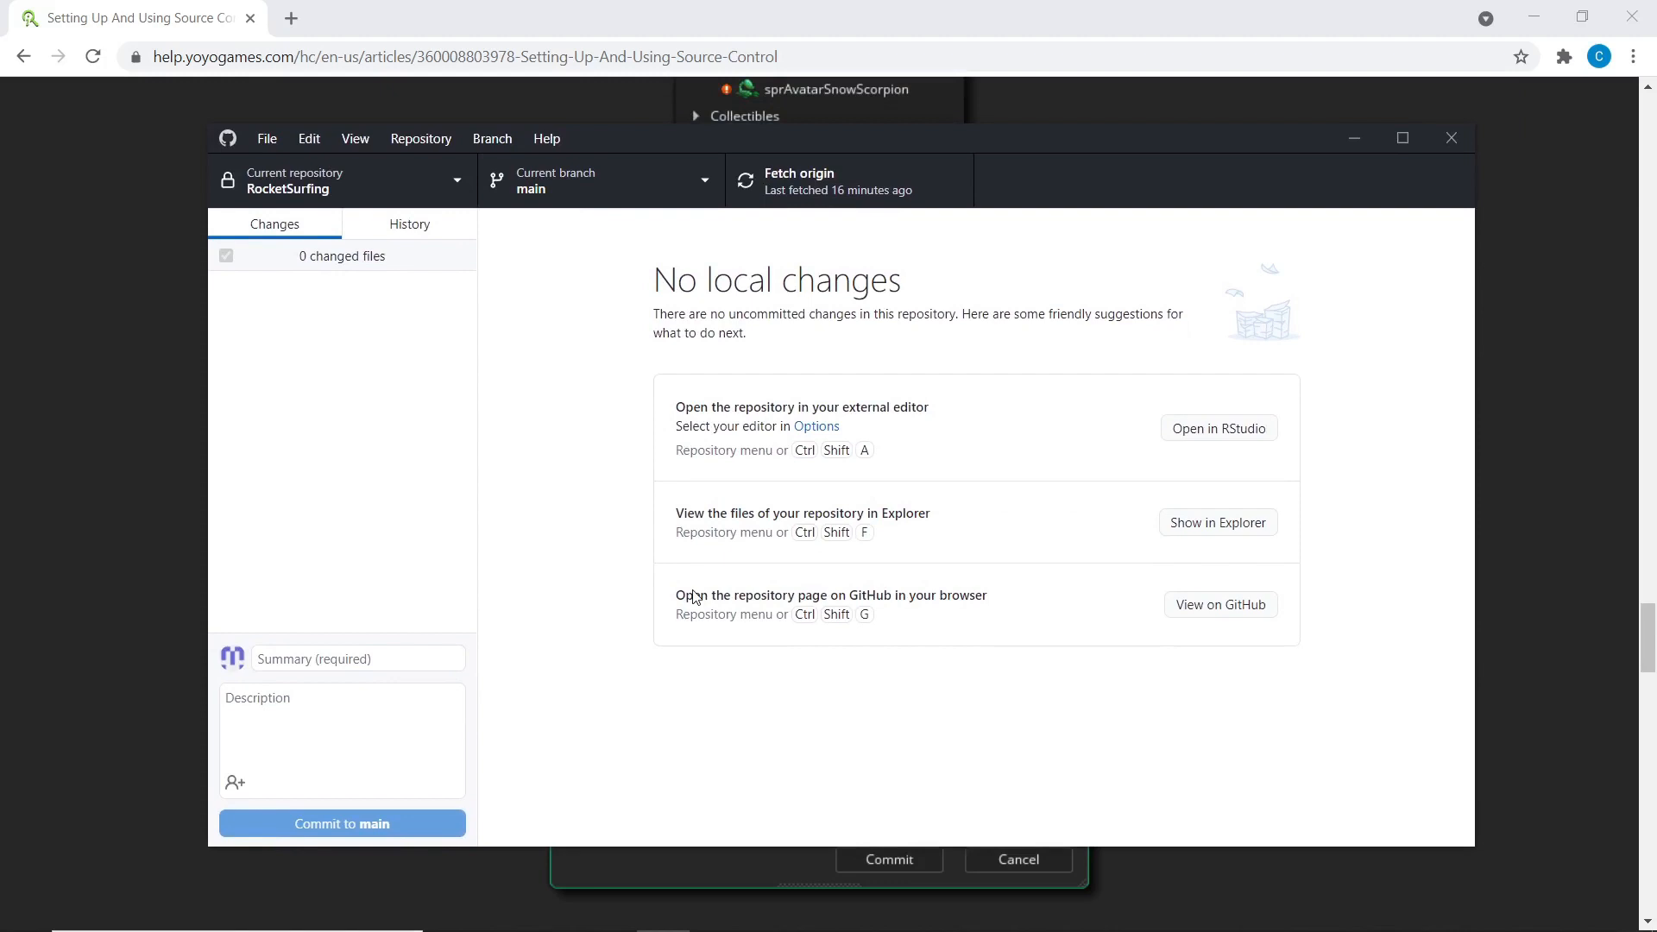
pyautogui.moveTo(715, 592)
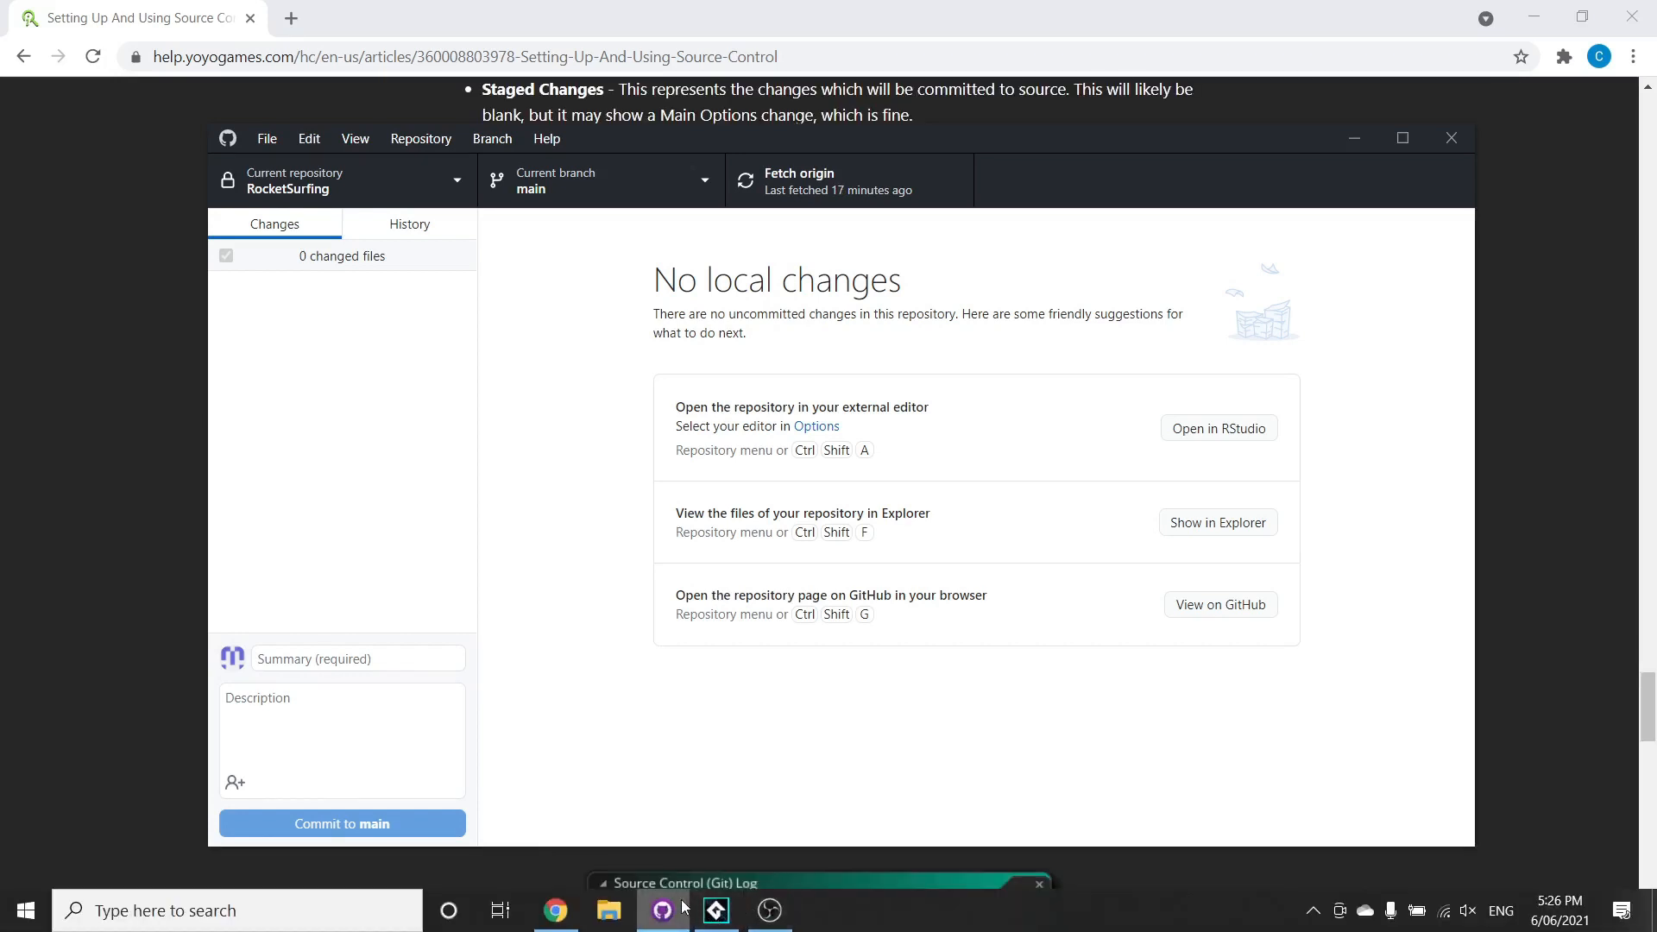
# Leave GitHub Desktop's empty RocketSurfing Changes view for a blank Google tab in Chrome.
pyautogui.click(547, 18)
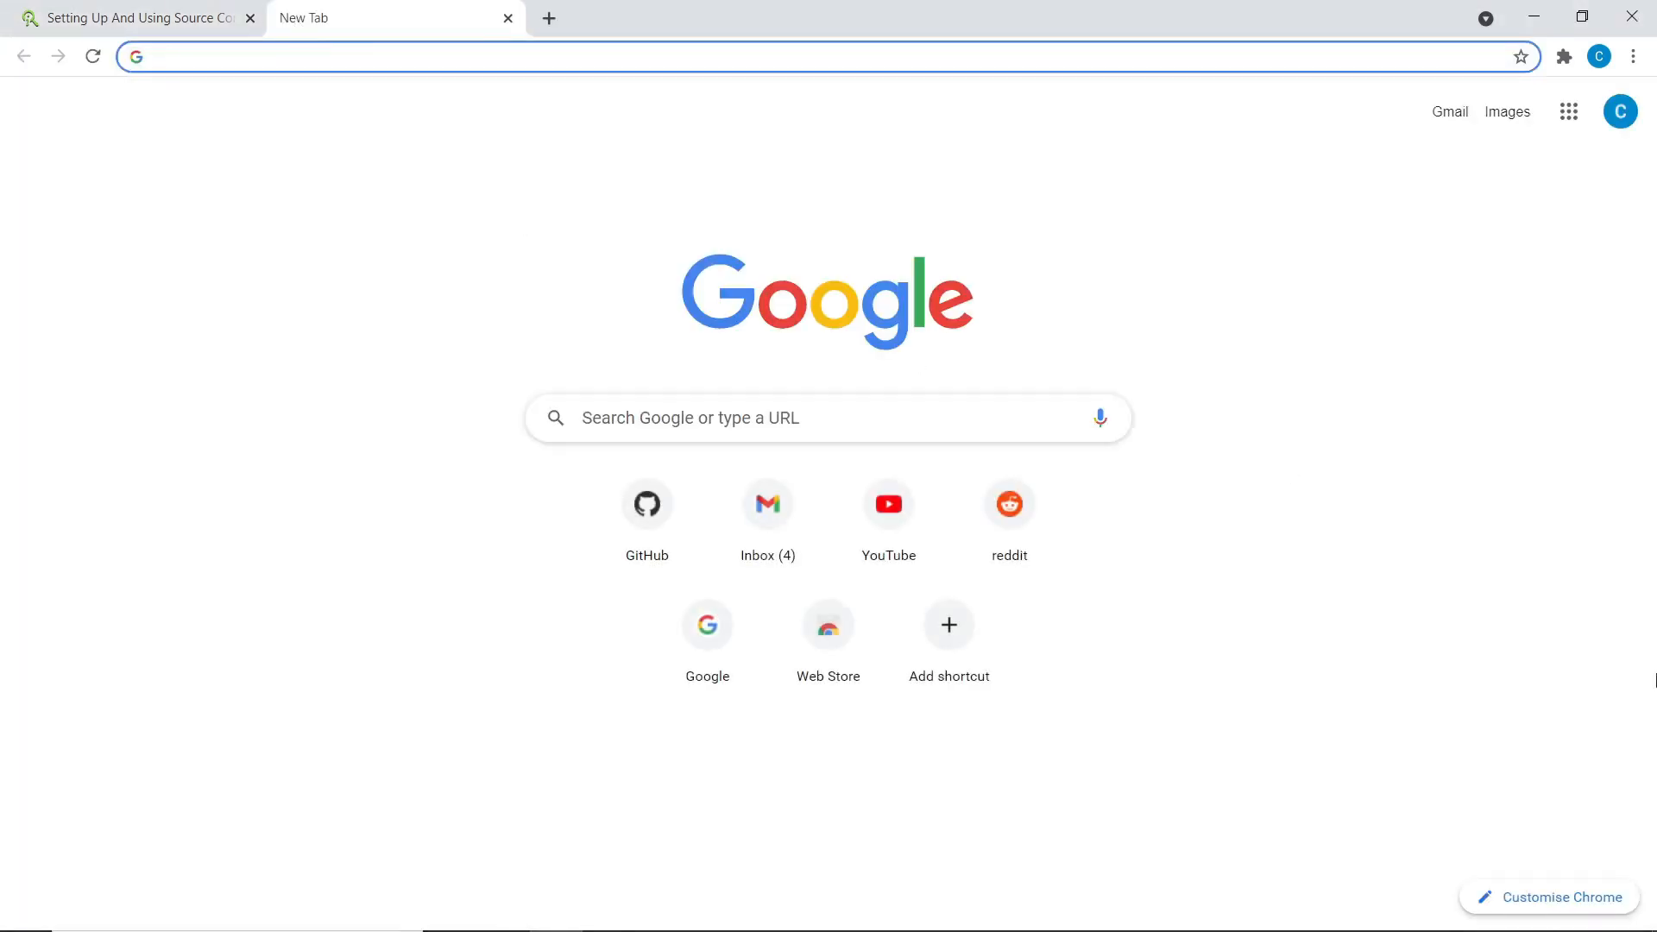
pyautogui.moveTo(1644, 631)
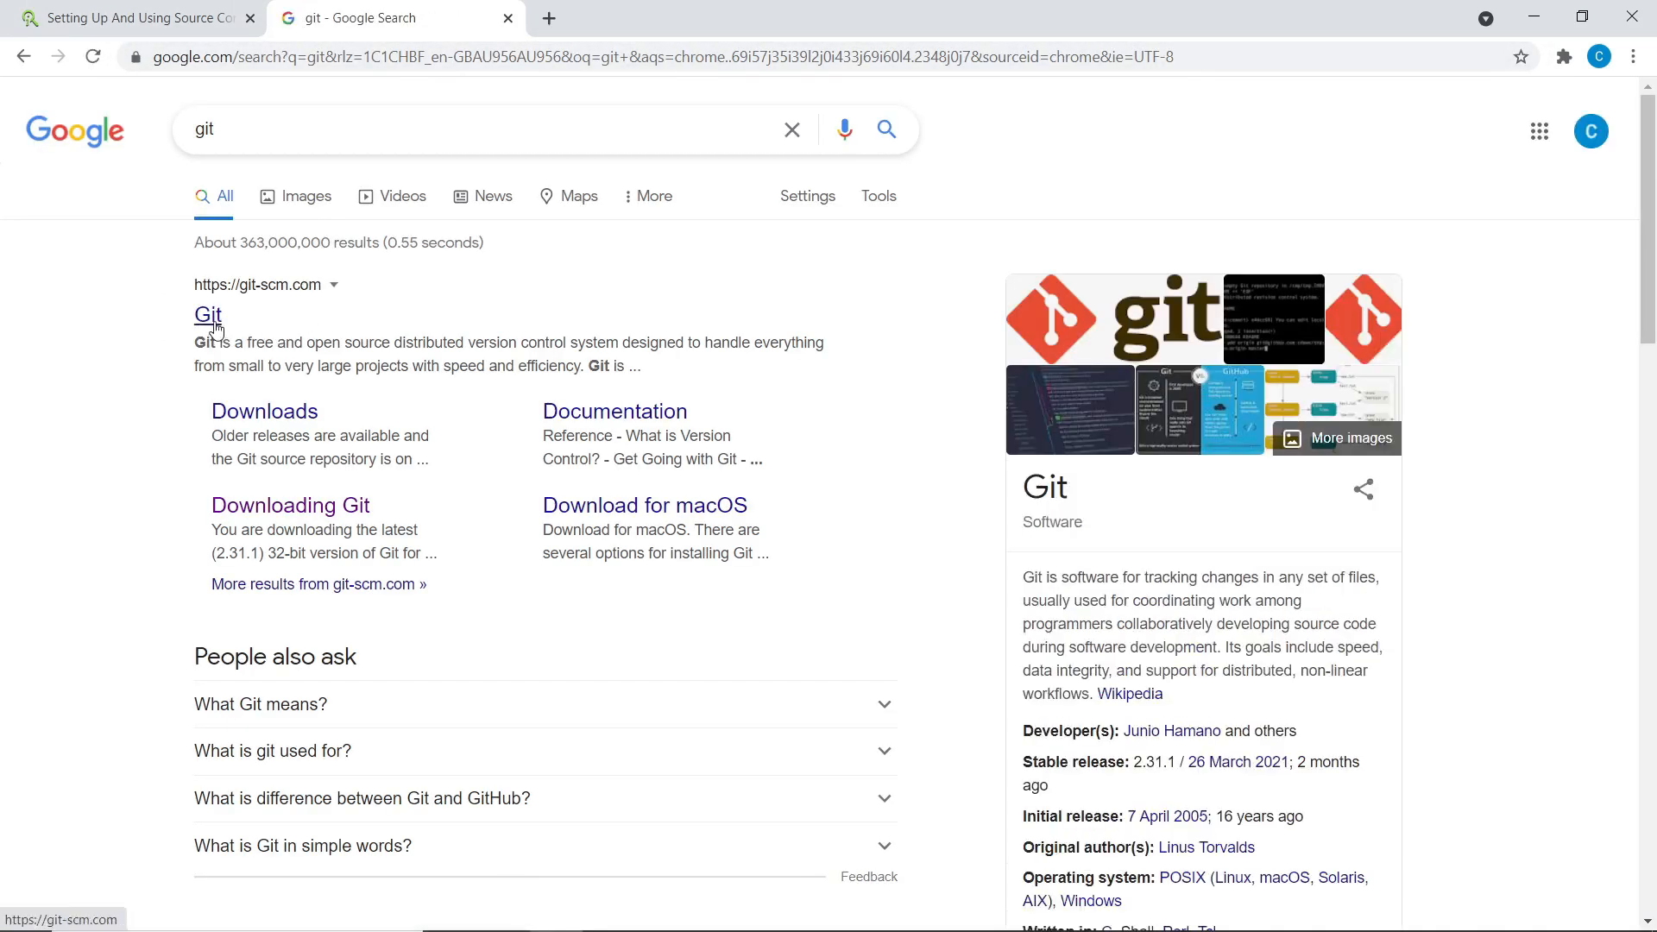
# Go from git-scm.com through Downloads to the Git GUI Clients list and browse it.
pyautogui.click(207, 315)
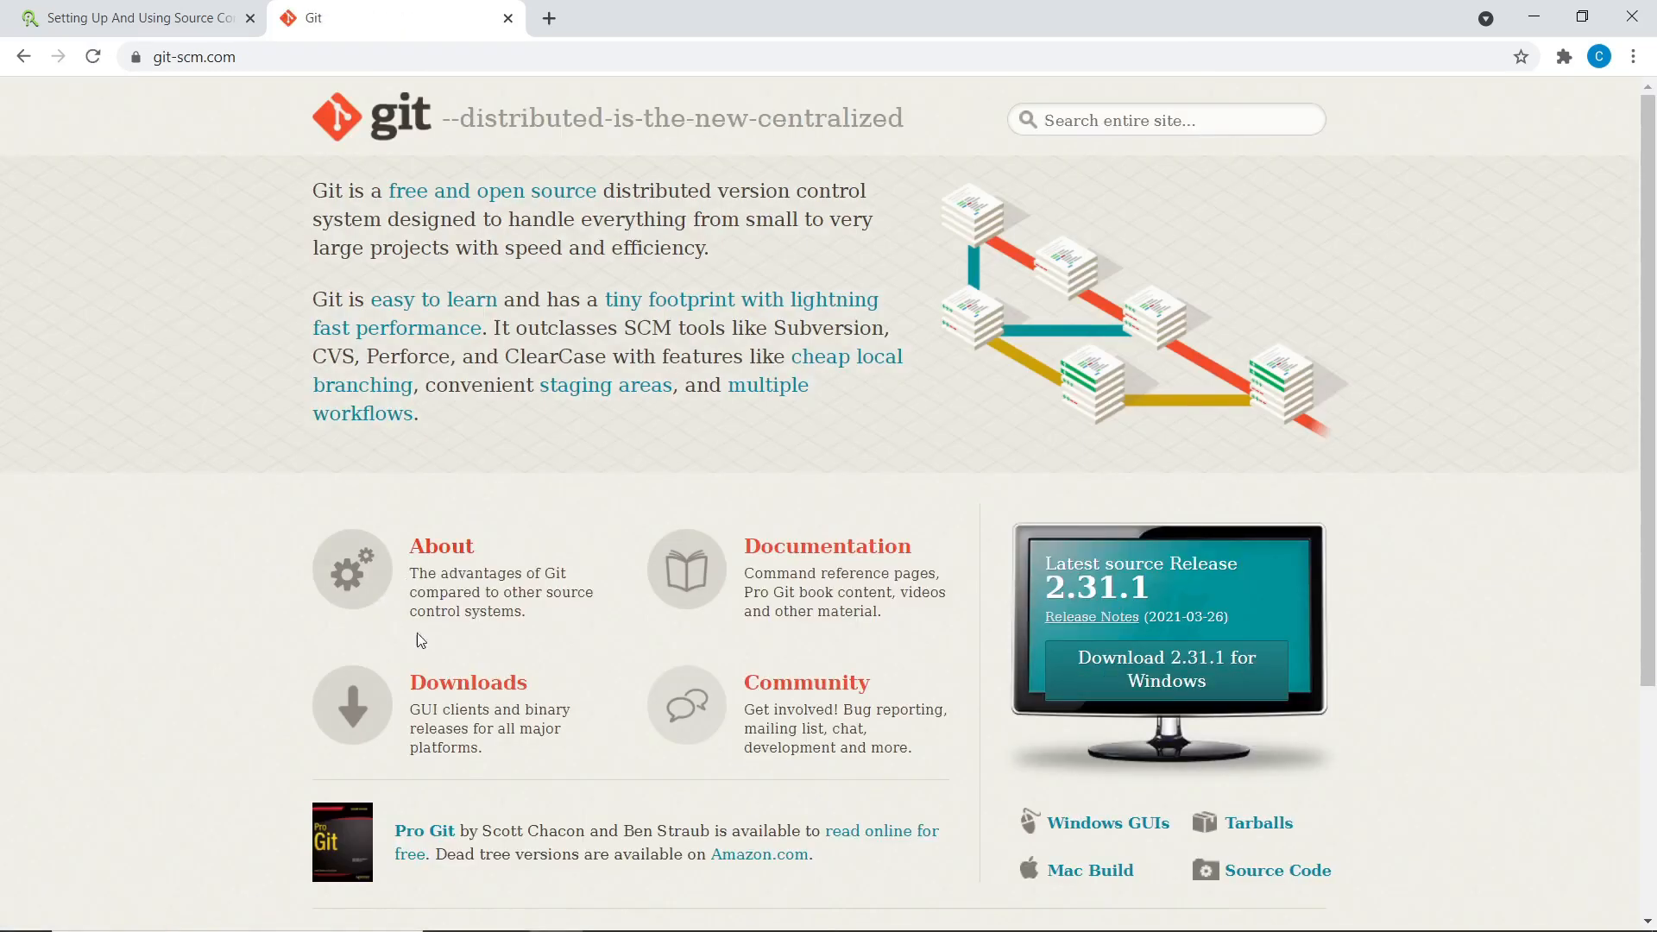
pyautogui.click(467, 681)
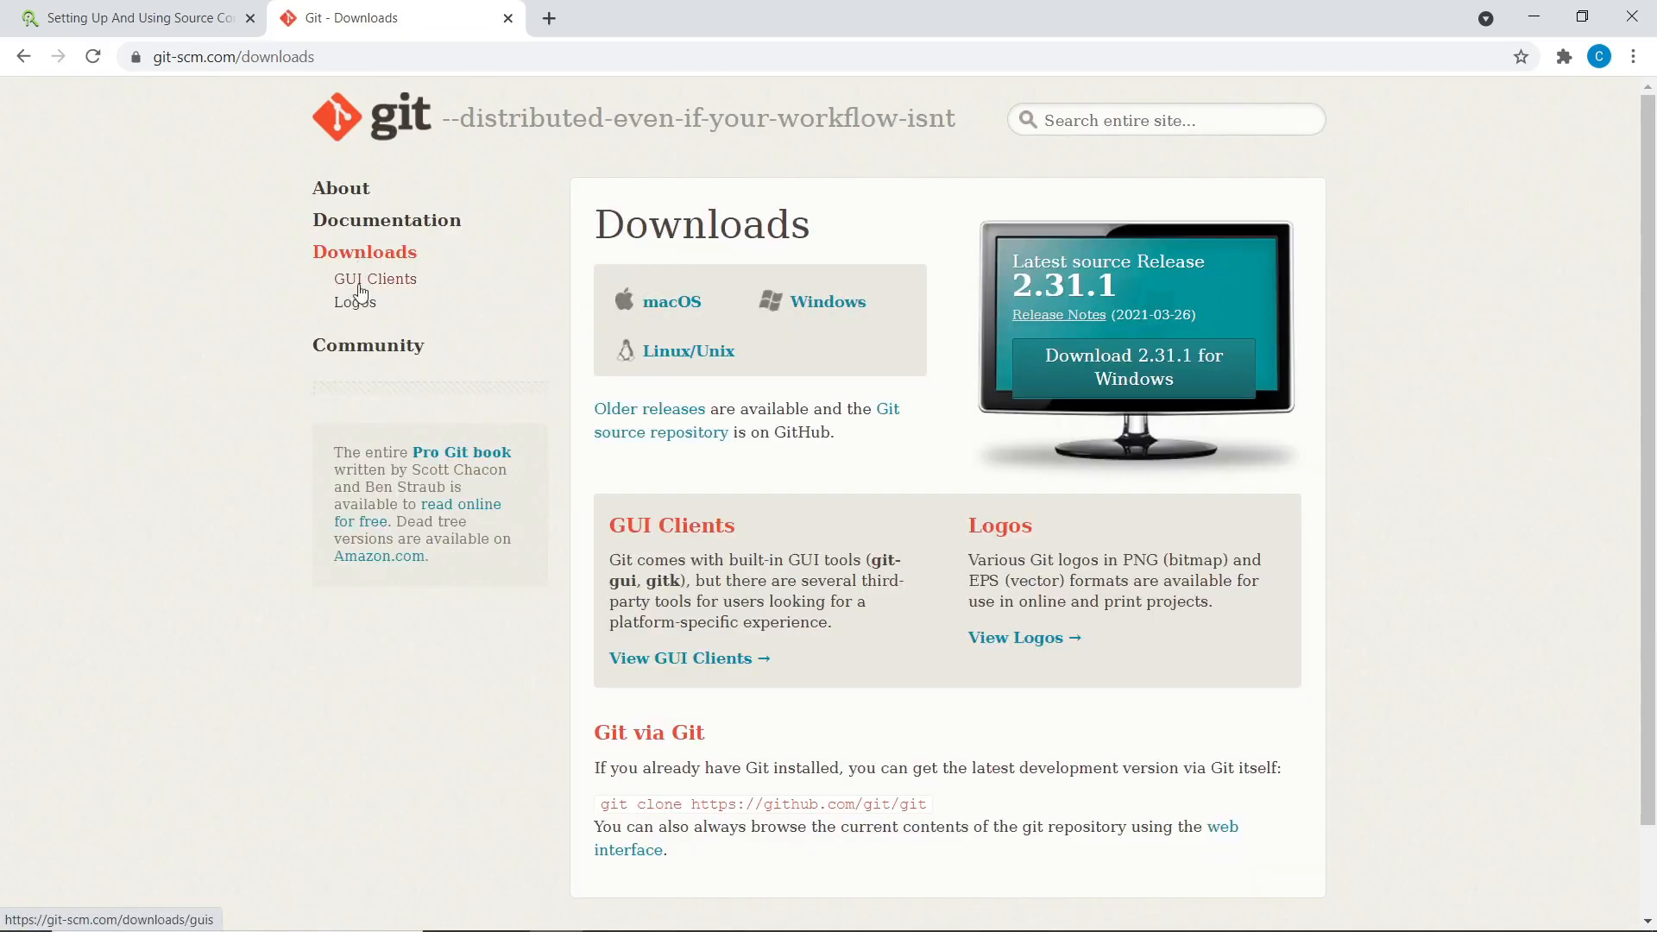
pyautogui.click(376, 278)
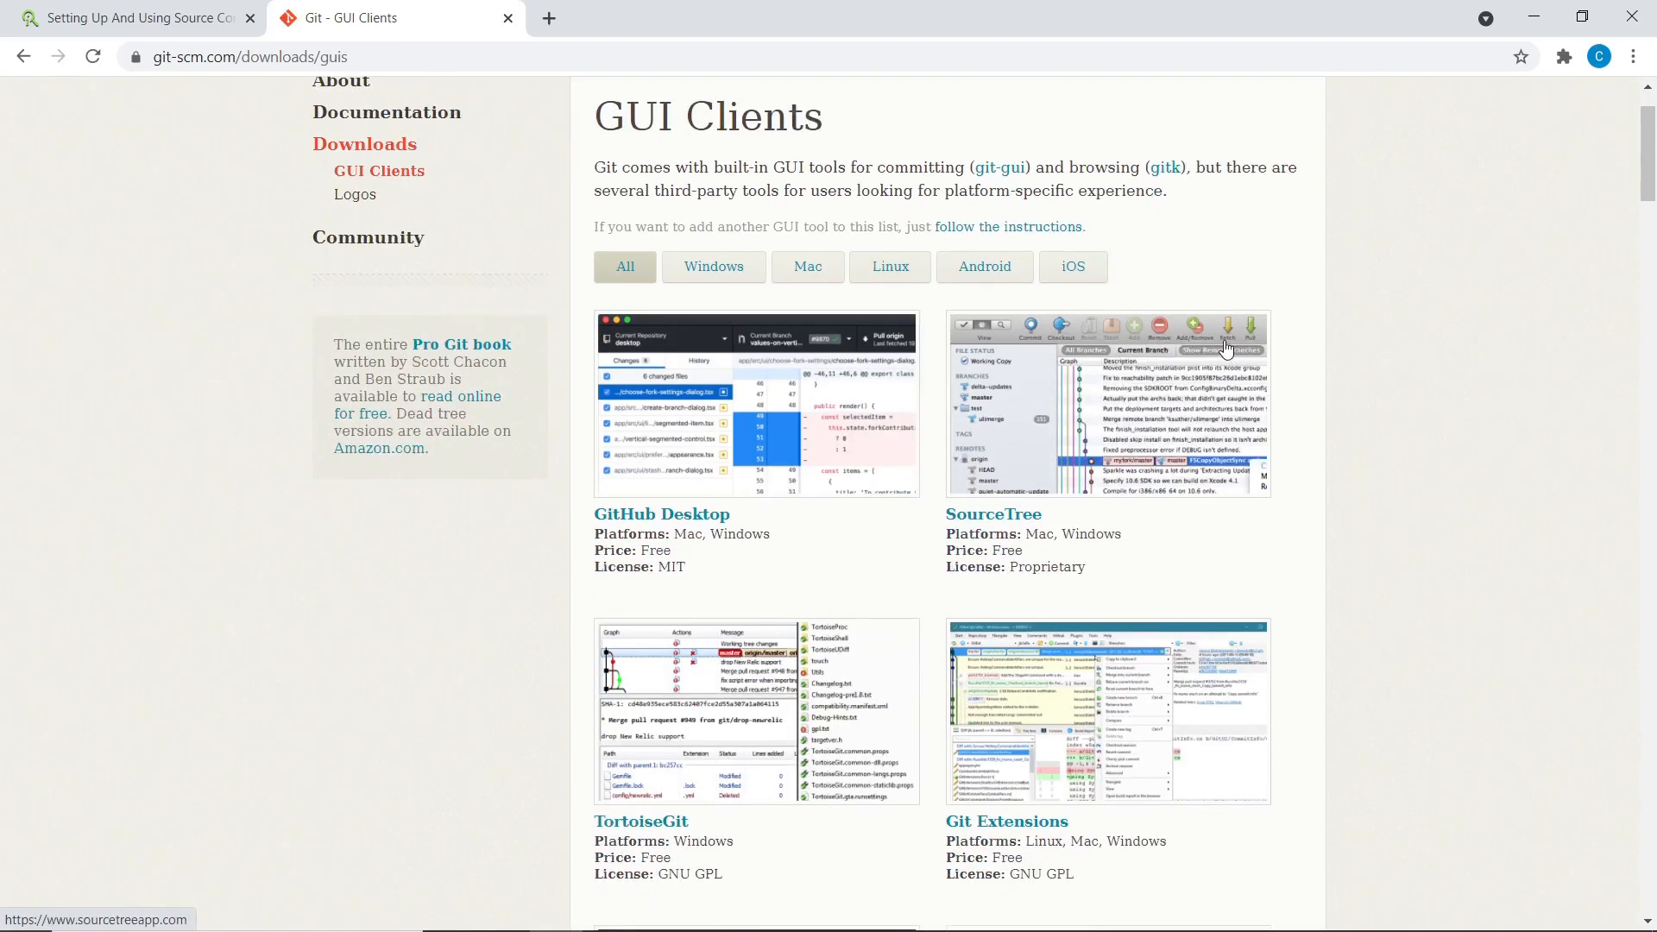
pyautogui.scroll(-3)
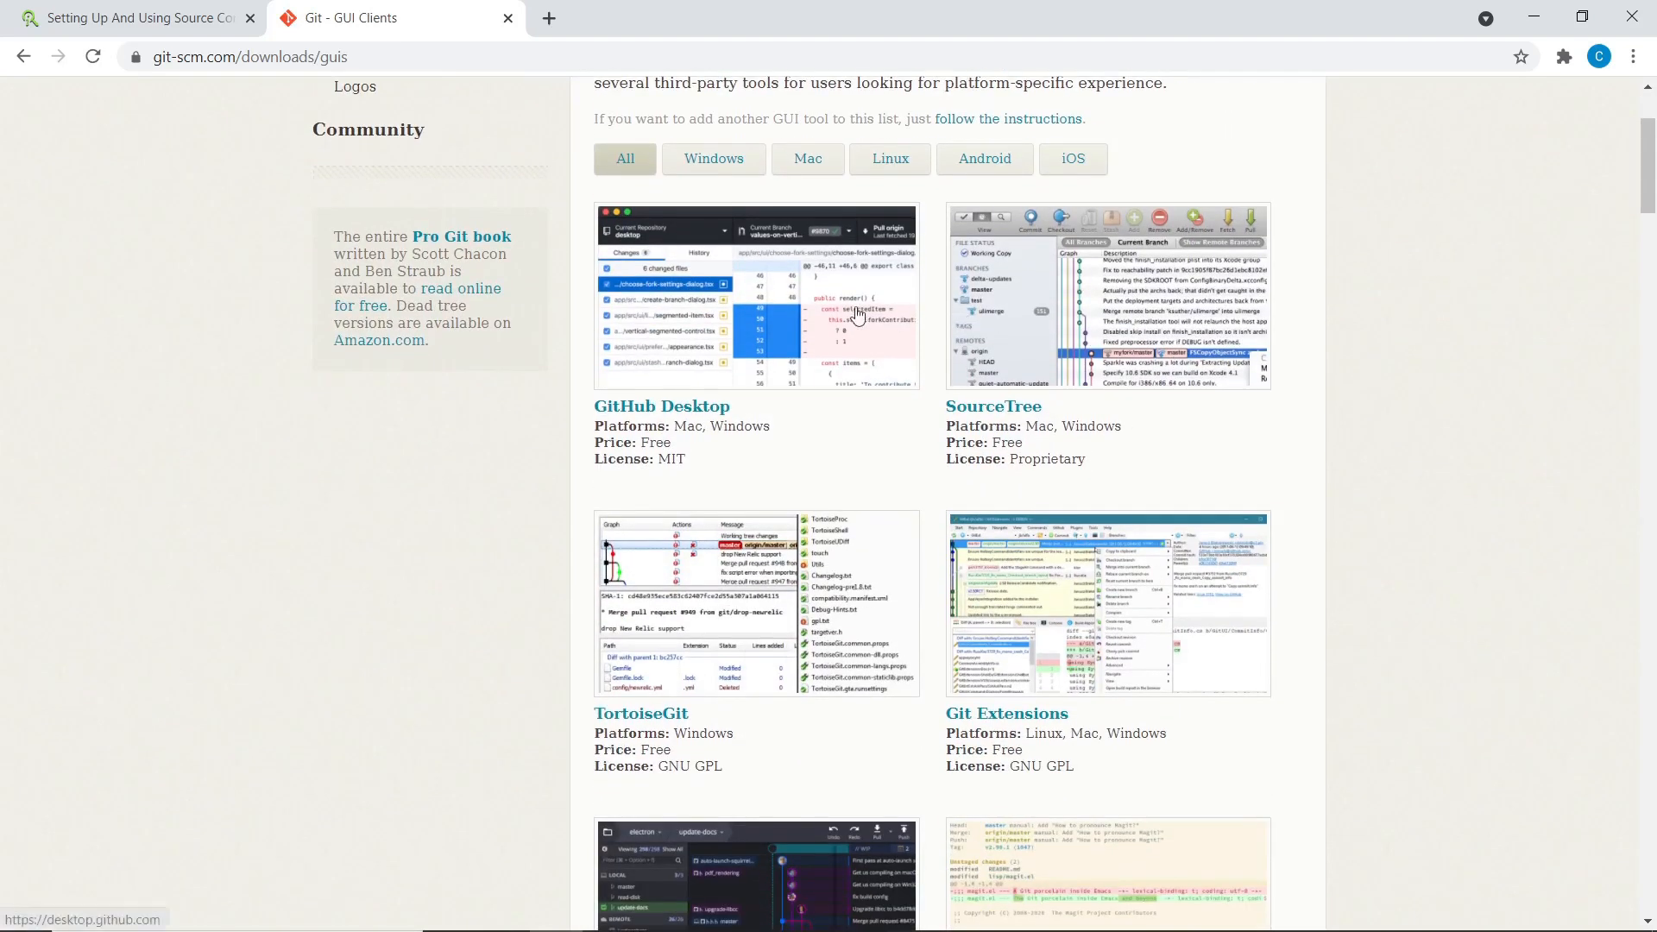
pyautogui.moveTo(655, 452)
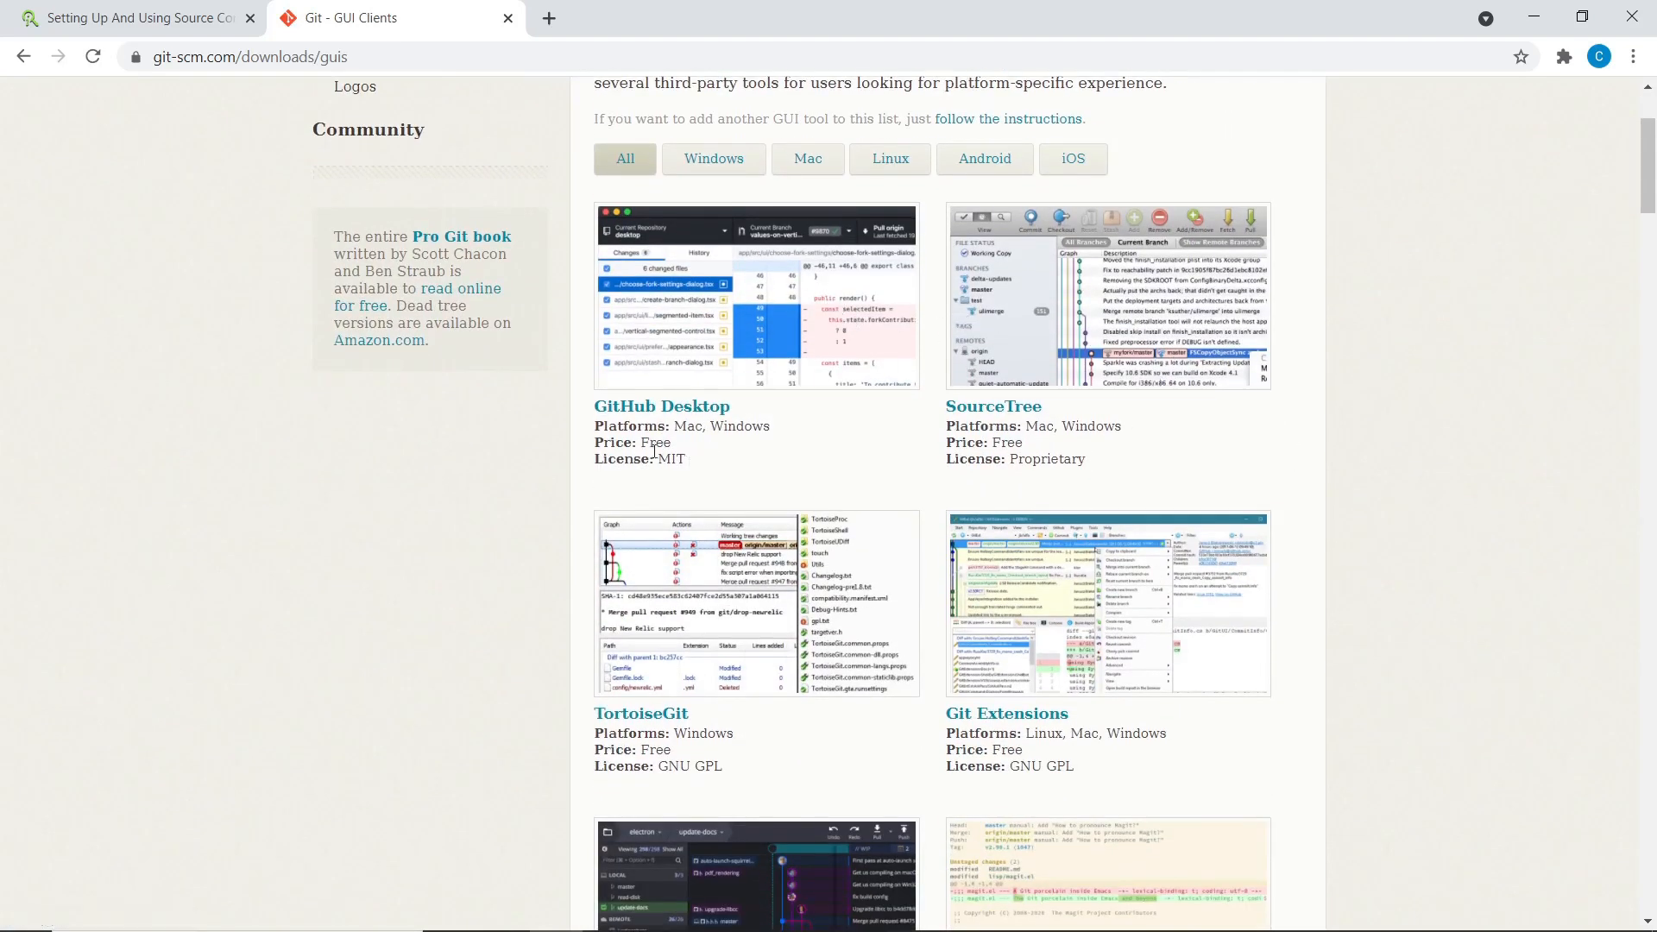
pyautogui.doubleClick(670, 459)
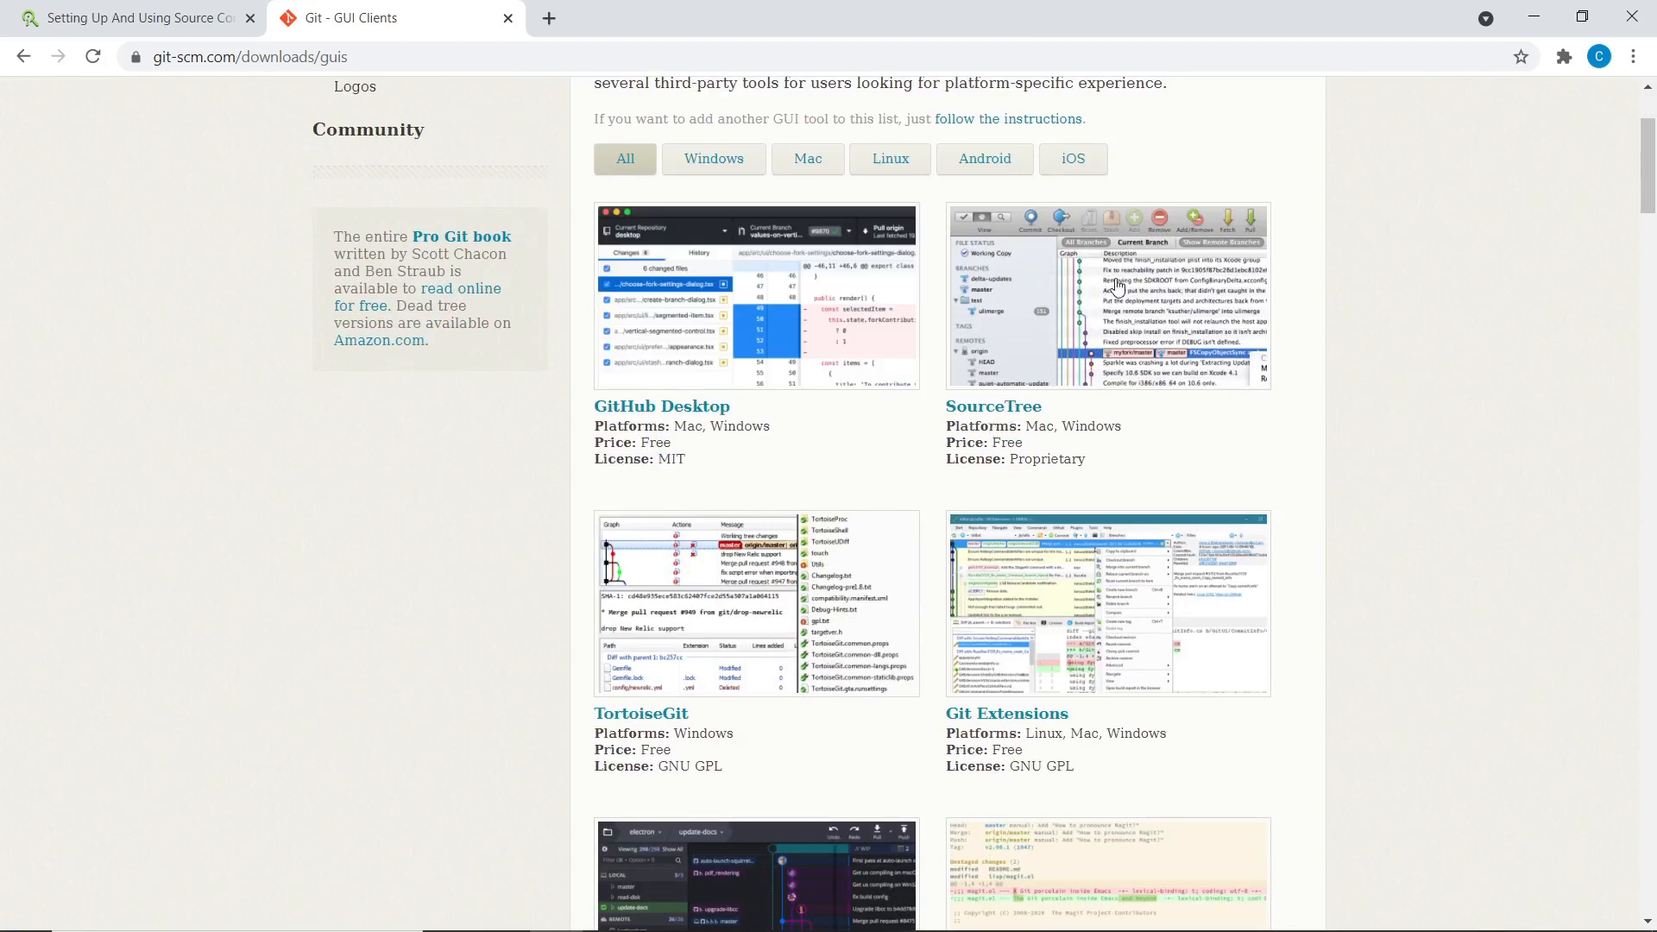
pyautogui.moveTo(1112, 293)
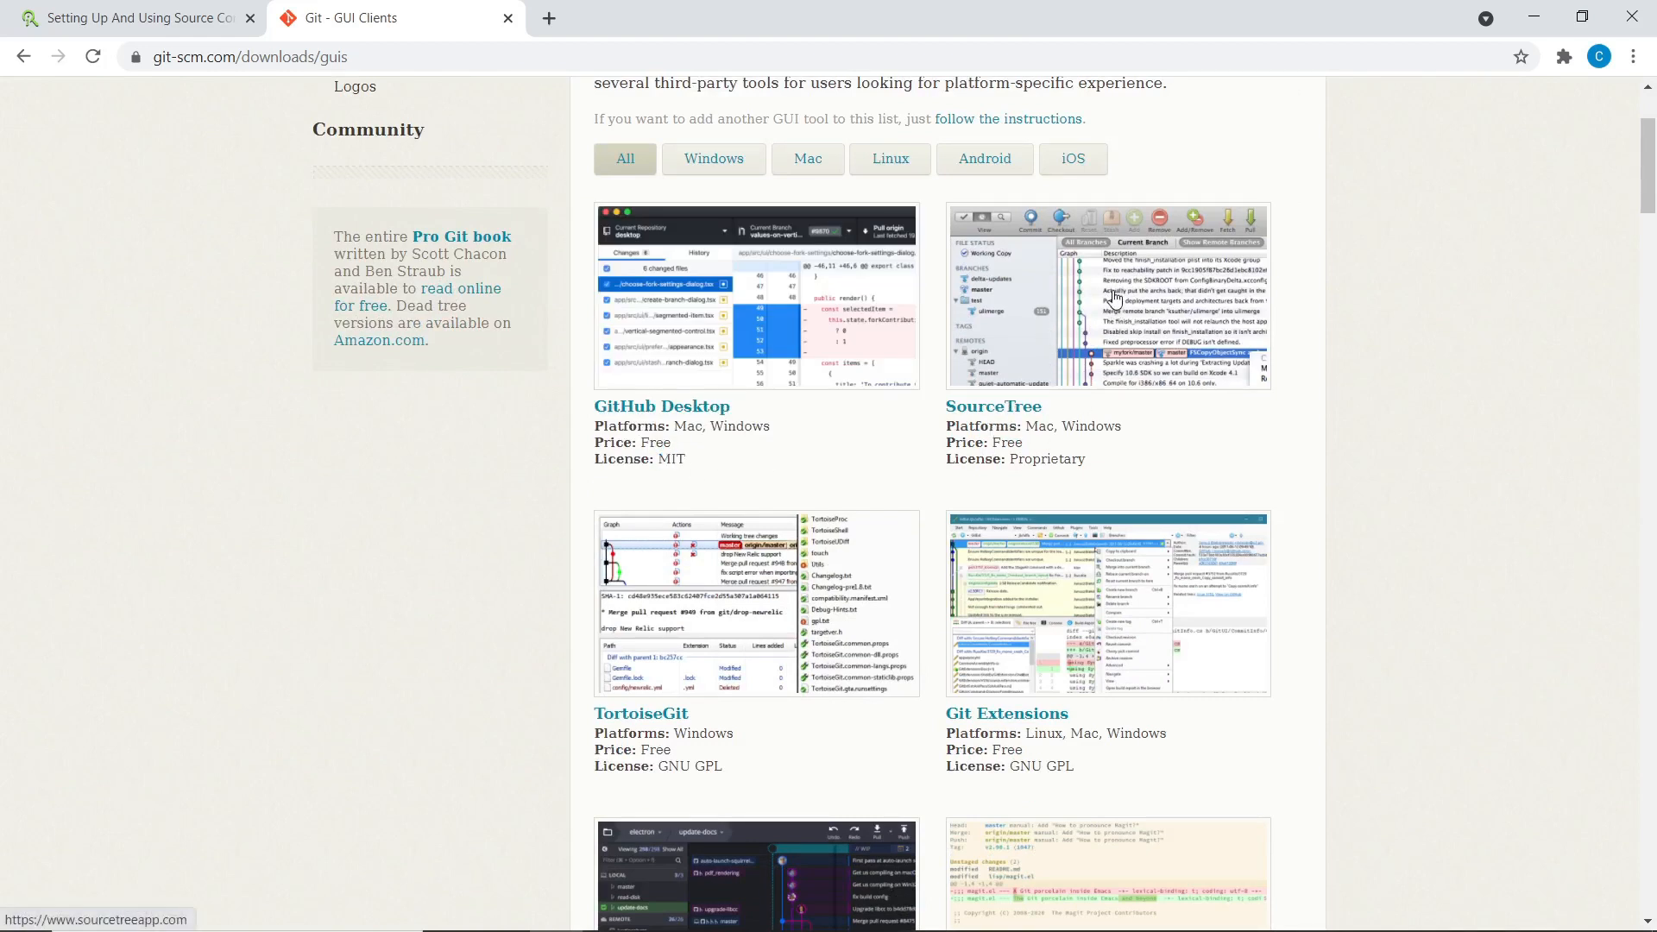
pyautogui.moveTo(991, 410)
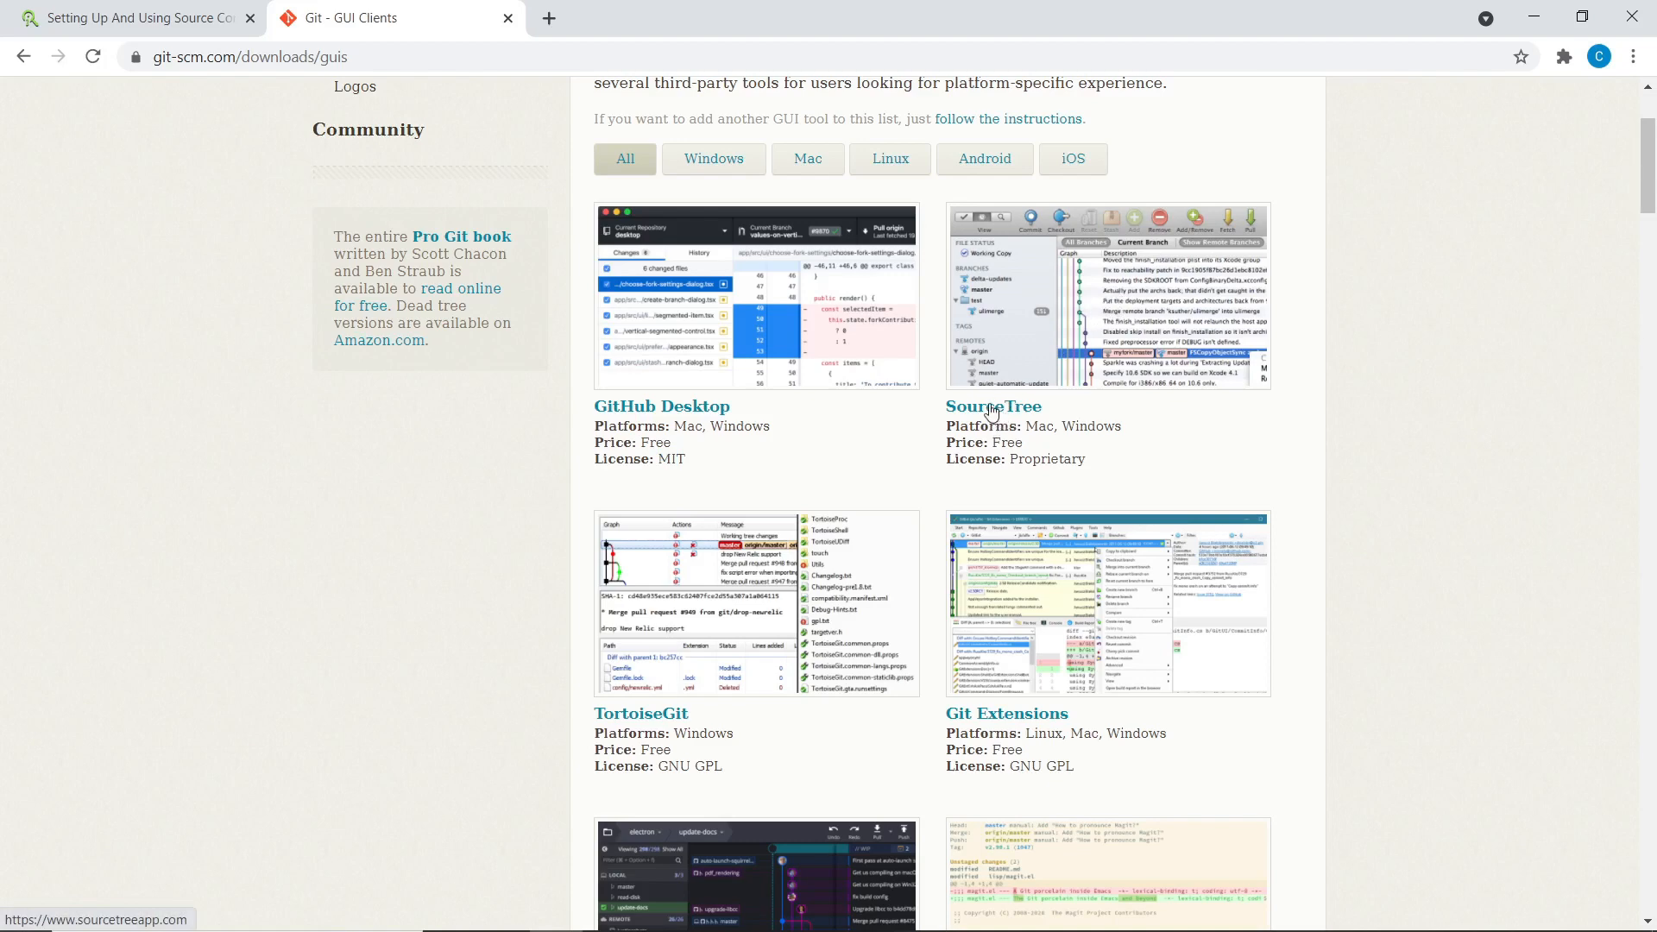
# Open the SourceTree website in a new tab, skim it, then return to GUI Clients.
pyautogui.click(992, 412)
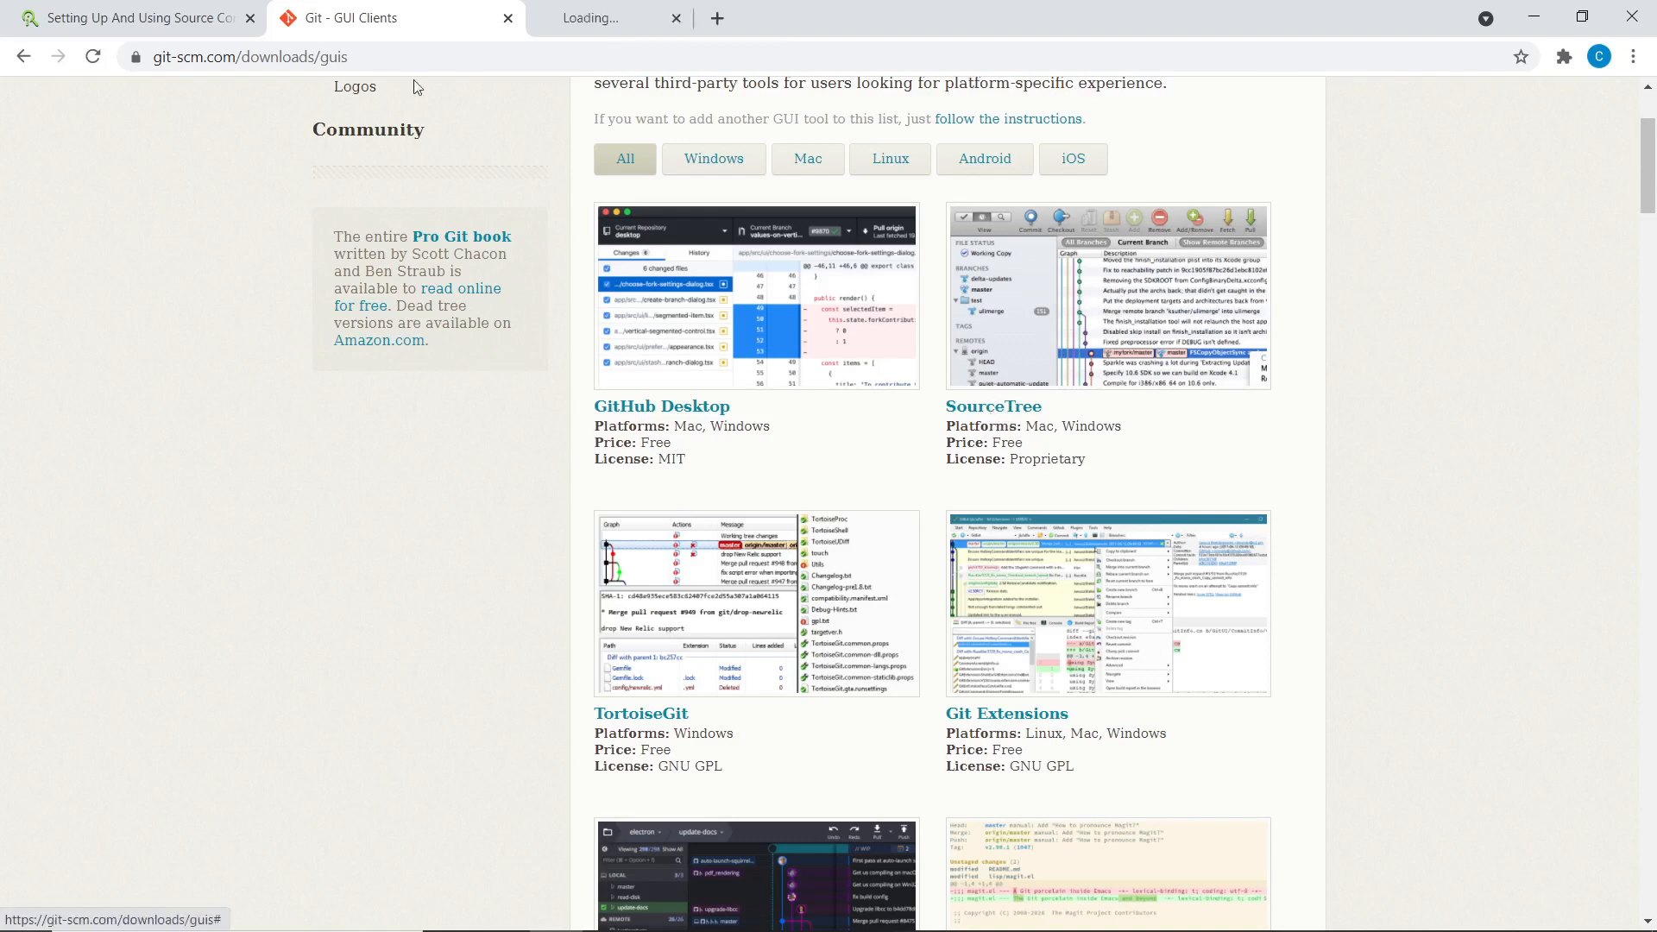
pyautogui.click(993, 405)
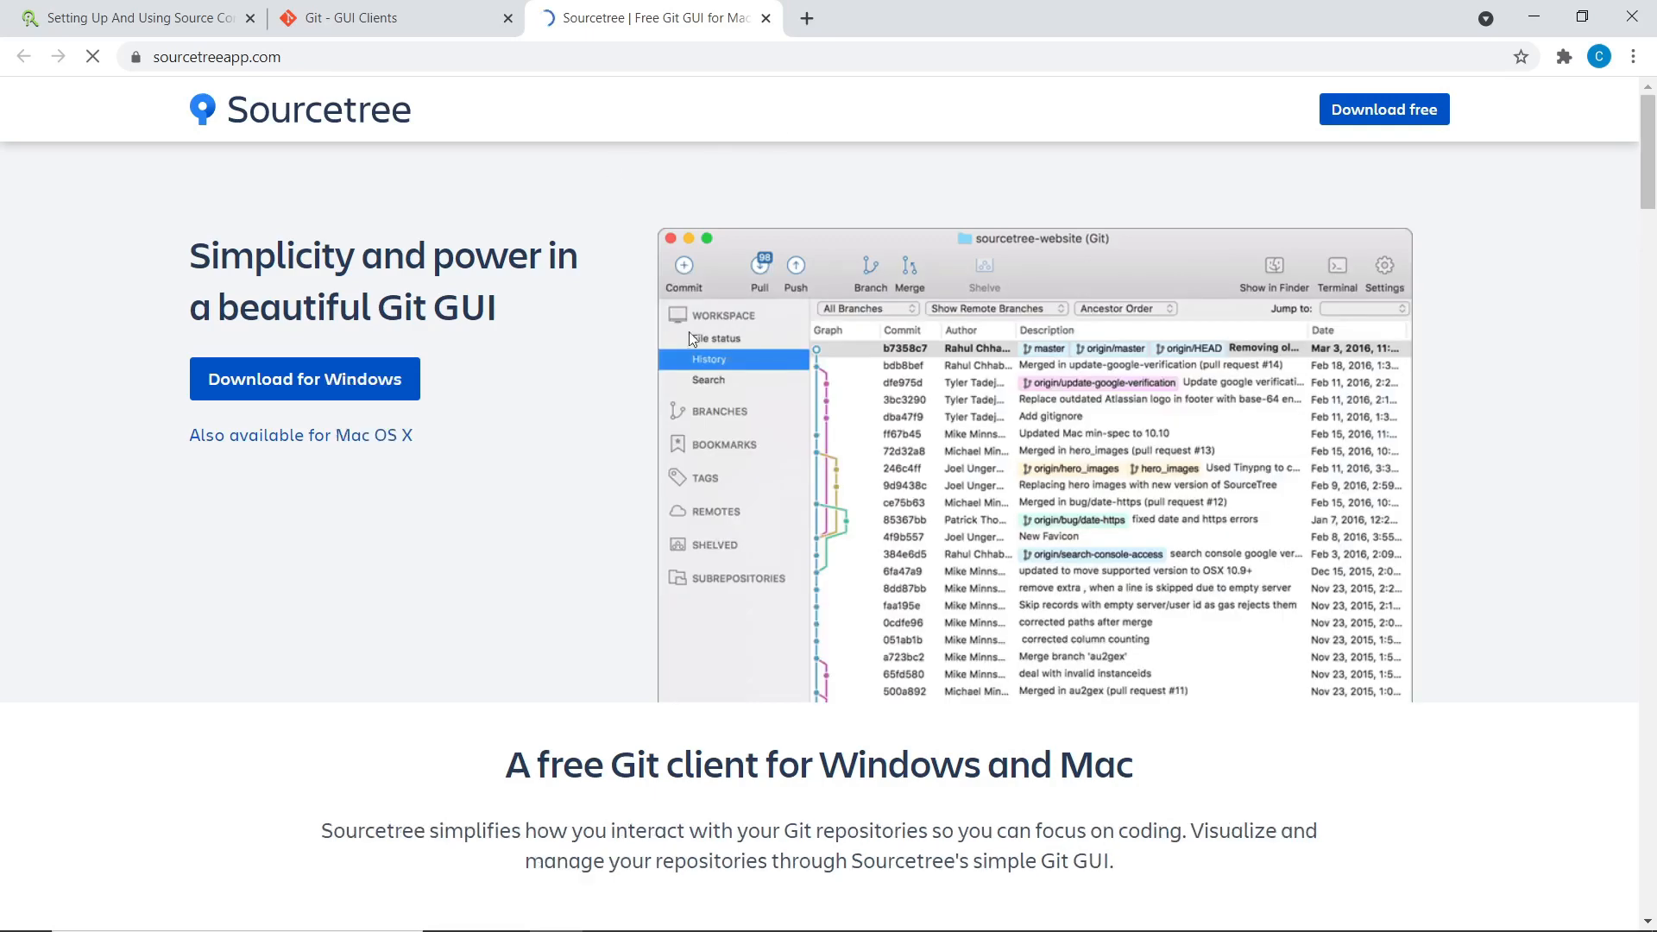
pyautogui.scroll(-3)
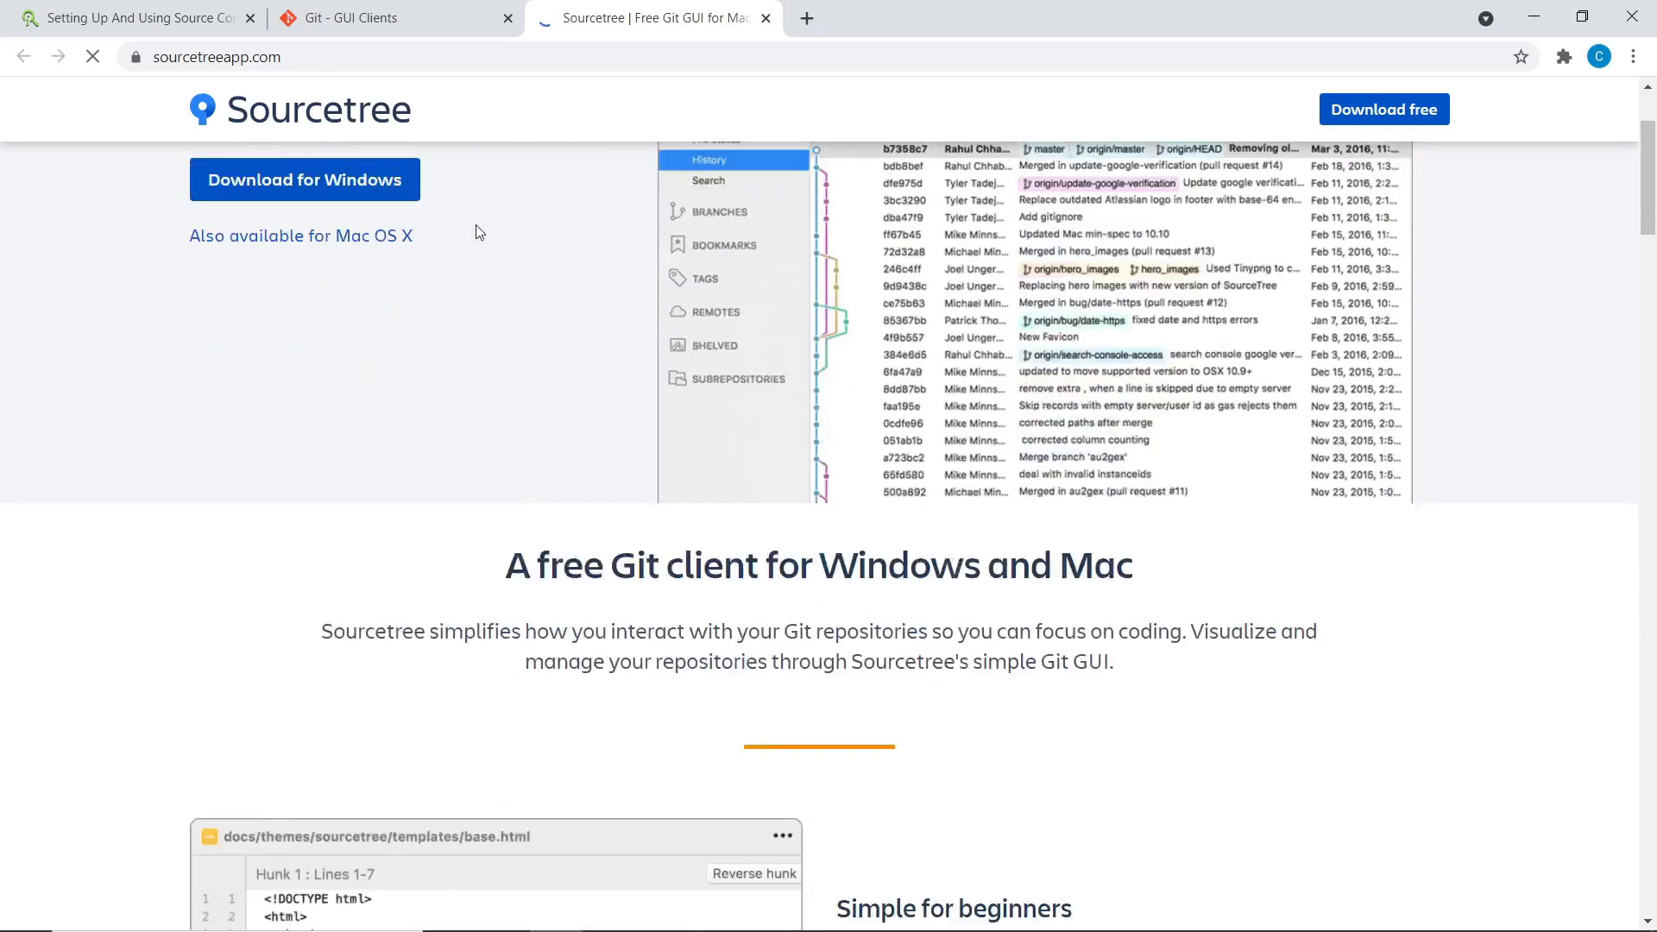
pyautogui.scroll(-3)
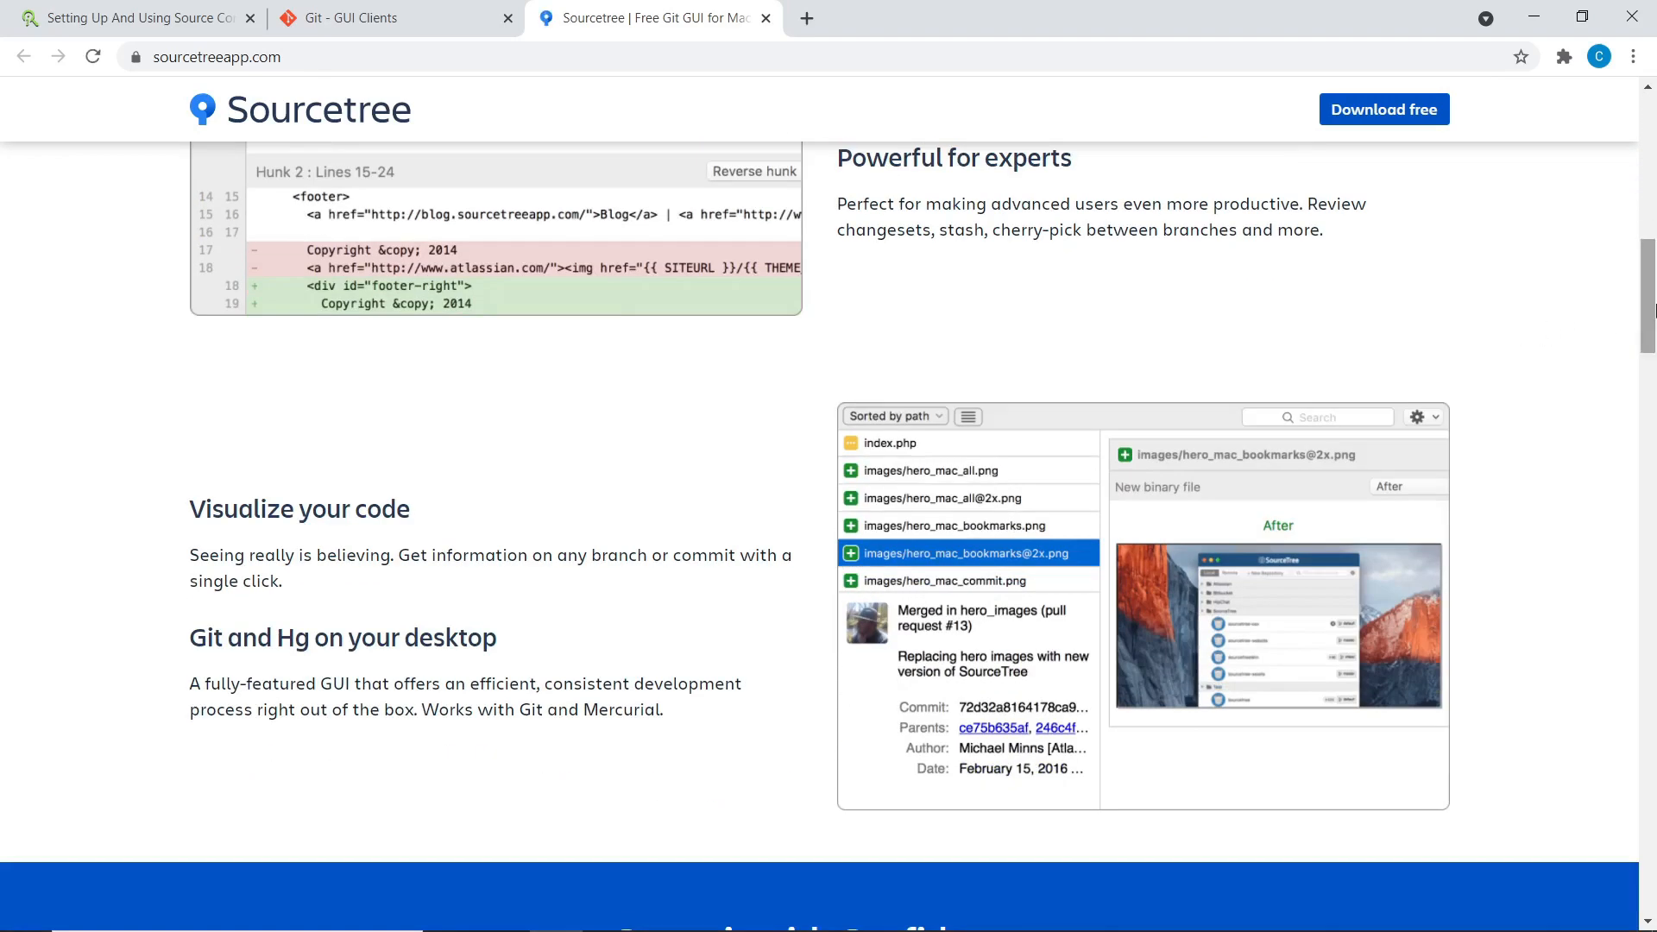
pyautogui.click(358, 18)
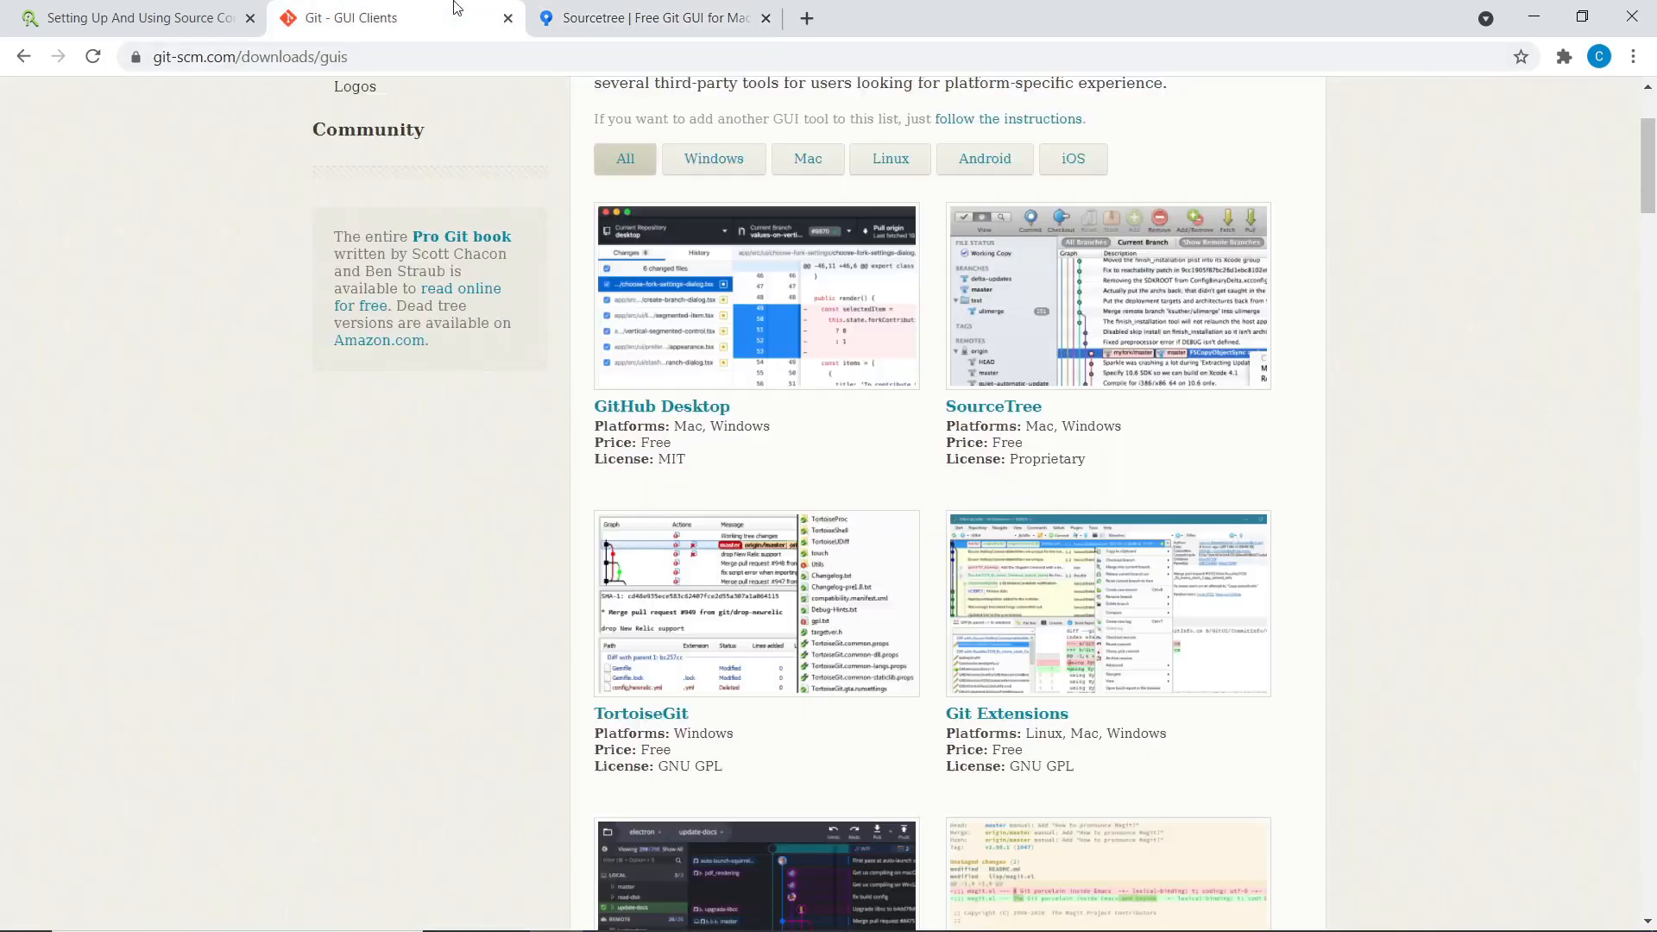
pyautogui.moveTo(859, 349)
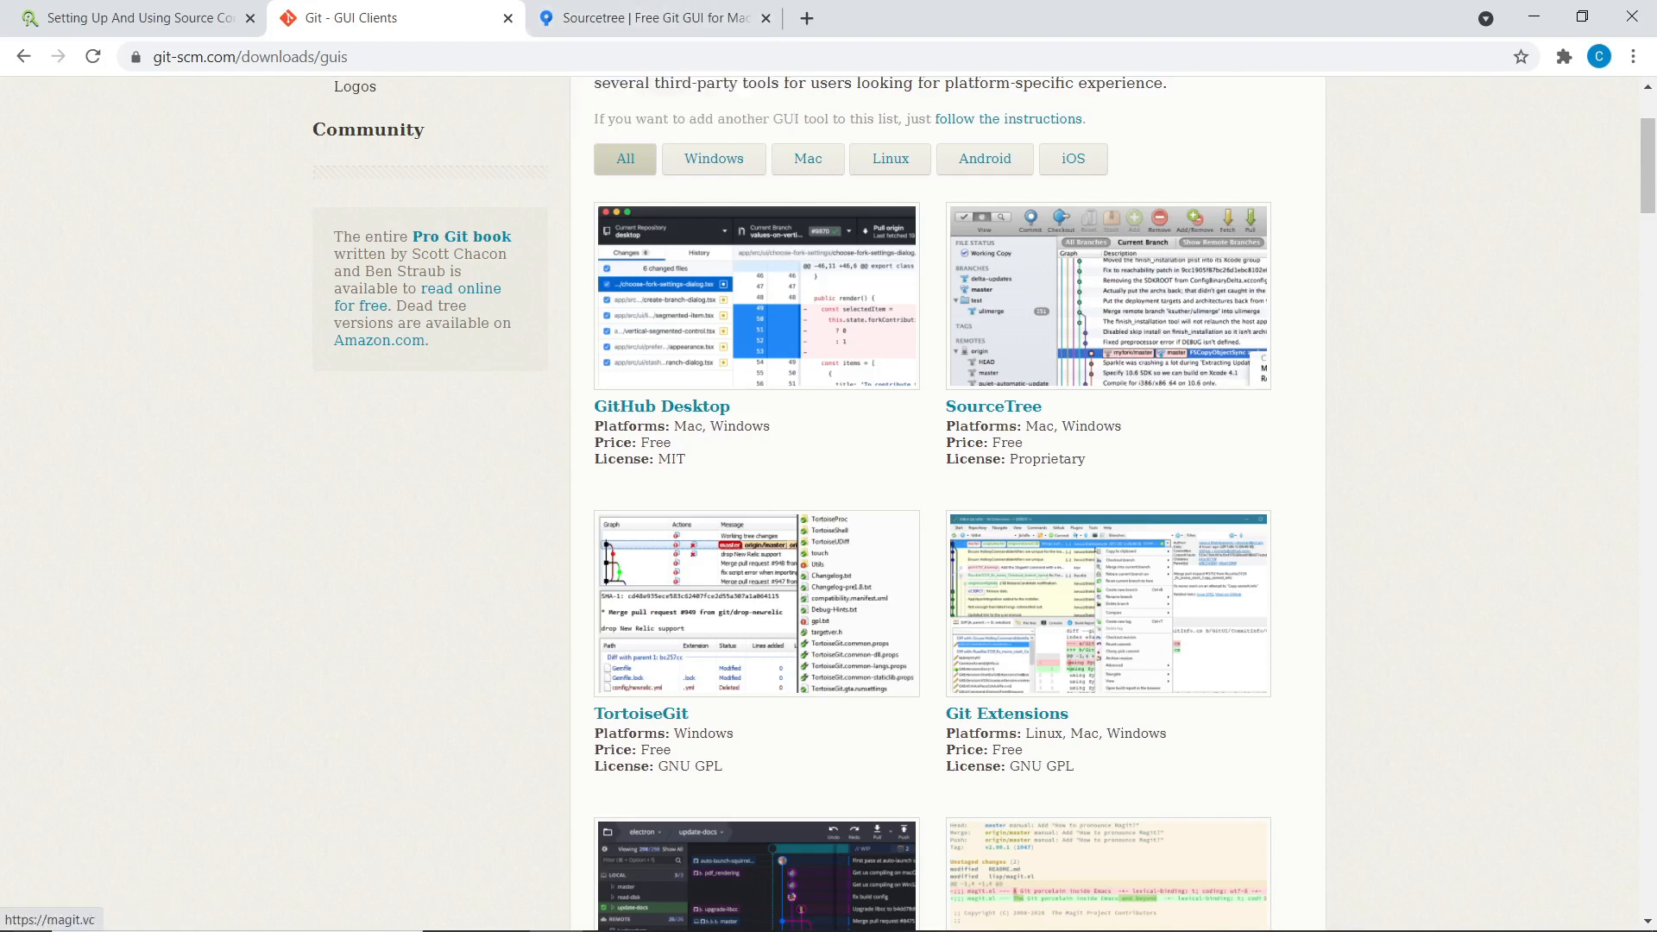
pyautogui.moveTo(1060, 462)
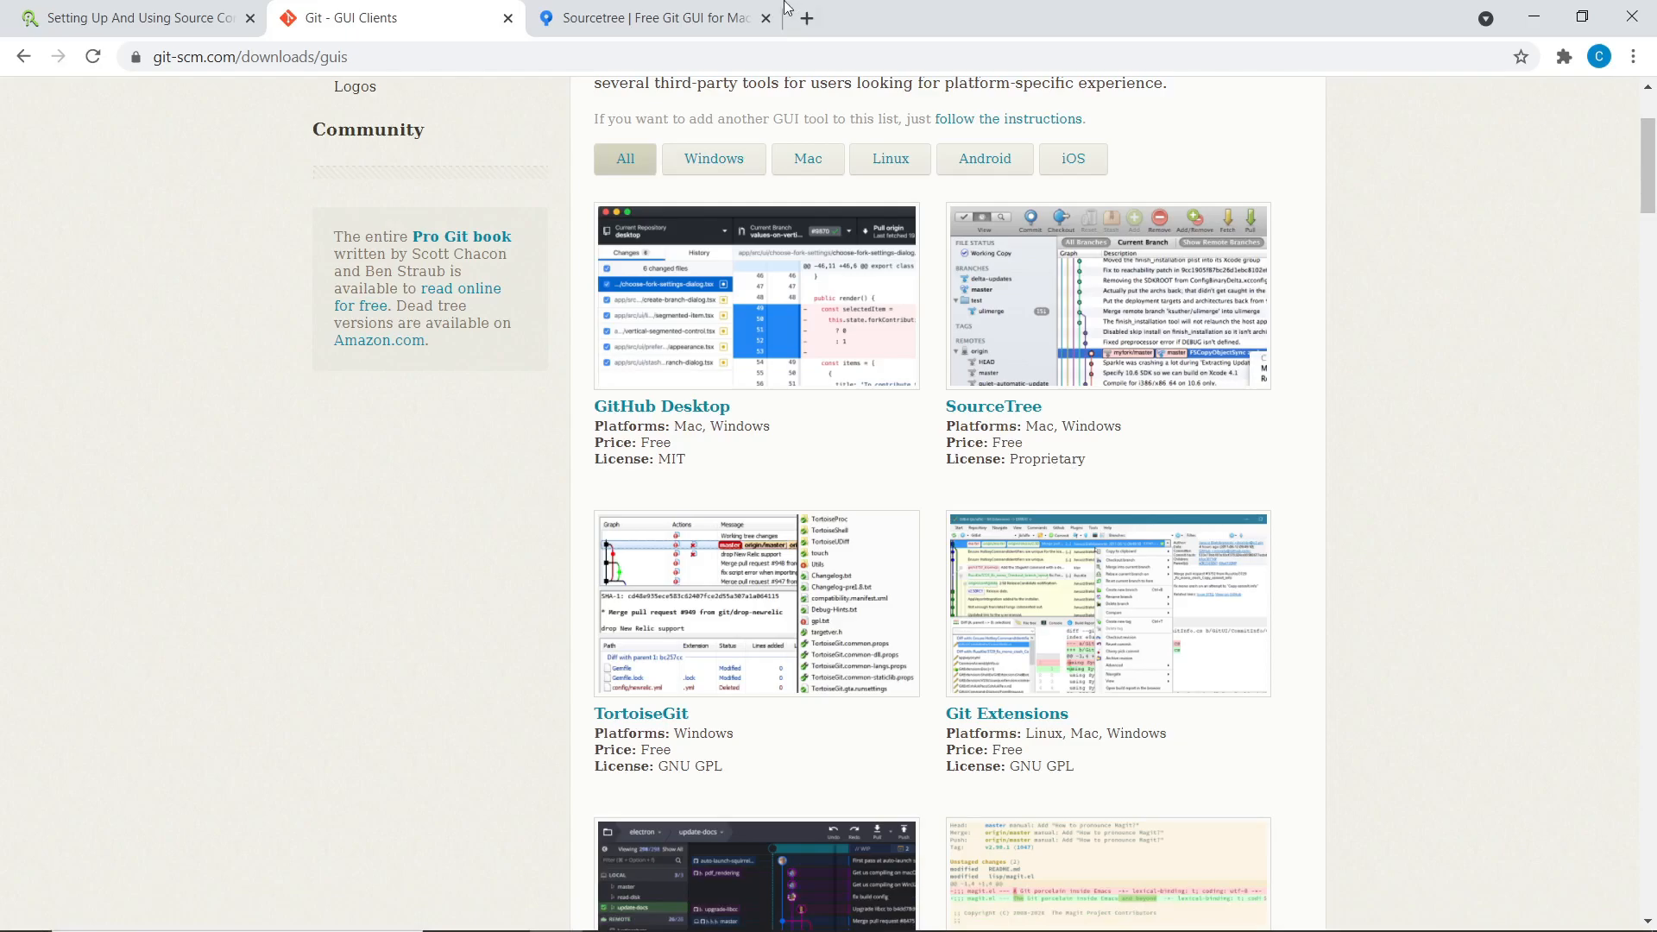
# Open Bitbucket's official site in a new fourth tab.
pyautogui.click(650, 18)
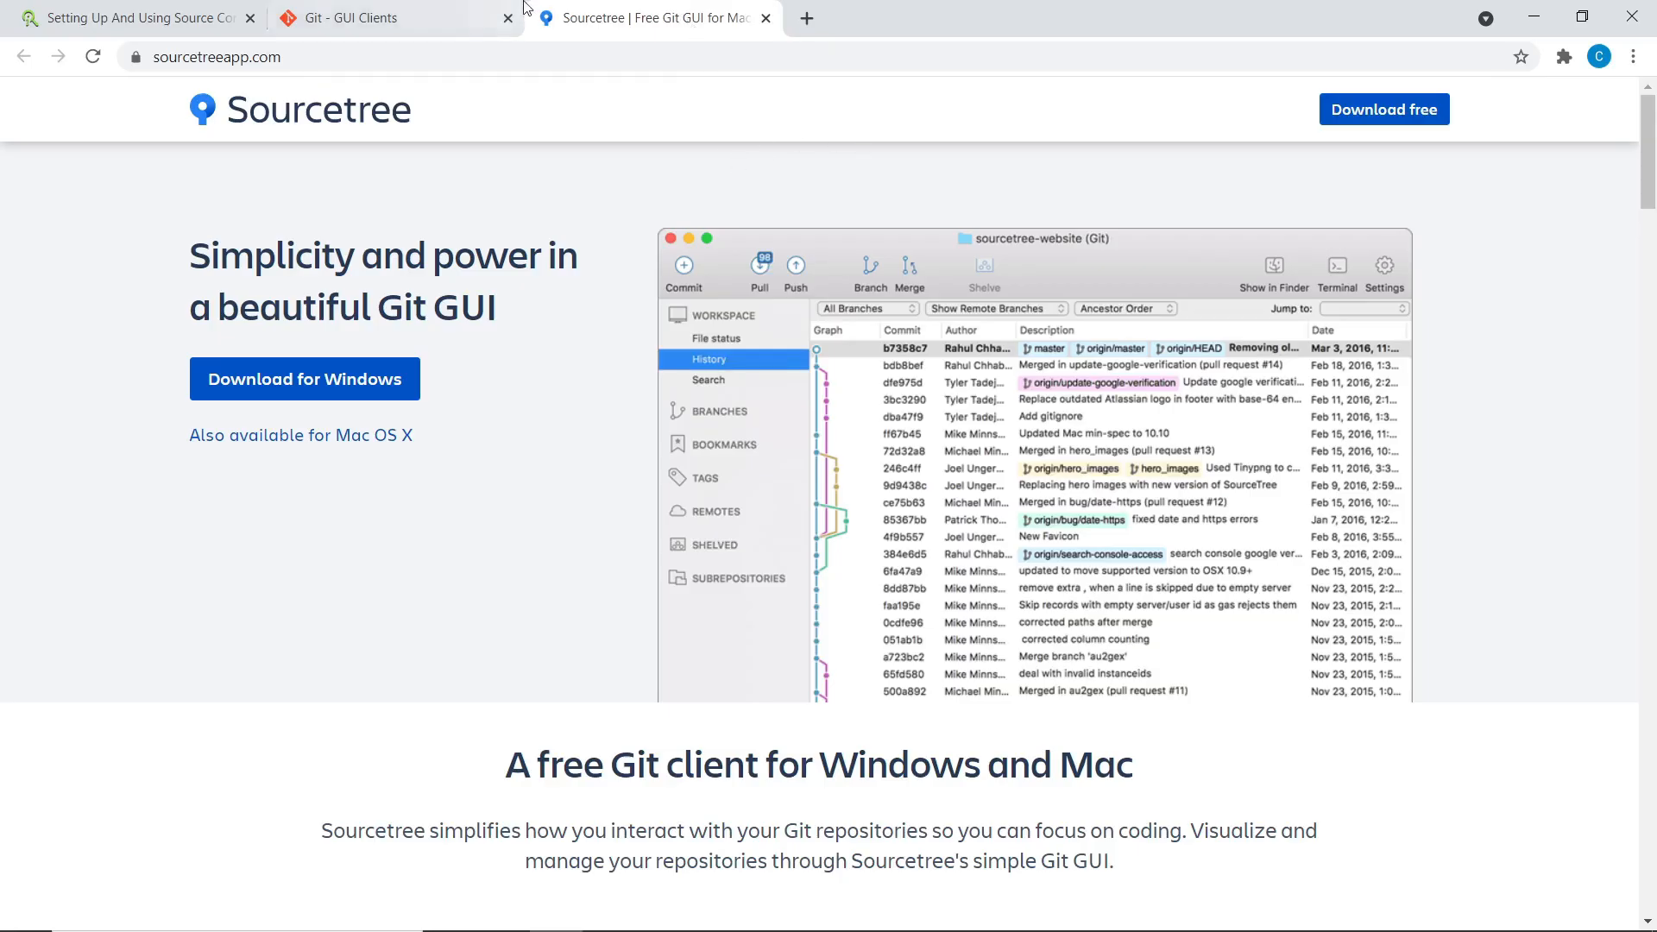
pyautogui.click(380, 18)
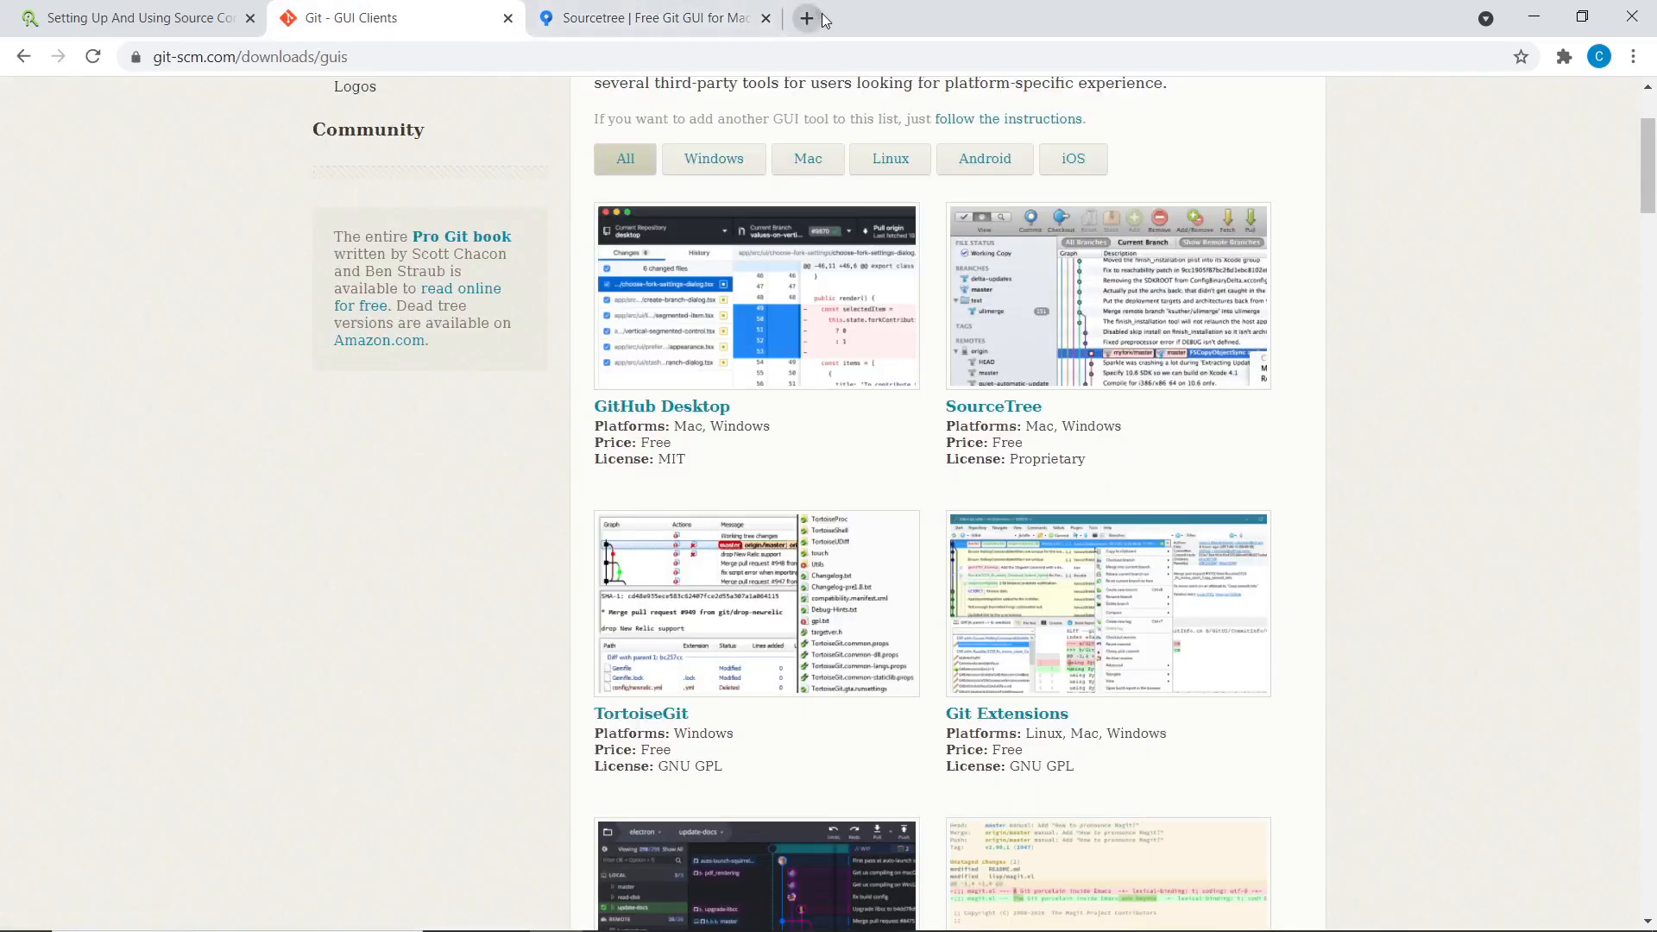
pyautogui.click(805, 18)
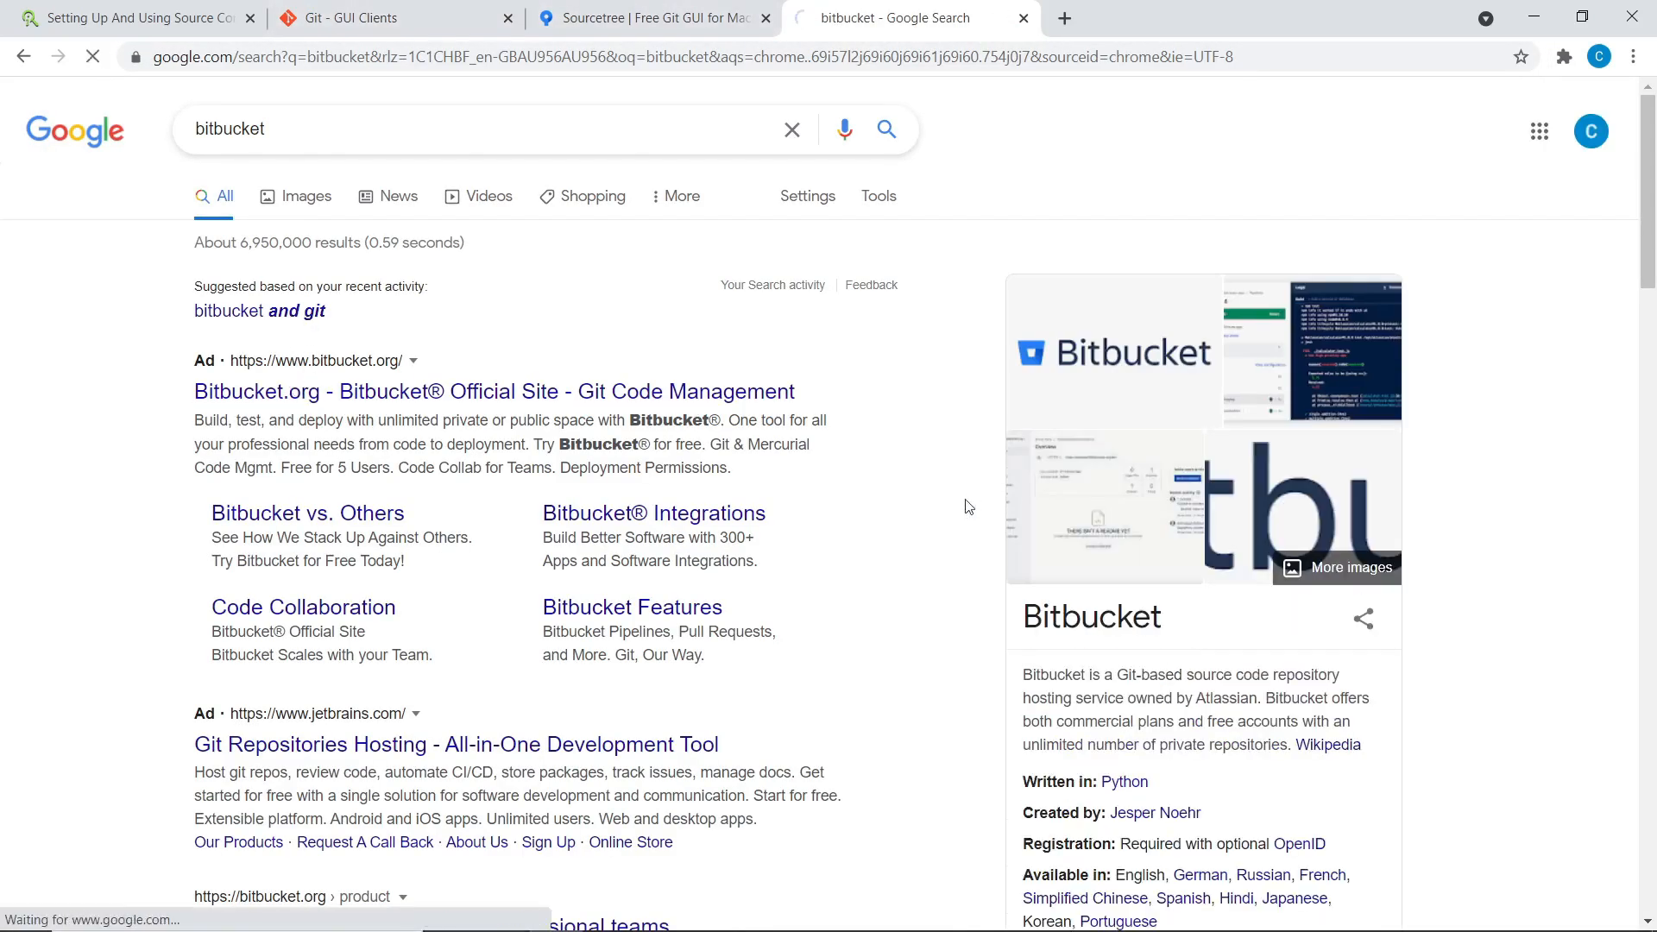
pyautogui.click(492, 391)
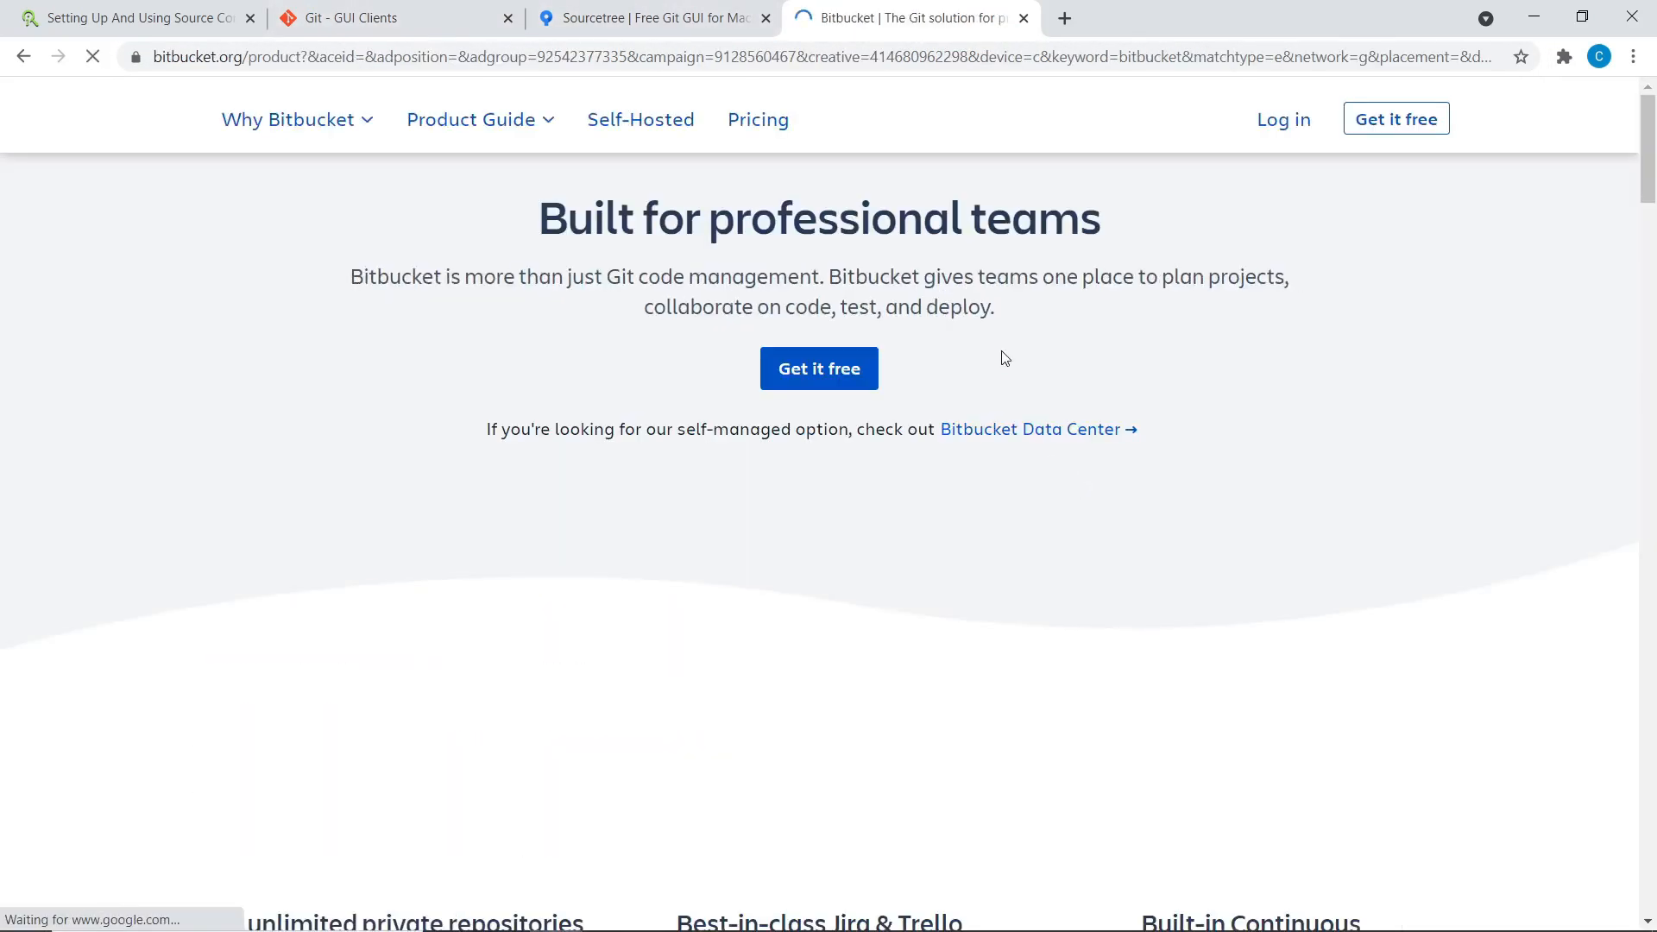
# Return to the Git GUI Clients list and scroll down to GitKraken and Magit.
pyautogui.click(644, 18)
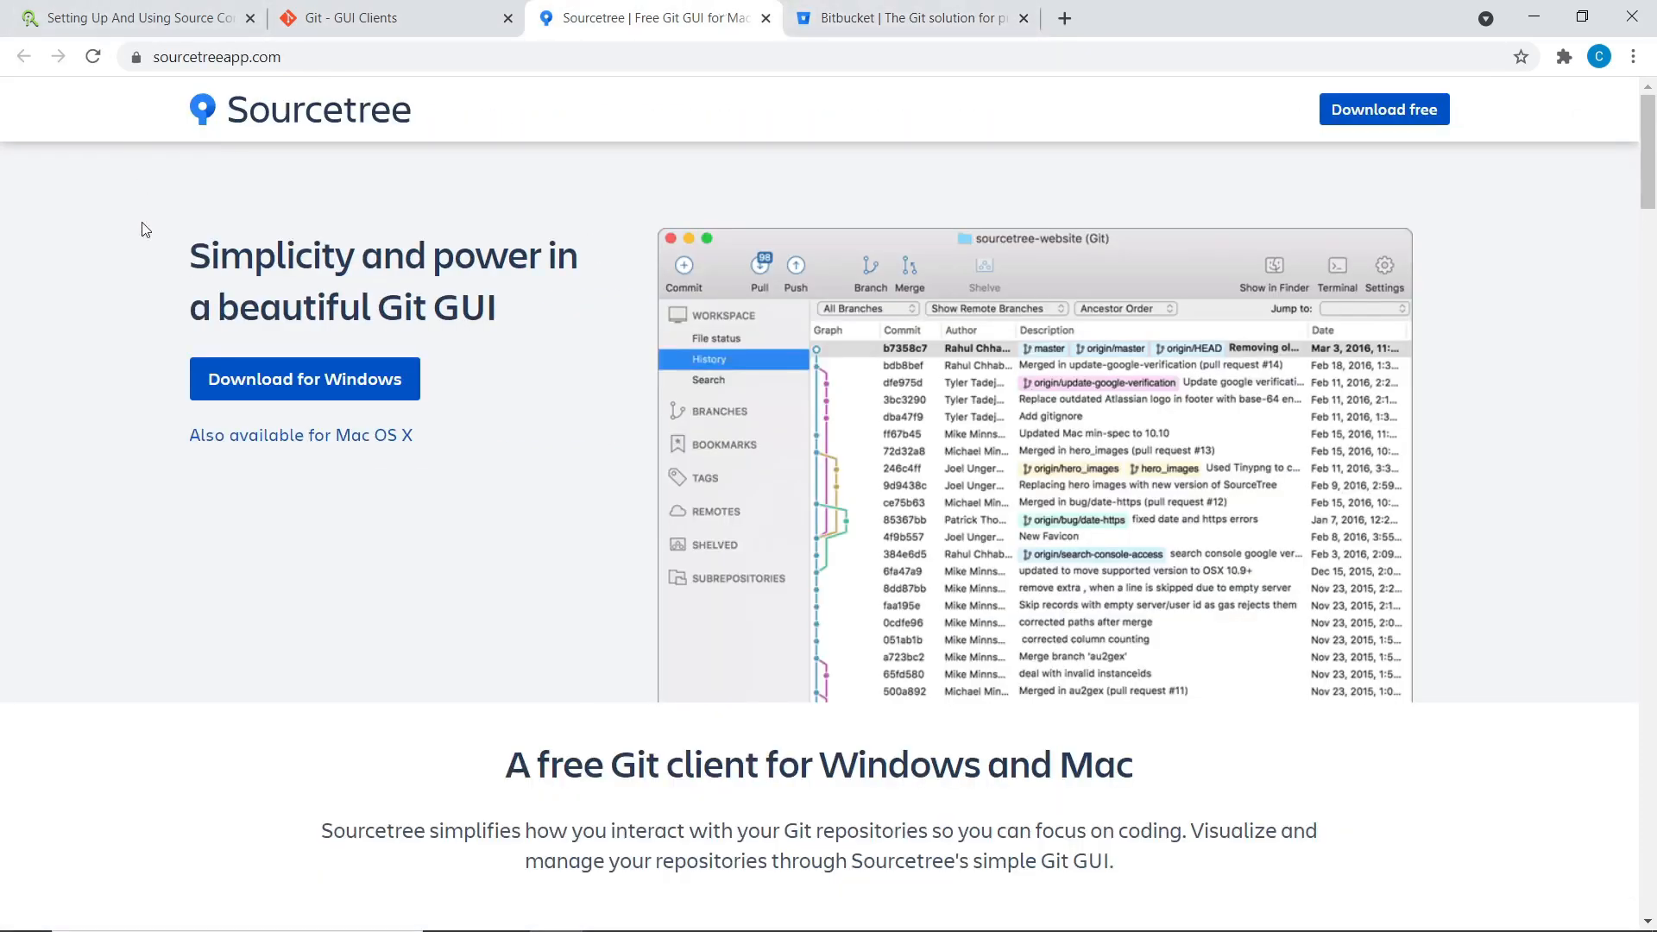
pyautogui.click(381, 18)
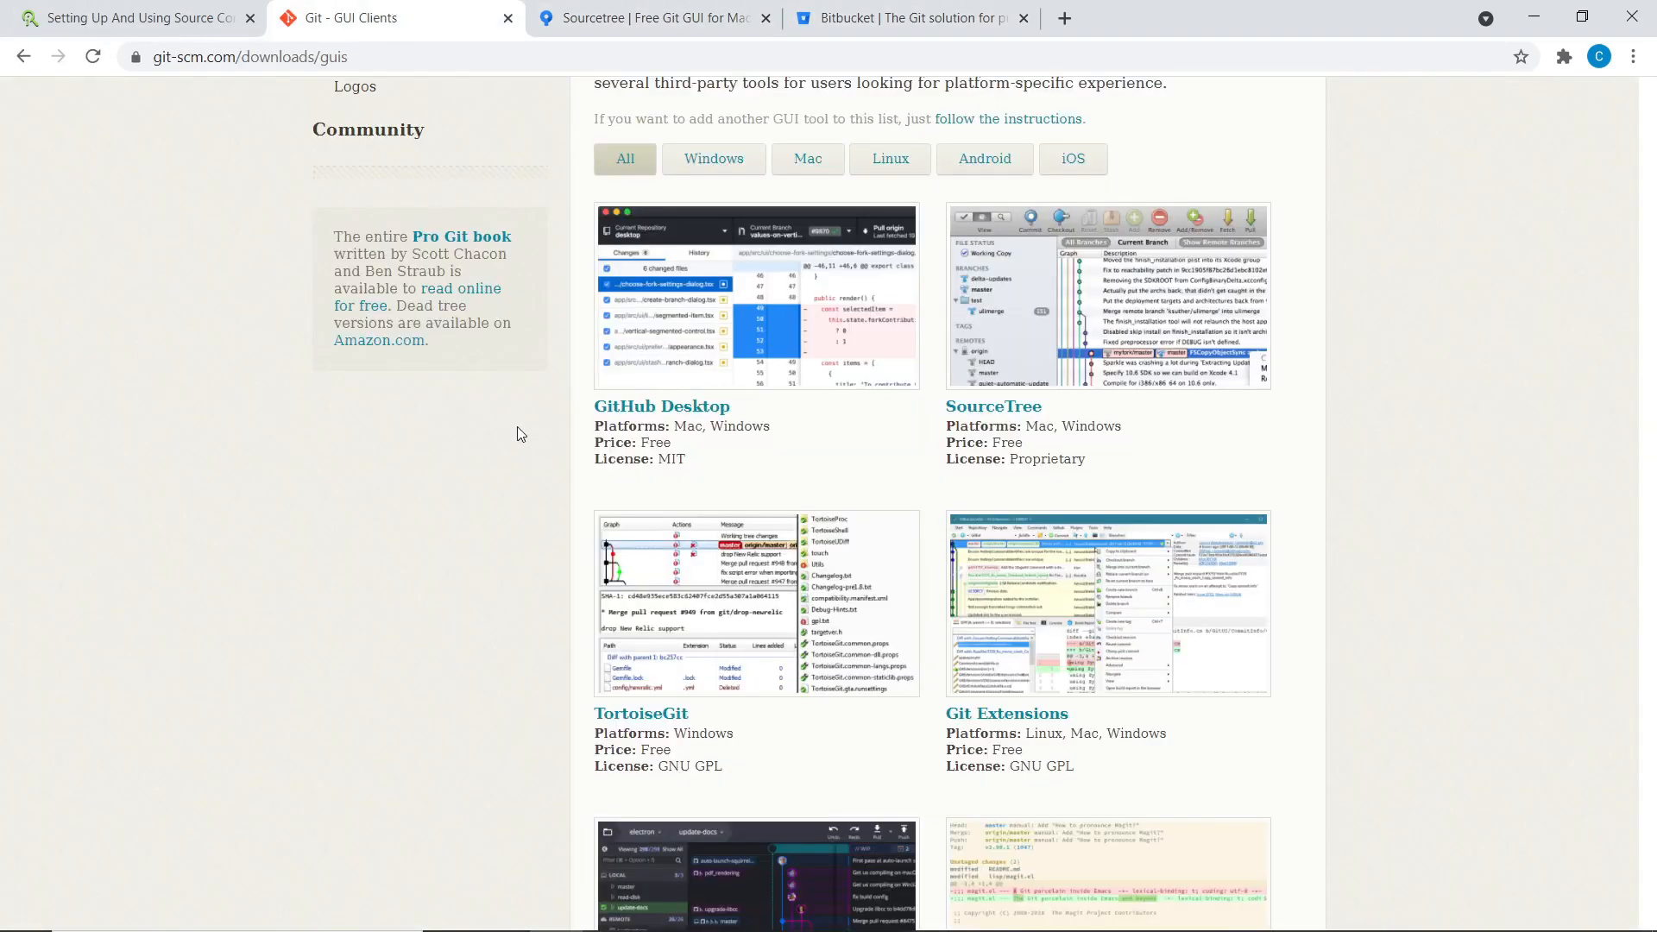
pyautogui.scroll(-3)
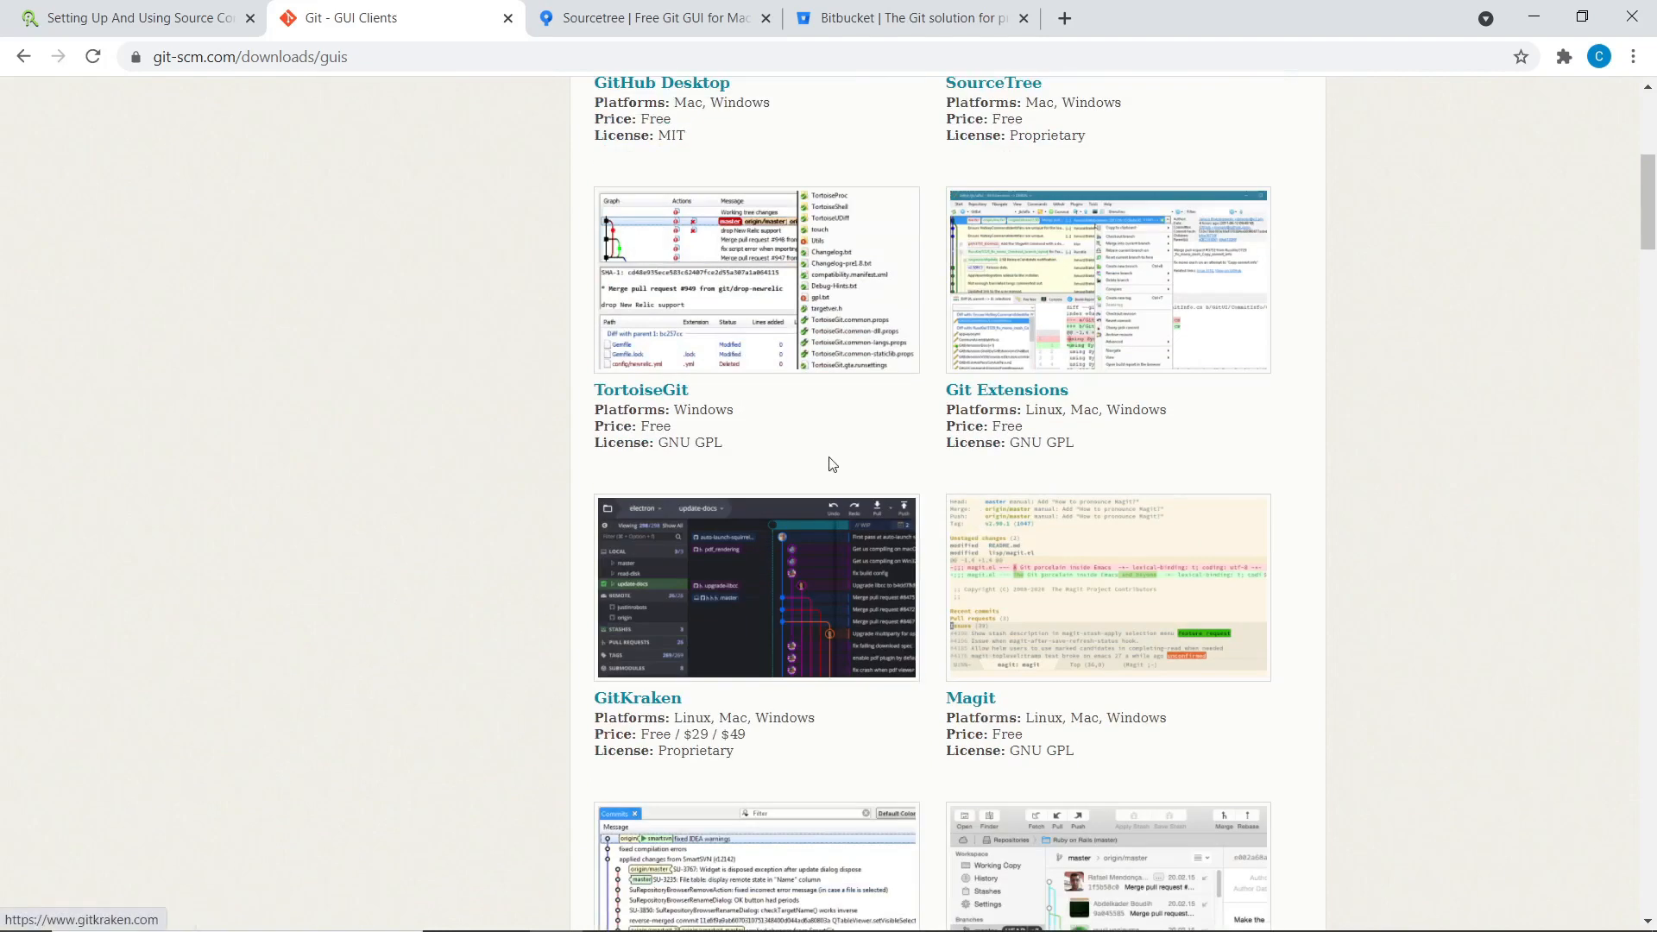
pyautogui.scroll(-3)
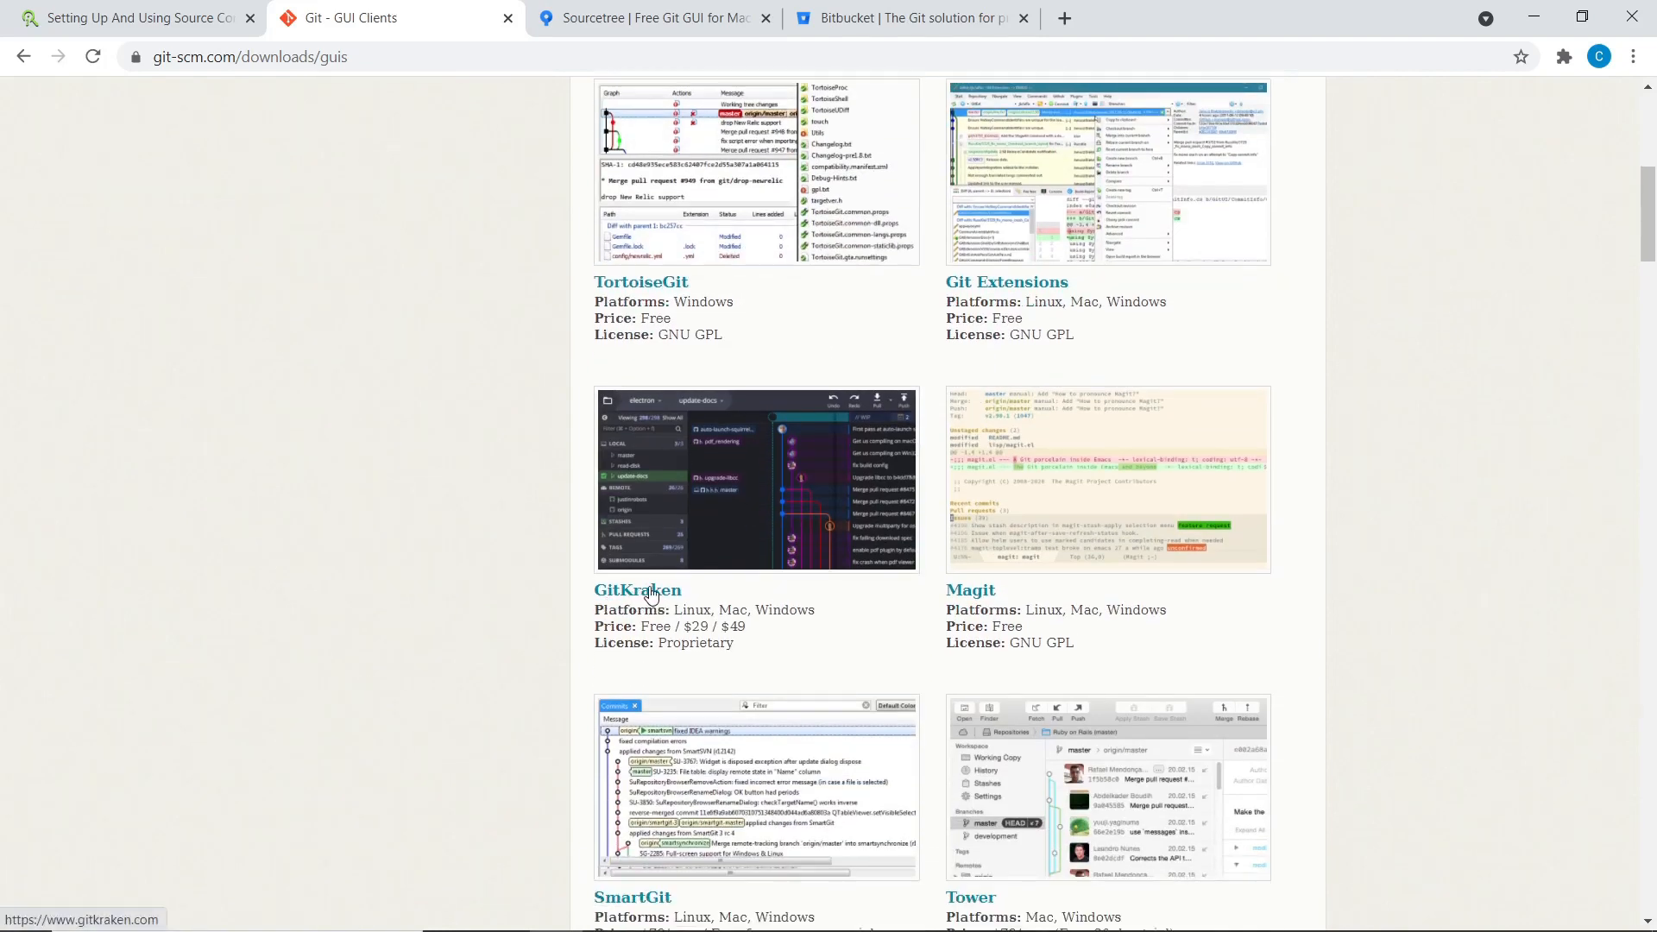
# Open GitKraken's homepage in its own tab and look it over.
pyautogui.click(637, 589)
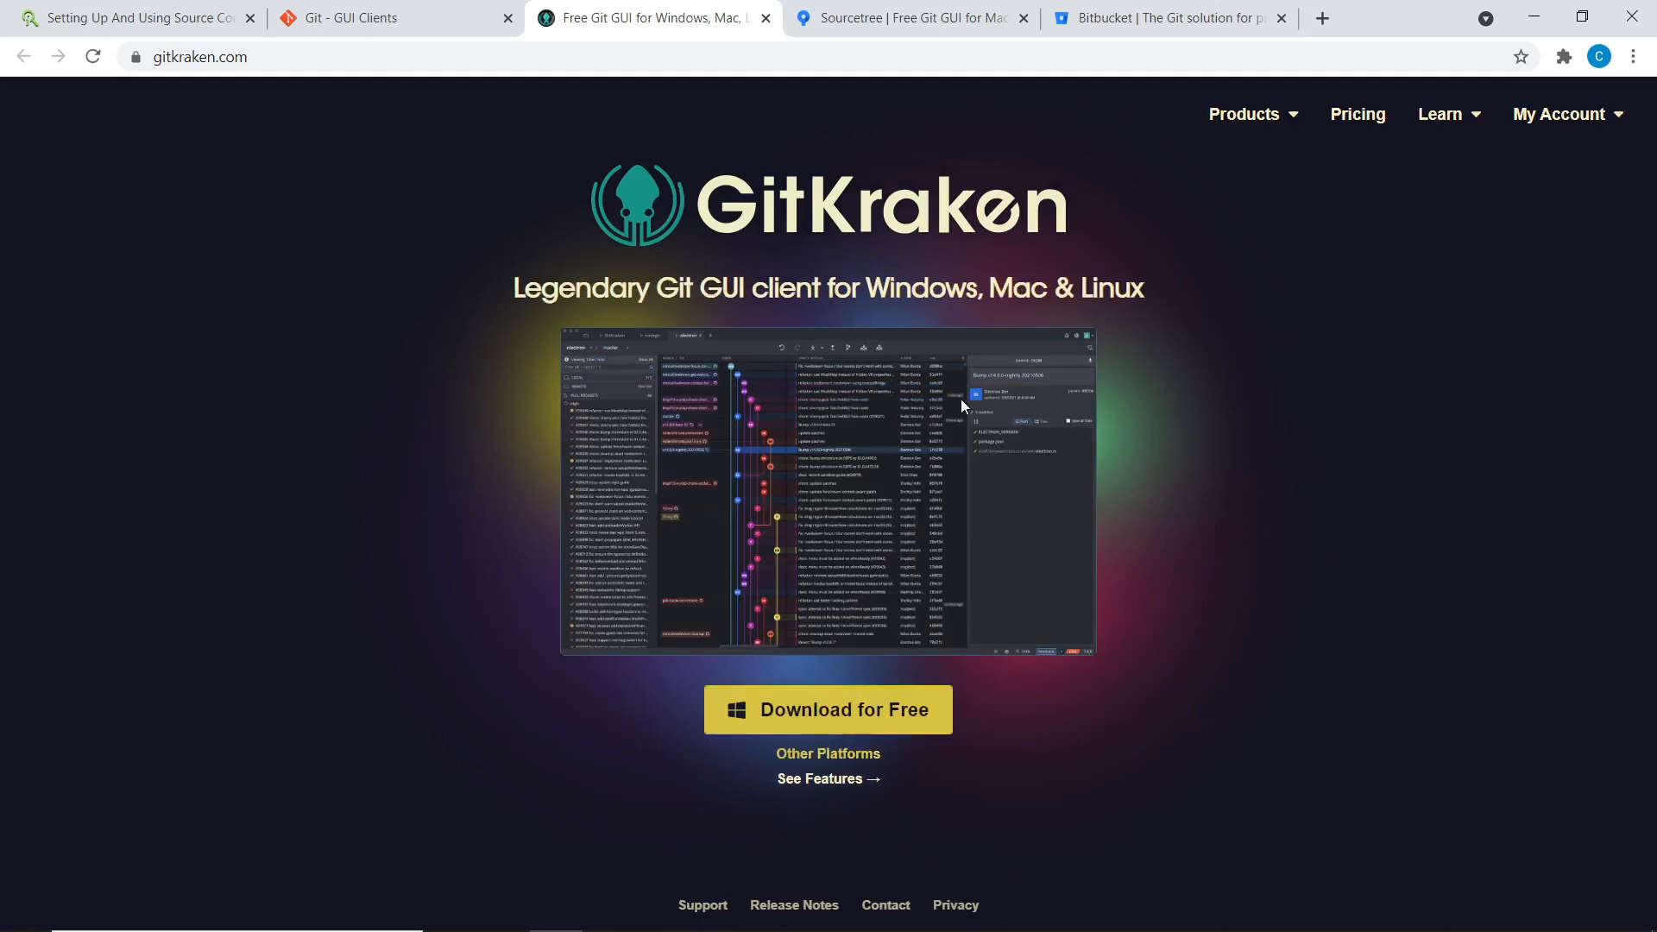
pyautogui.click(370, 18)
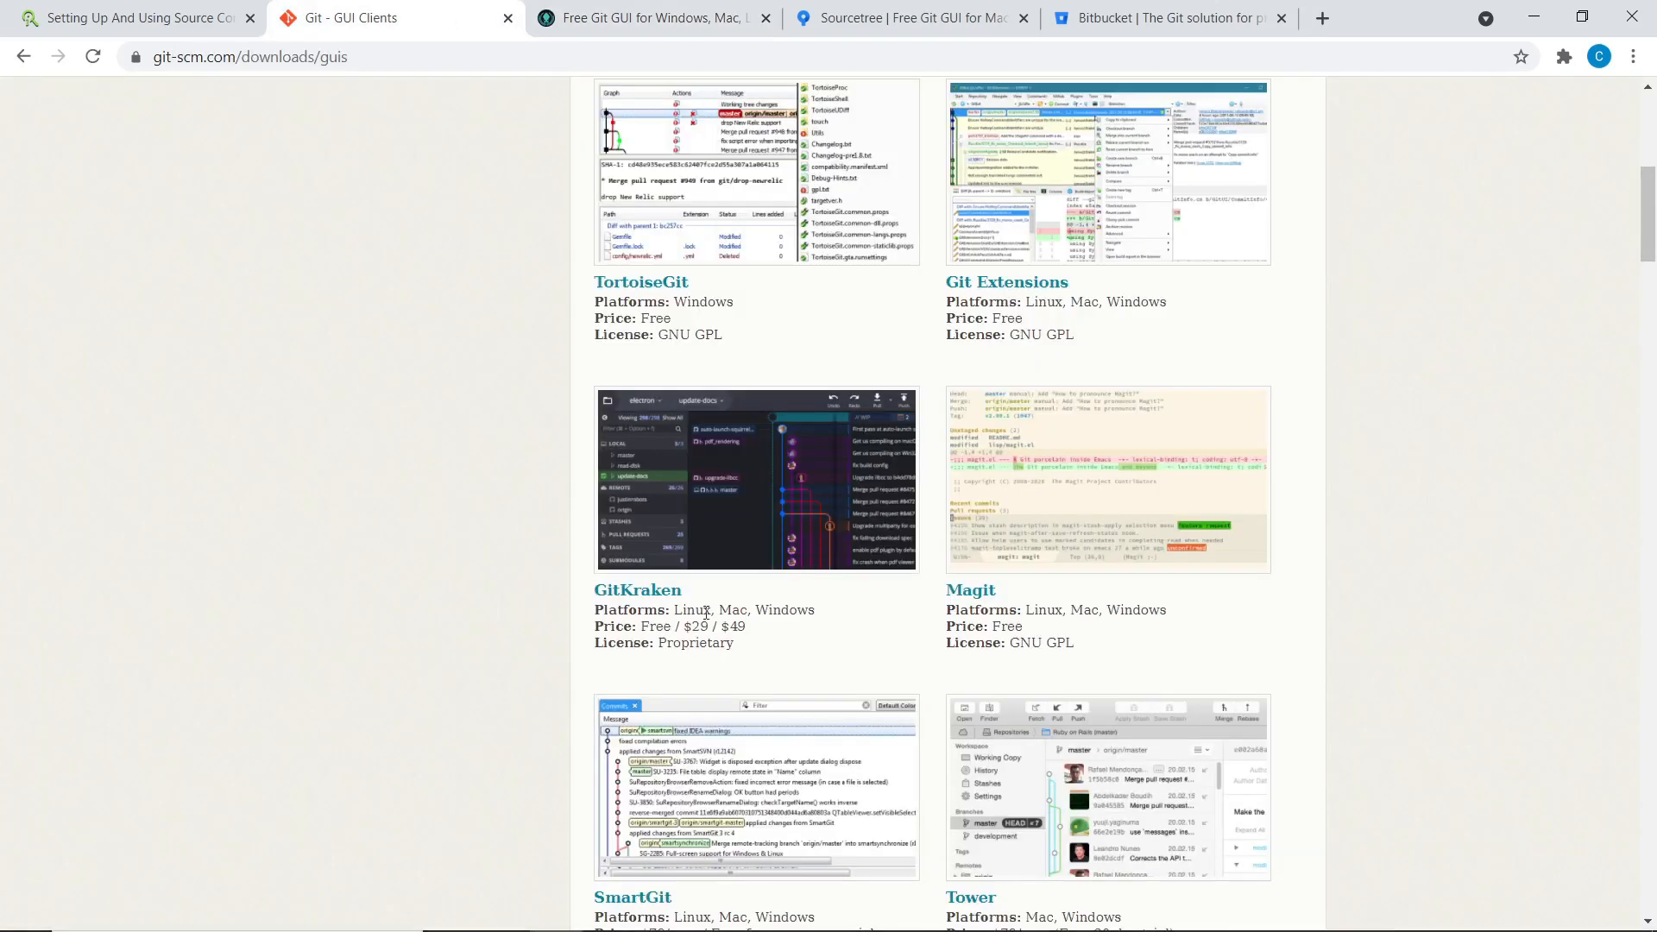
pyautogui.moveTo(776, 382)
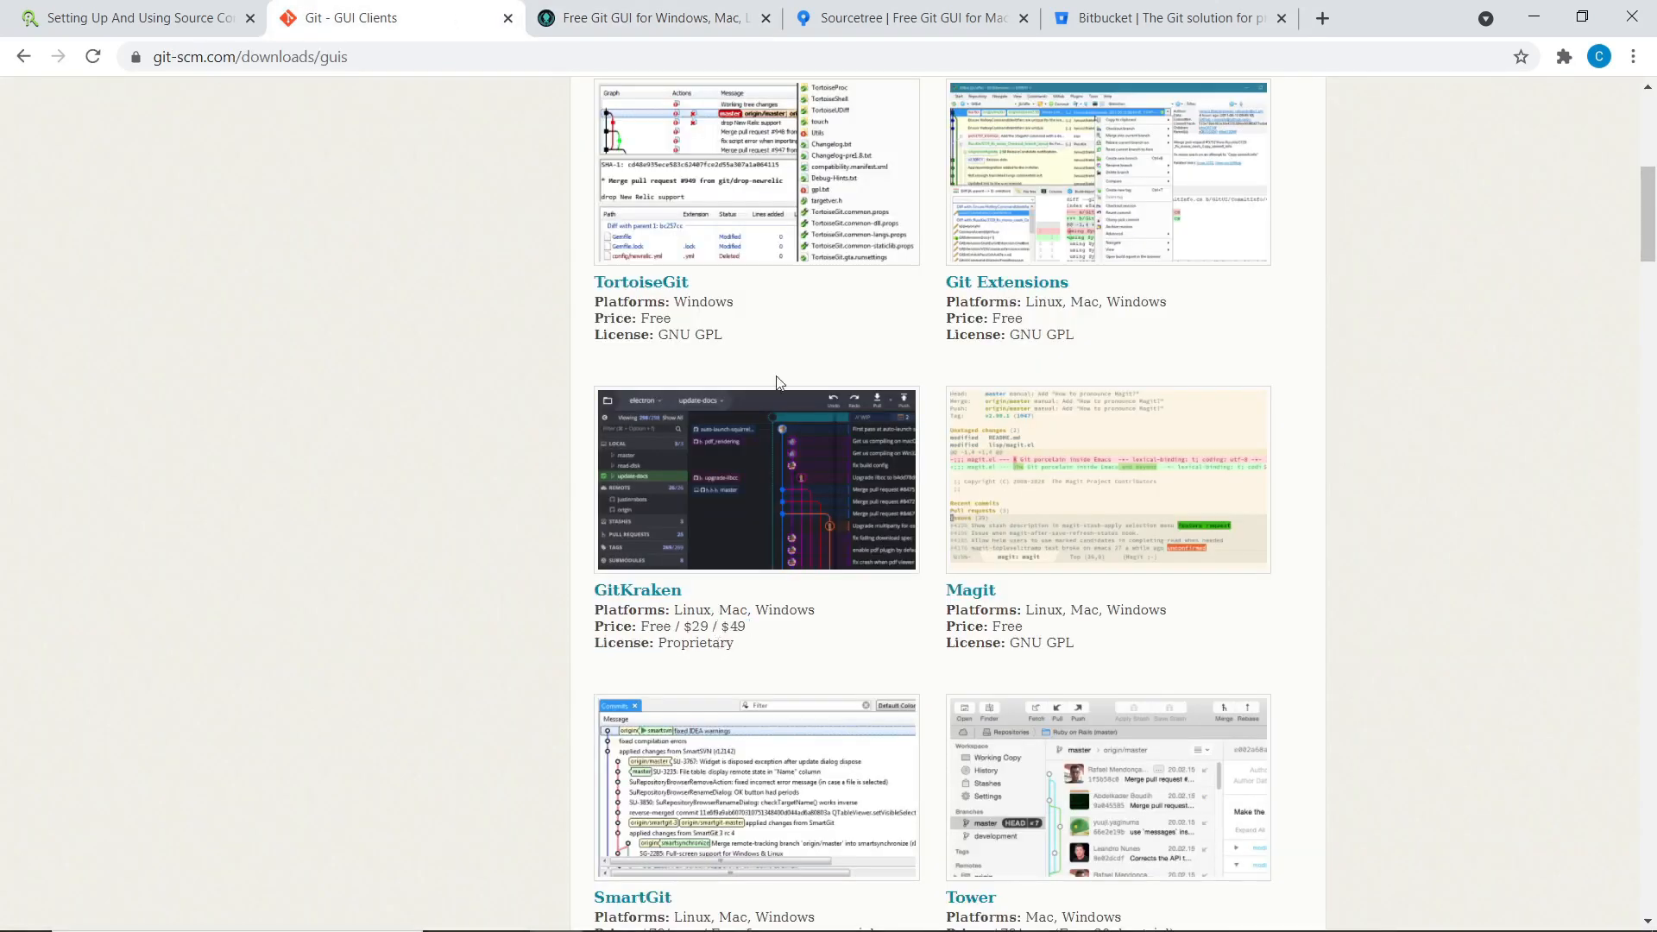
pyautogui.click(639, 589)
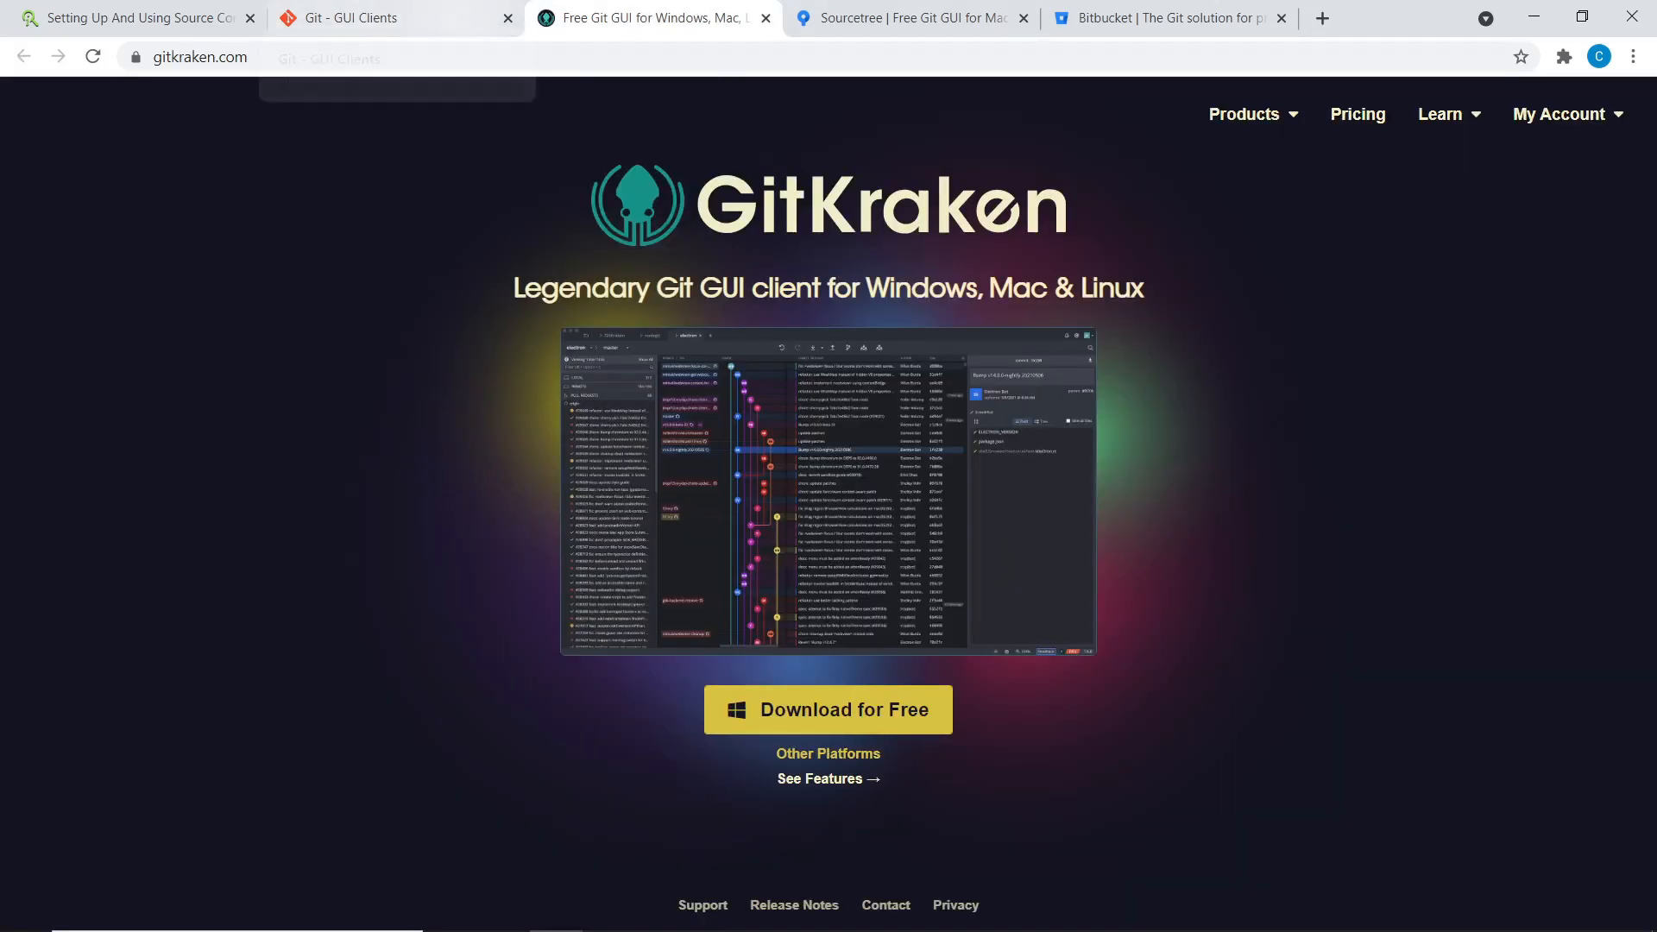
pyautogui.click(662, 910)
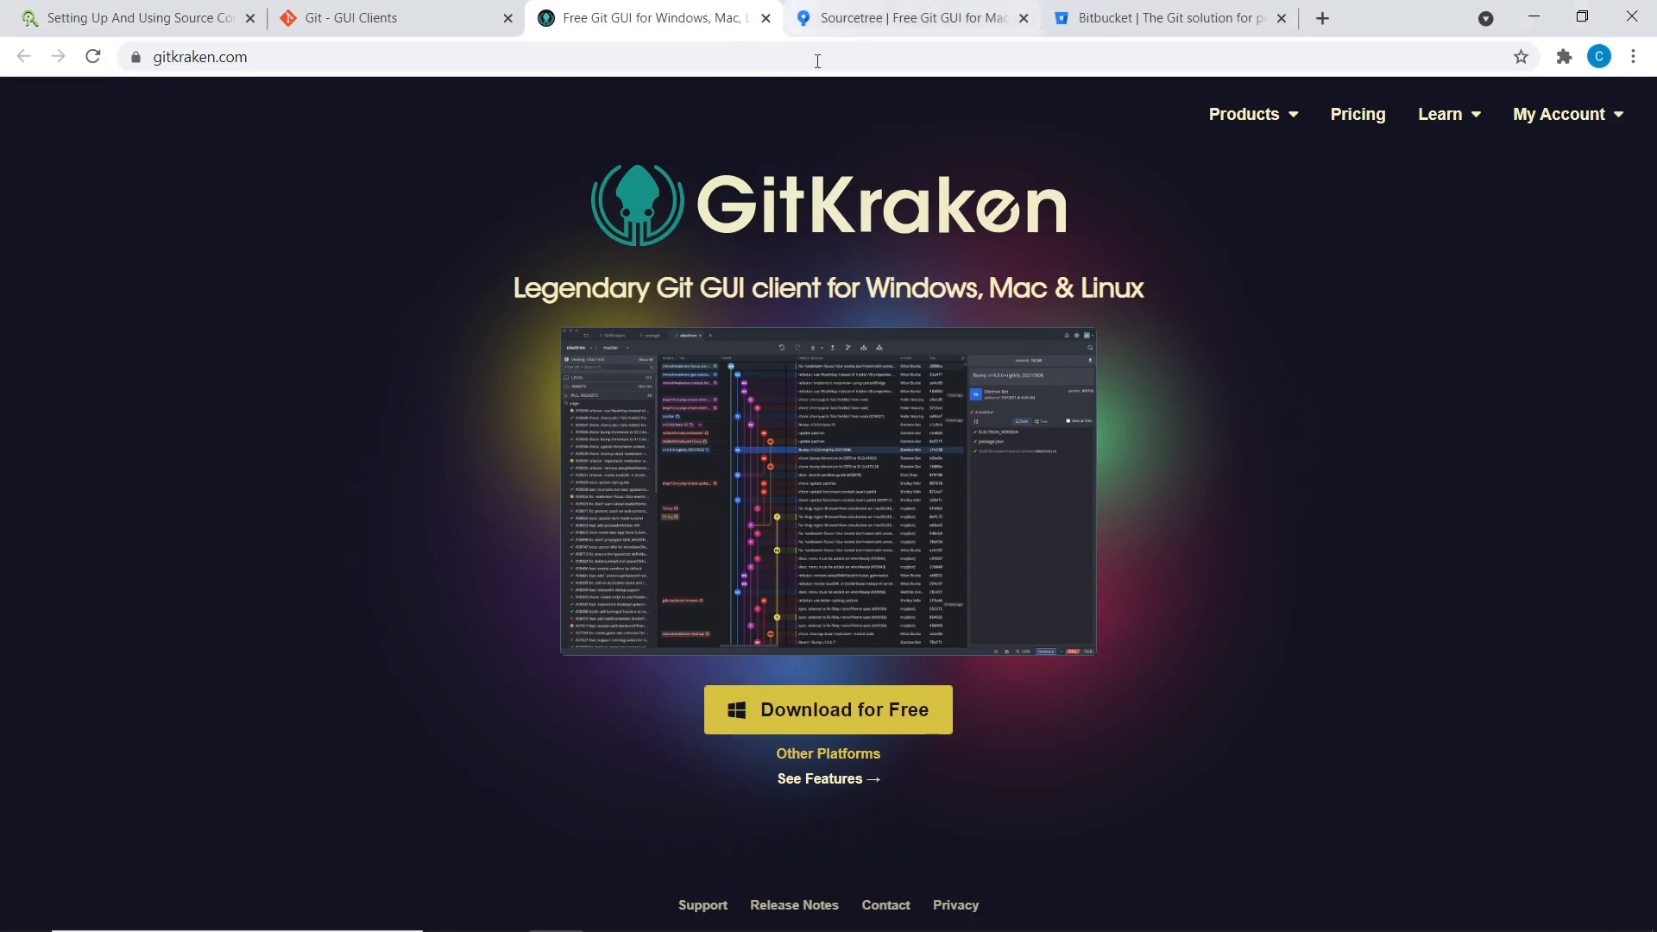
# Return to the GUI Clients list, skim further down, then scroll back up.
pyautogui.click(349, 18)
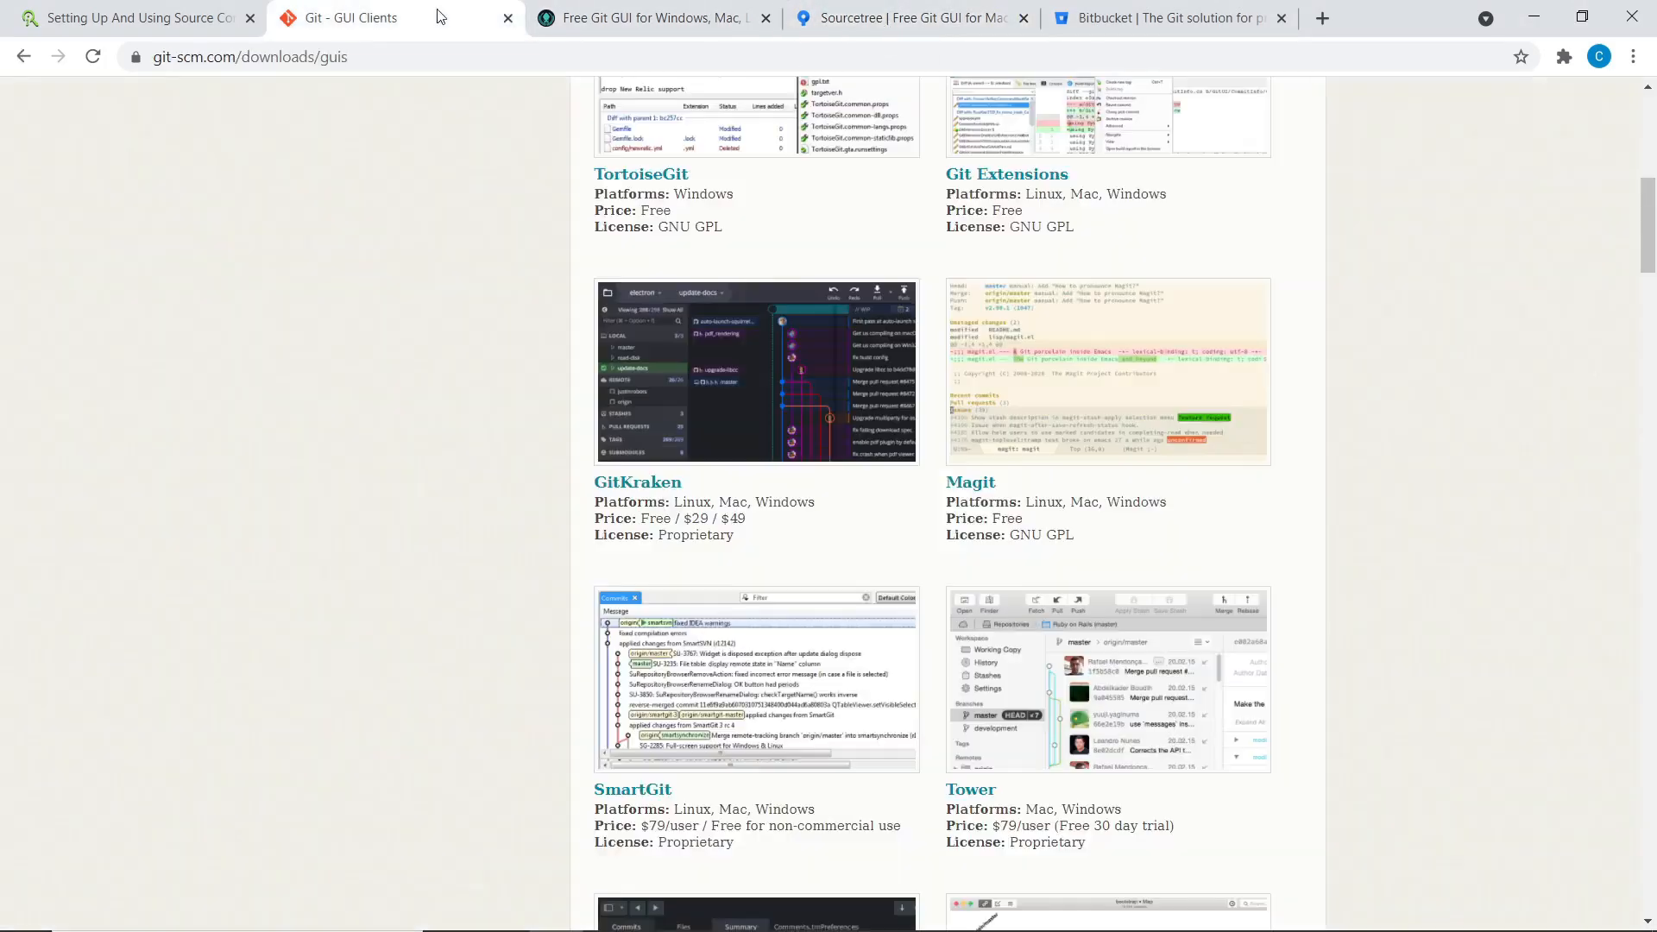
pyautogui.scroll(-3)
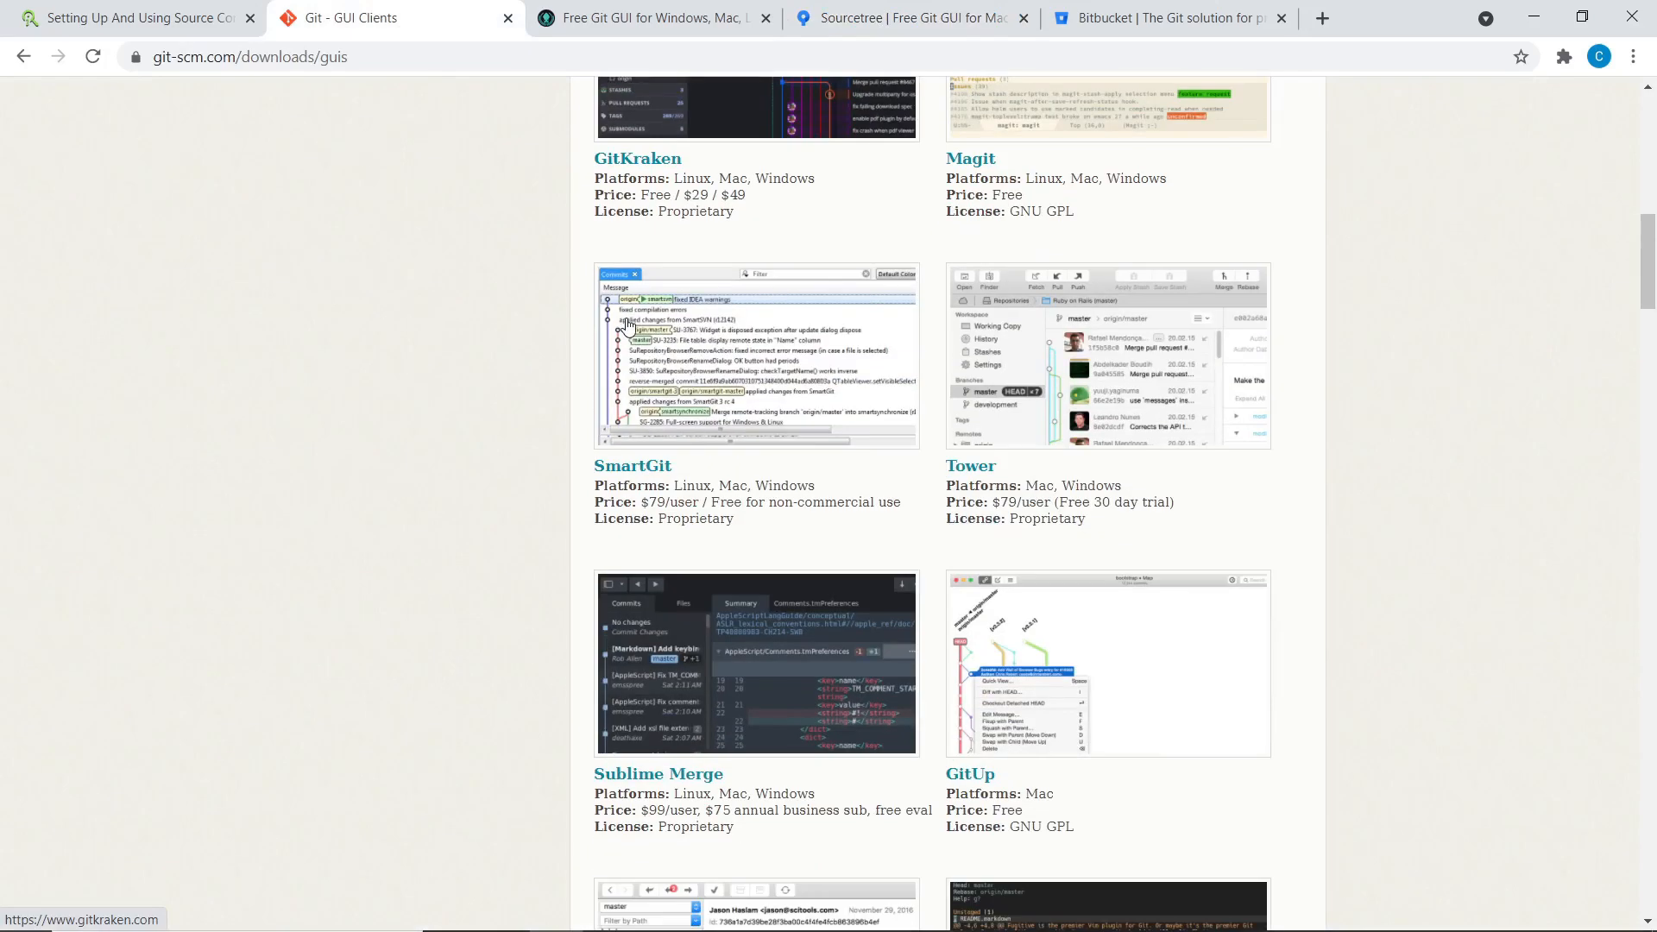
pyautogui.scroll(-3)
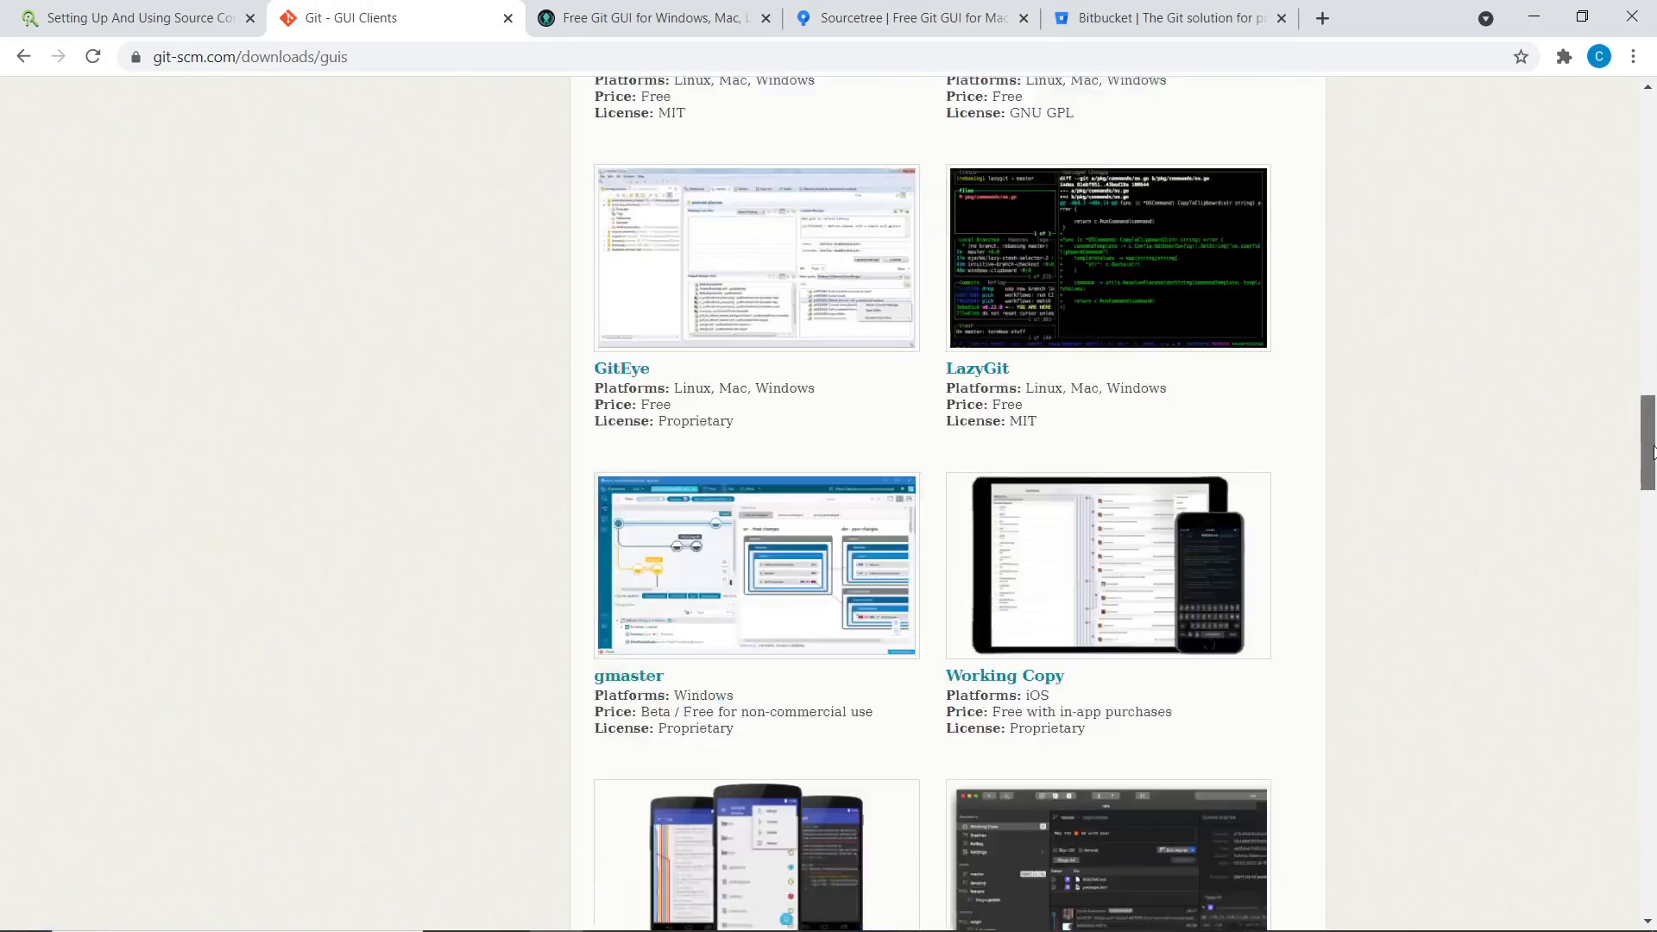
pyautogui.scroll(3)
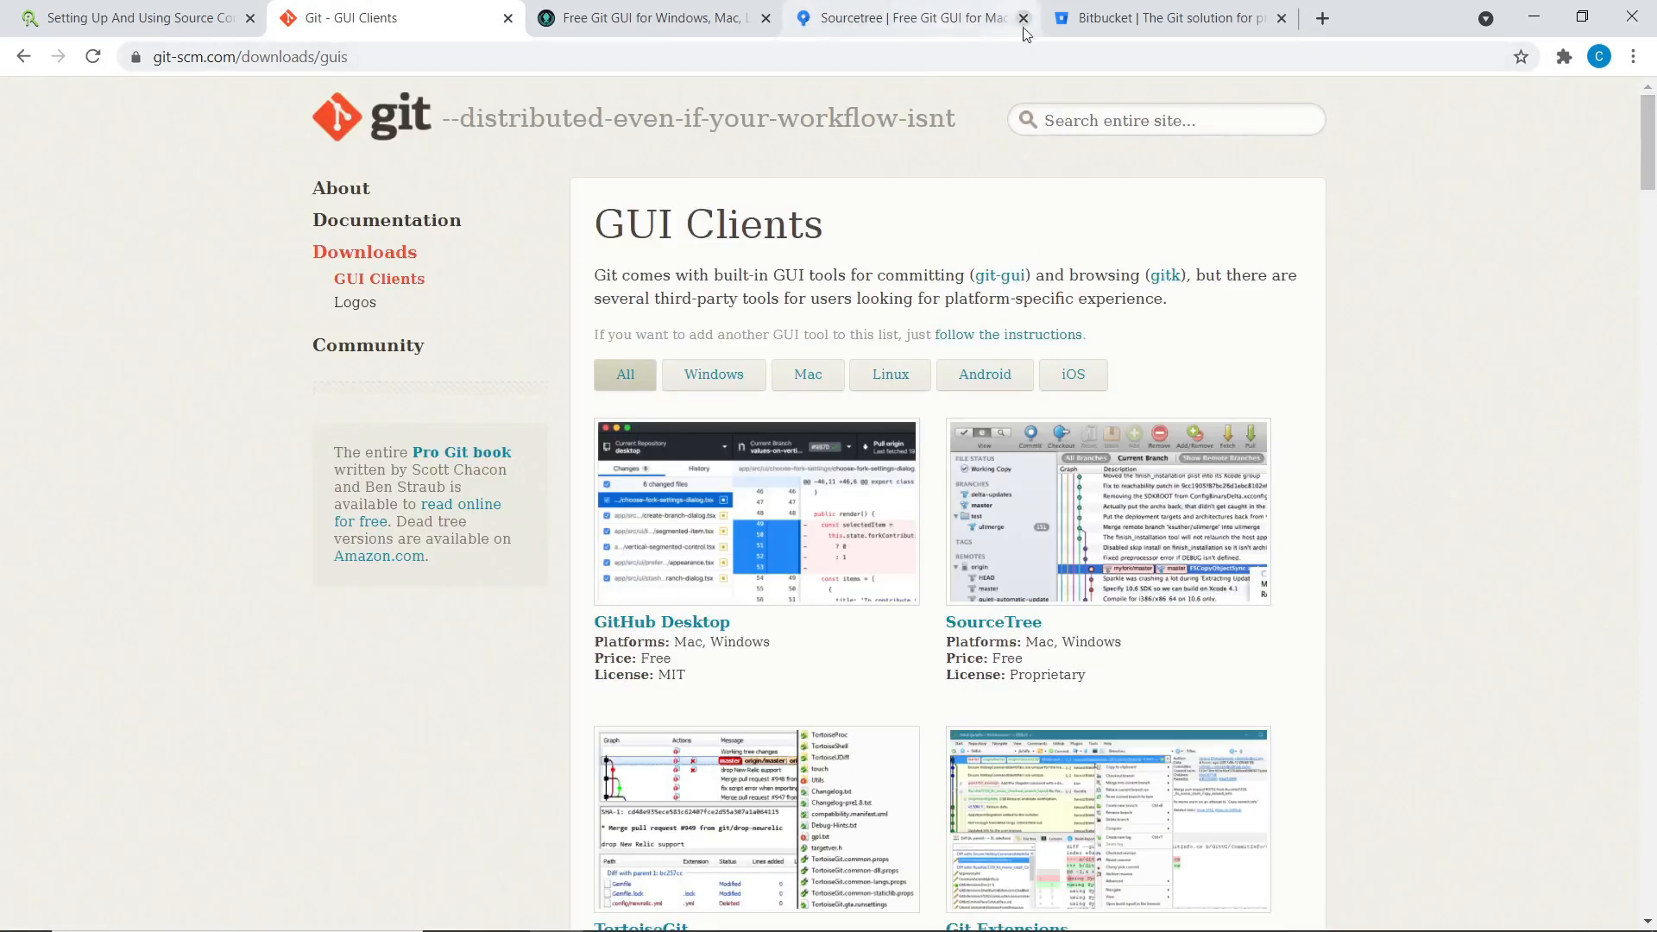
# Close the Sourcetree tab and browse Google results for 'github alternative', such as GitLab and BitBucket.
pyautogui.click(1020, 18)
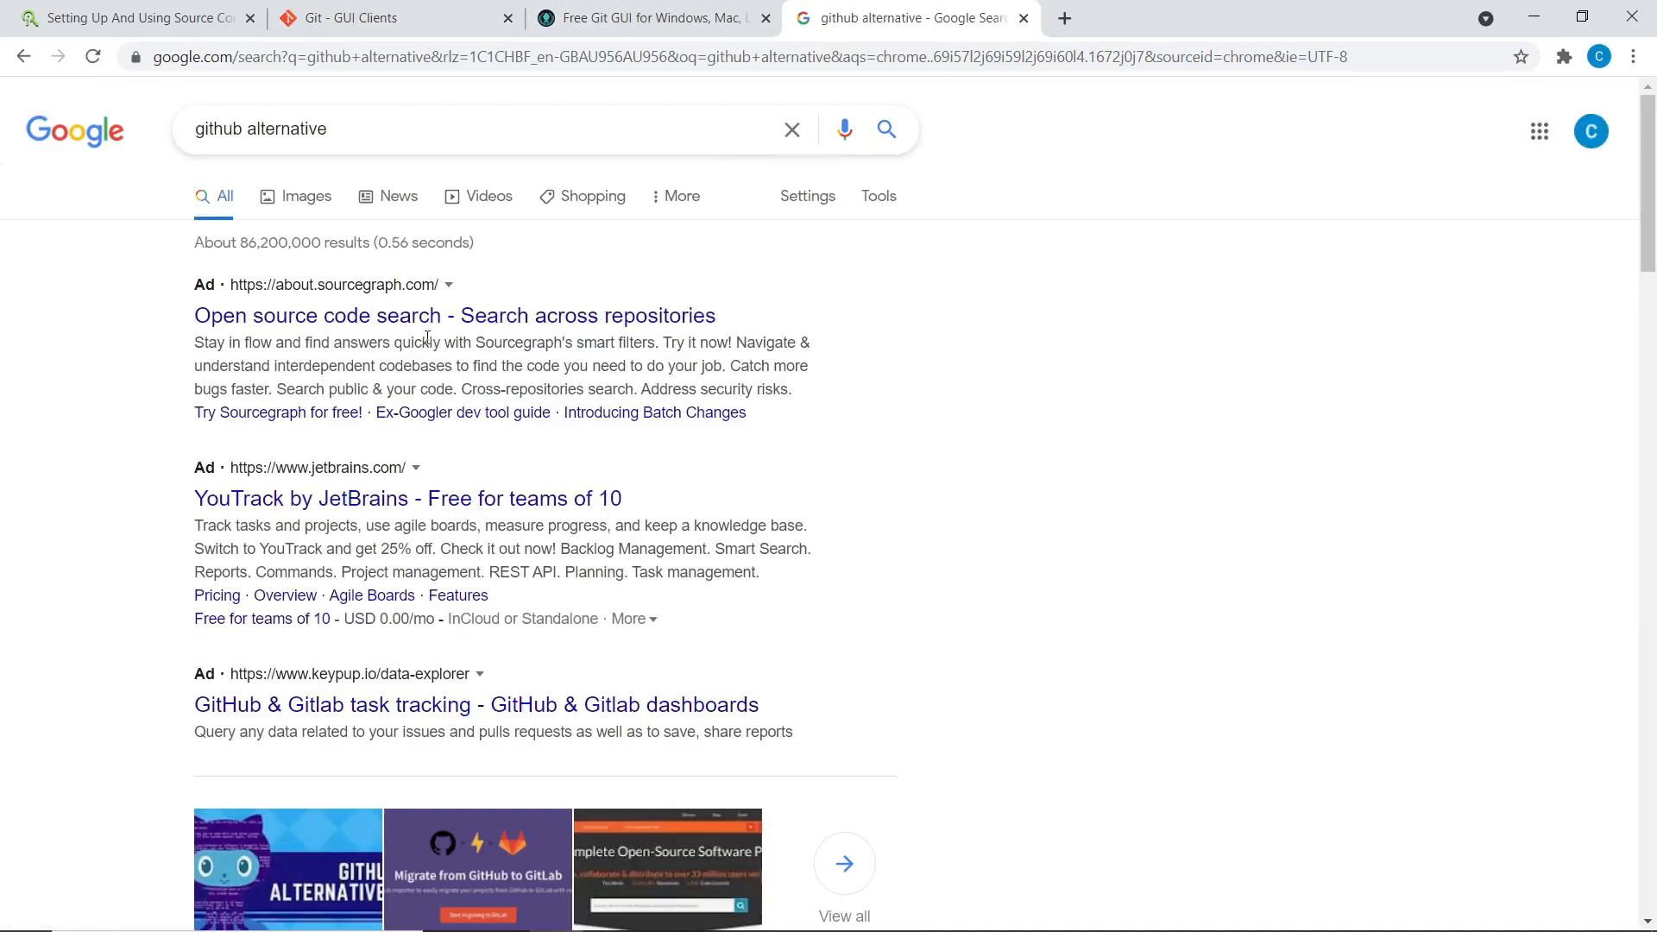
pyautogui.scroll(-3)
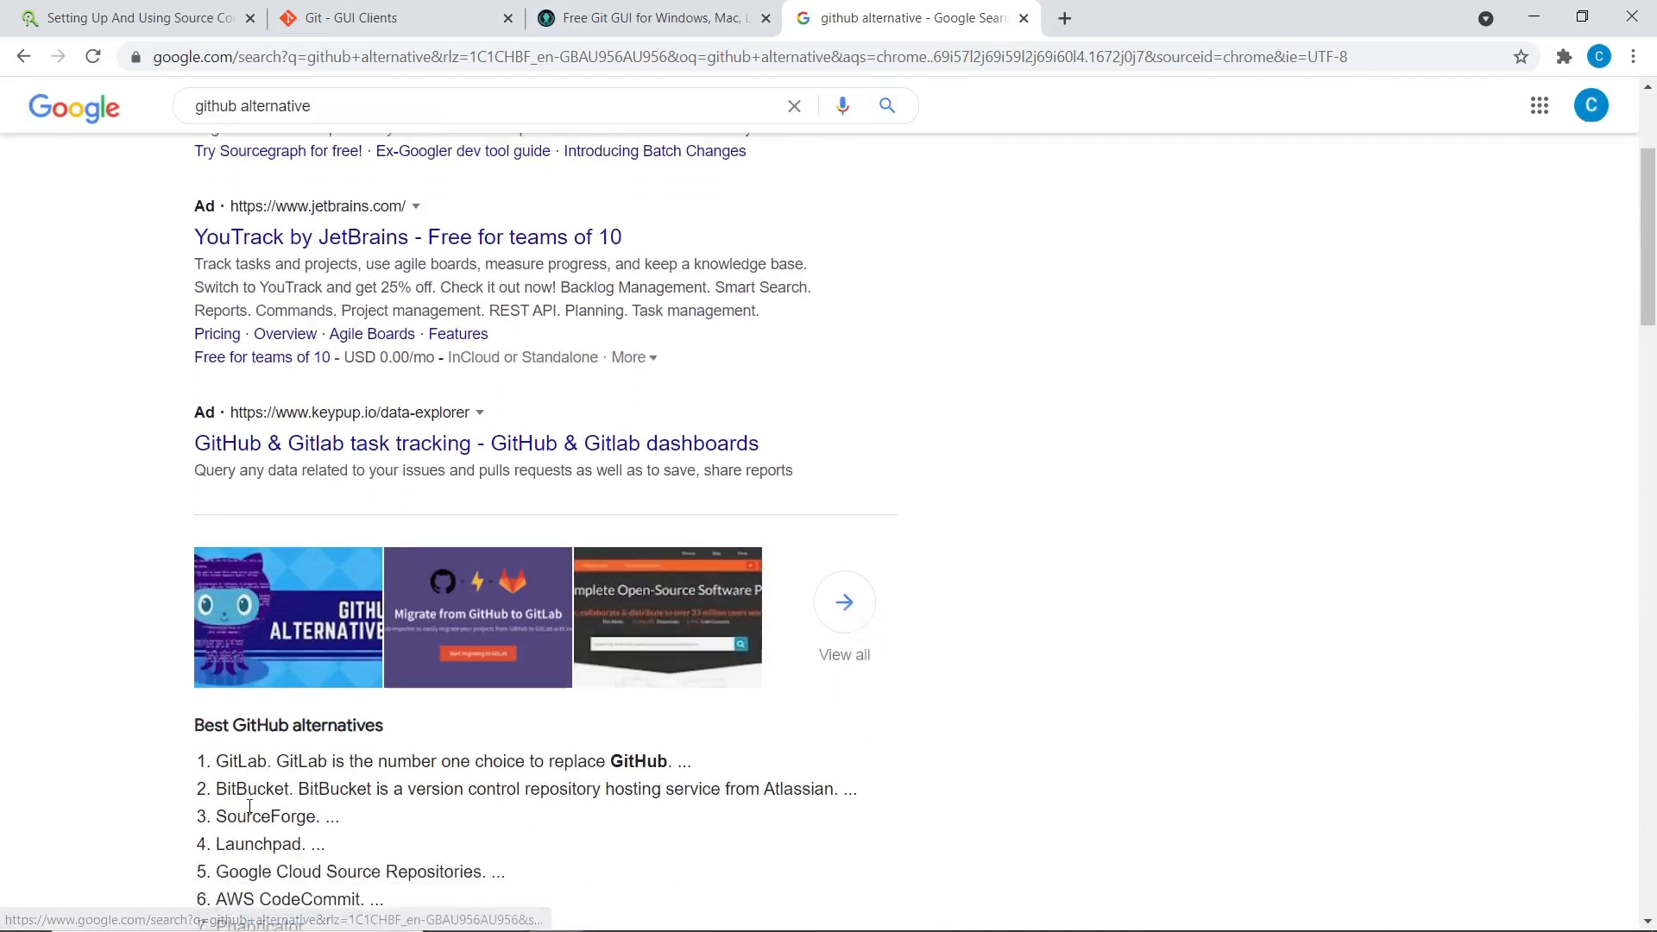
pyautogui.scroll(-3)
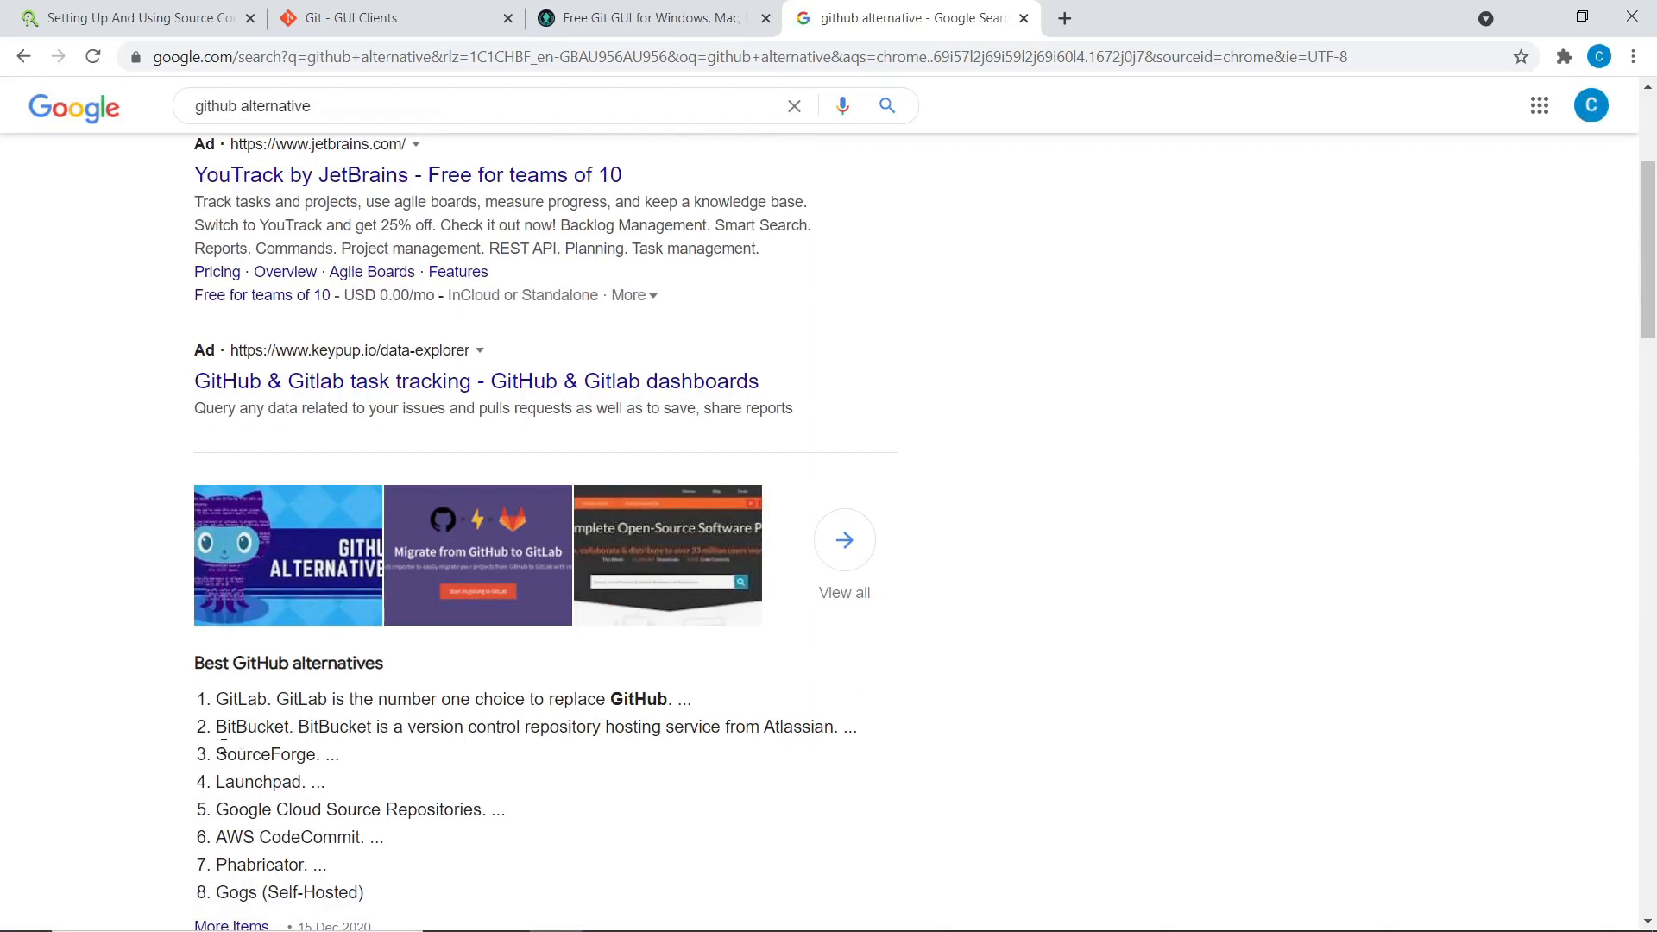
pyautogui.scroll(3)
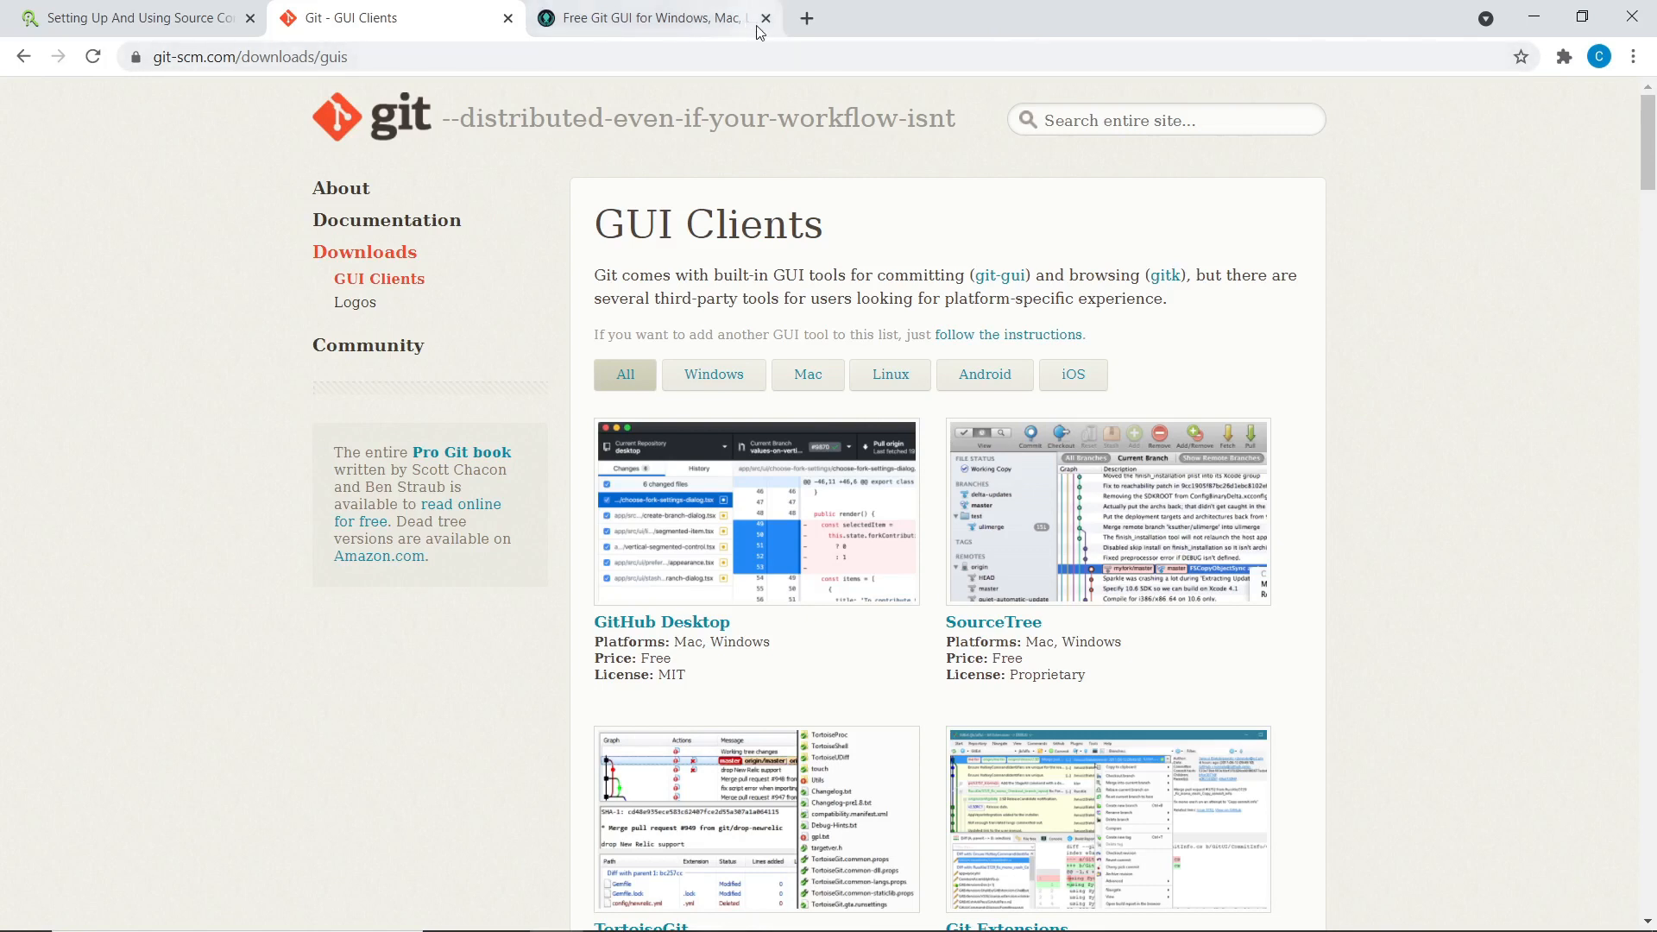
pyautogui.moveTo(880, 554)
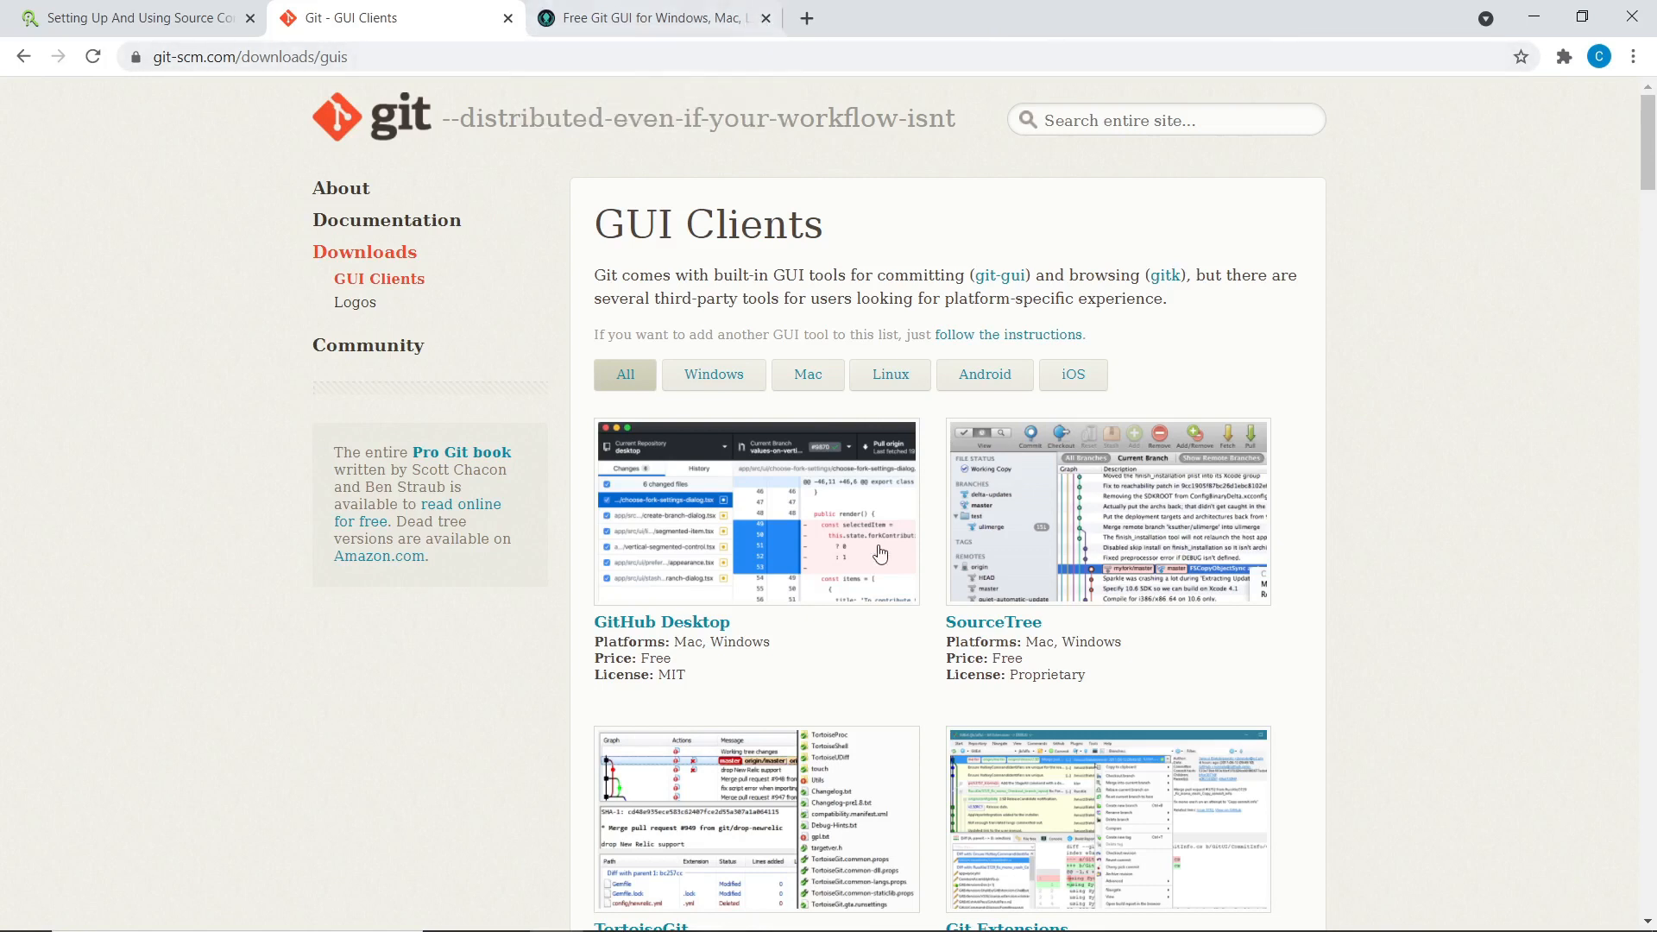
pyautogui.scroll(-3)
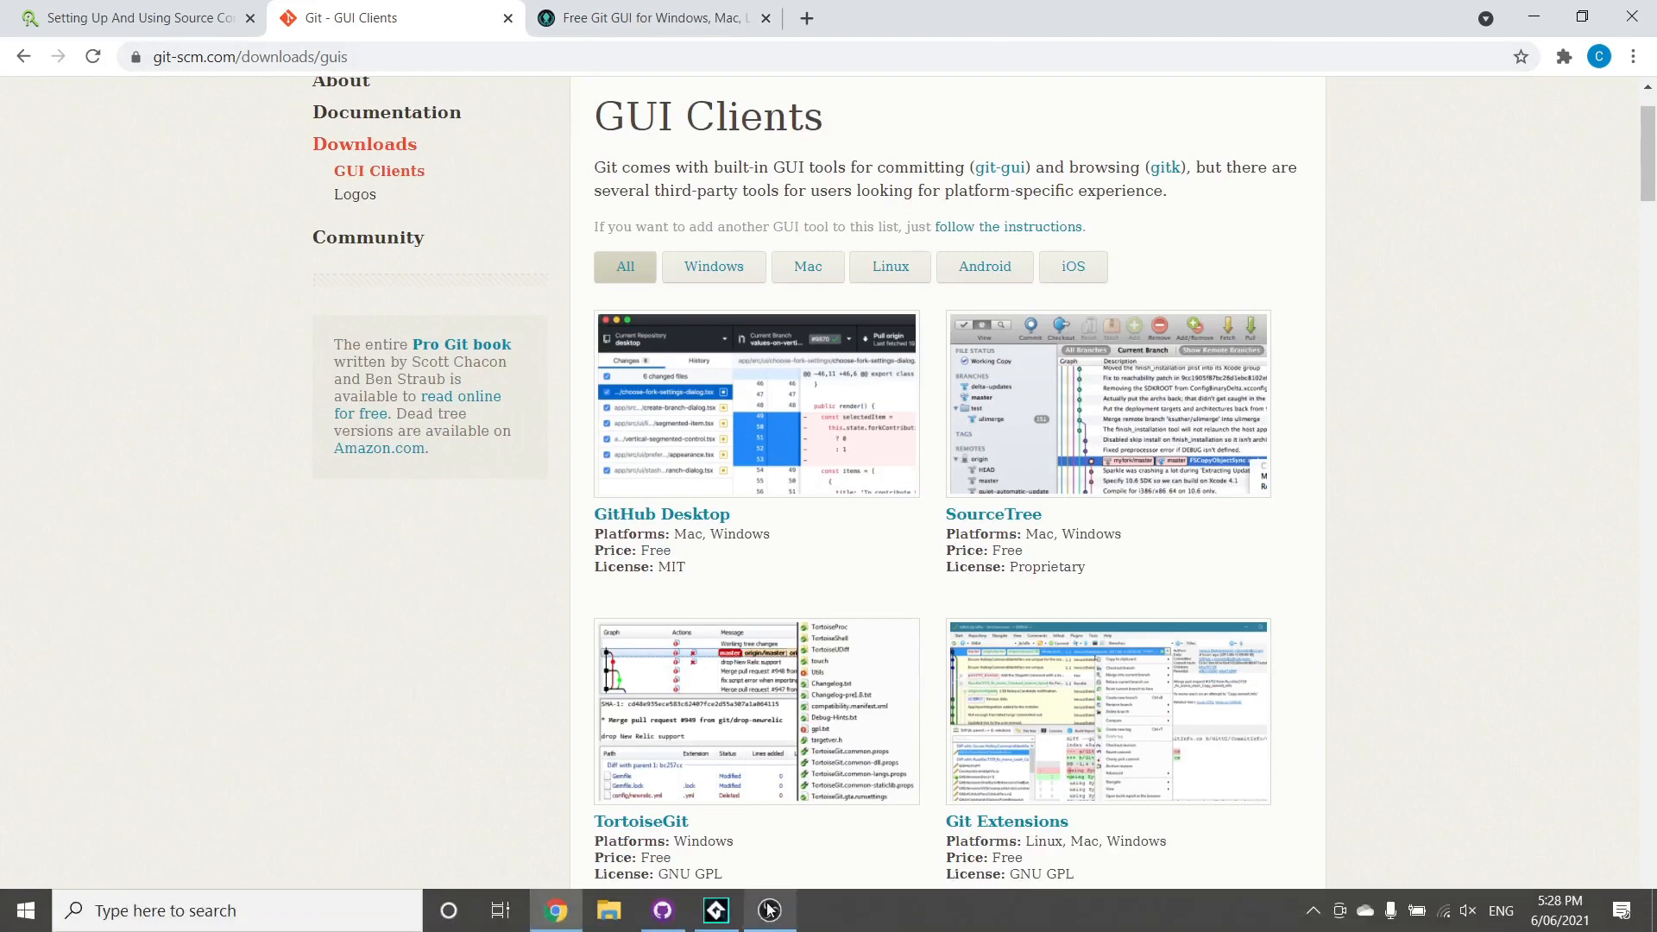
# Close the GUI Clients and GitKraken tabs, returning to the 'Setting Up And Using Source Control' article.
pyautogui.click(644, 18)
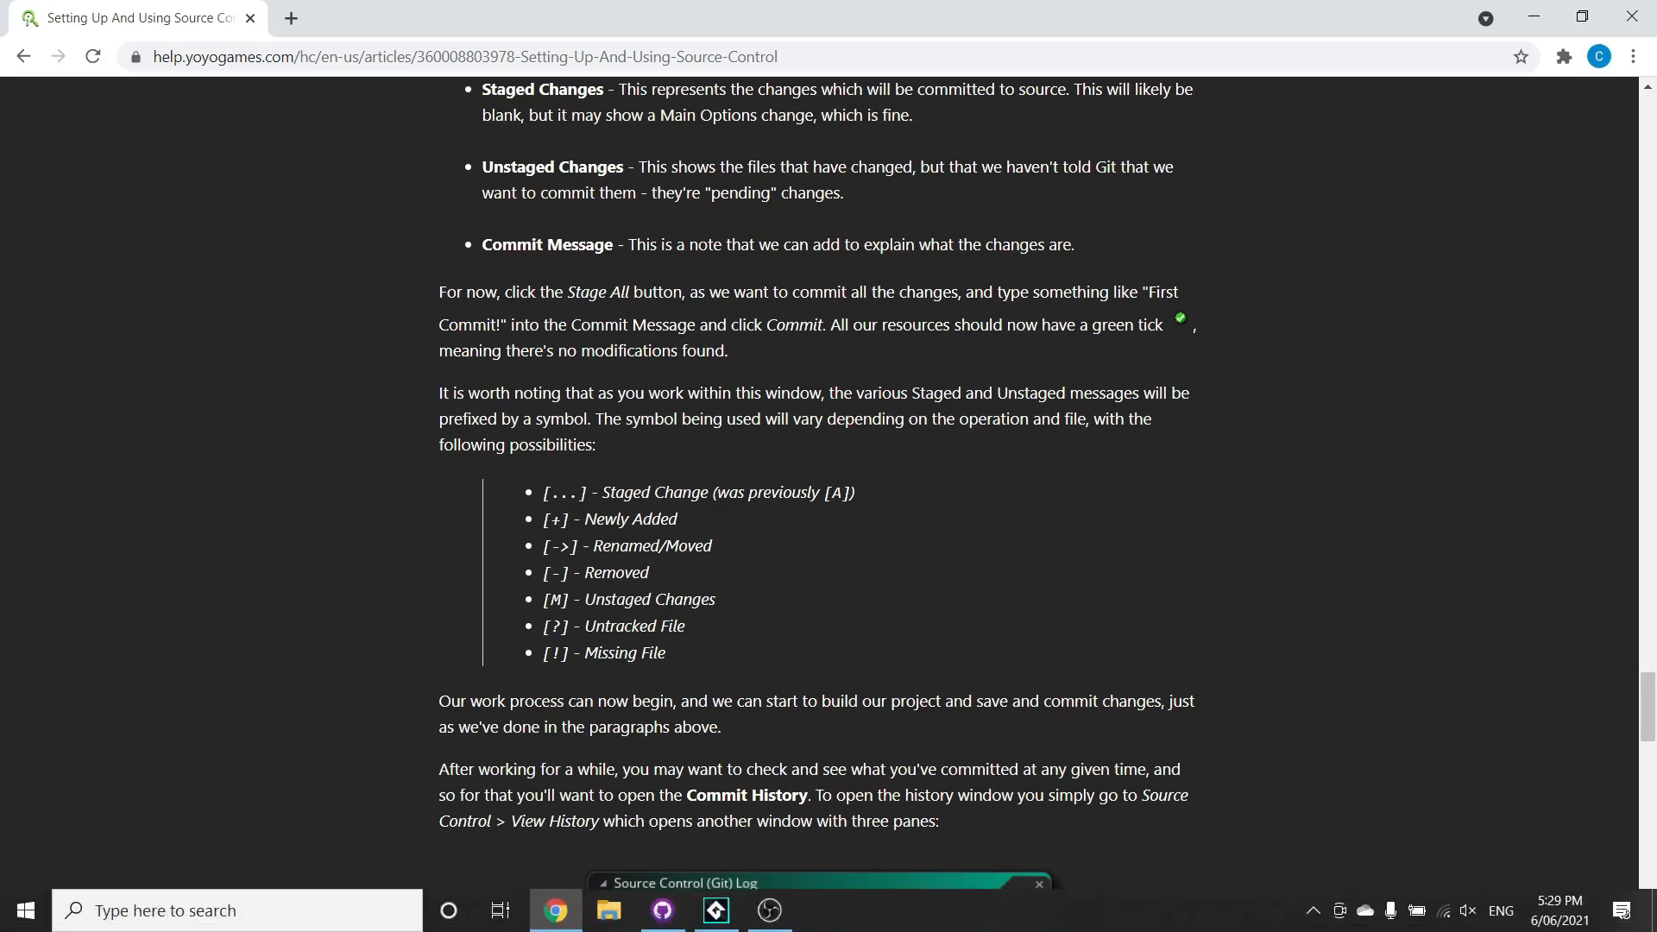
# Open github.com in a new tab to view the curiousrocketeer/RocketSurfing dashboard.
pyautogui.click(714, 918)
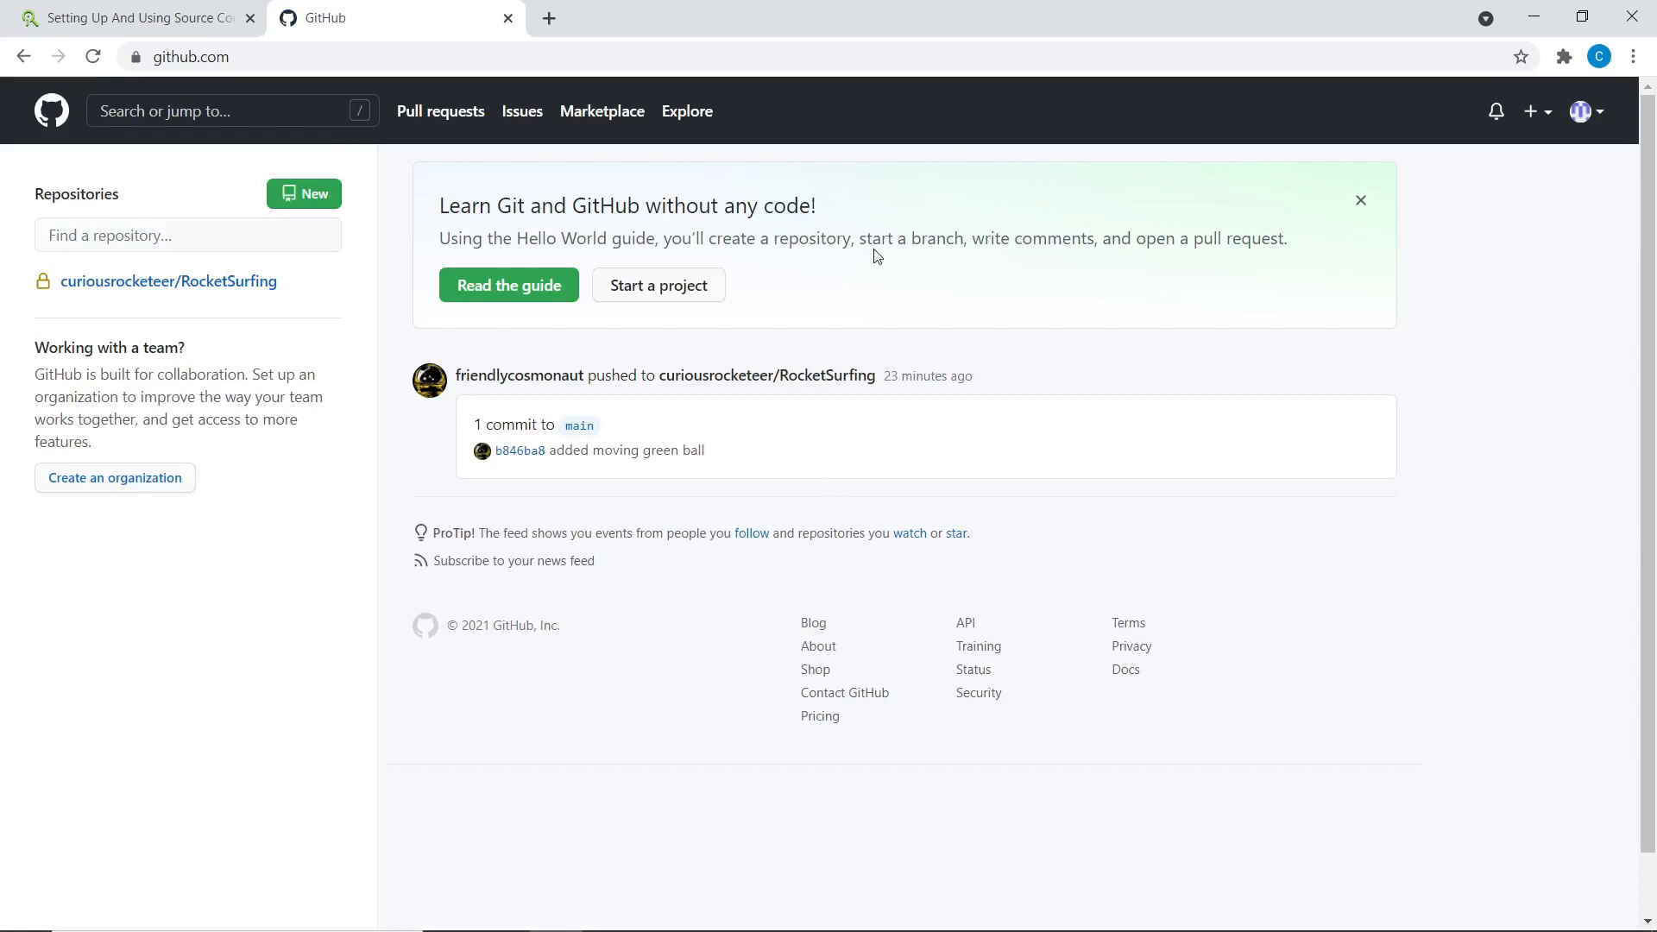
pyautogui.moveTo(462, 261)
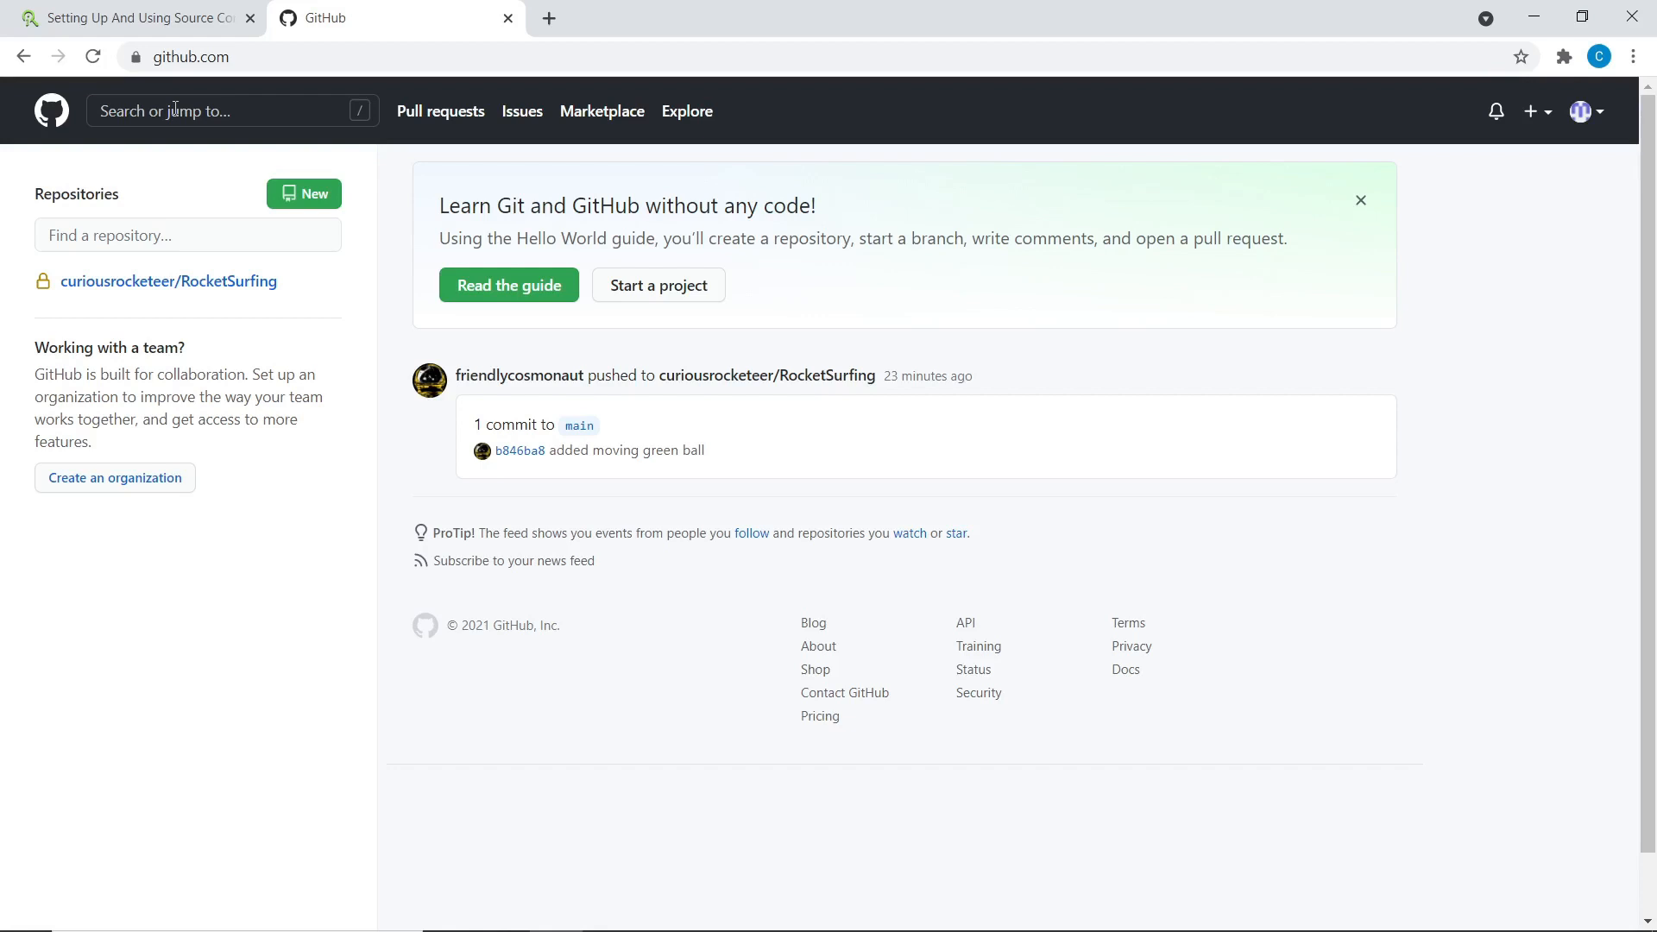
pyautogui.moveTo(912, 374)
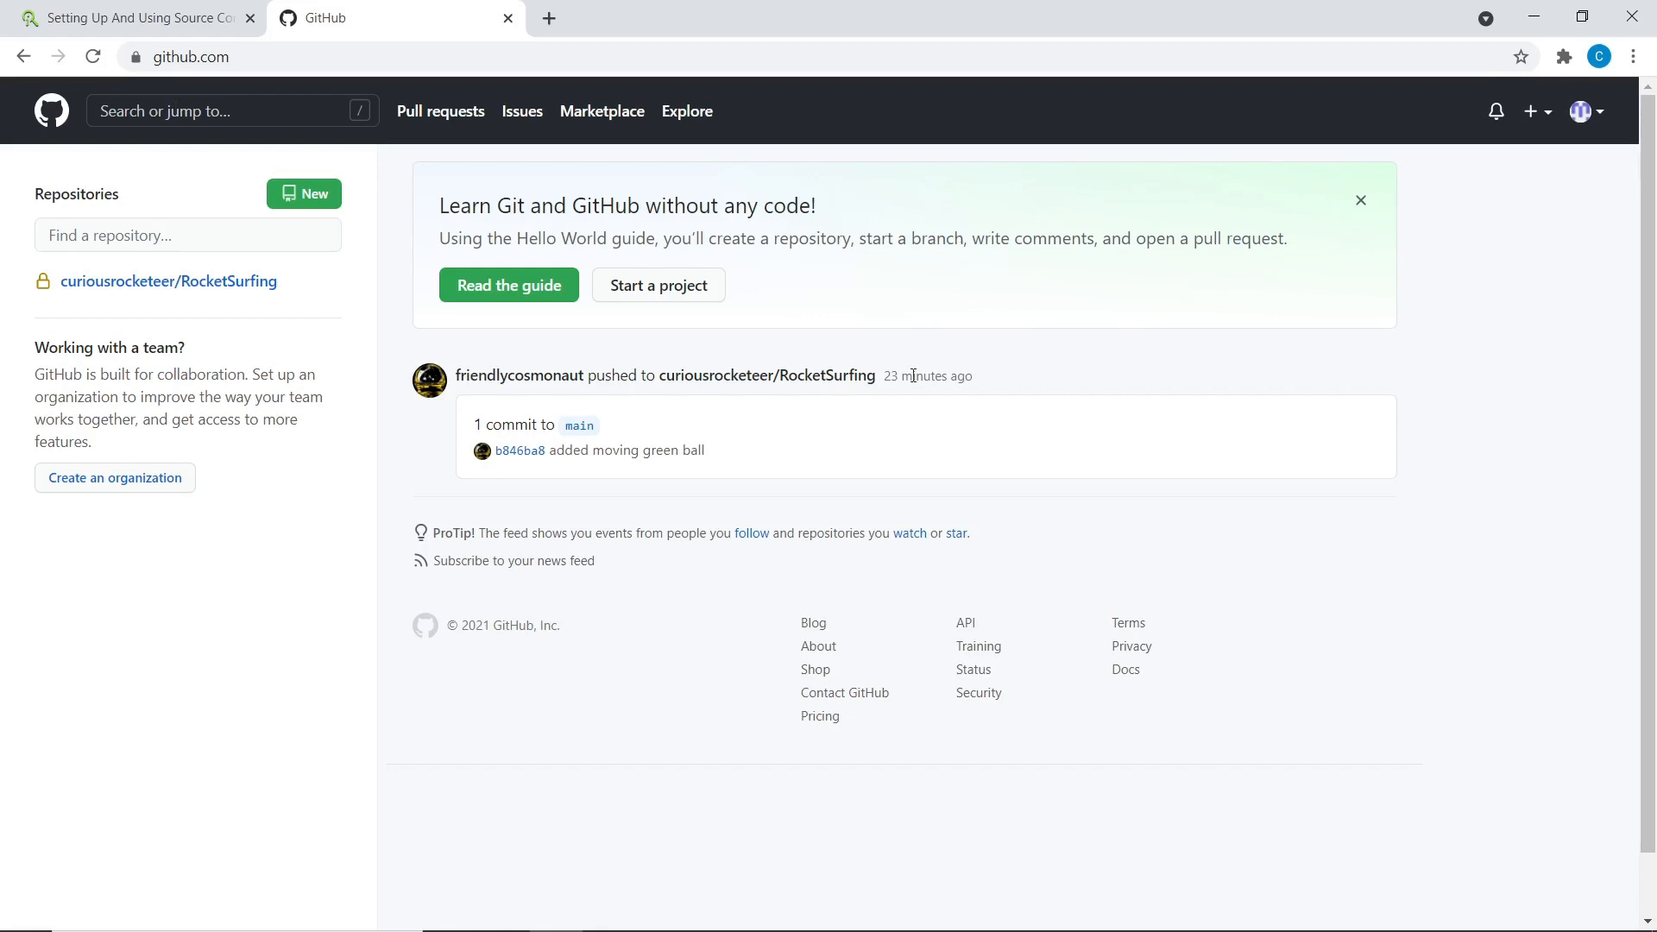
pyautogui.moveTo(1033, 590)
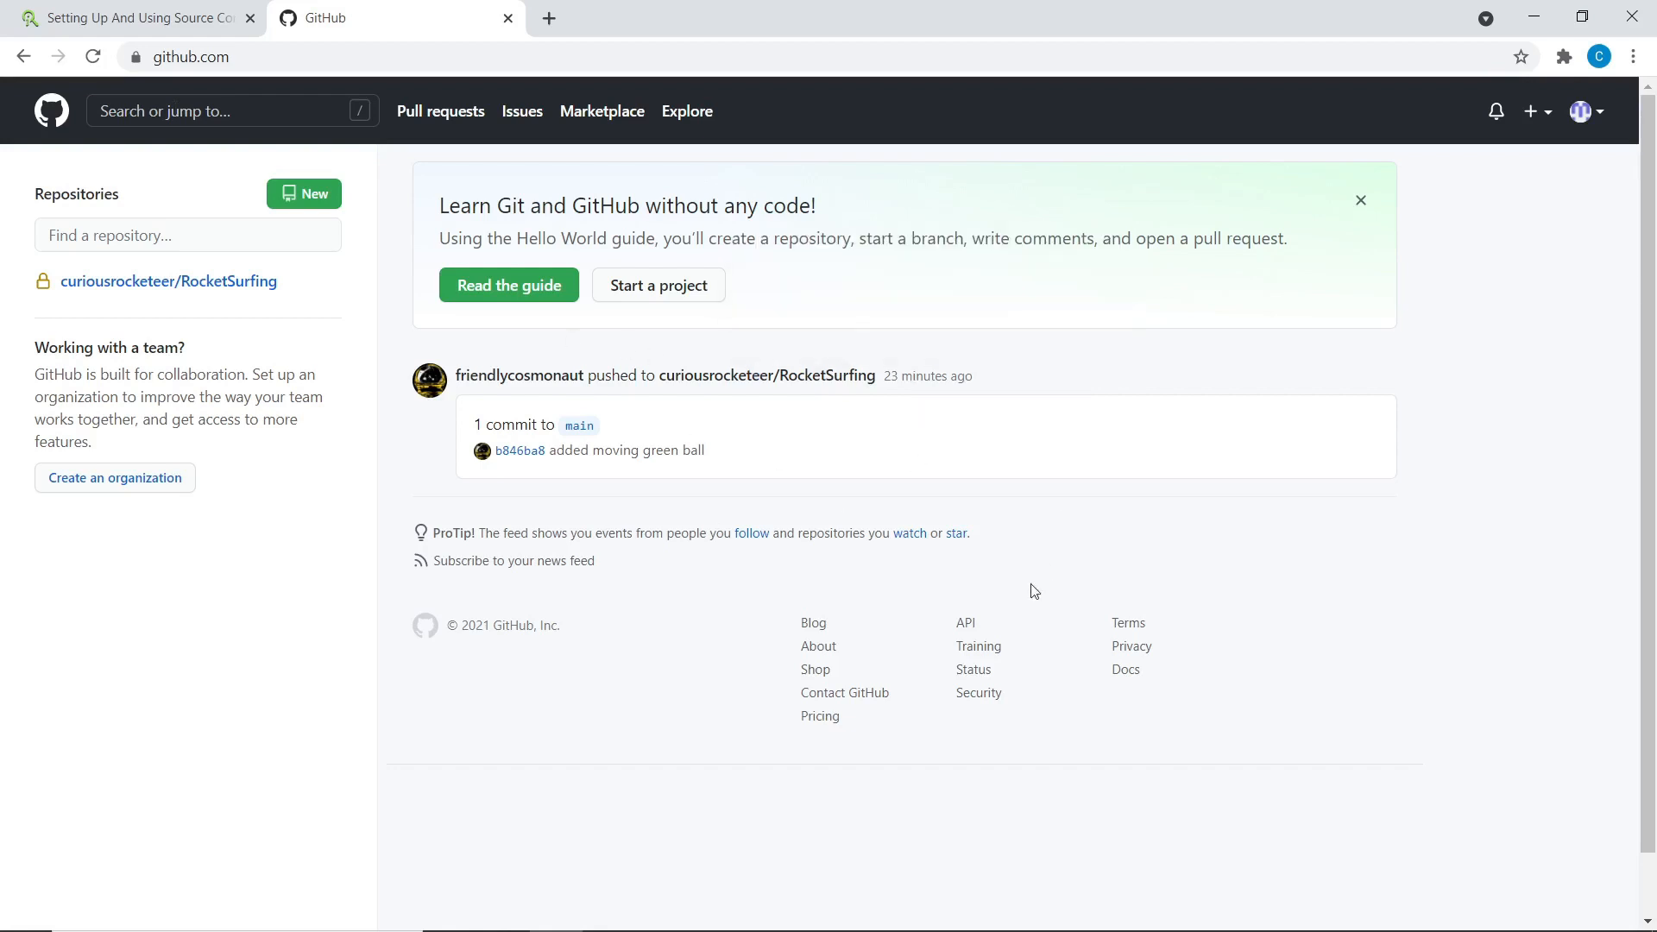
pyautogui.moveTo(439, 111)
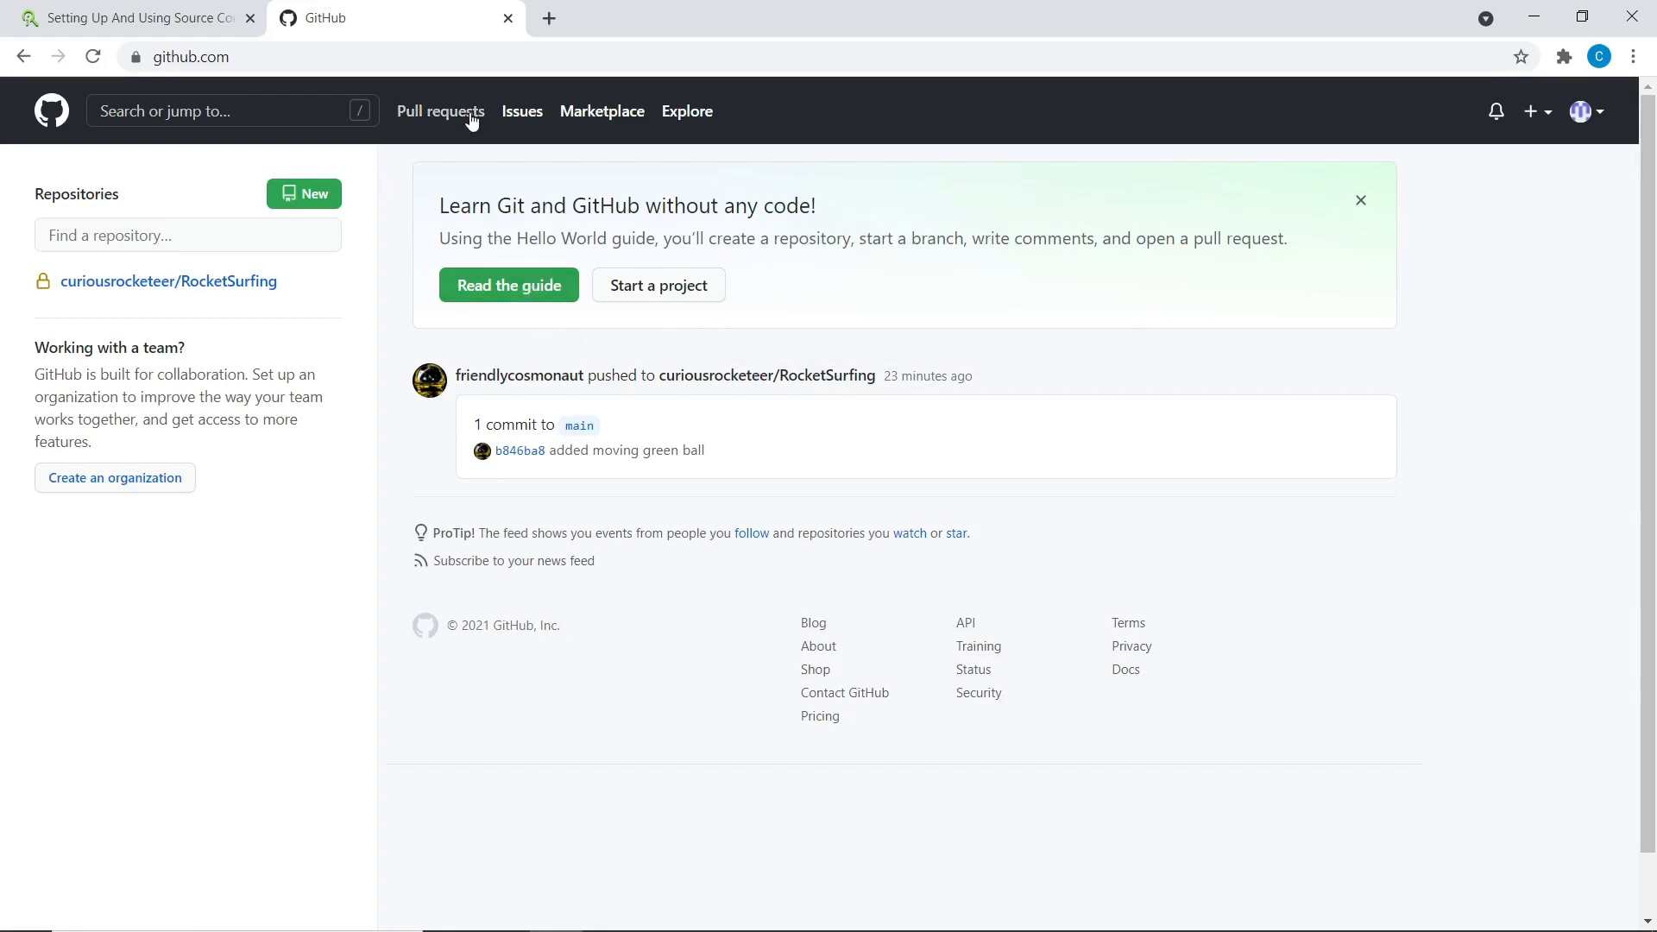
pyautogui.moveTo(1170, 316)
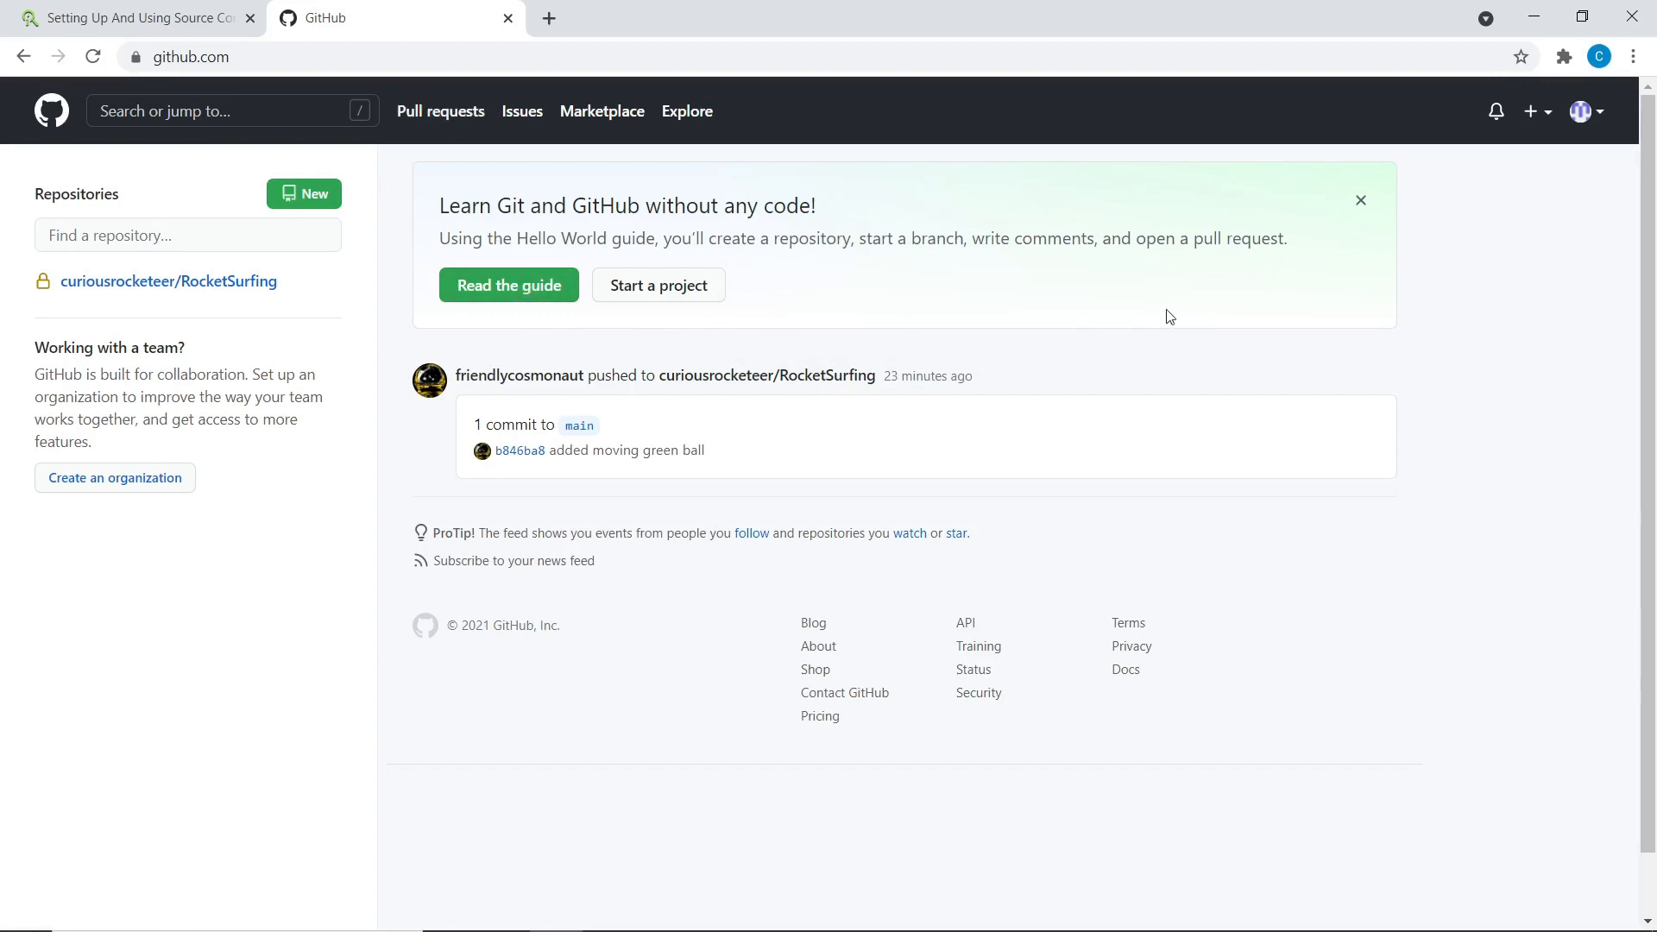
pyautogui.moveTo(1157, 294)
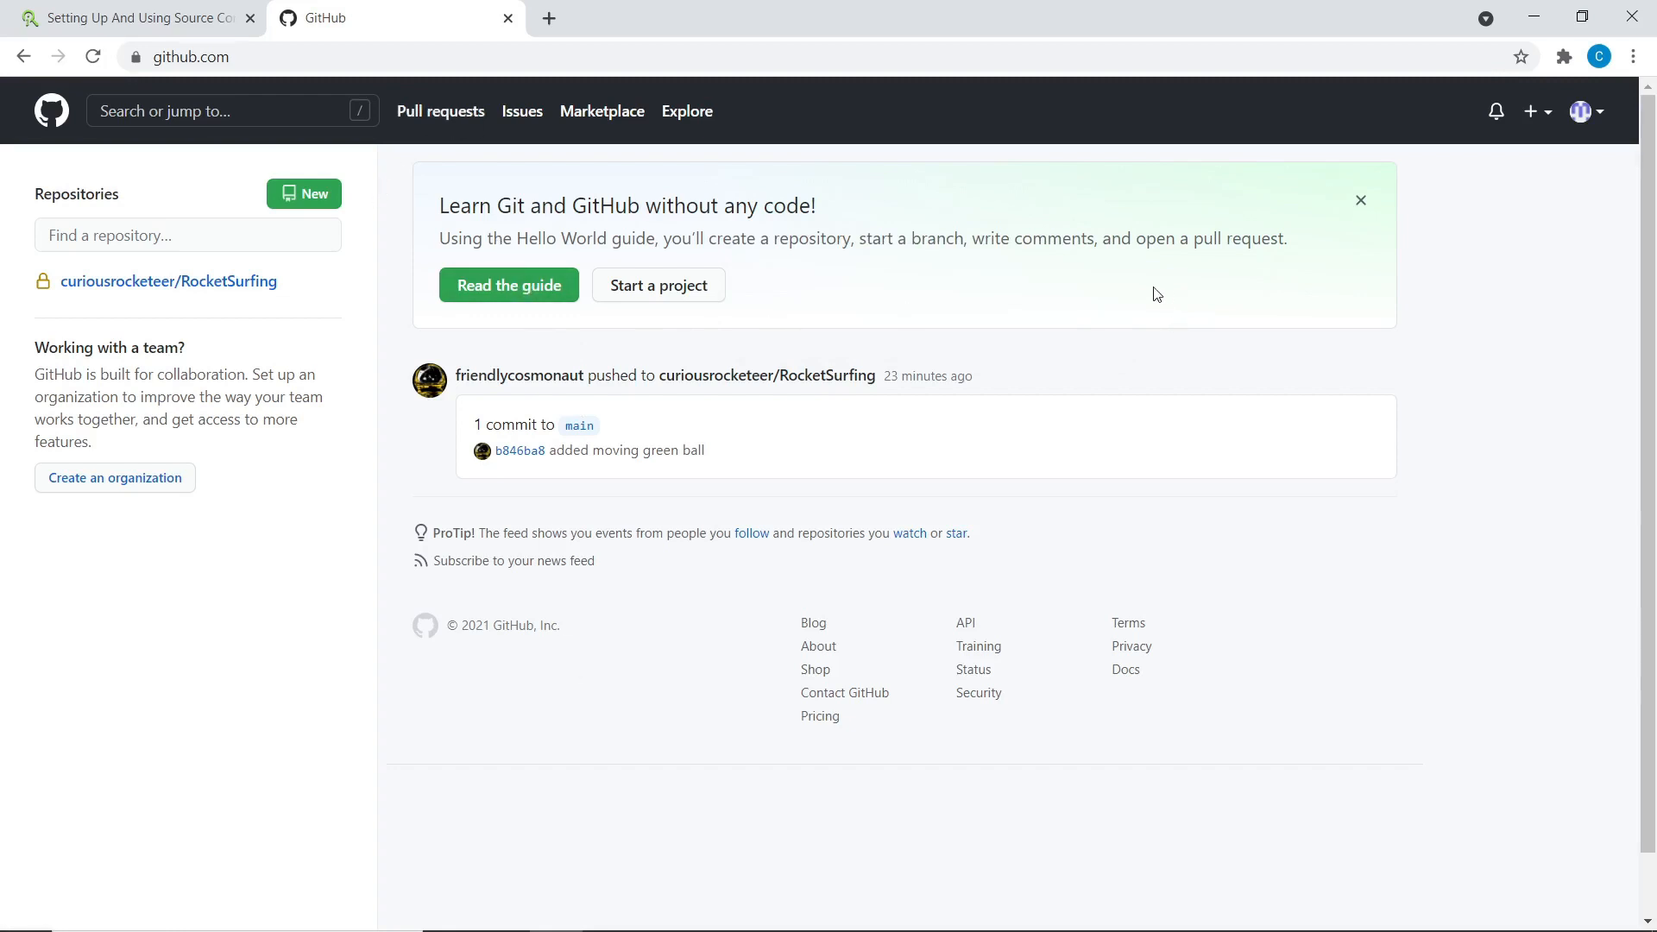
pyautogui.moveTo(1526, 310)
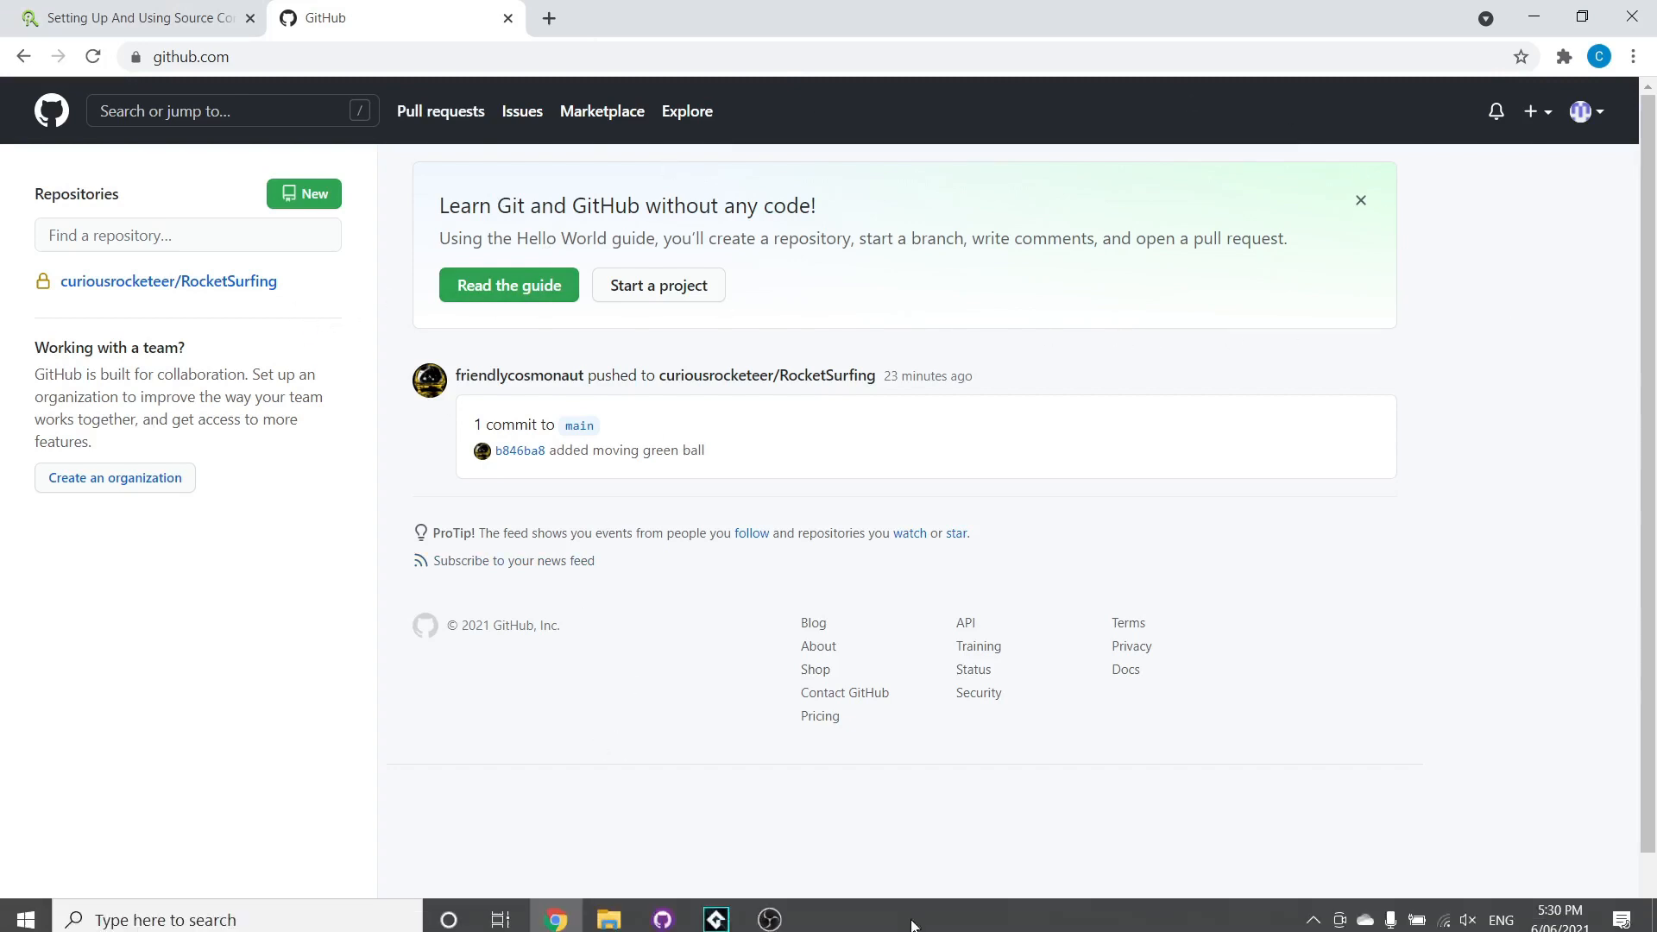
# Switch to GameMaker Studio 2 showing obj_ball's Create and Step events.
pyautogui.click(715, 918)
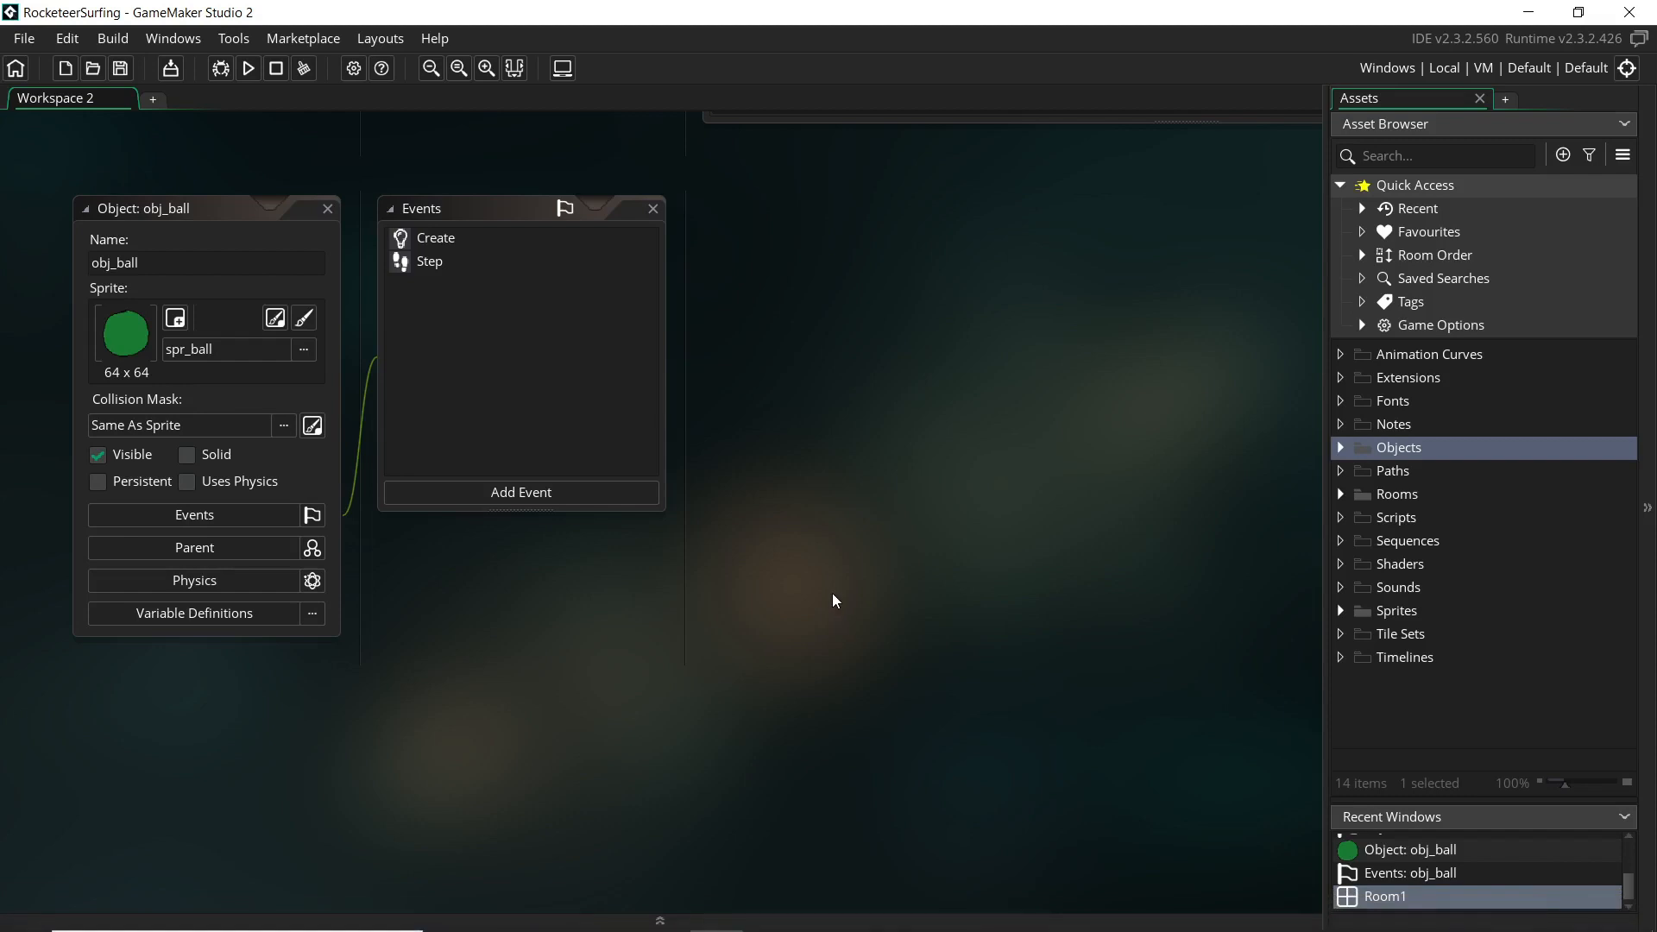
pyautogui.moveTo(841, 595)
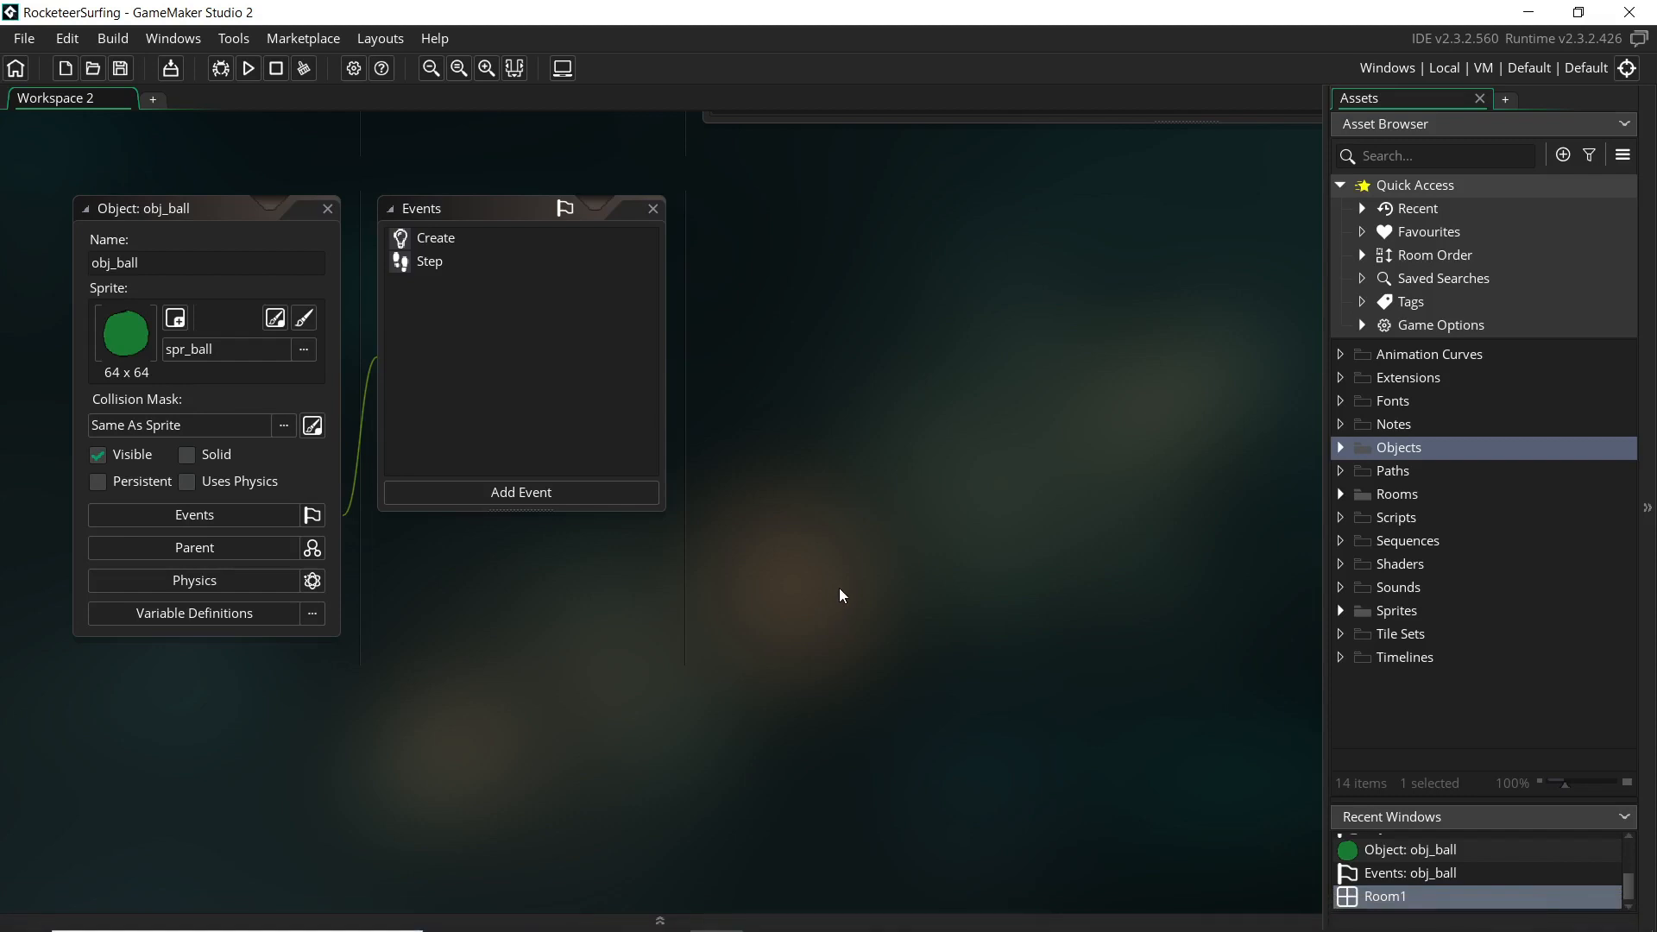